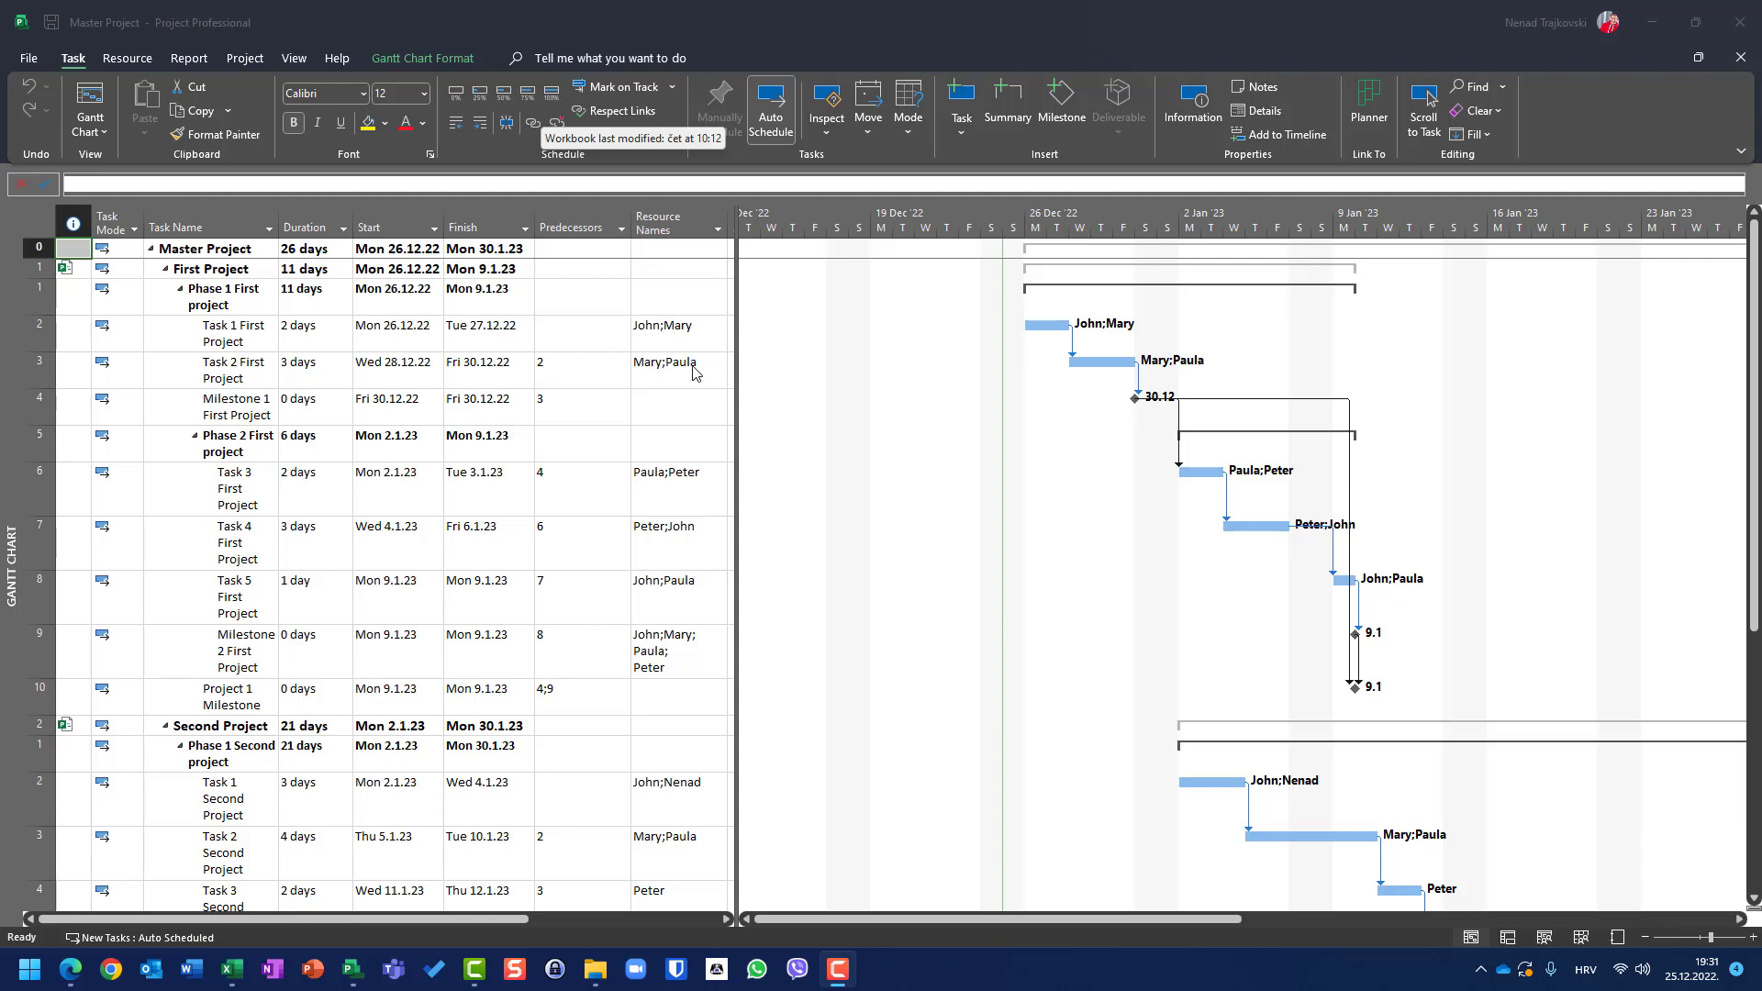
mouse_move(552, 400)
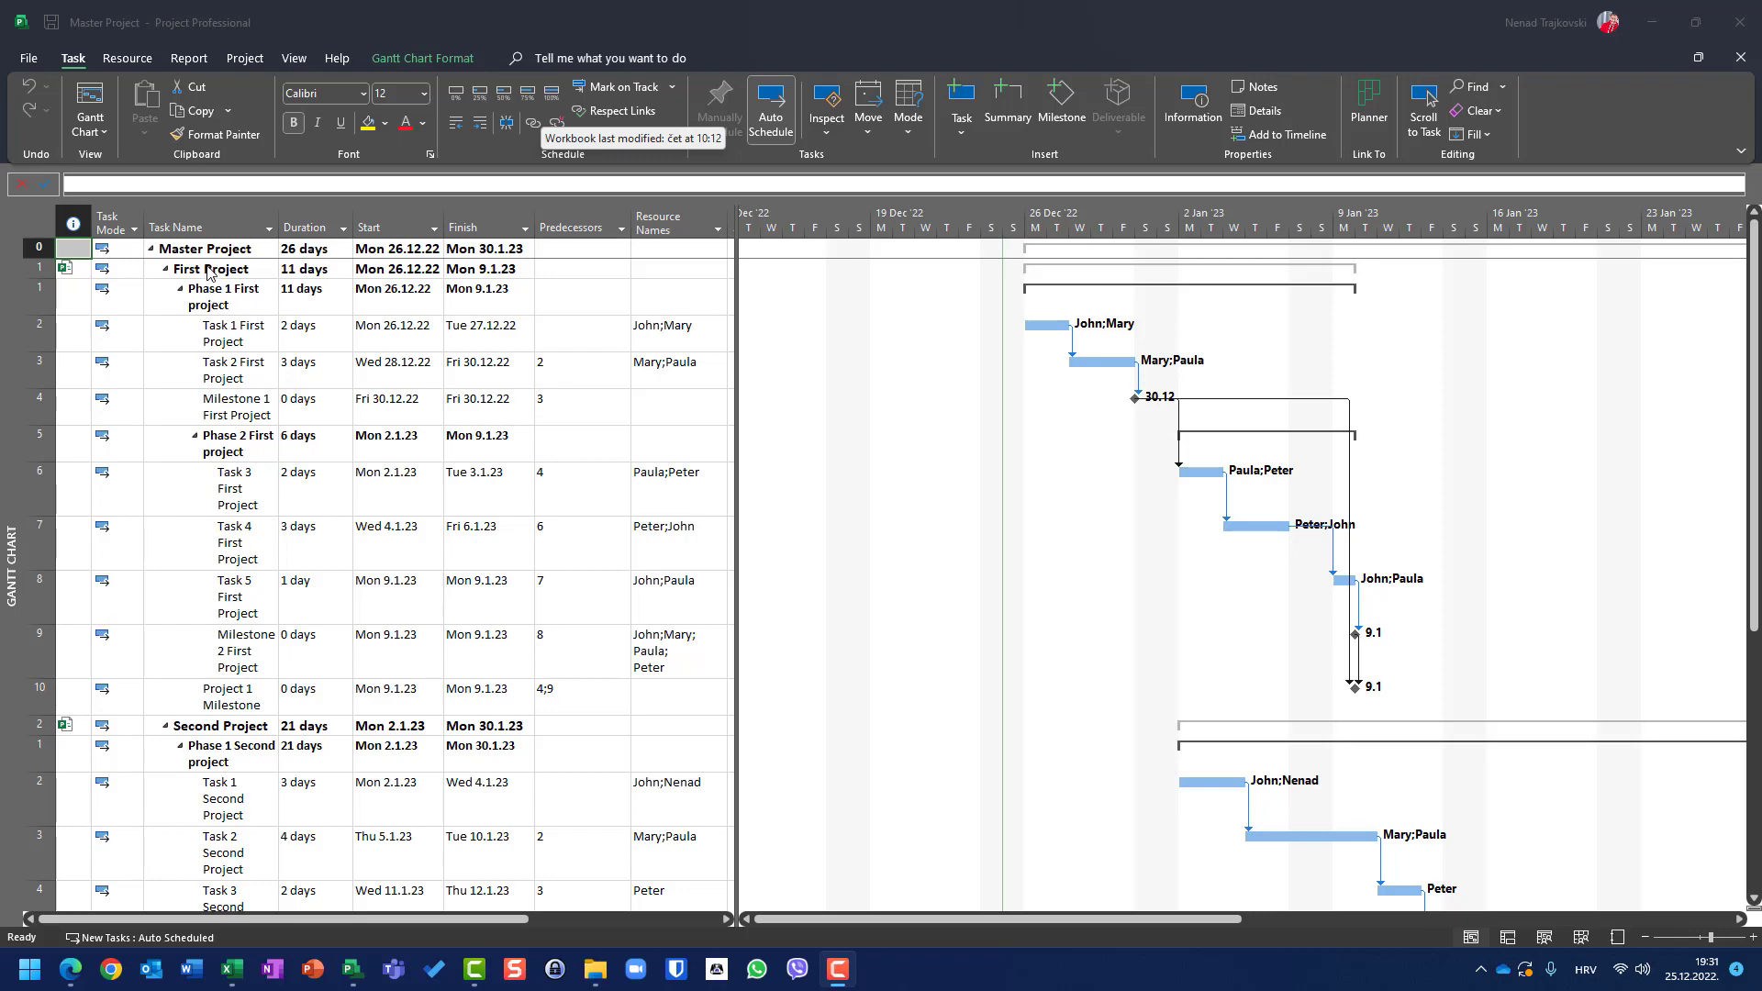
mouse_move(211, 274)
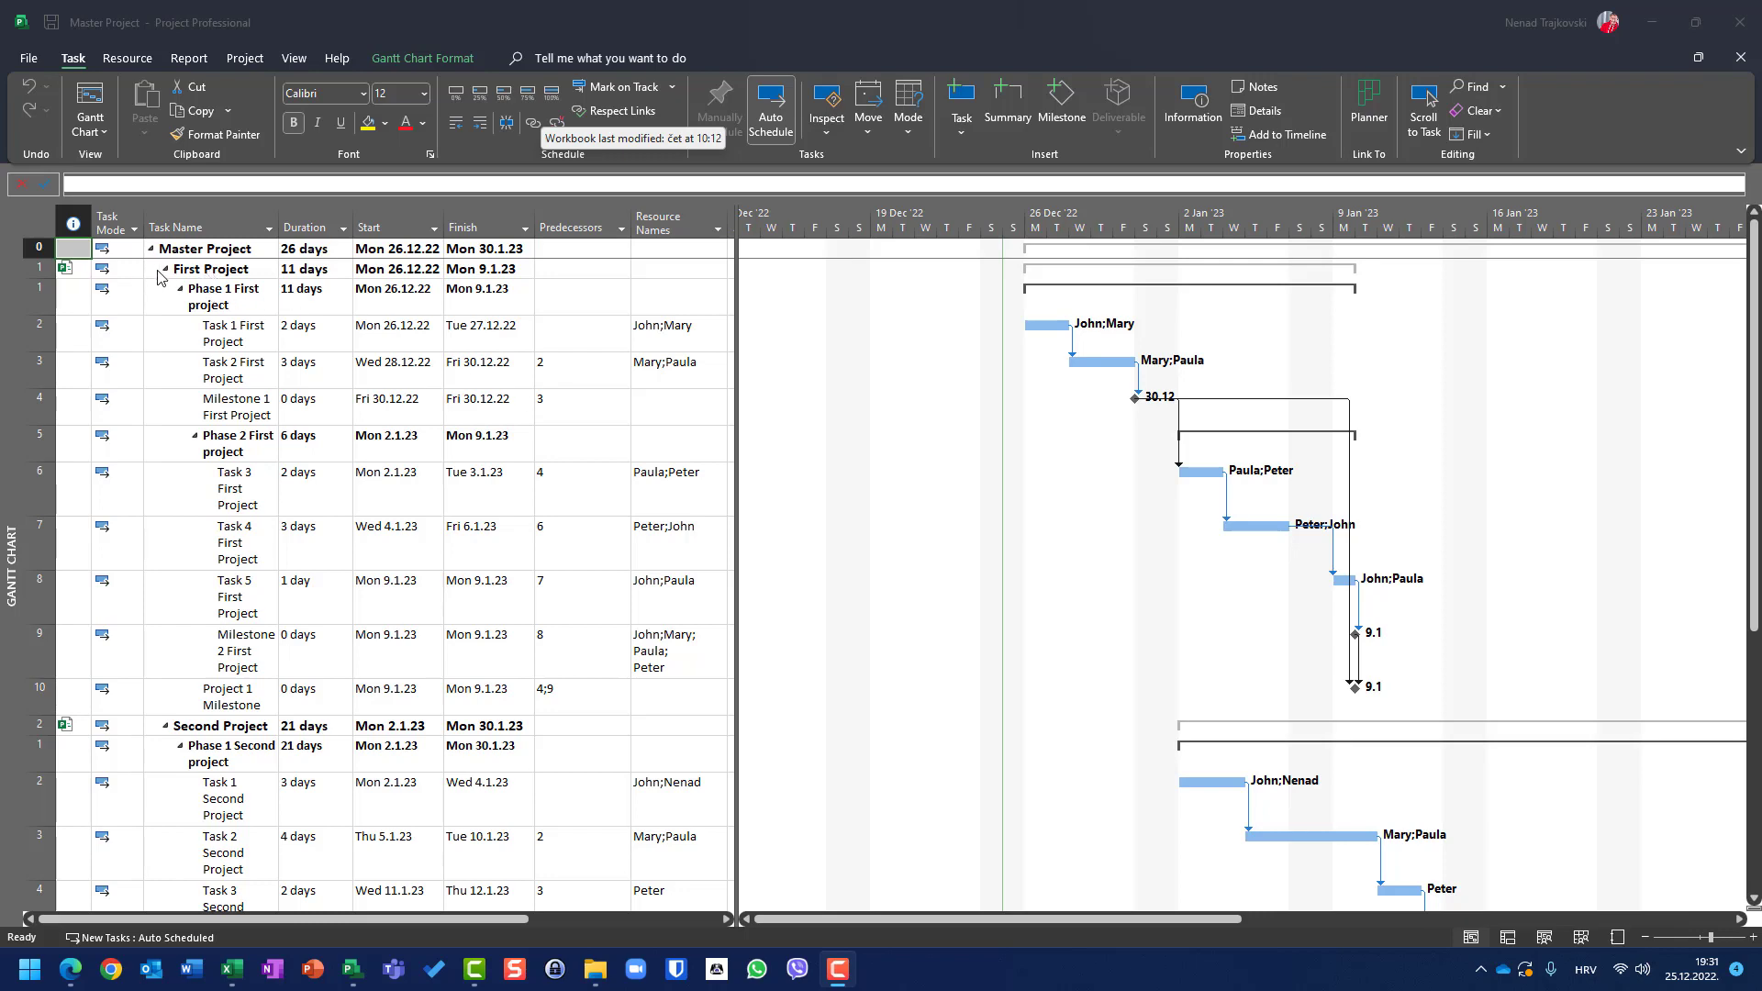
Collapse and re-expand First Project, then point out both subprojects' start dates
left_click(165, 269)
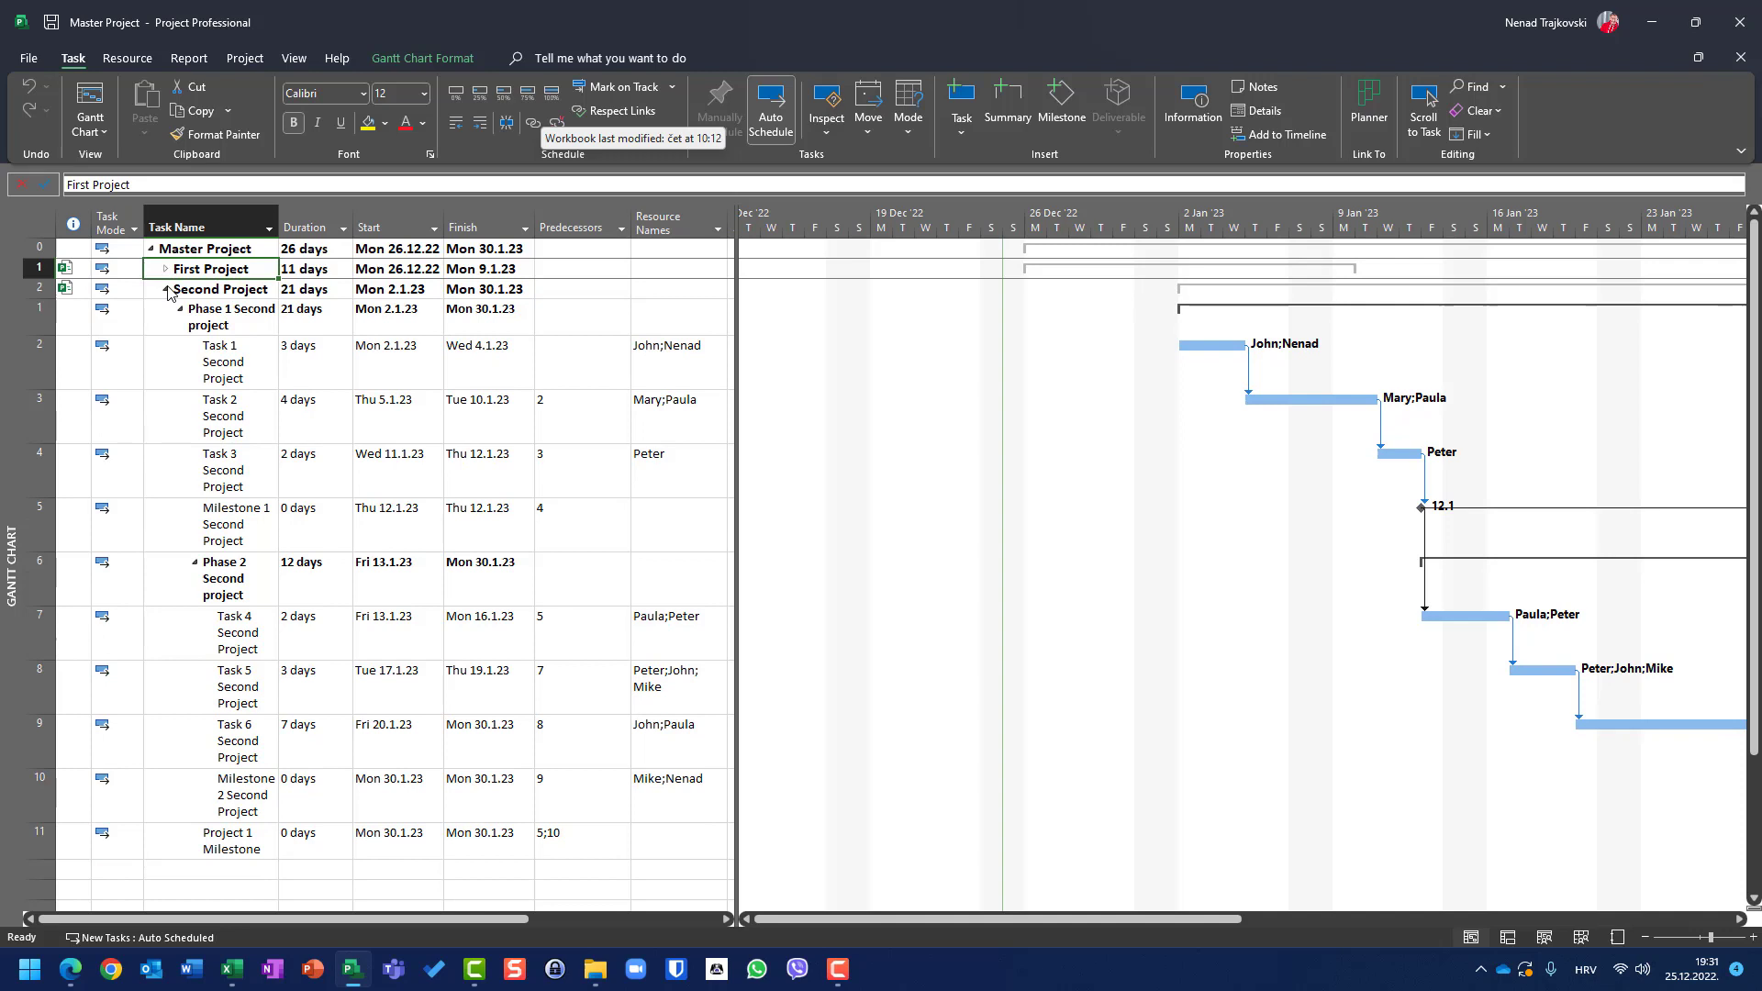
left_click(164, 290)
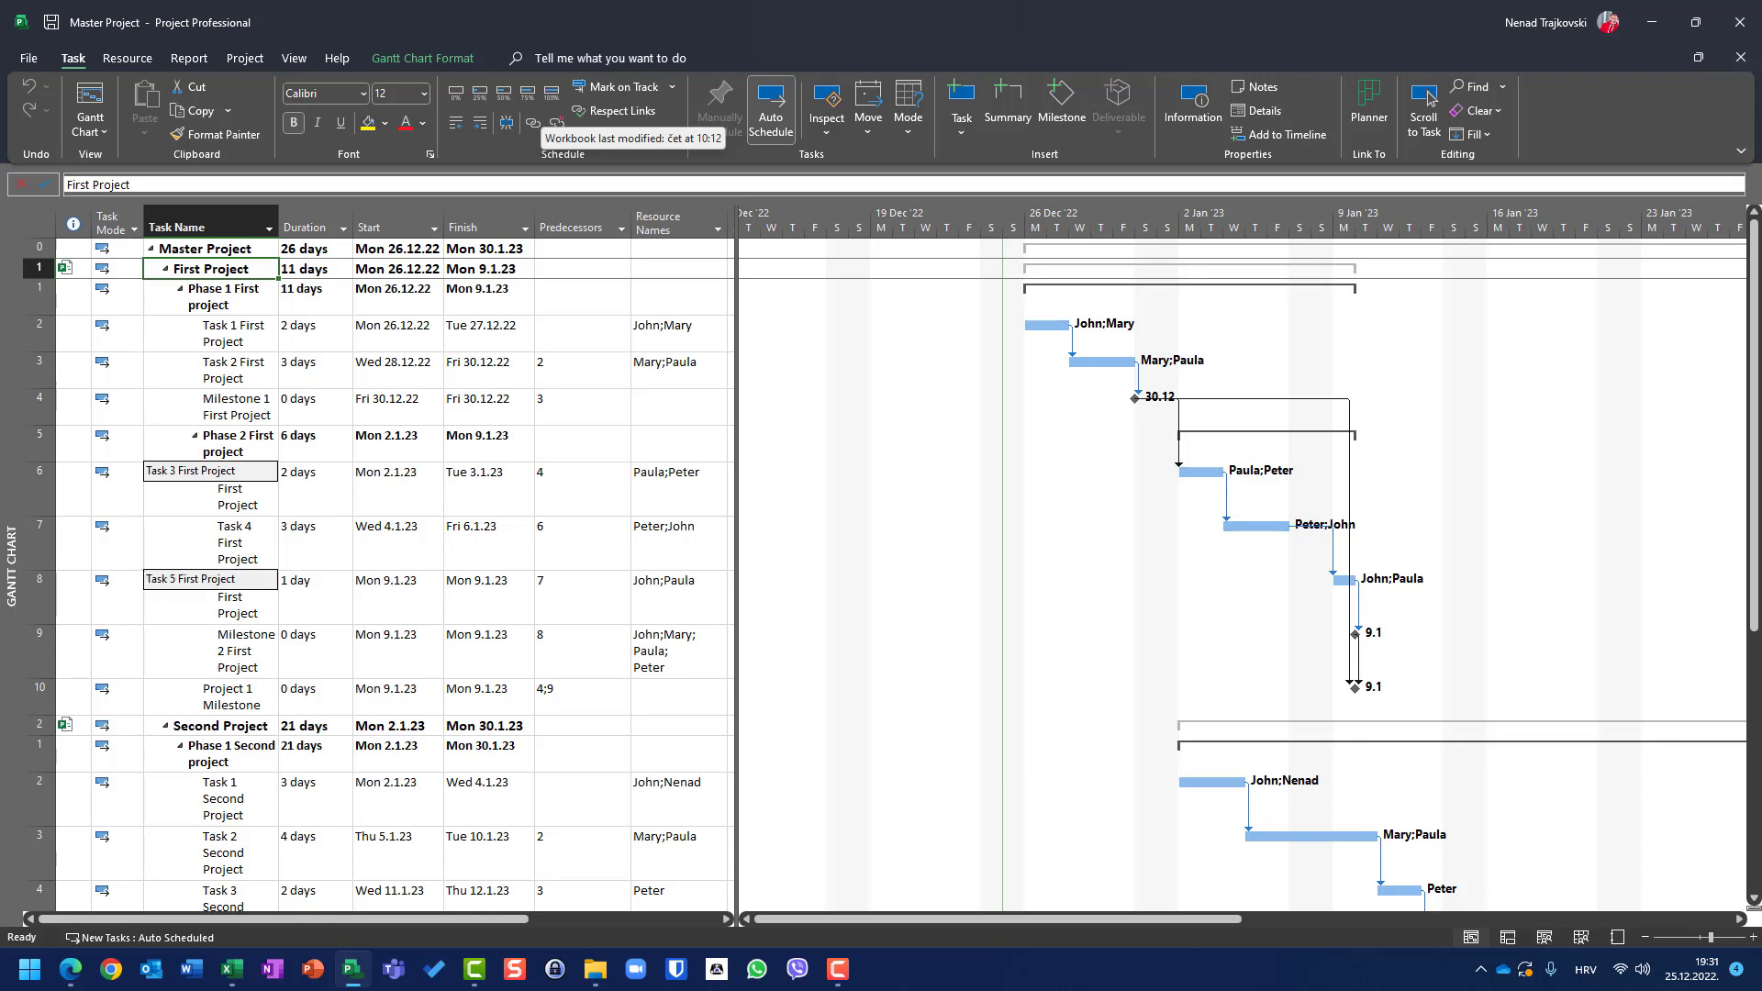
scroll("down", 3)
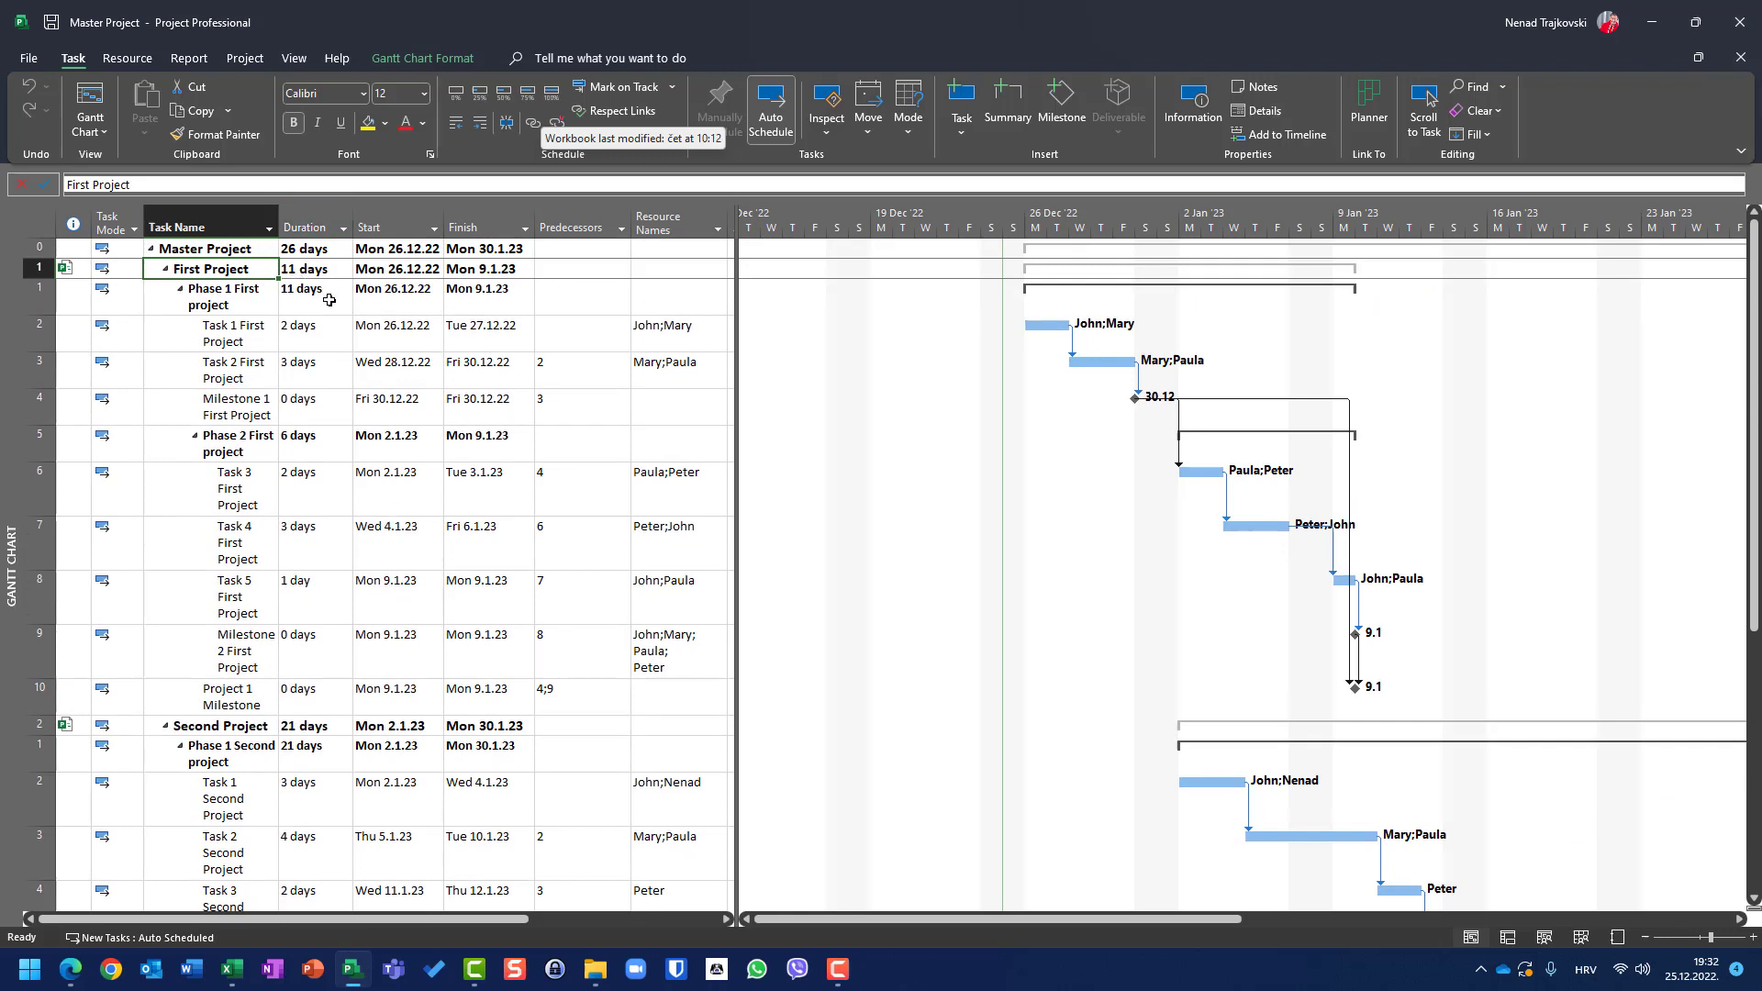
left_click(396, 267)
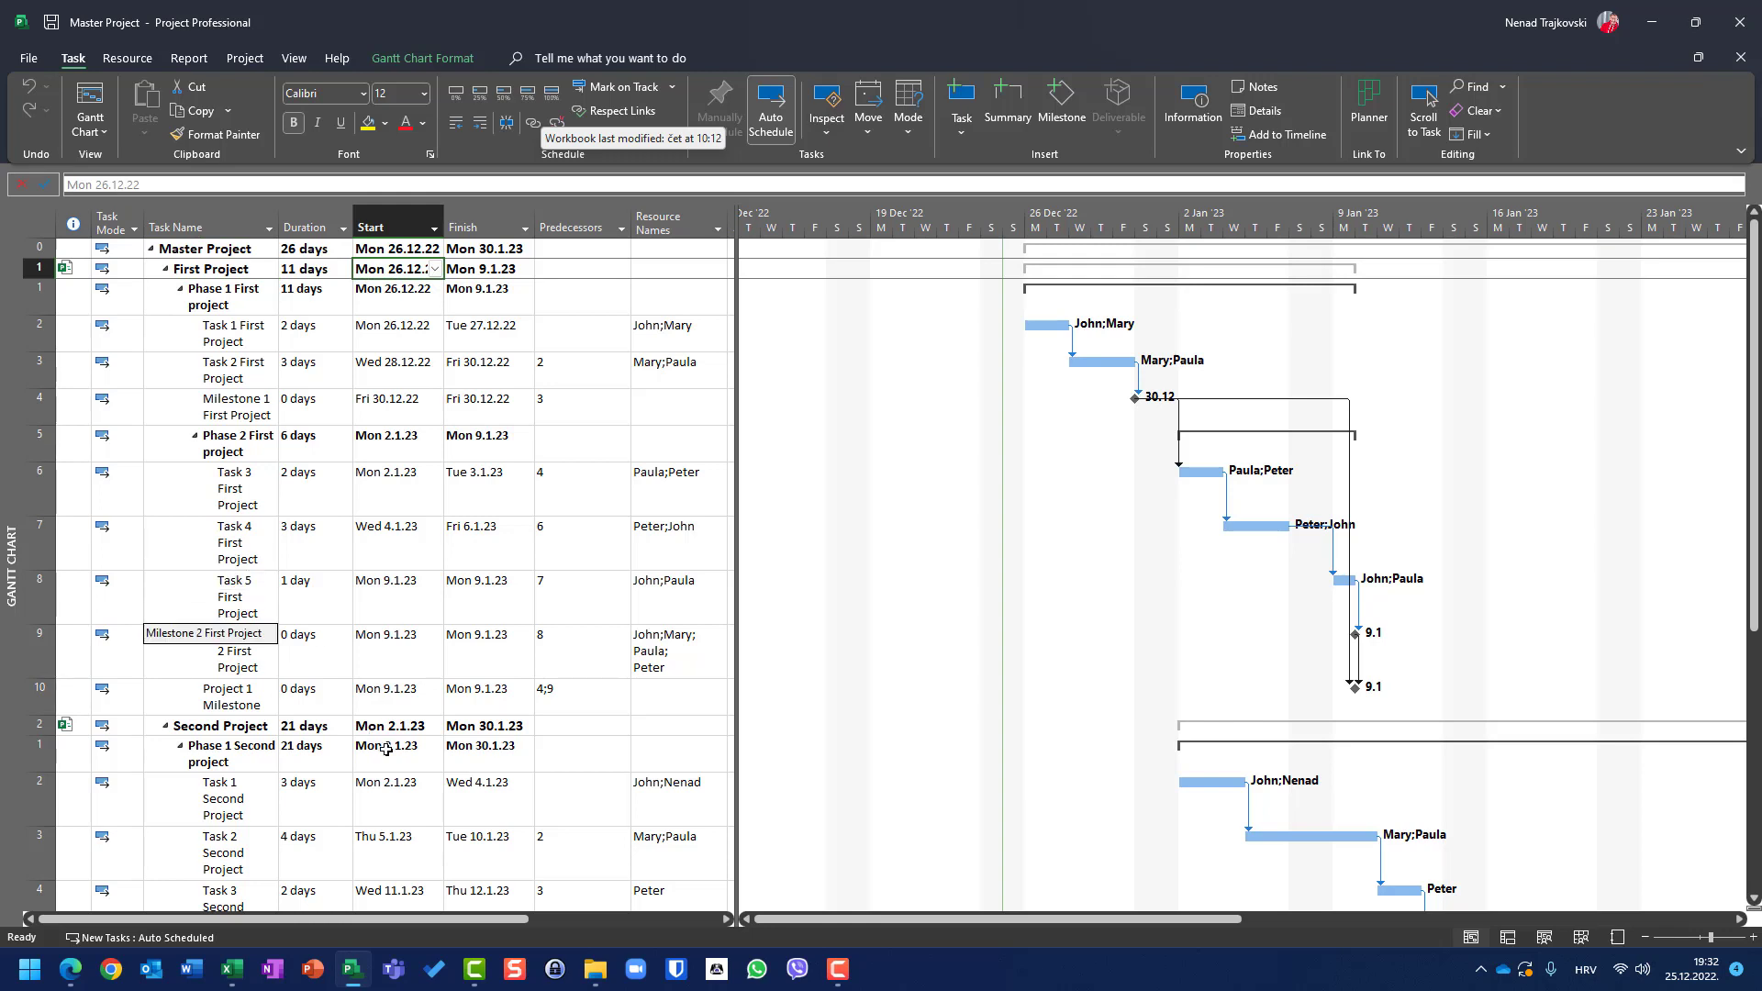
mouse_move(392, 762)
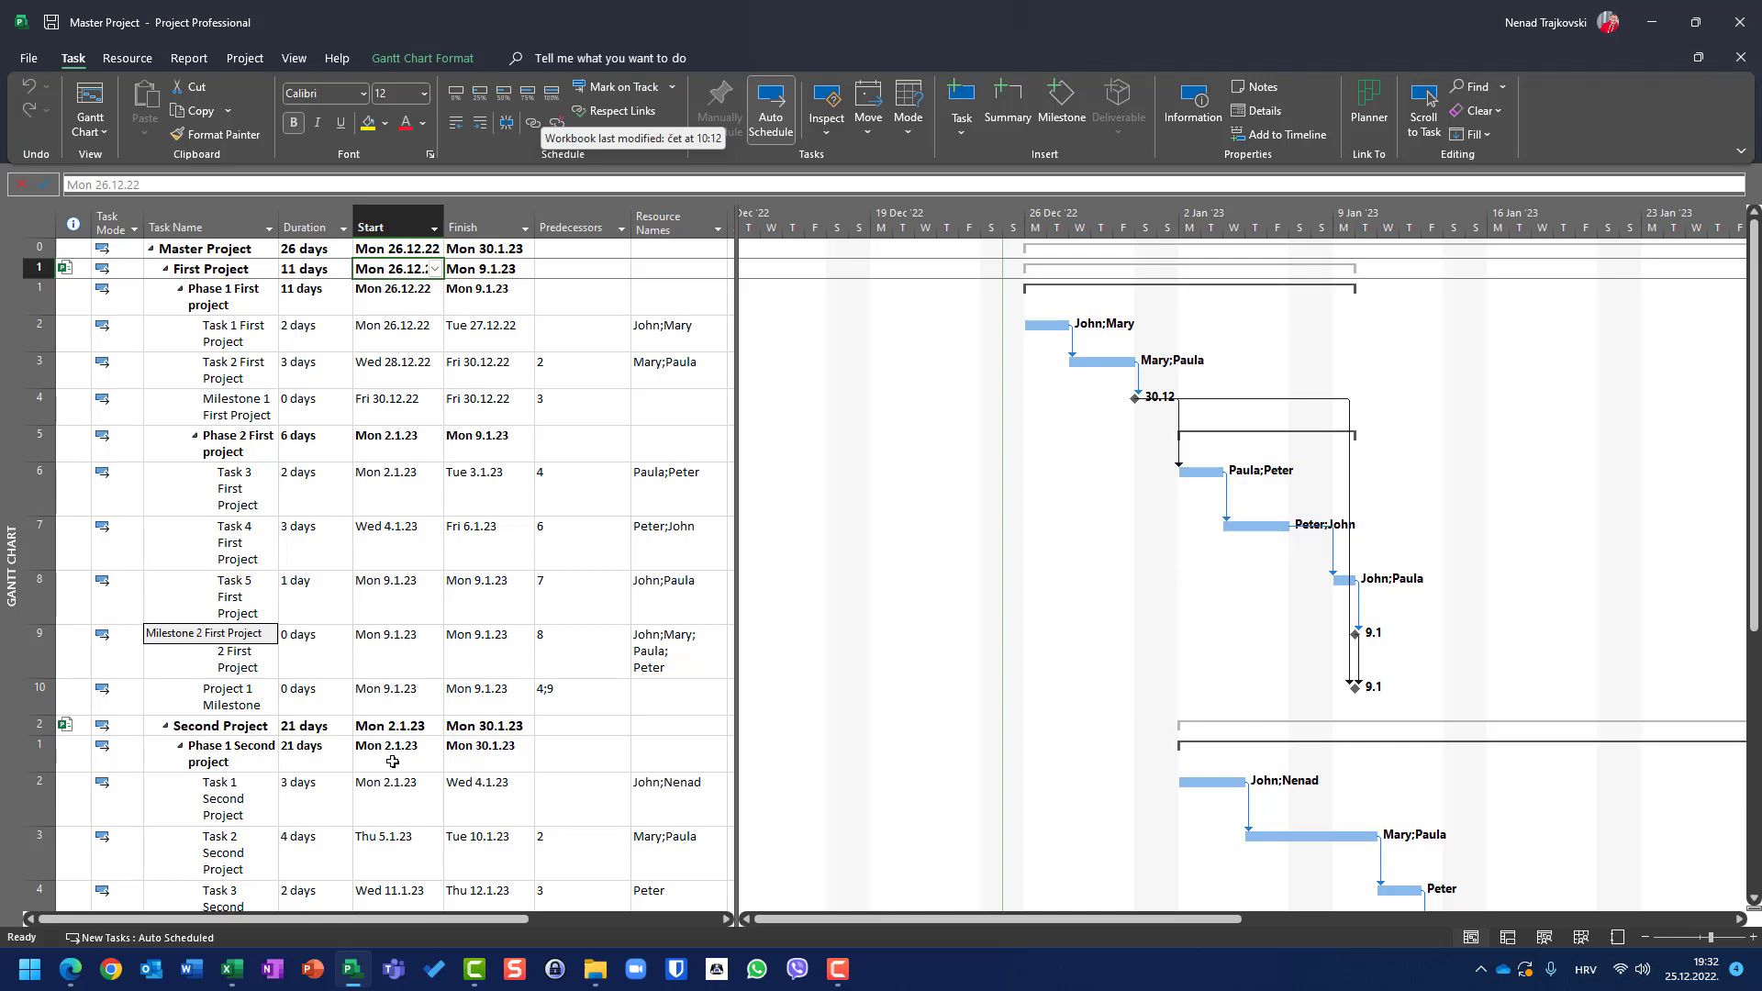
left_click(394, 746)
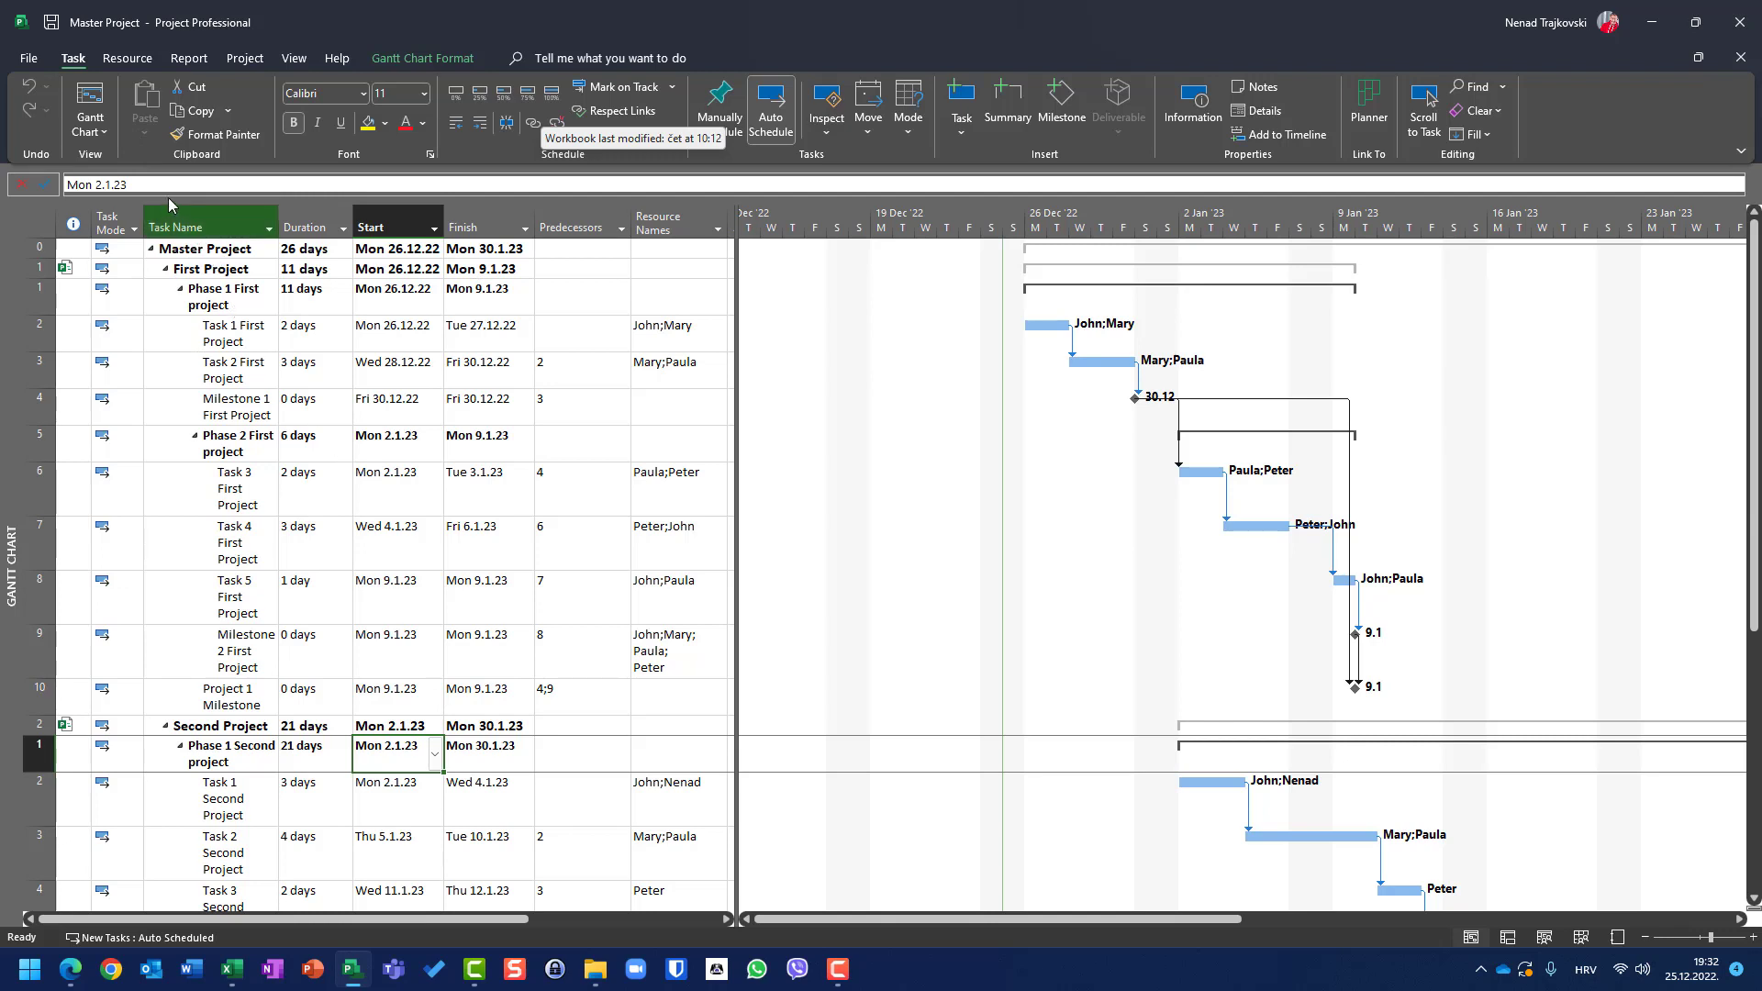
mouse_move(89, 107)
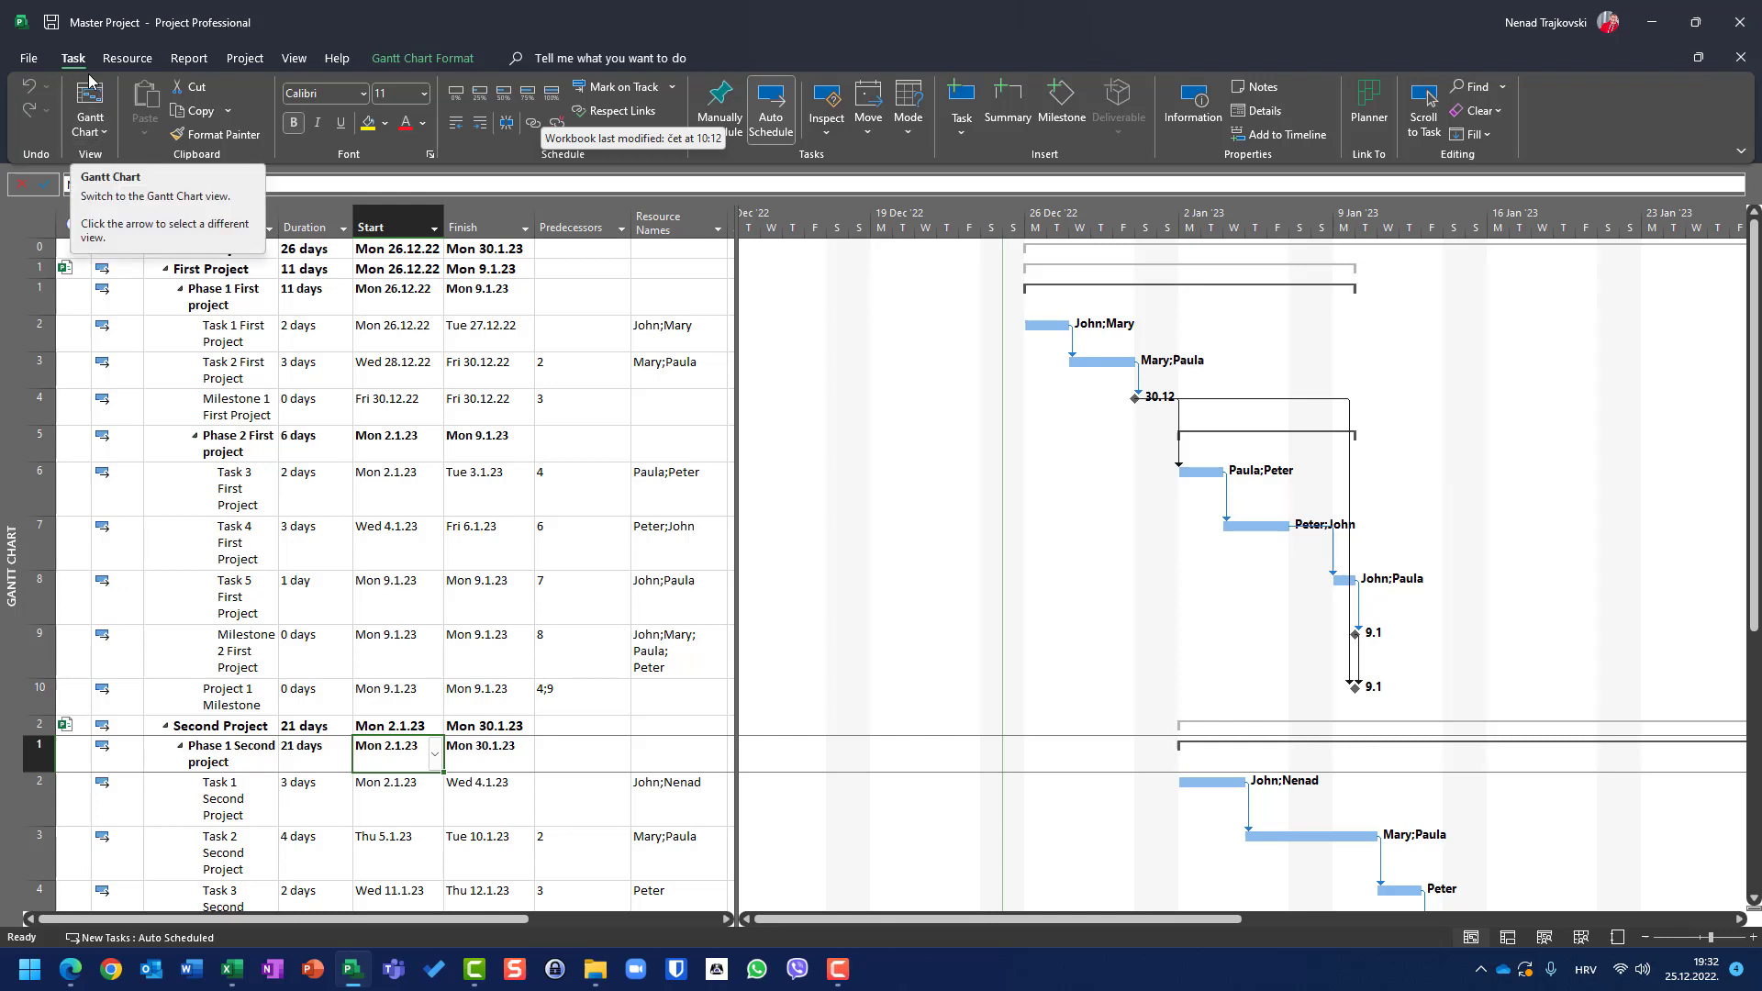
Apply the Calendar view to the master project through More Views
left_click(89, 132)
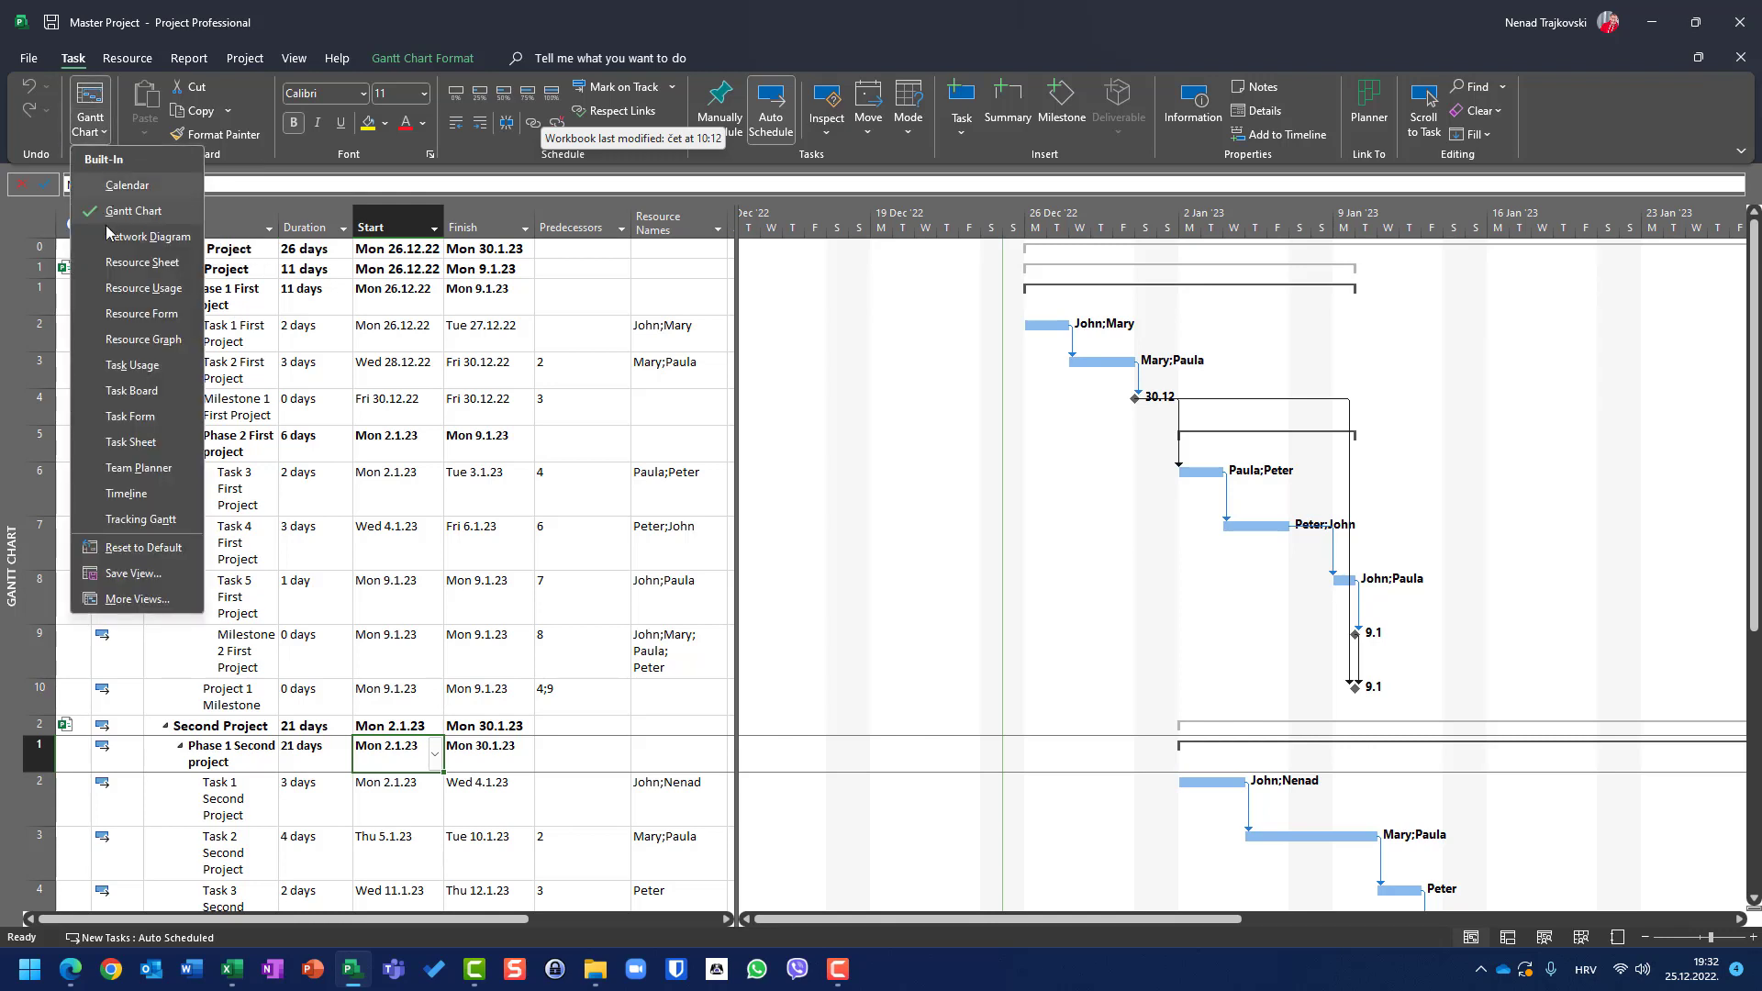
left_click(133, 597)
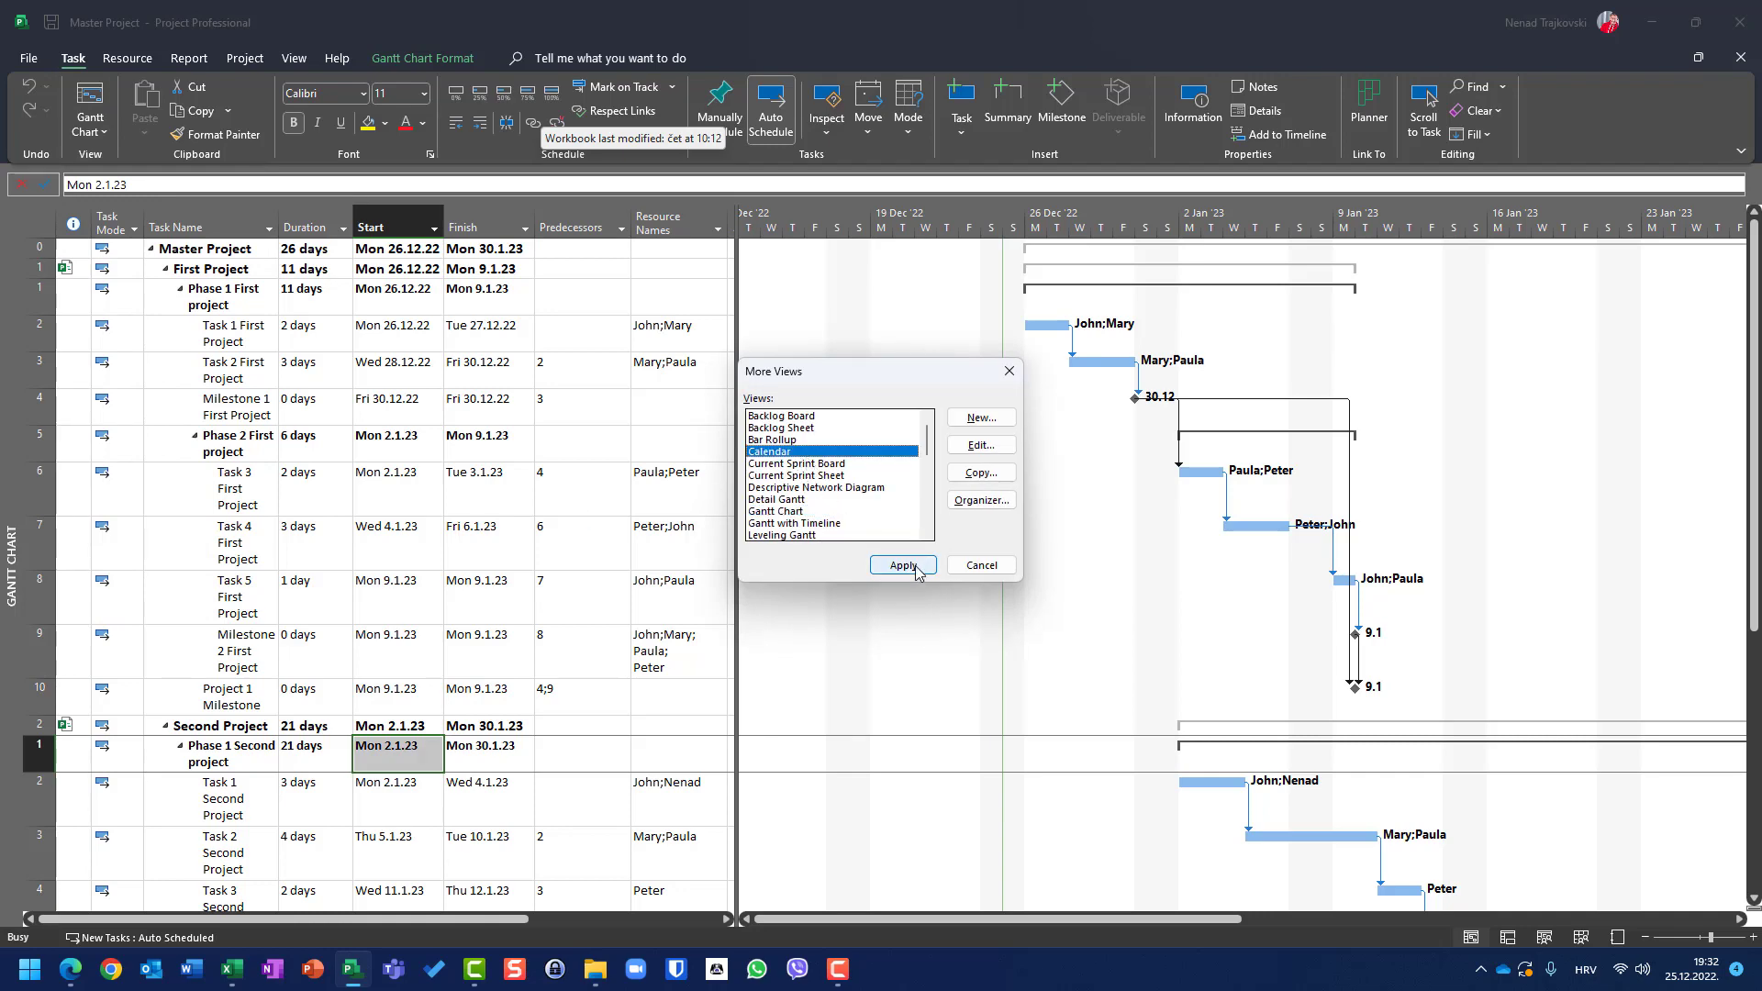
left_click(902, 565)
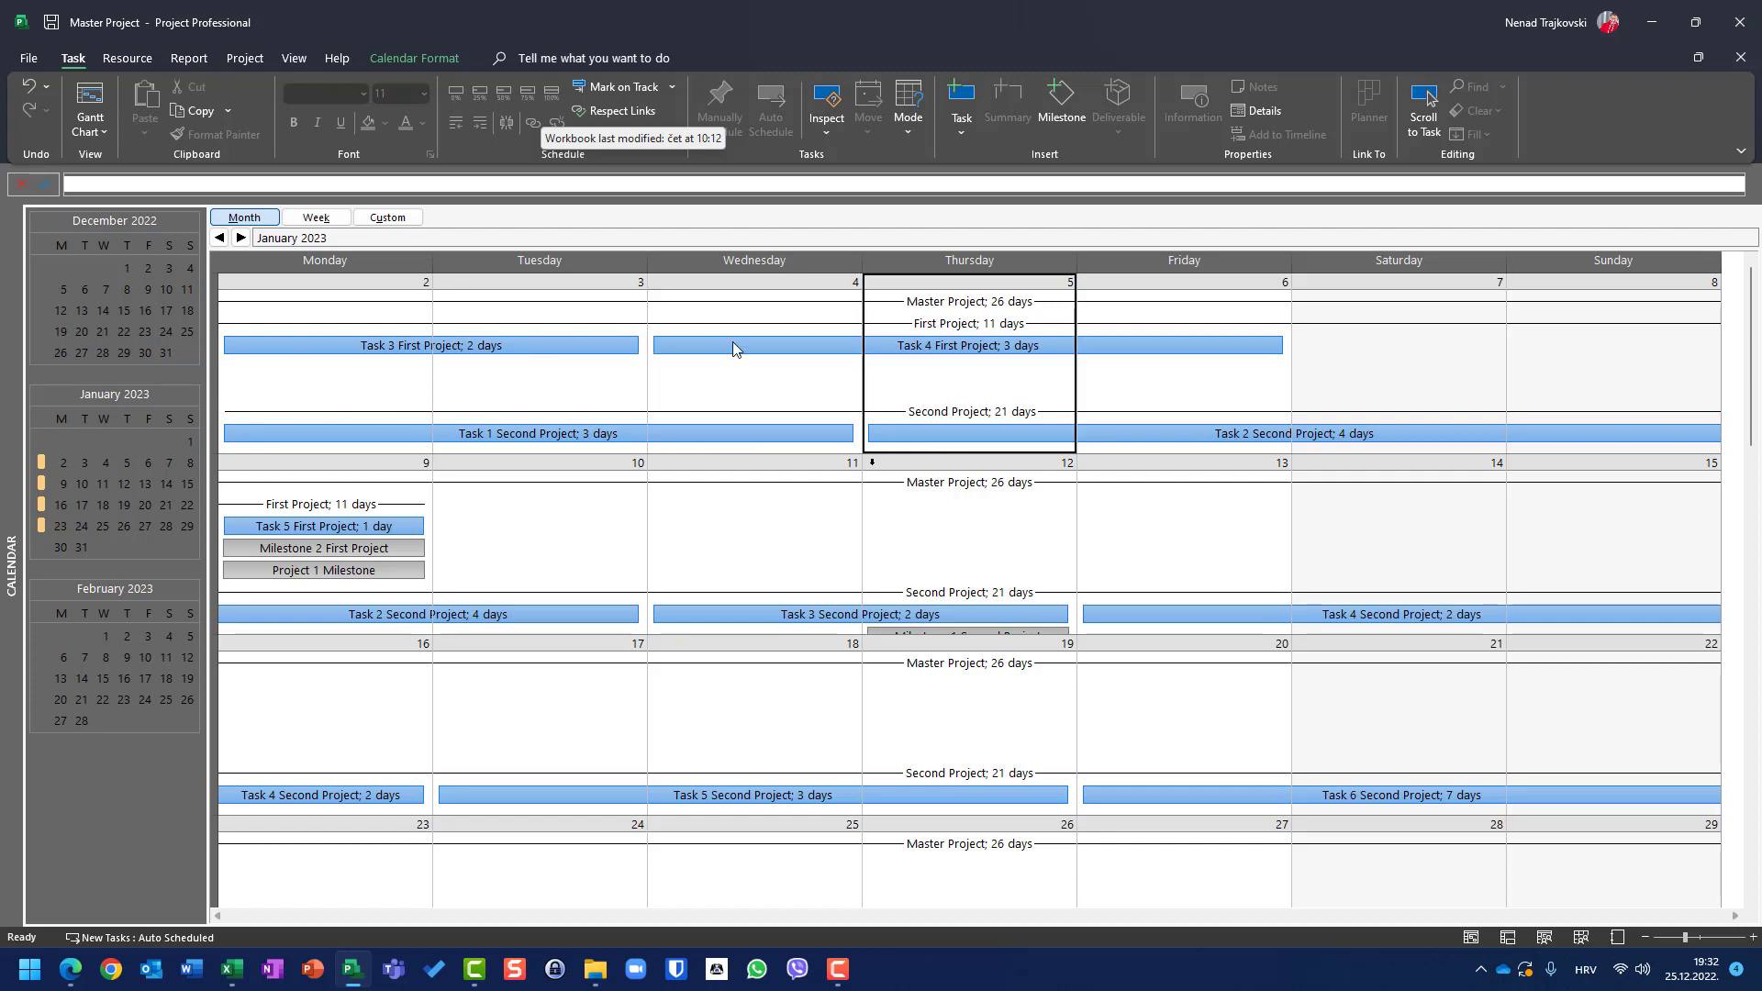
mouse_move(1070, 355)
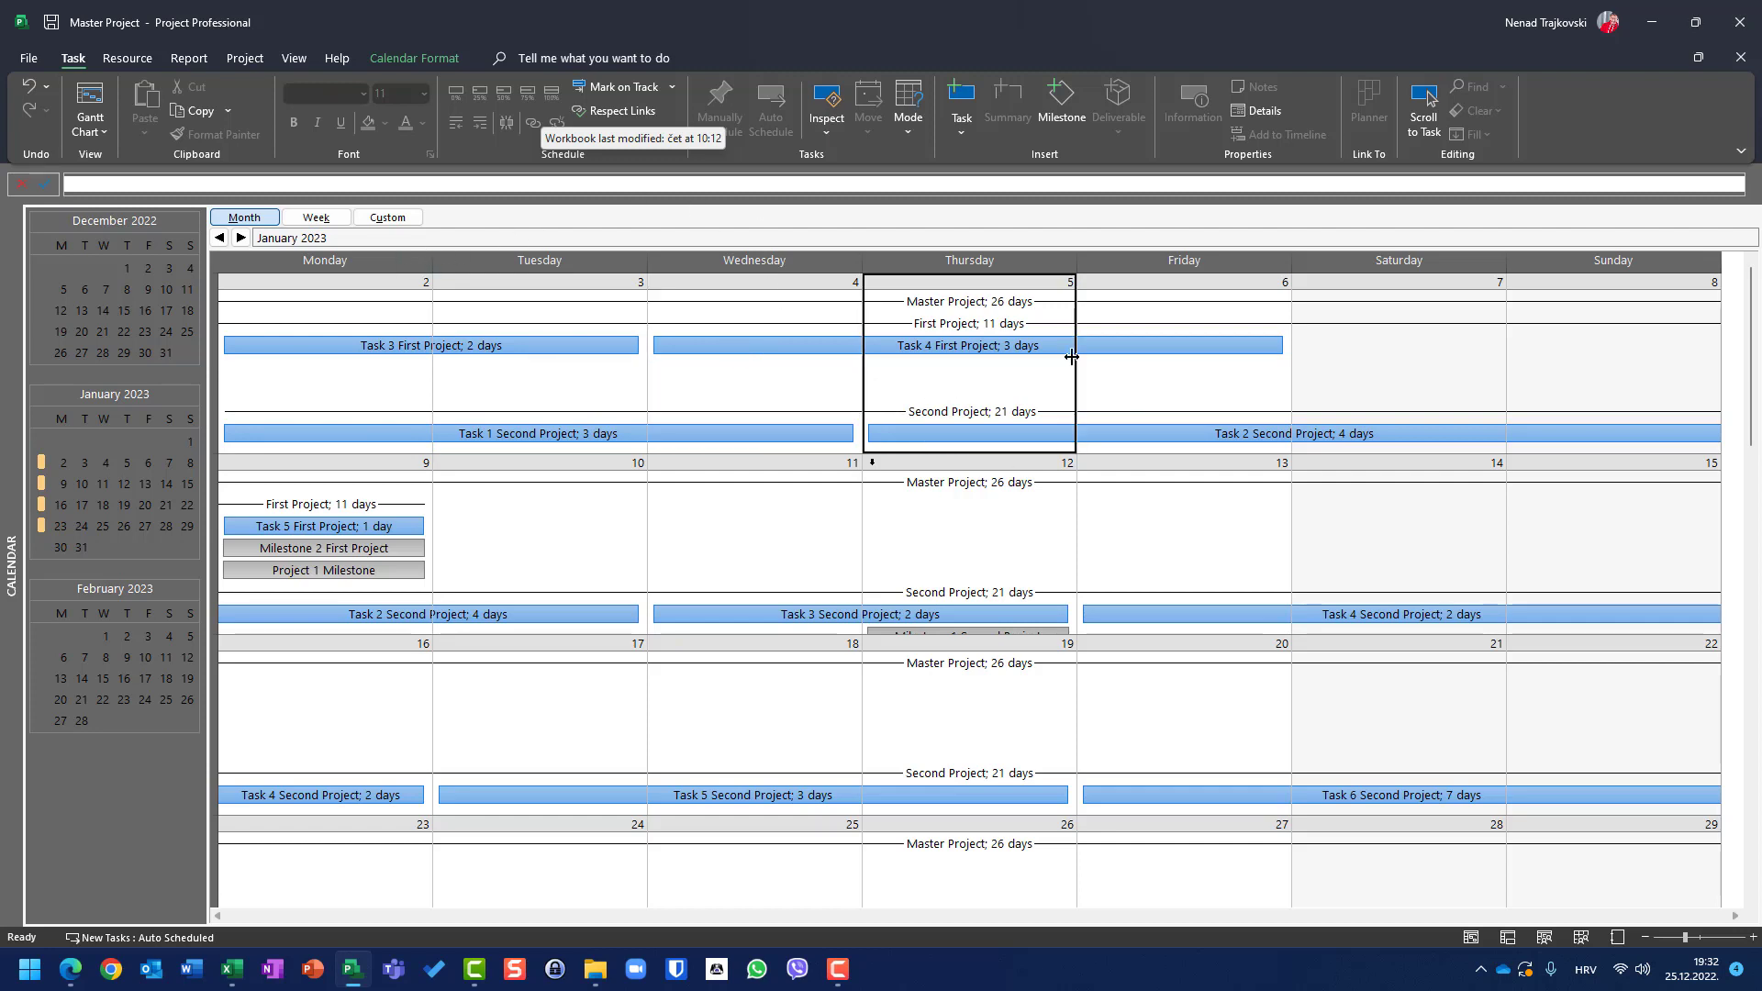
mouse_move(239, 231)
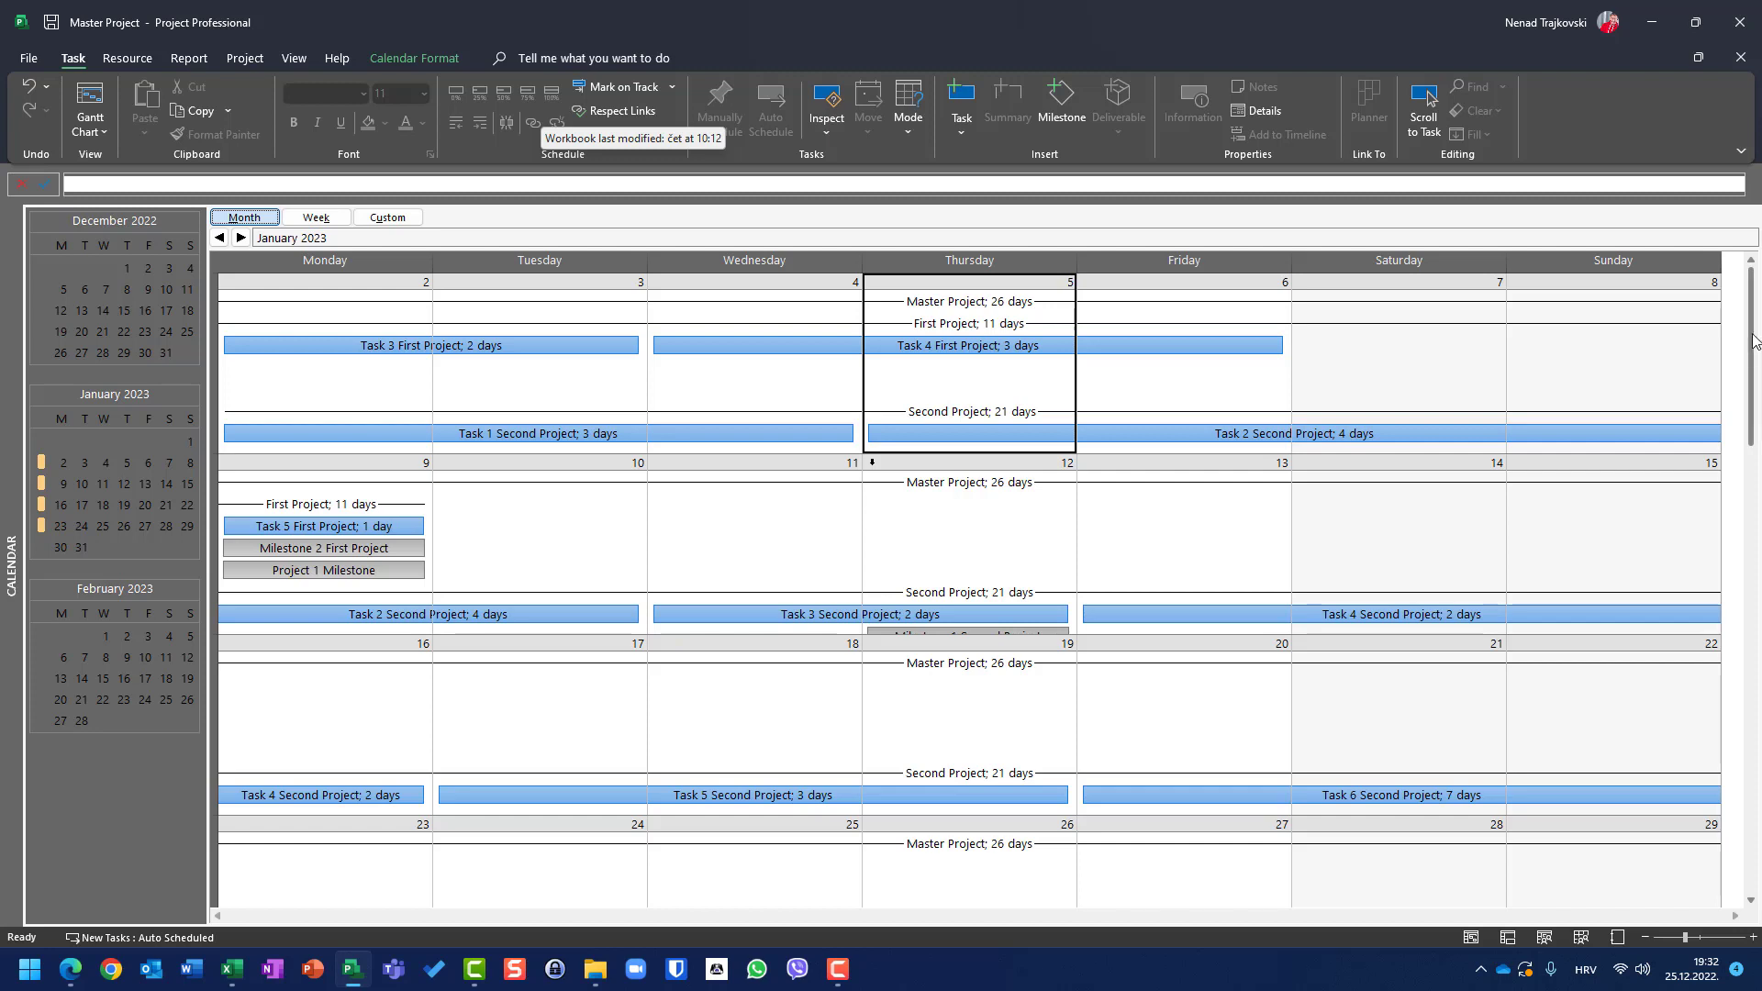
mouse_move(332, 367)
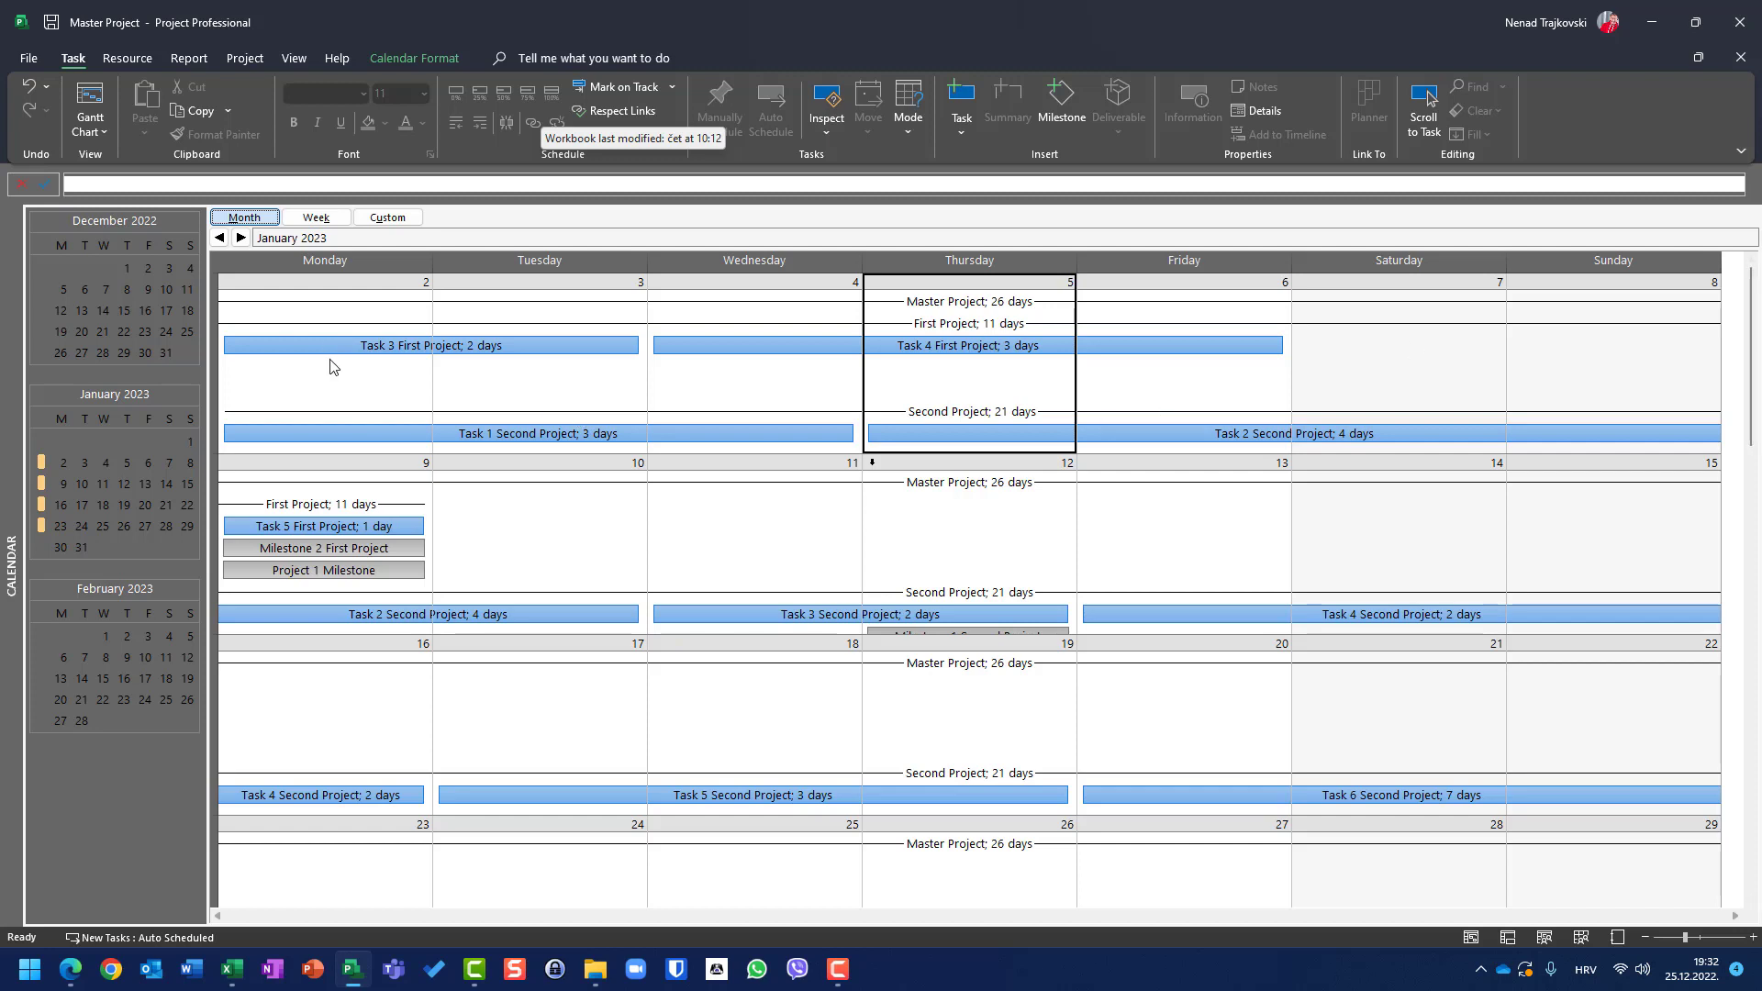
mouse_move(350, 322)
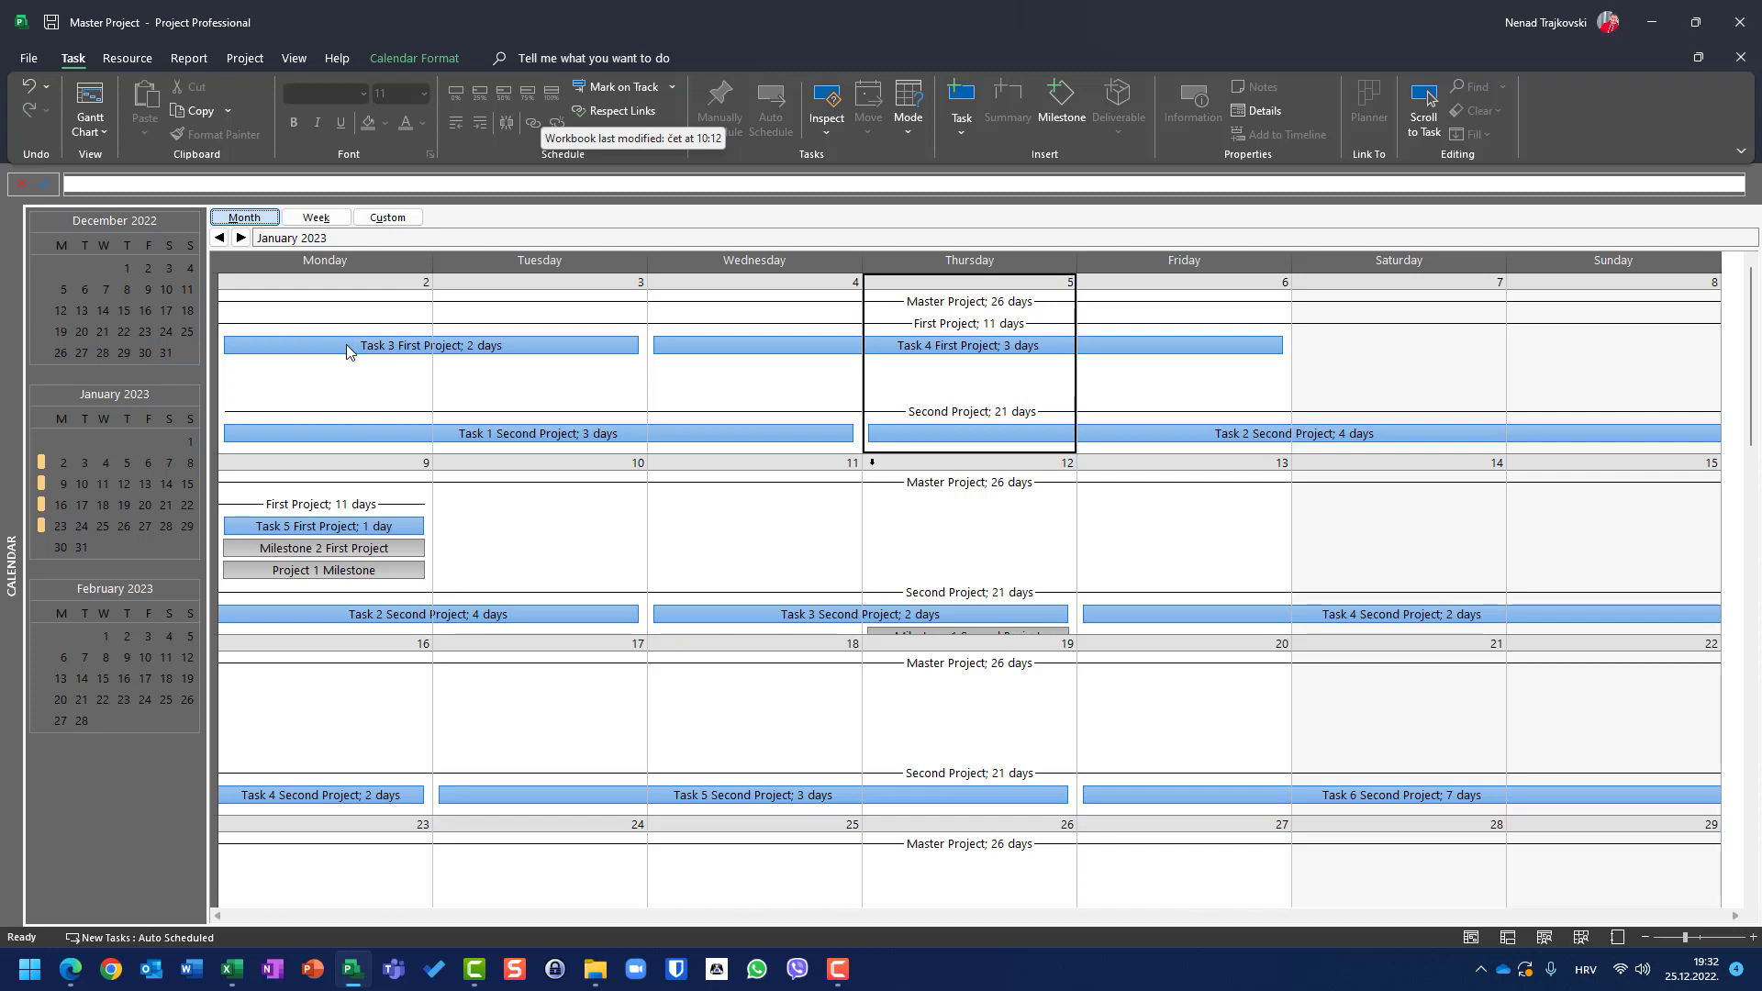
mouse_move(529, 361)
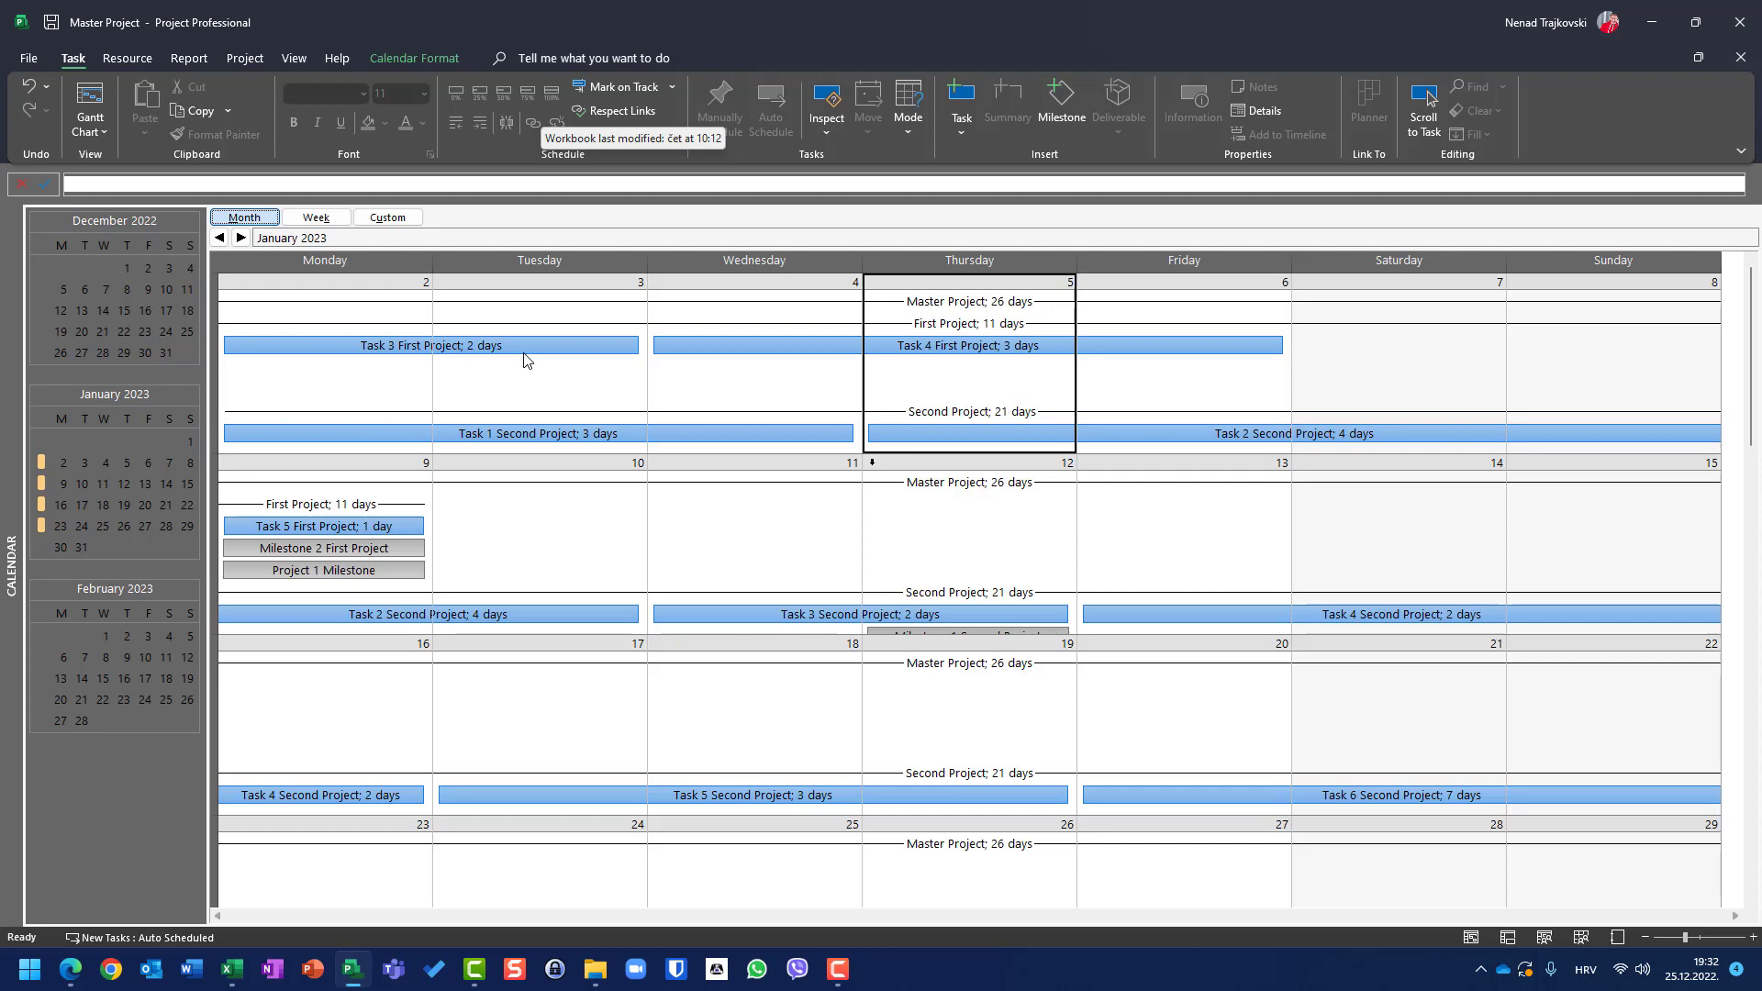
mouse_move(719, 352)
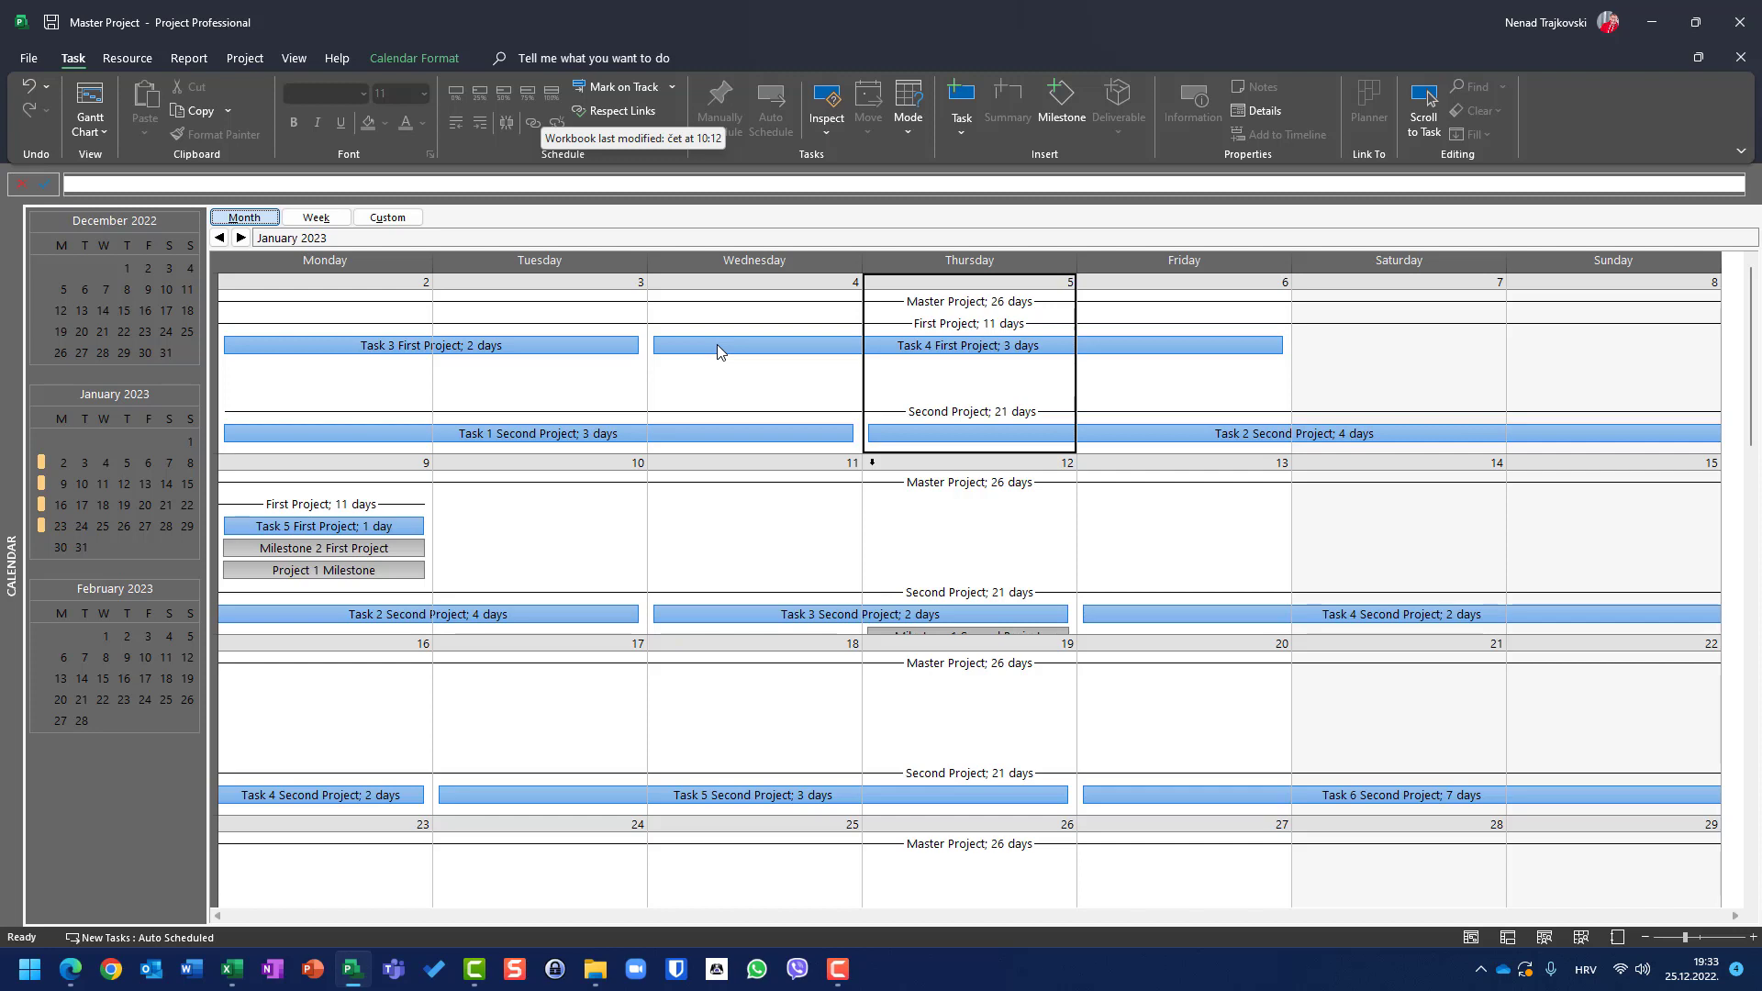
mouse_move(1155, 367)
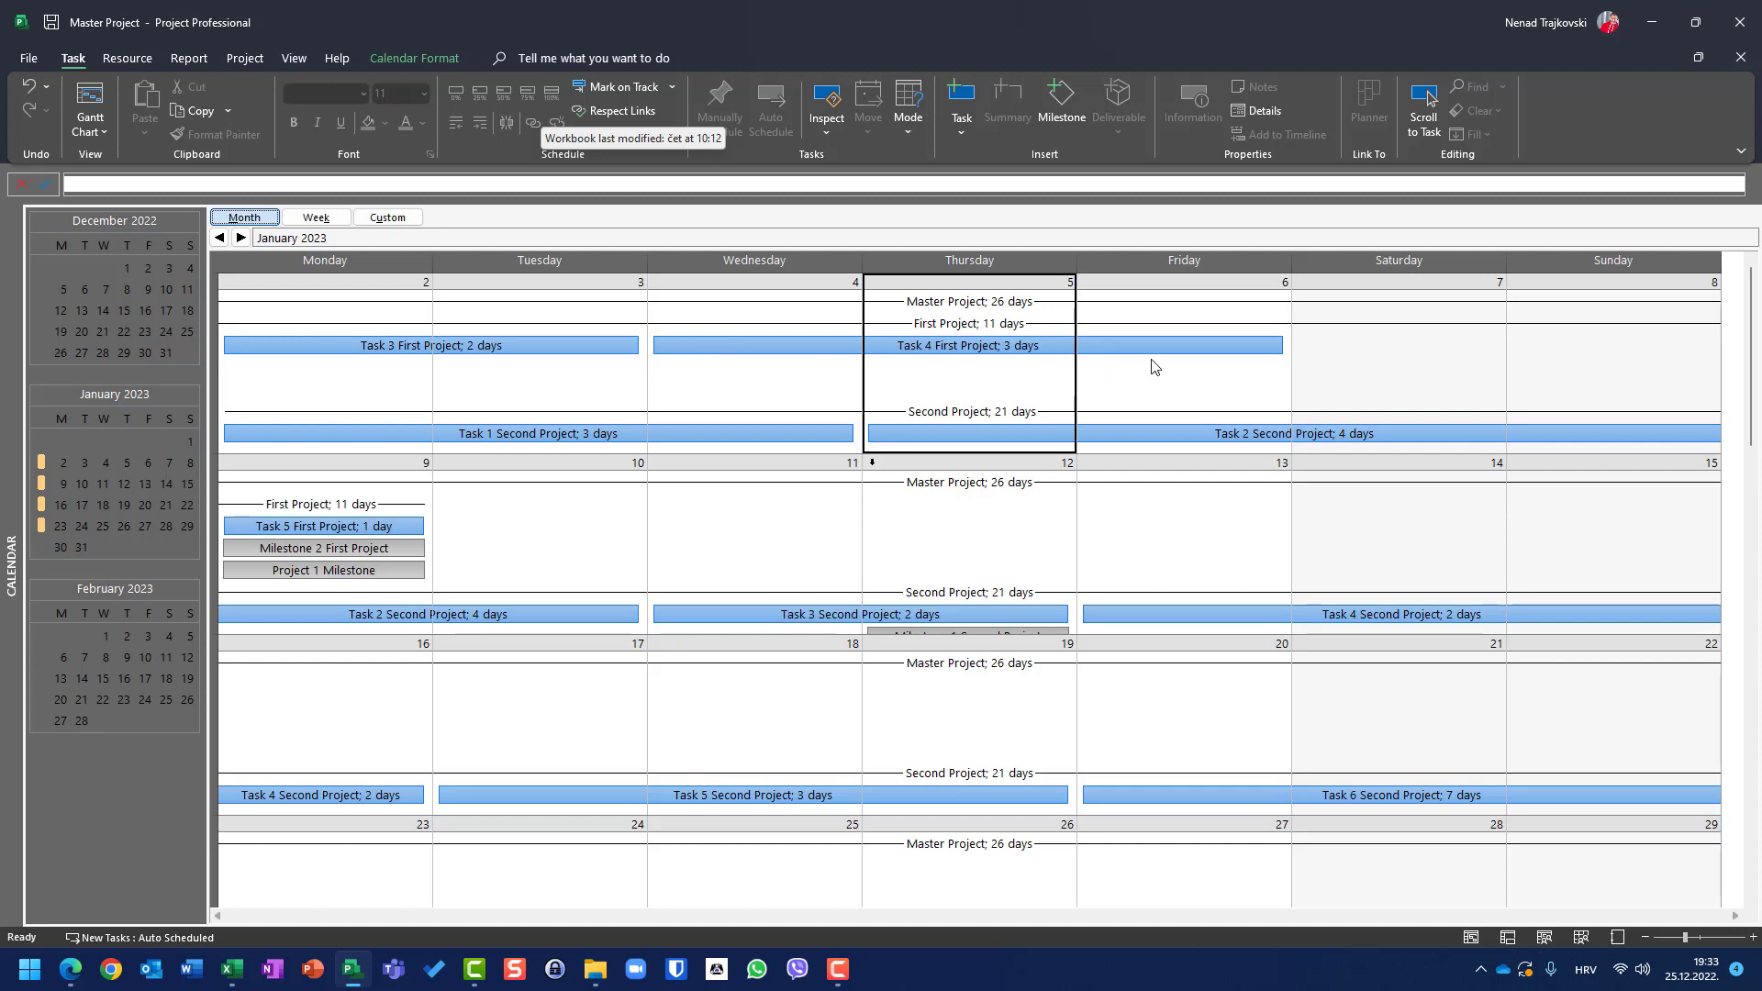
mouse_move(1163, 361)
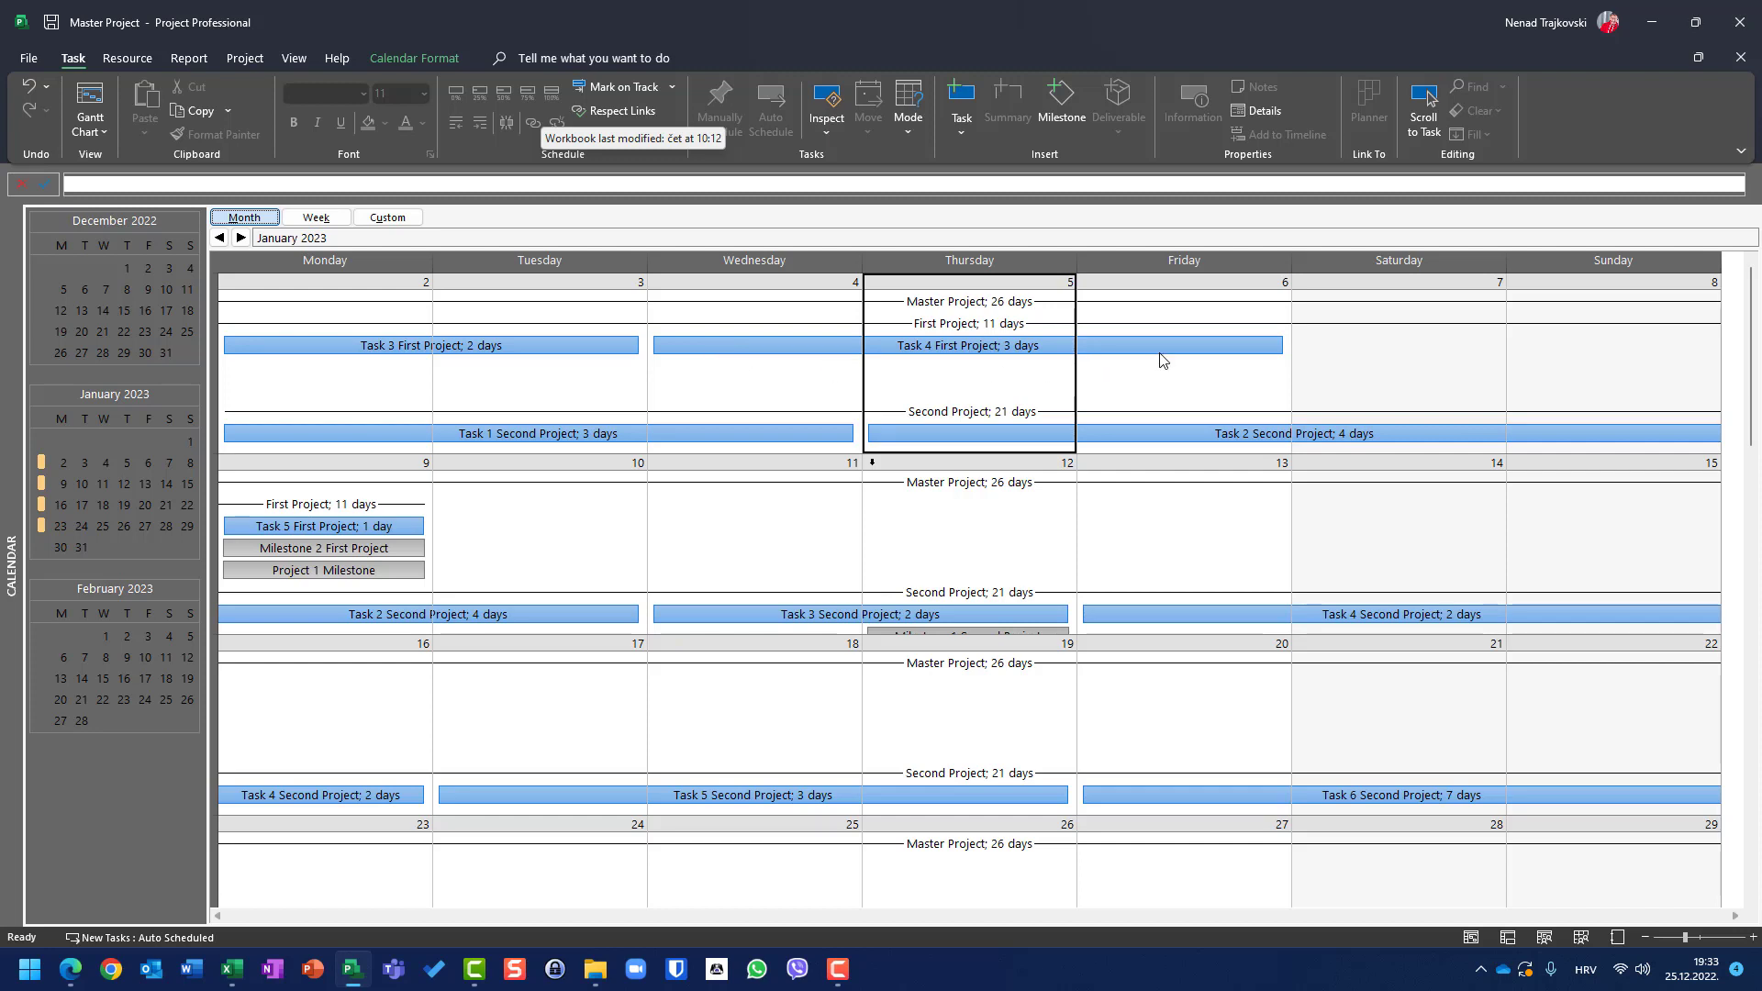
mouse_move(1156, 360)
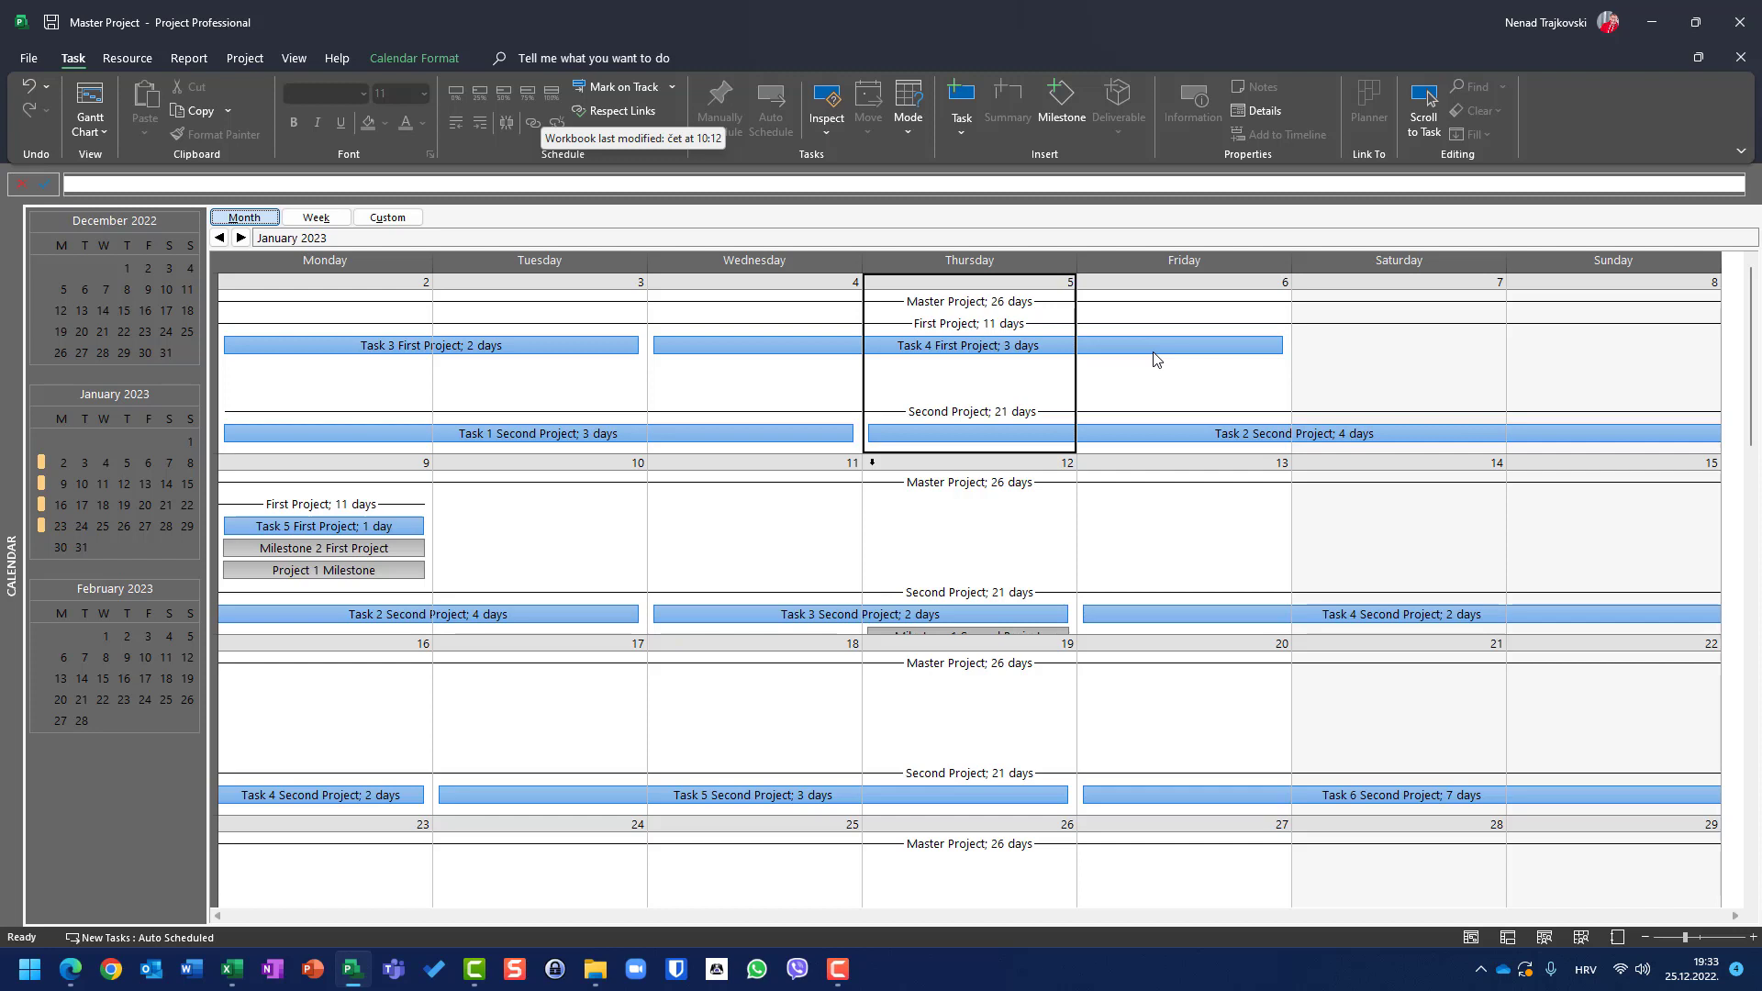
mouse_move(983, 500)
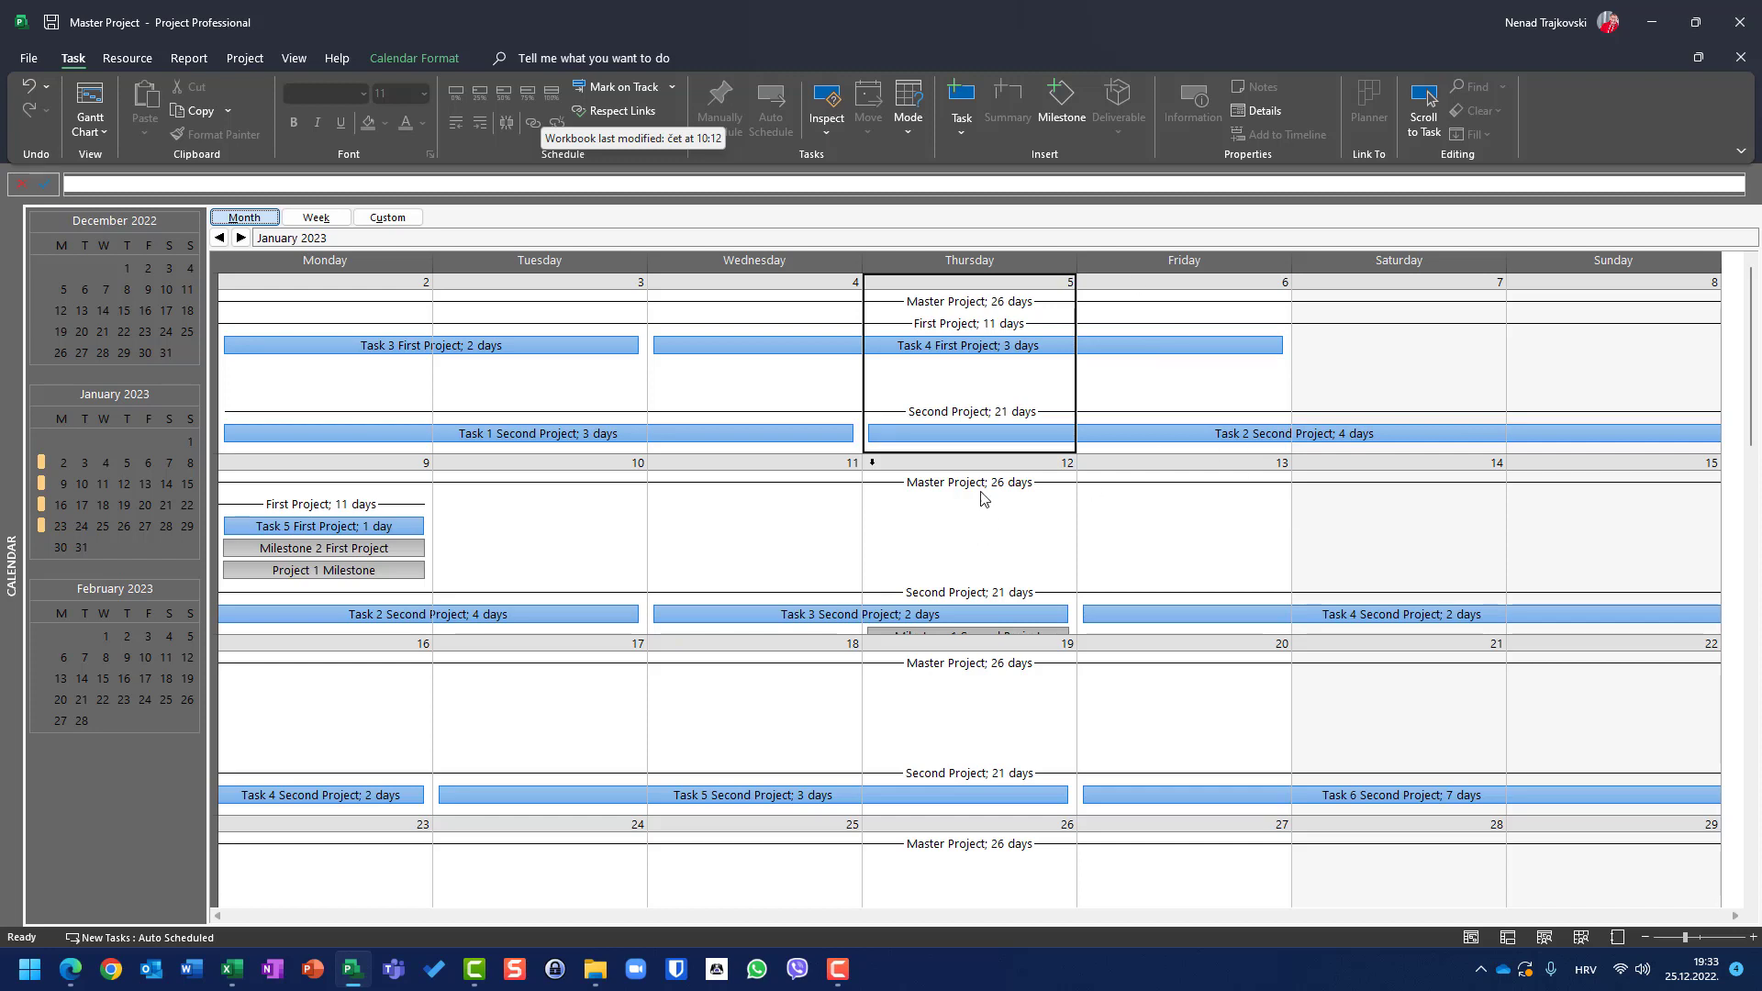
mouse_move(977, 472)
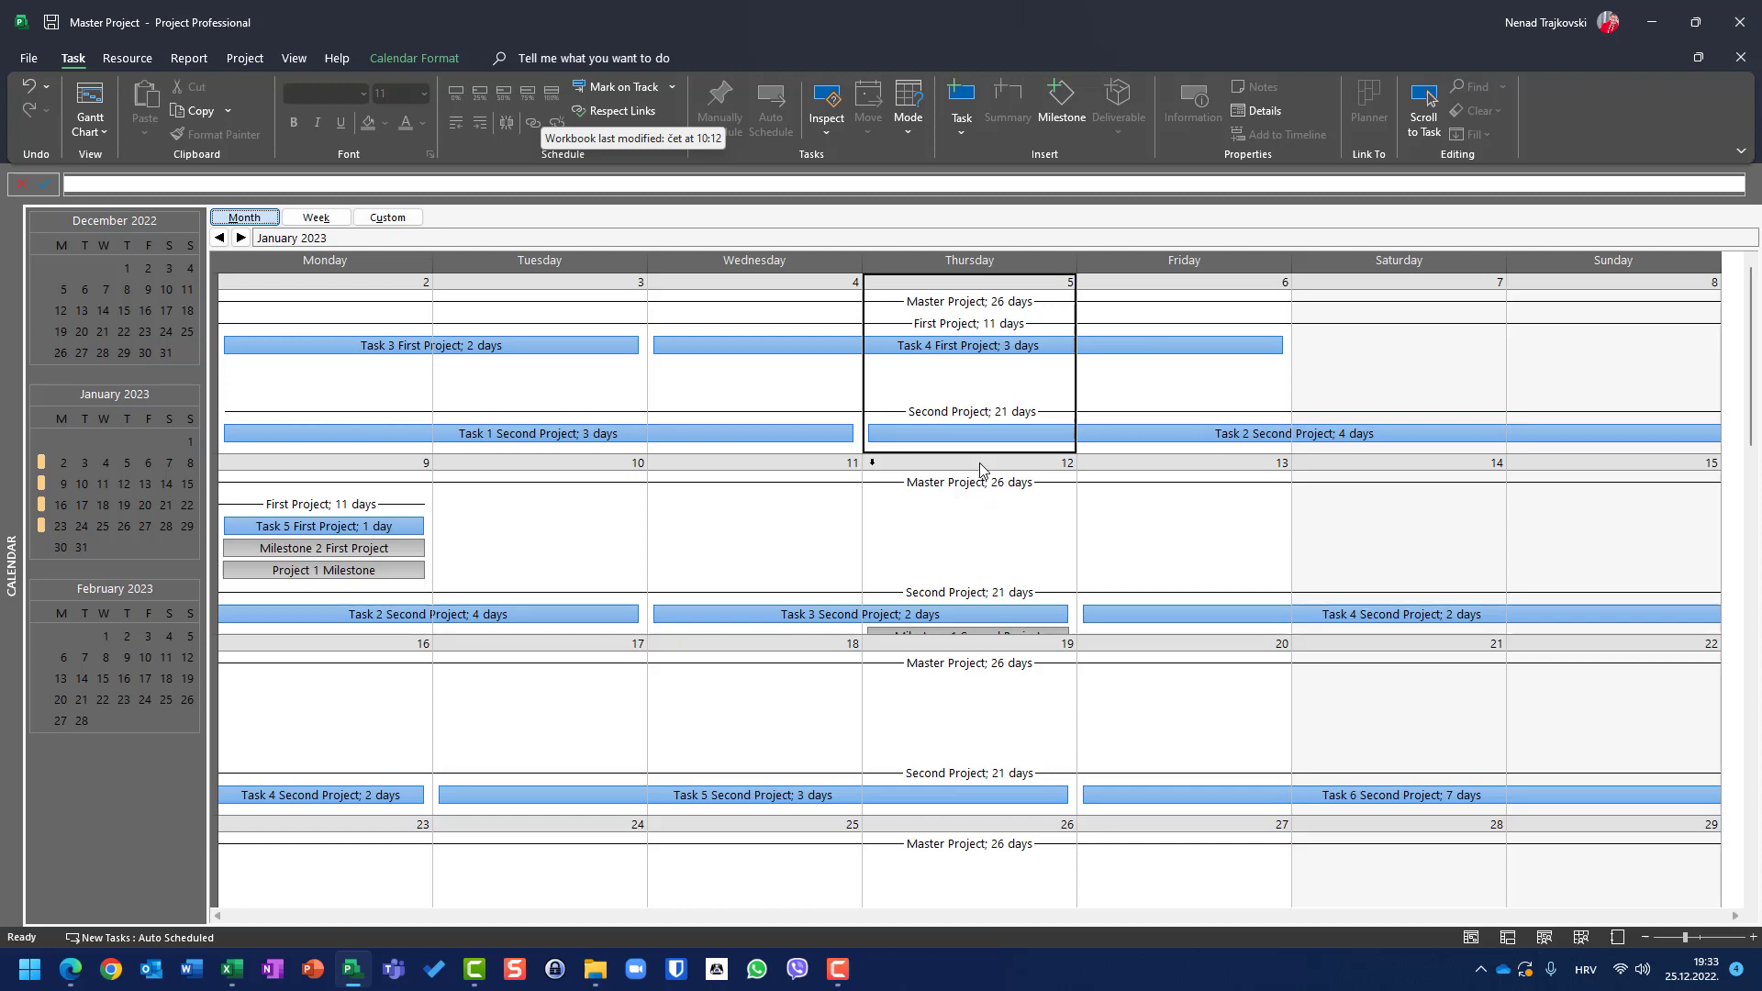
mouse_move(1256, 443)
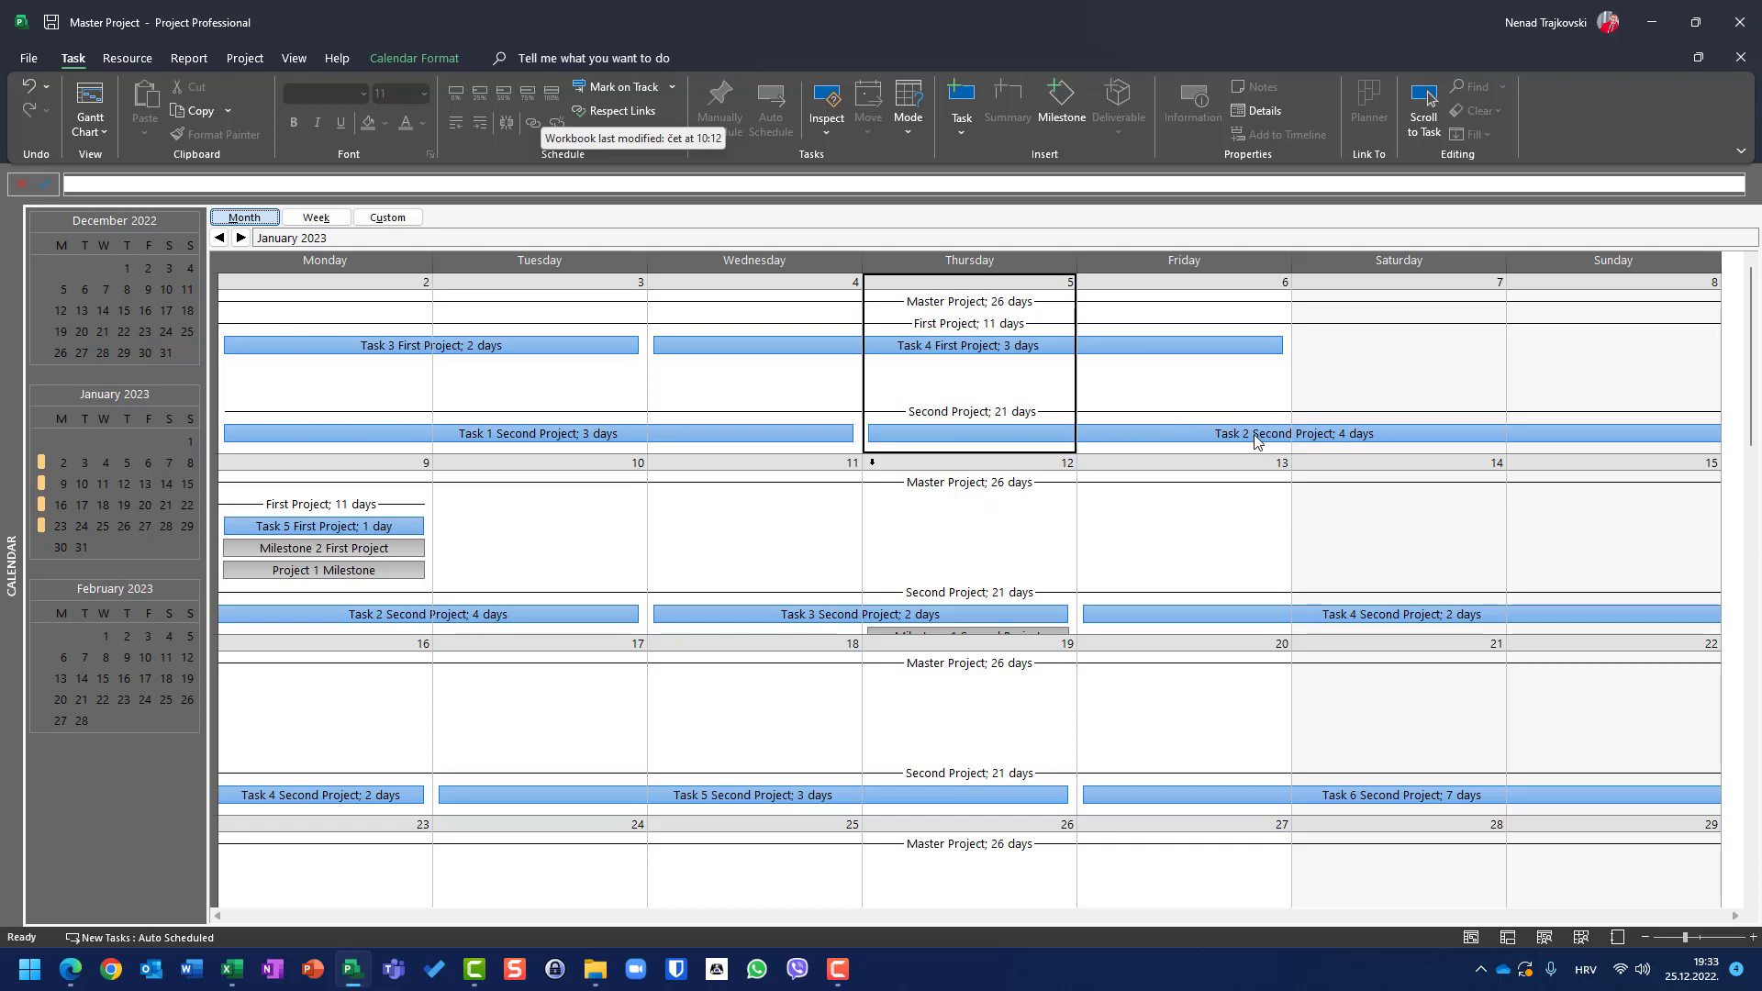
mouse_move(717, 355)
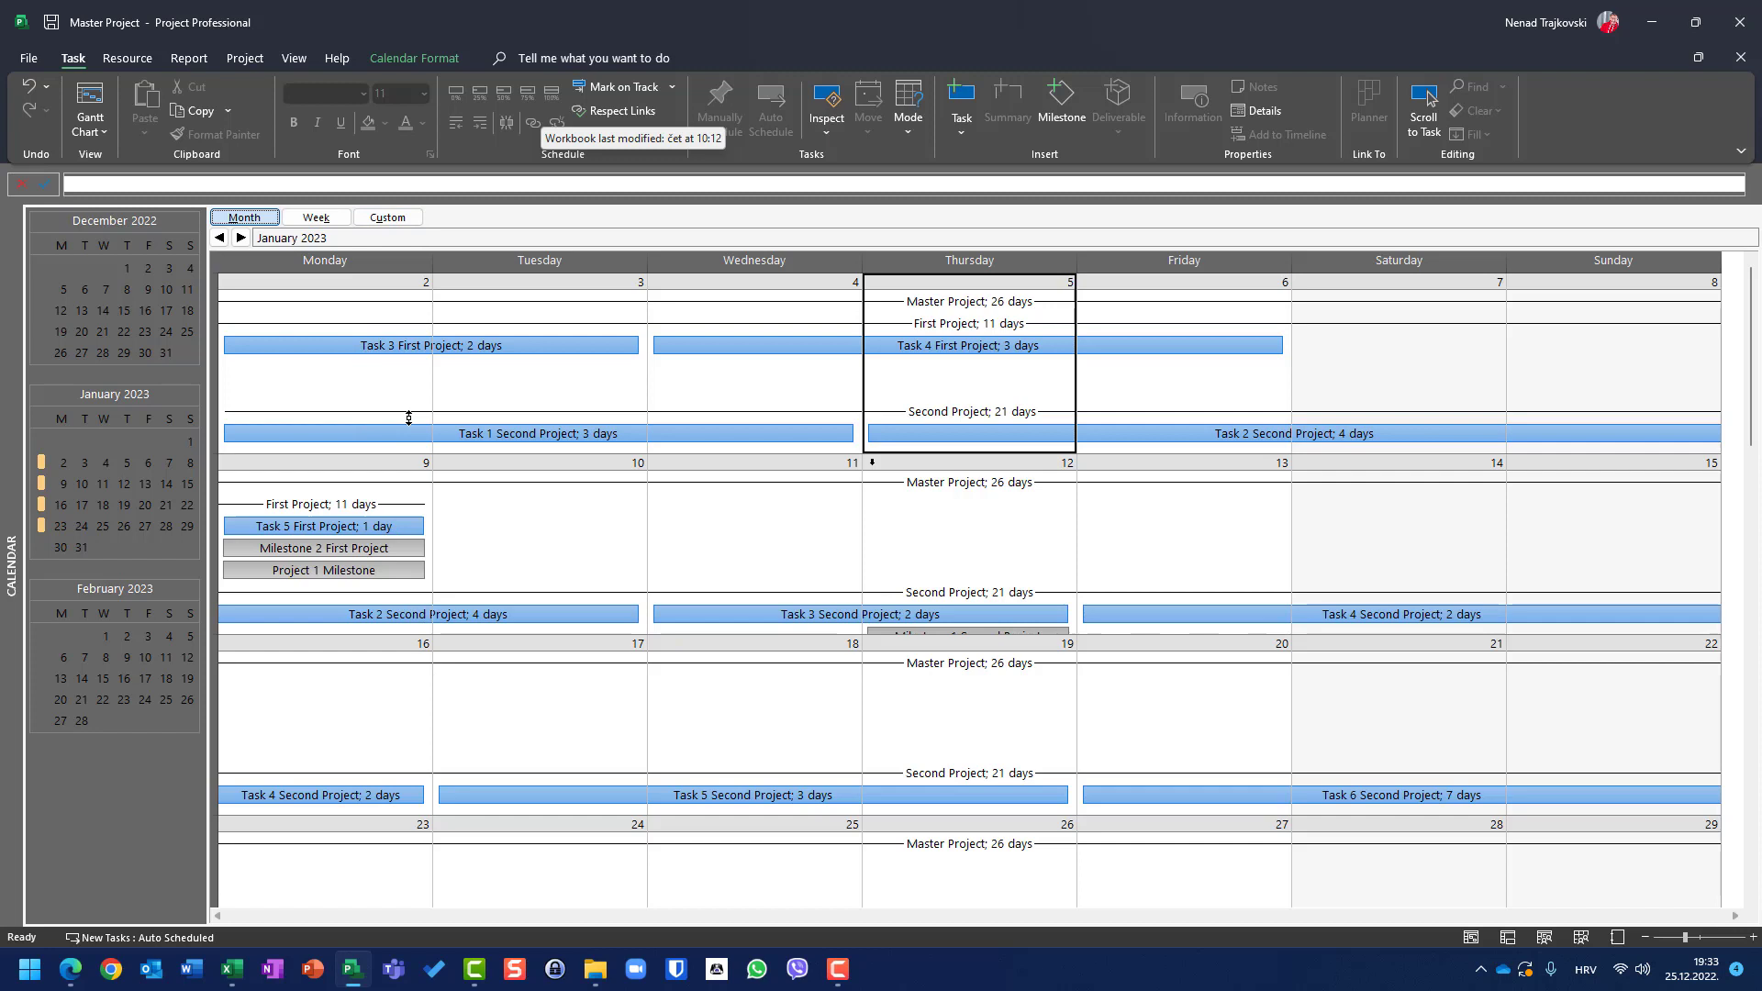
mouse_move(410, 487)
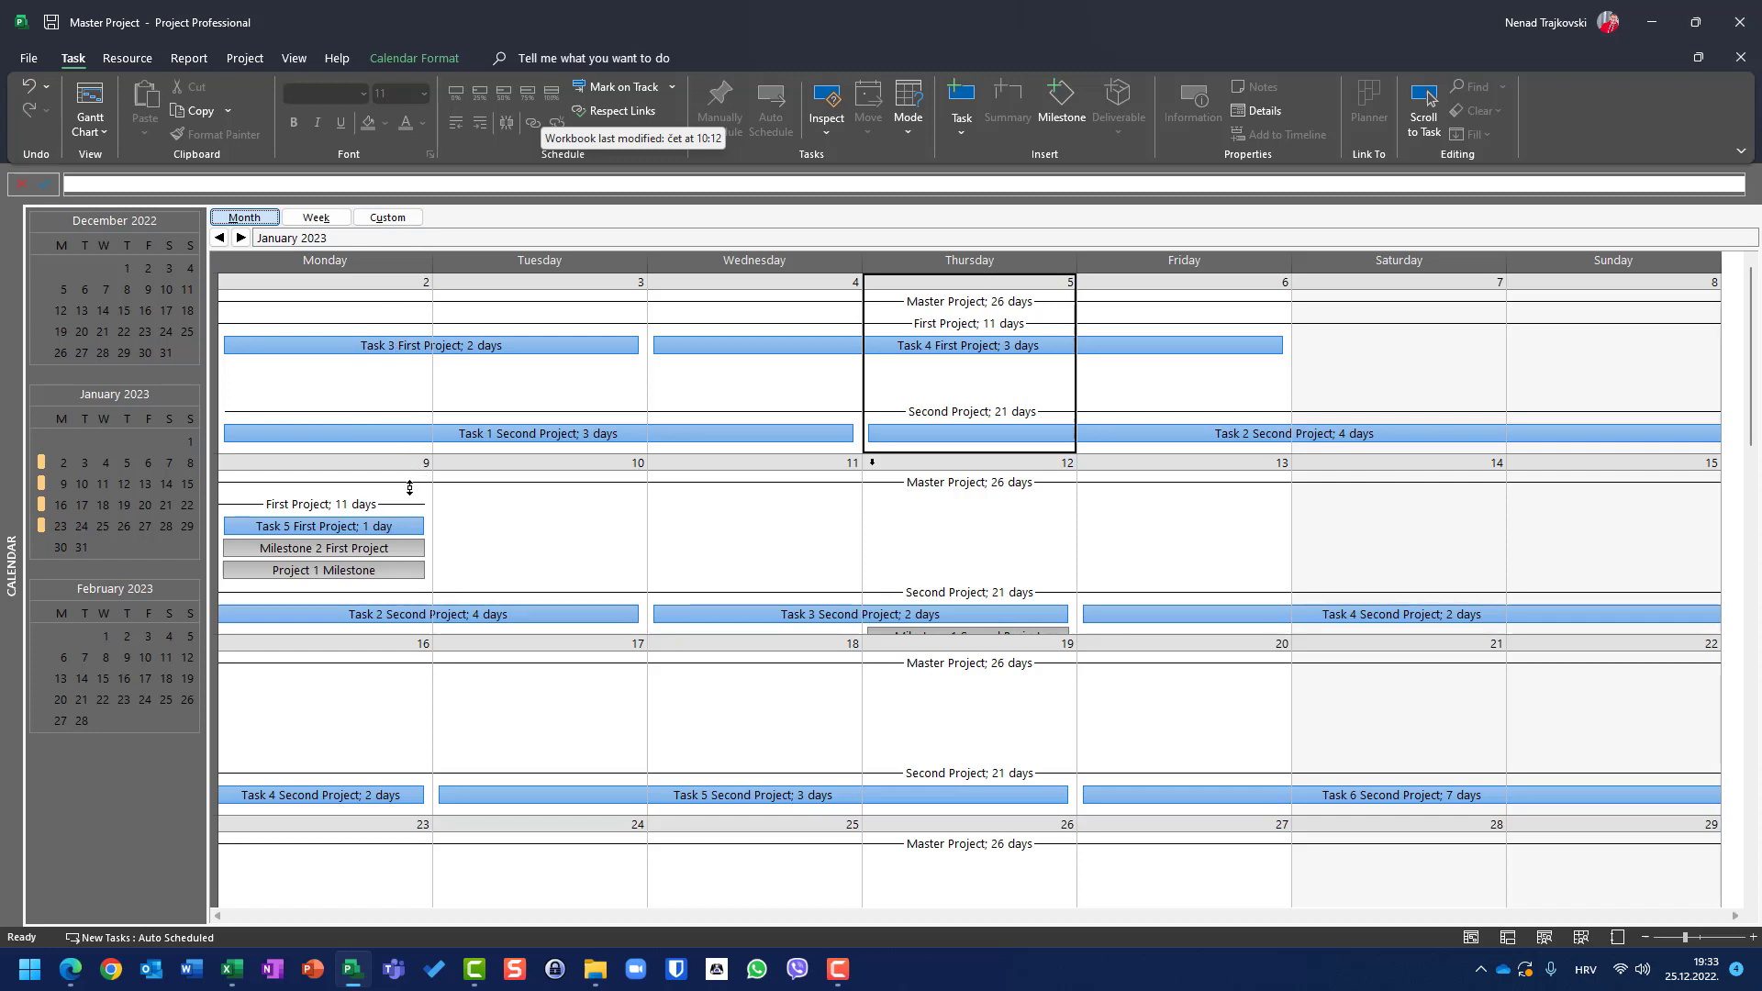
mouse_move(584, 896)
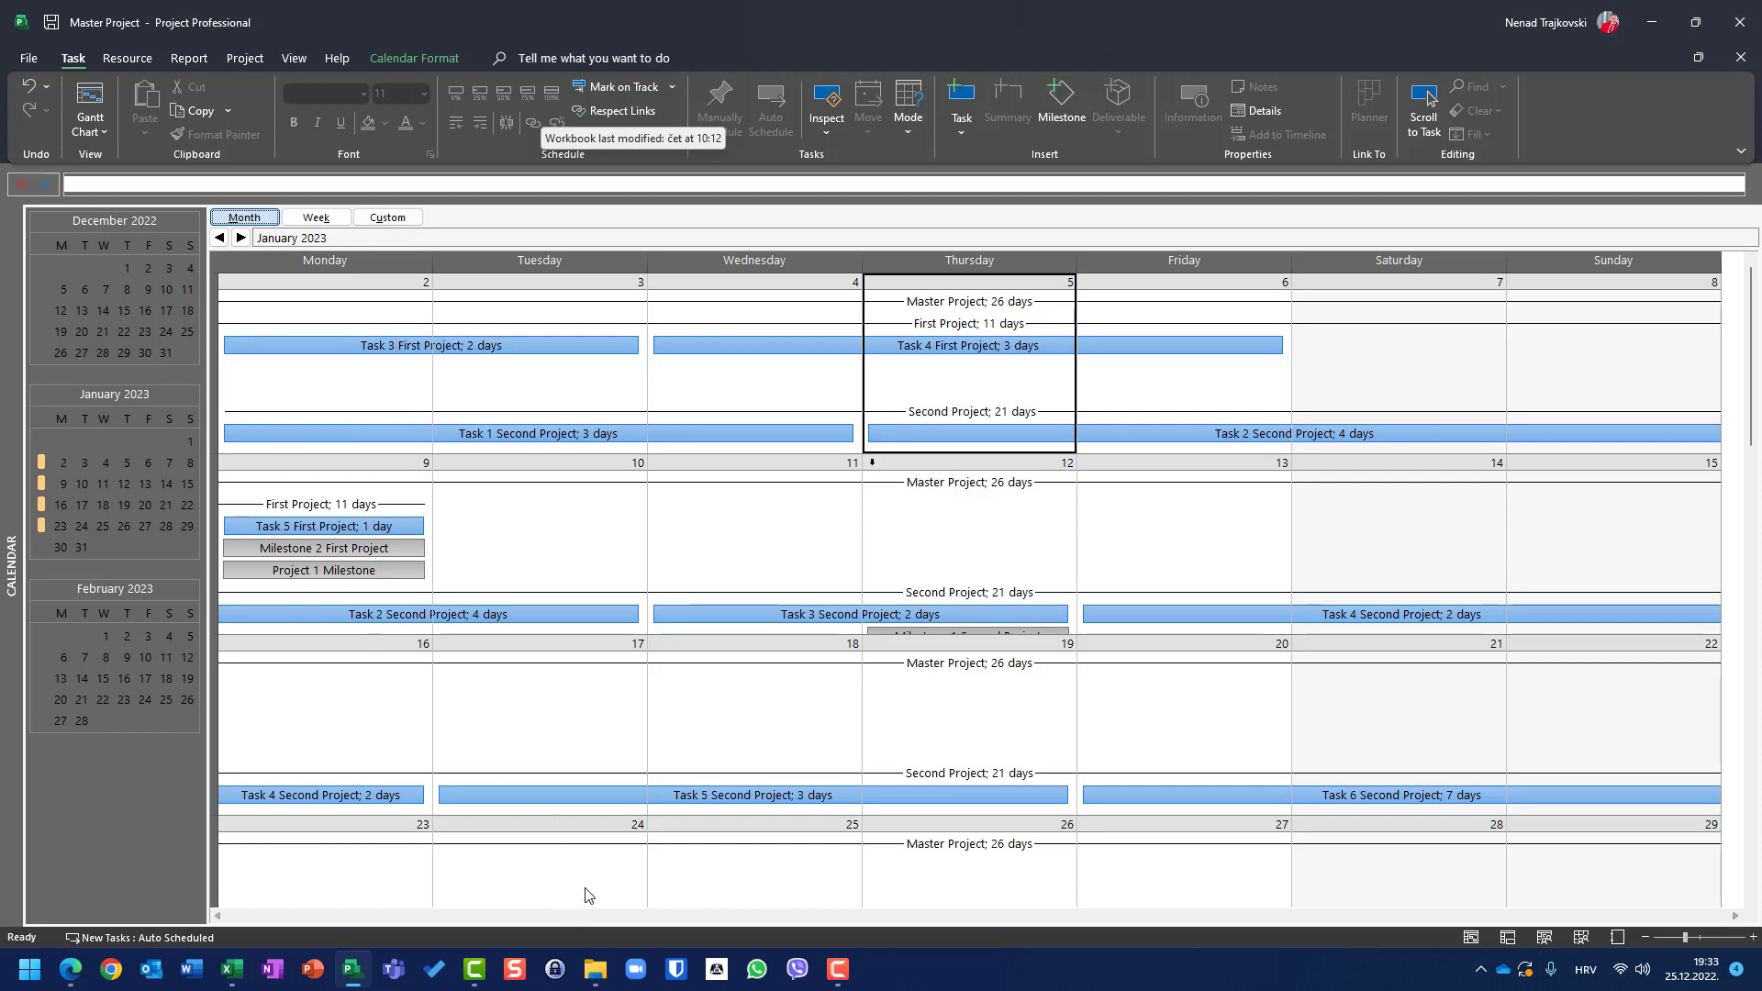
Scroll the calendar and go back to December 2022
scroll("down", 3)
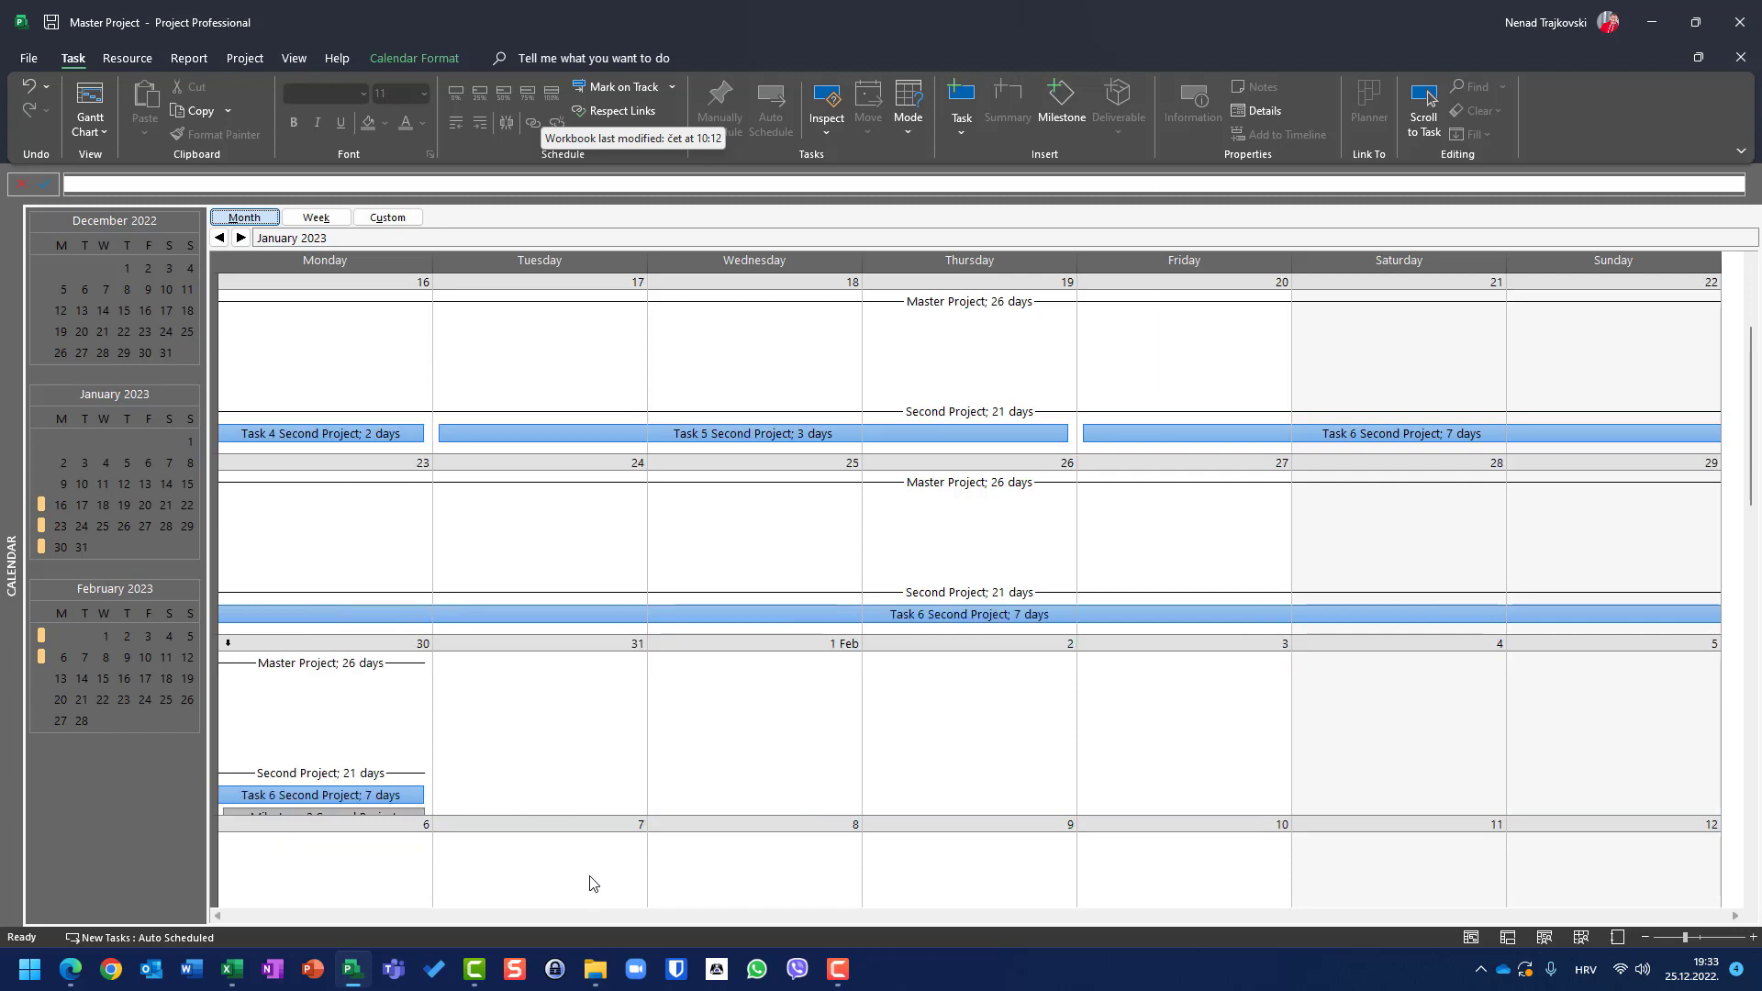
scroll("up", 3)
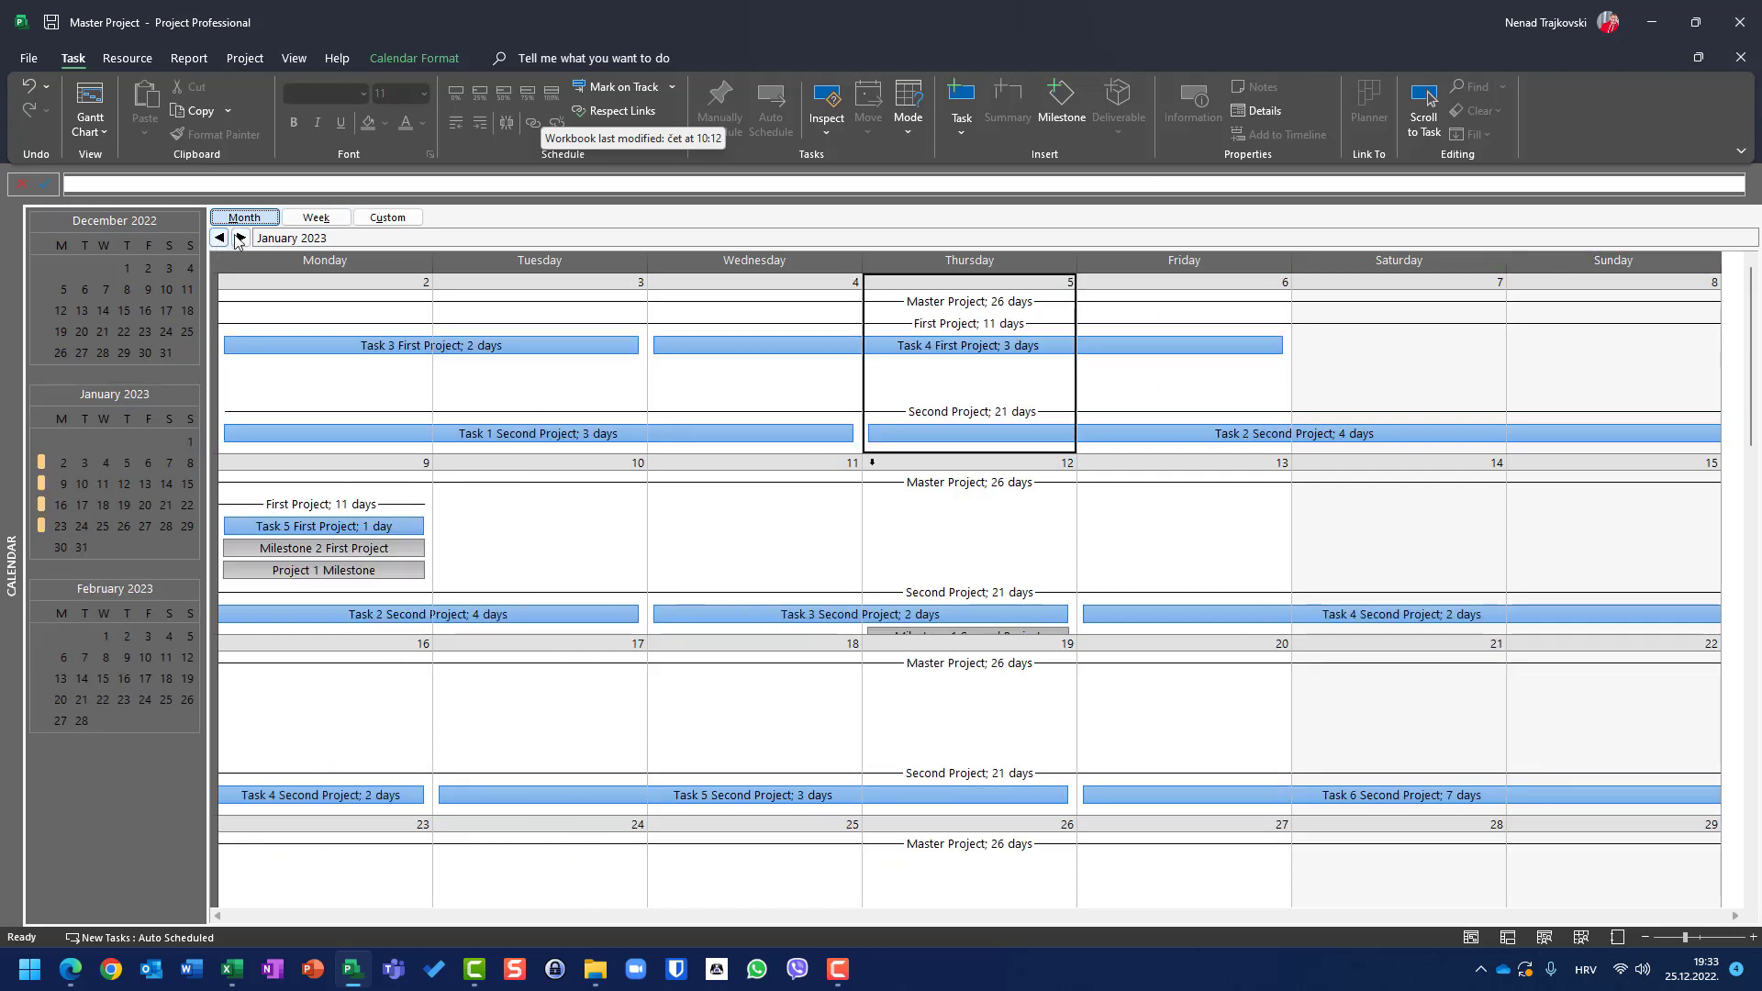
left_click(221, 237)
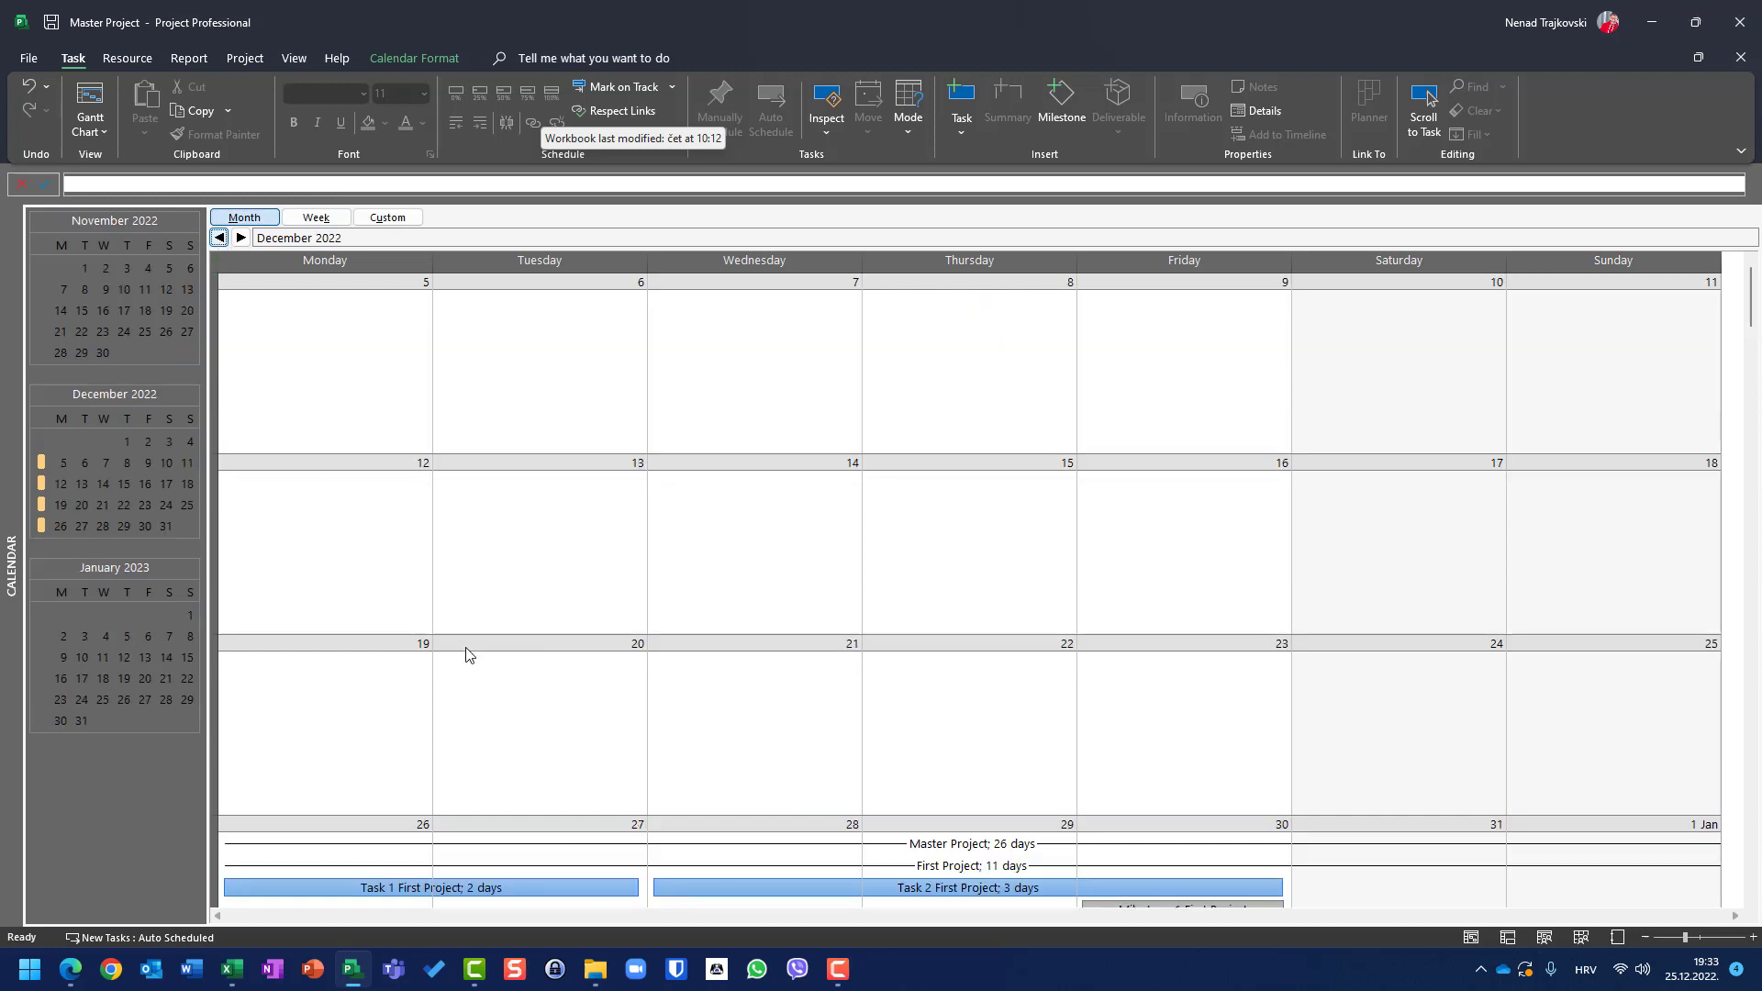
scroll("down", 3)
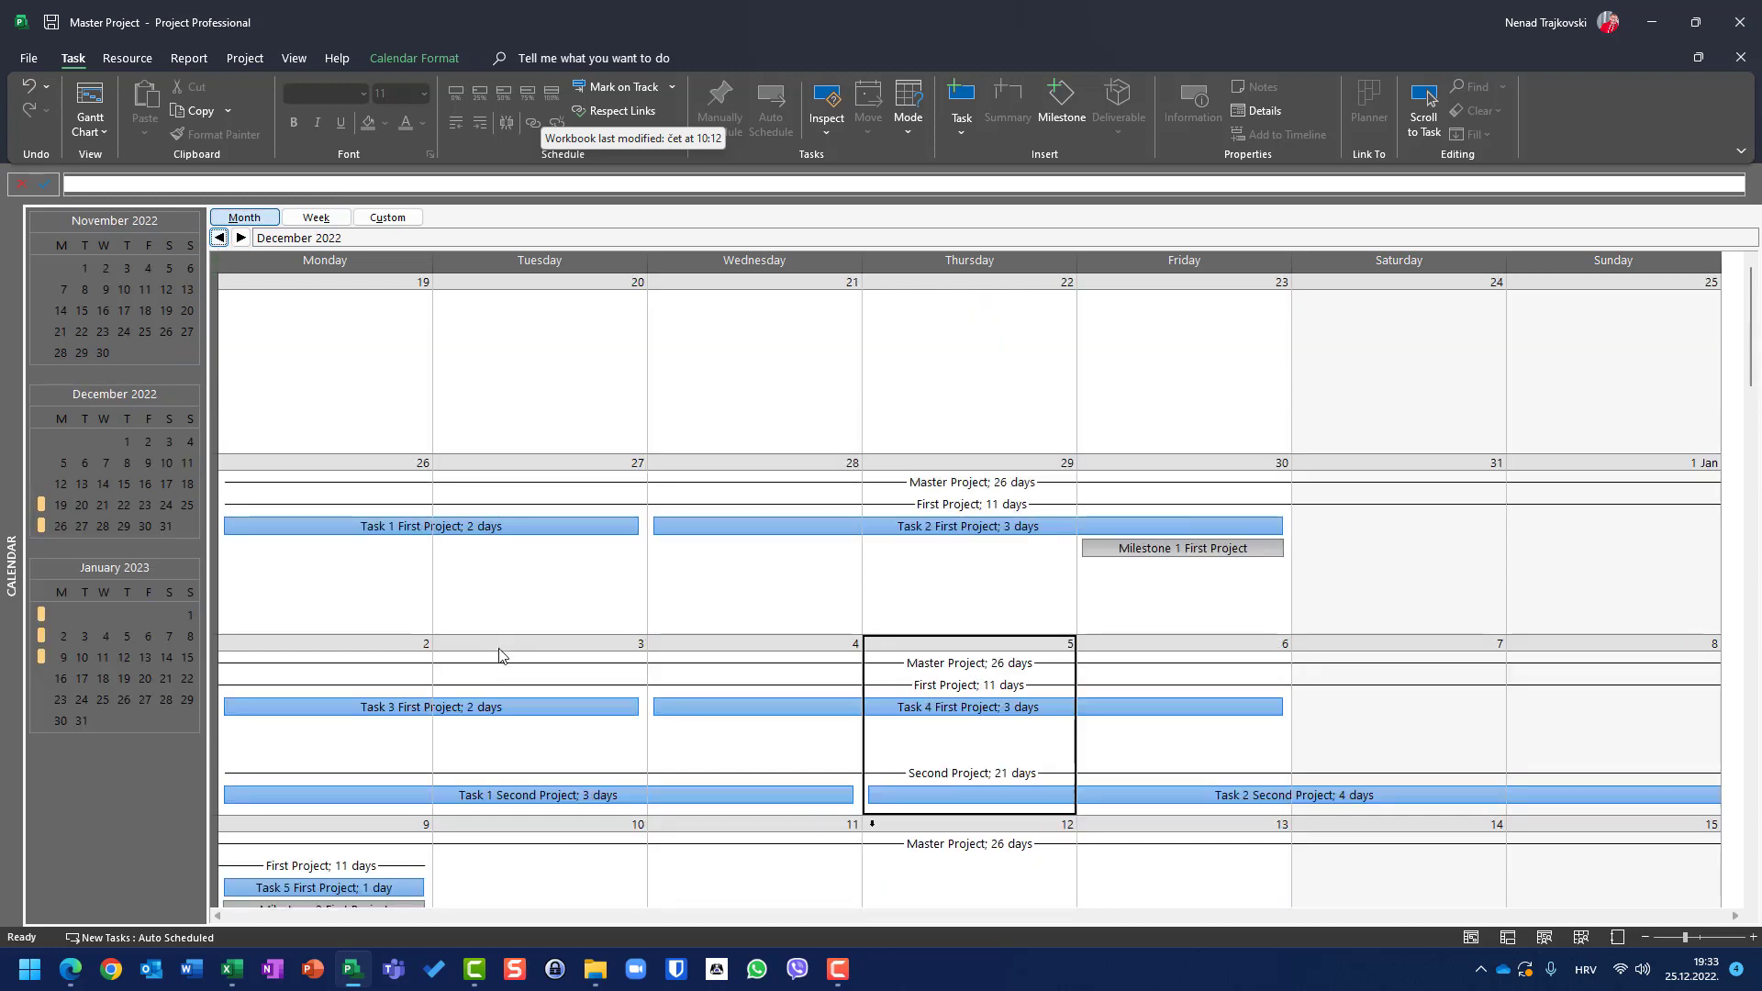
mouse_move(512, 662)
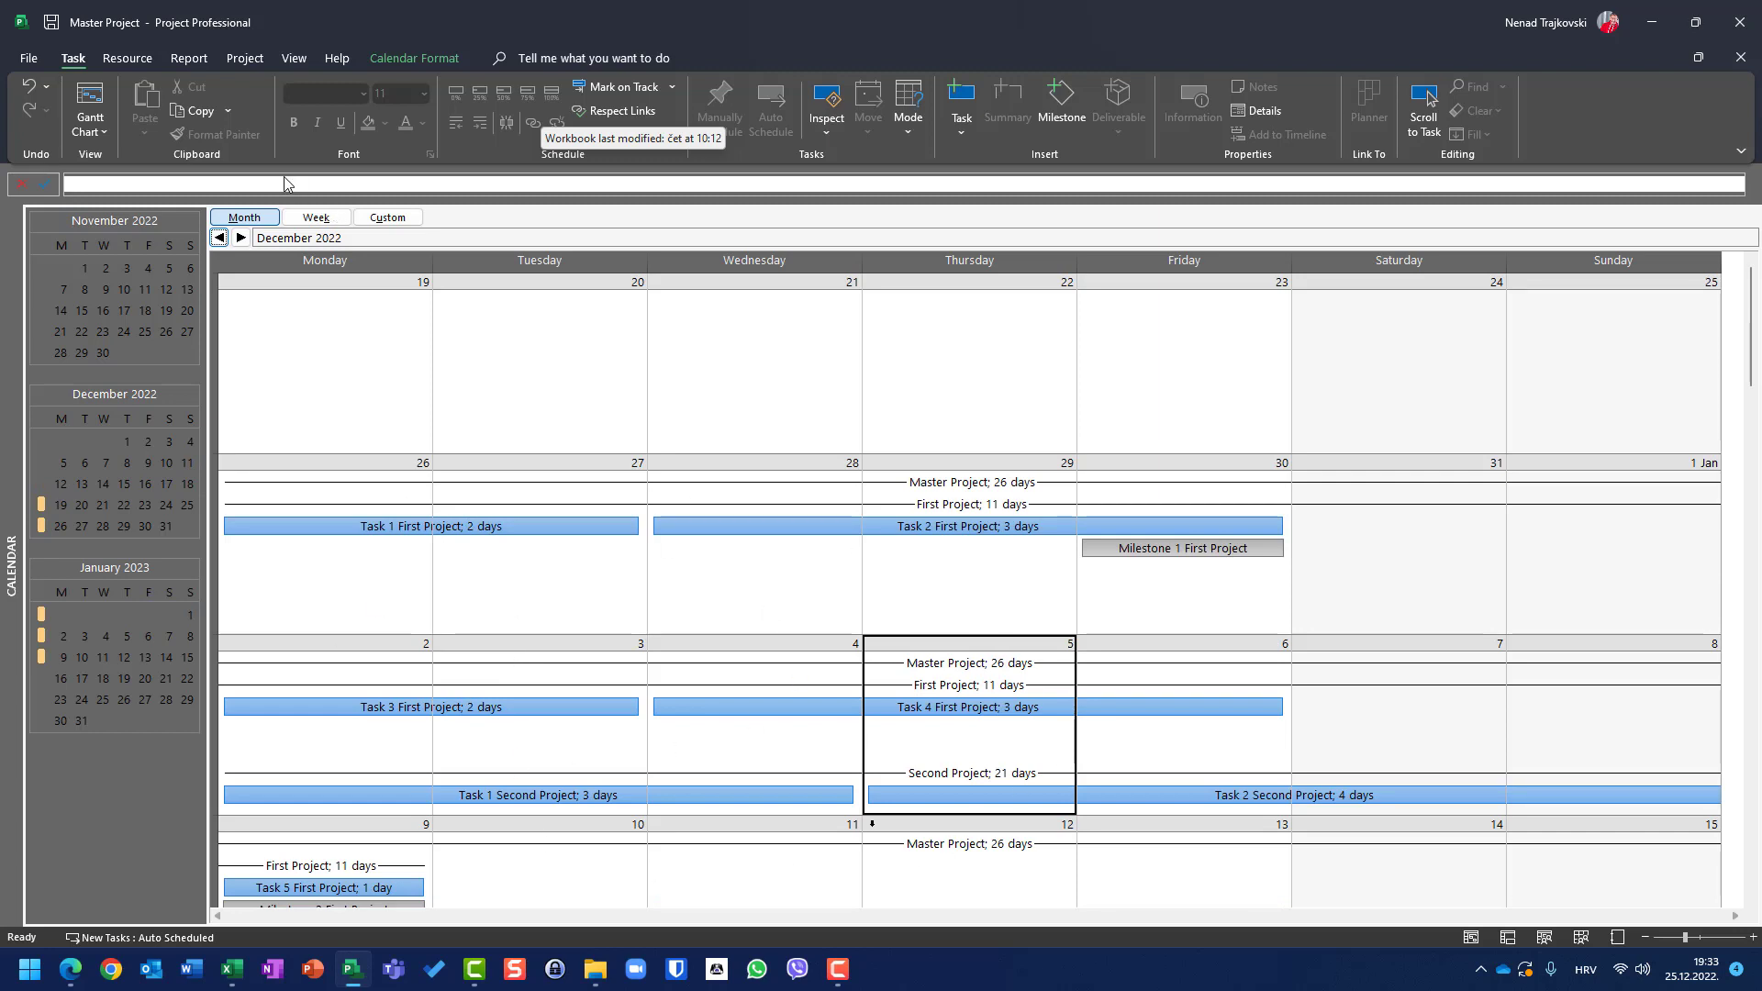
Move forward through January 2023 and on to February 2023
left_click(239, 236)
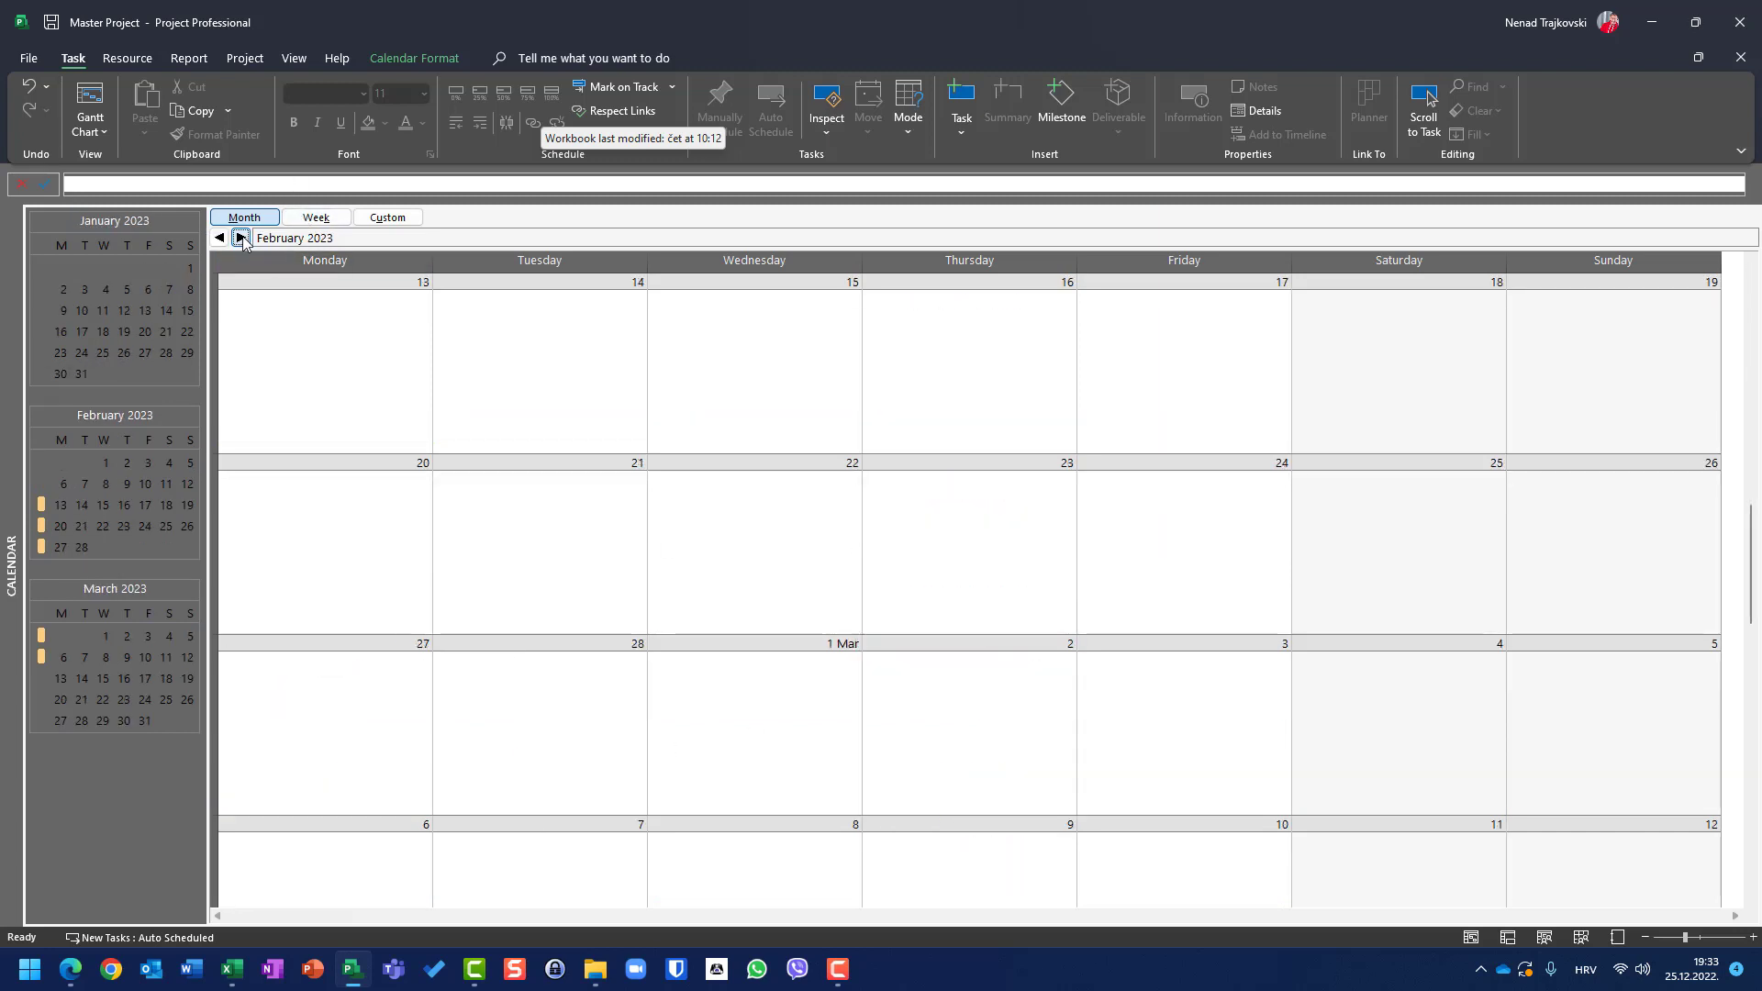
left_click(220, 237)
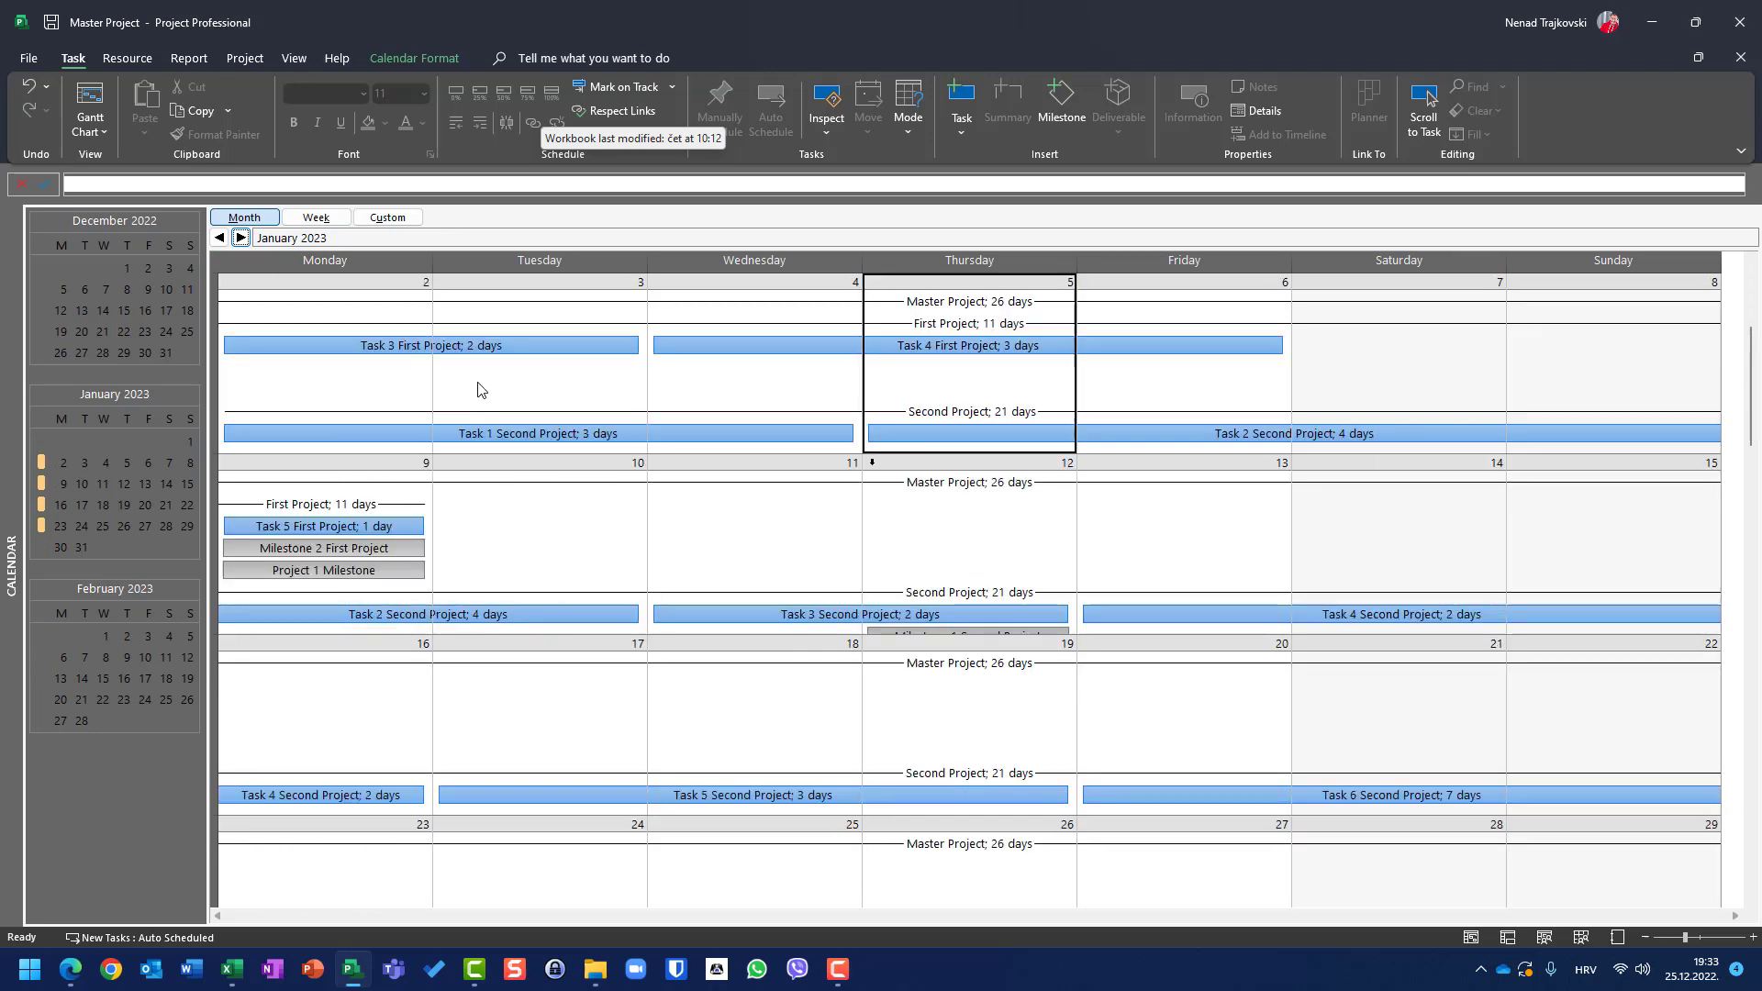
scroll("down", 3)
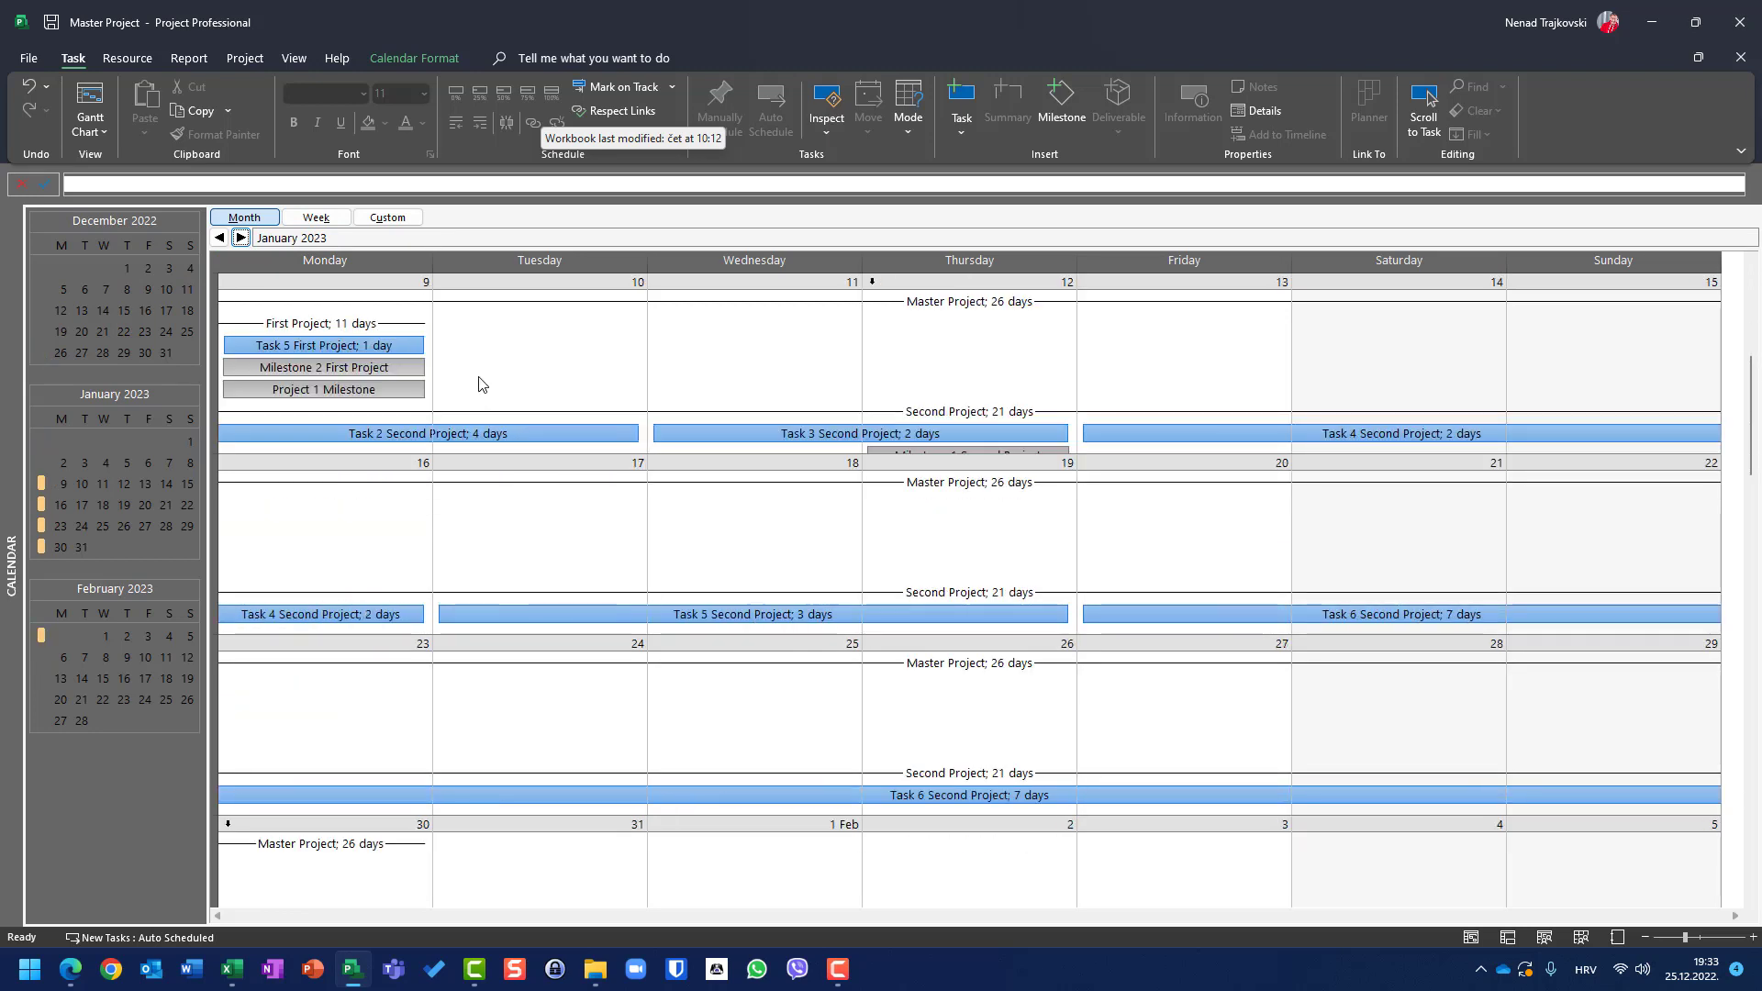
left_click(239, 236)
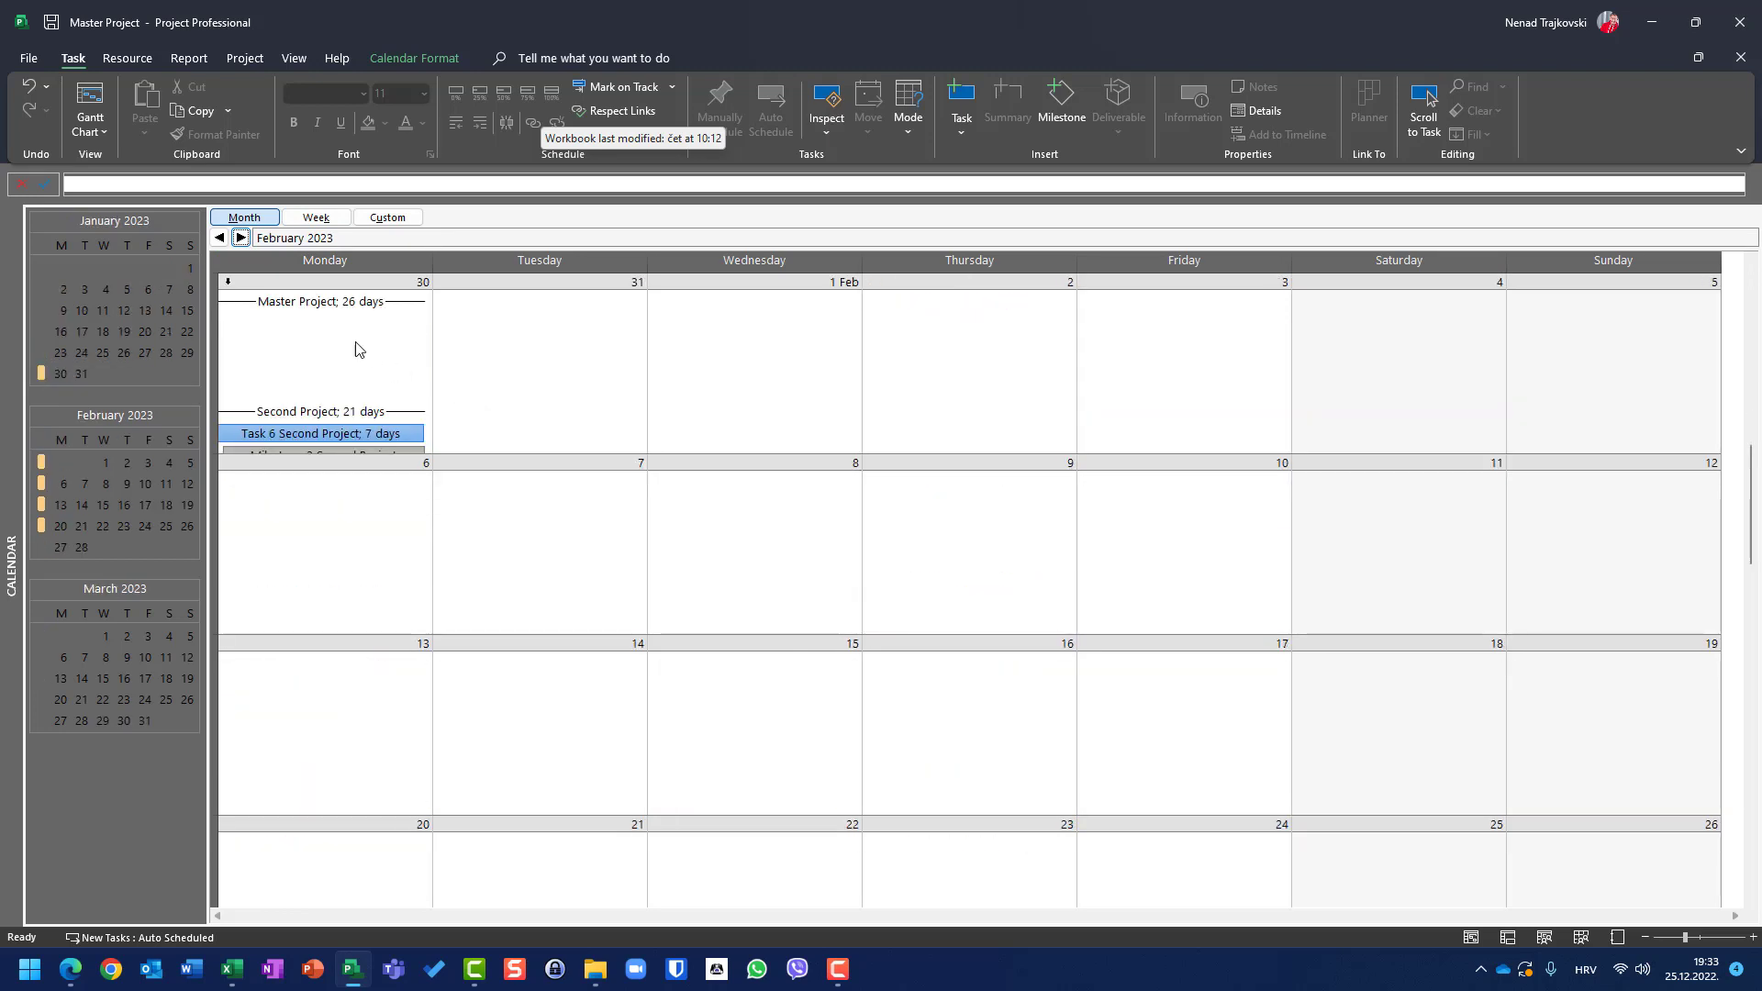
mouse_move(408, 440)
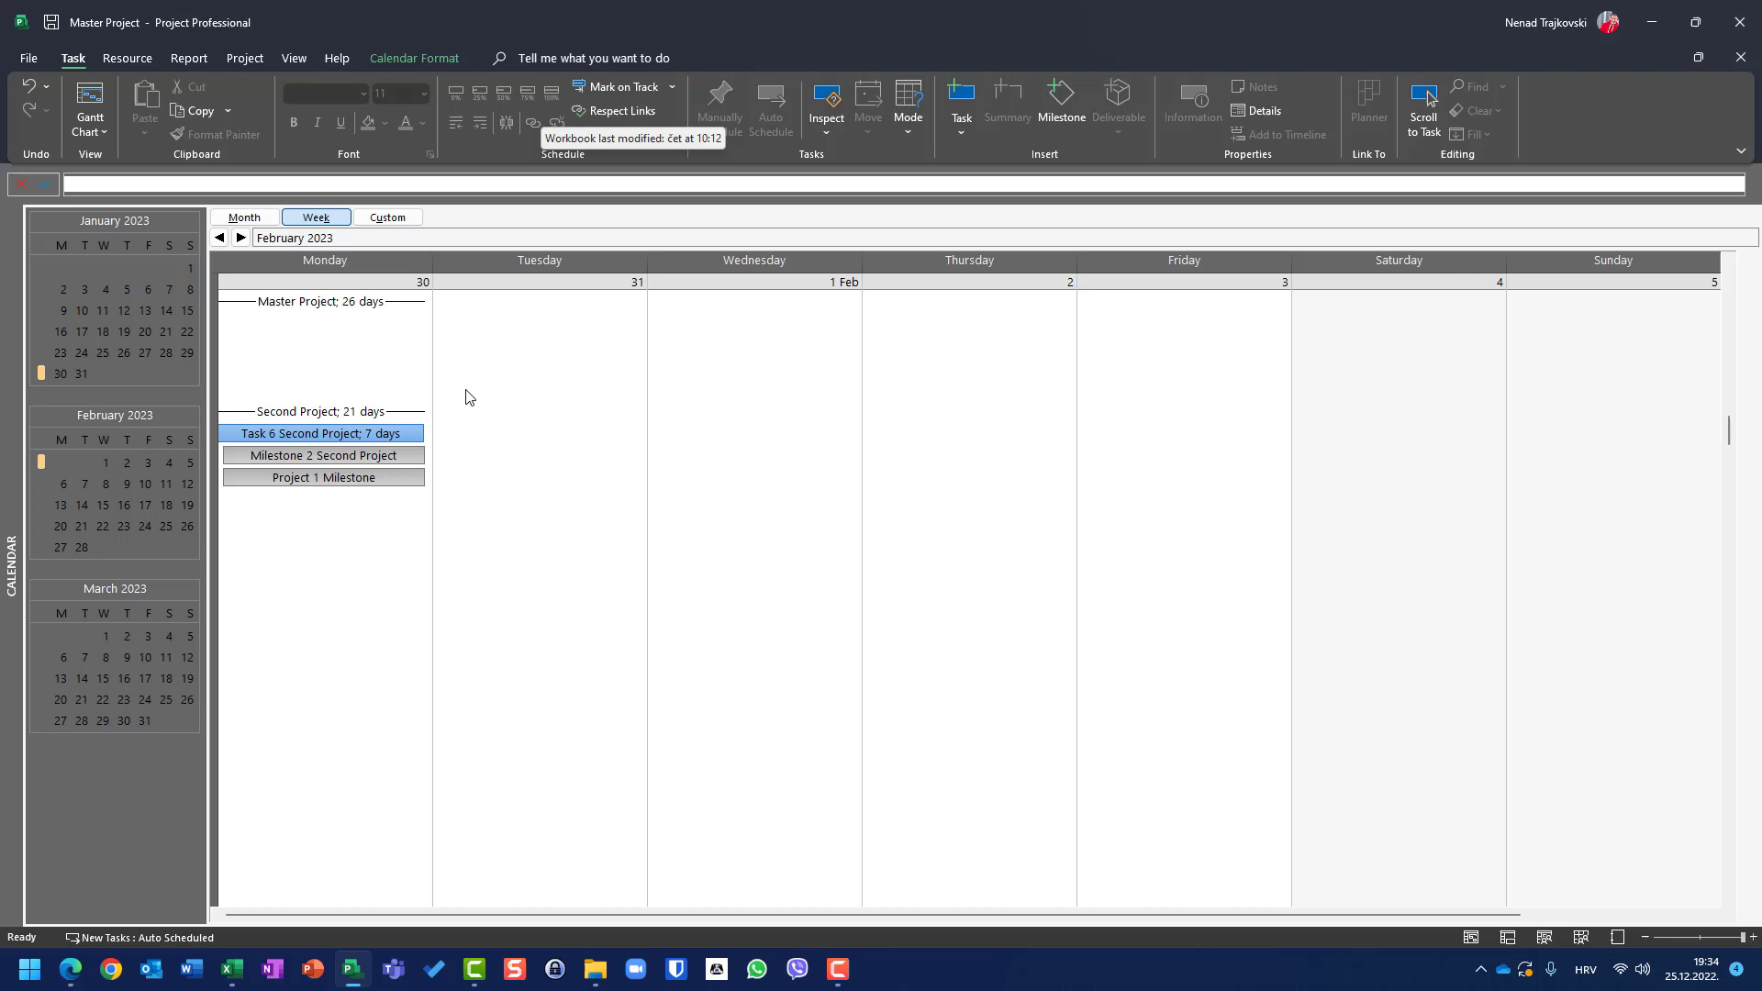
Step back two weeks to the week of 26 December 2022
left_click(221, 236)
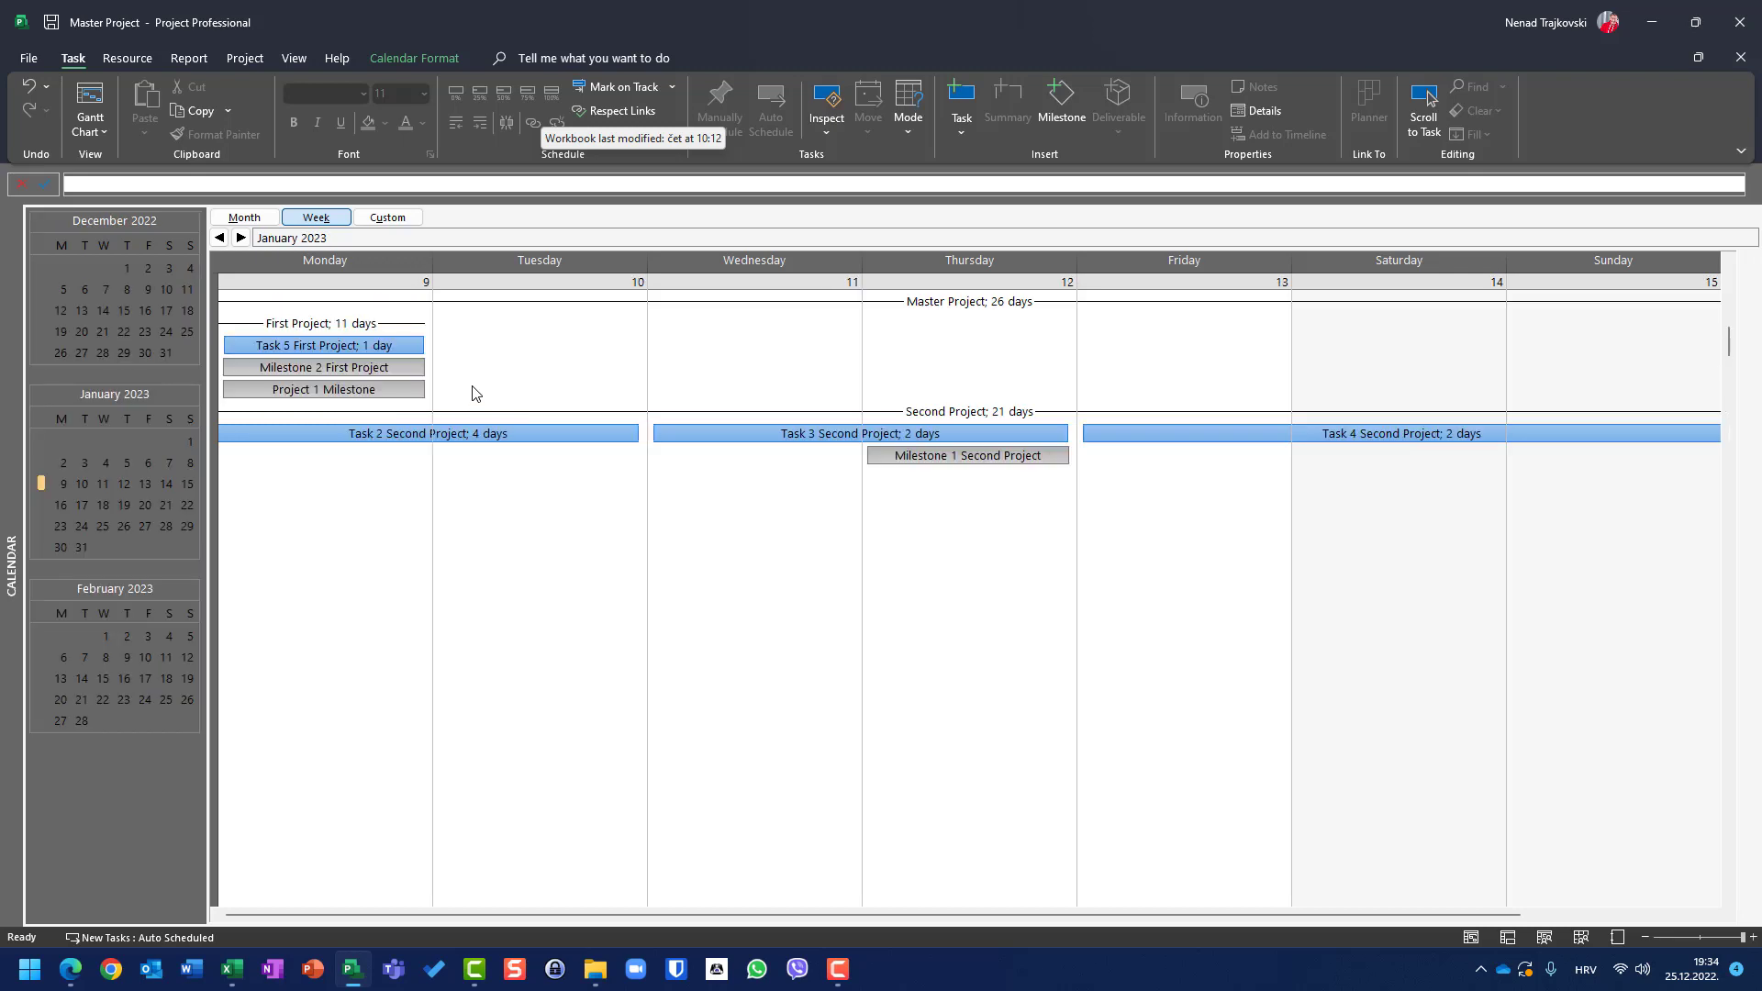
left_click(220, 236)
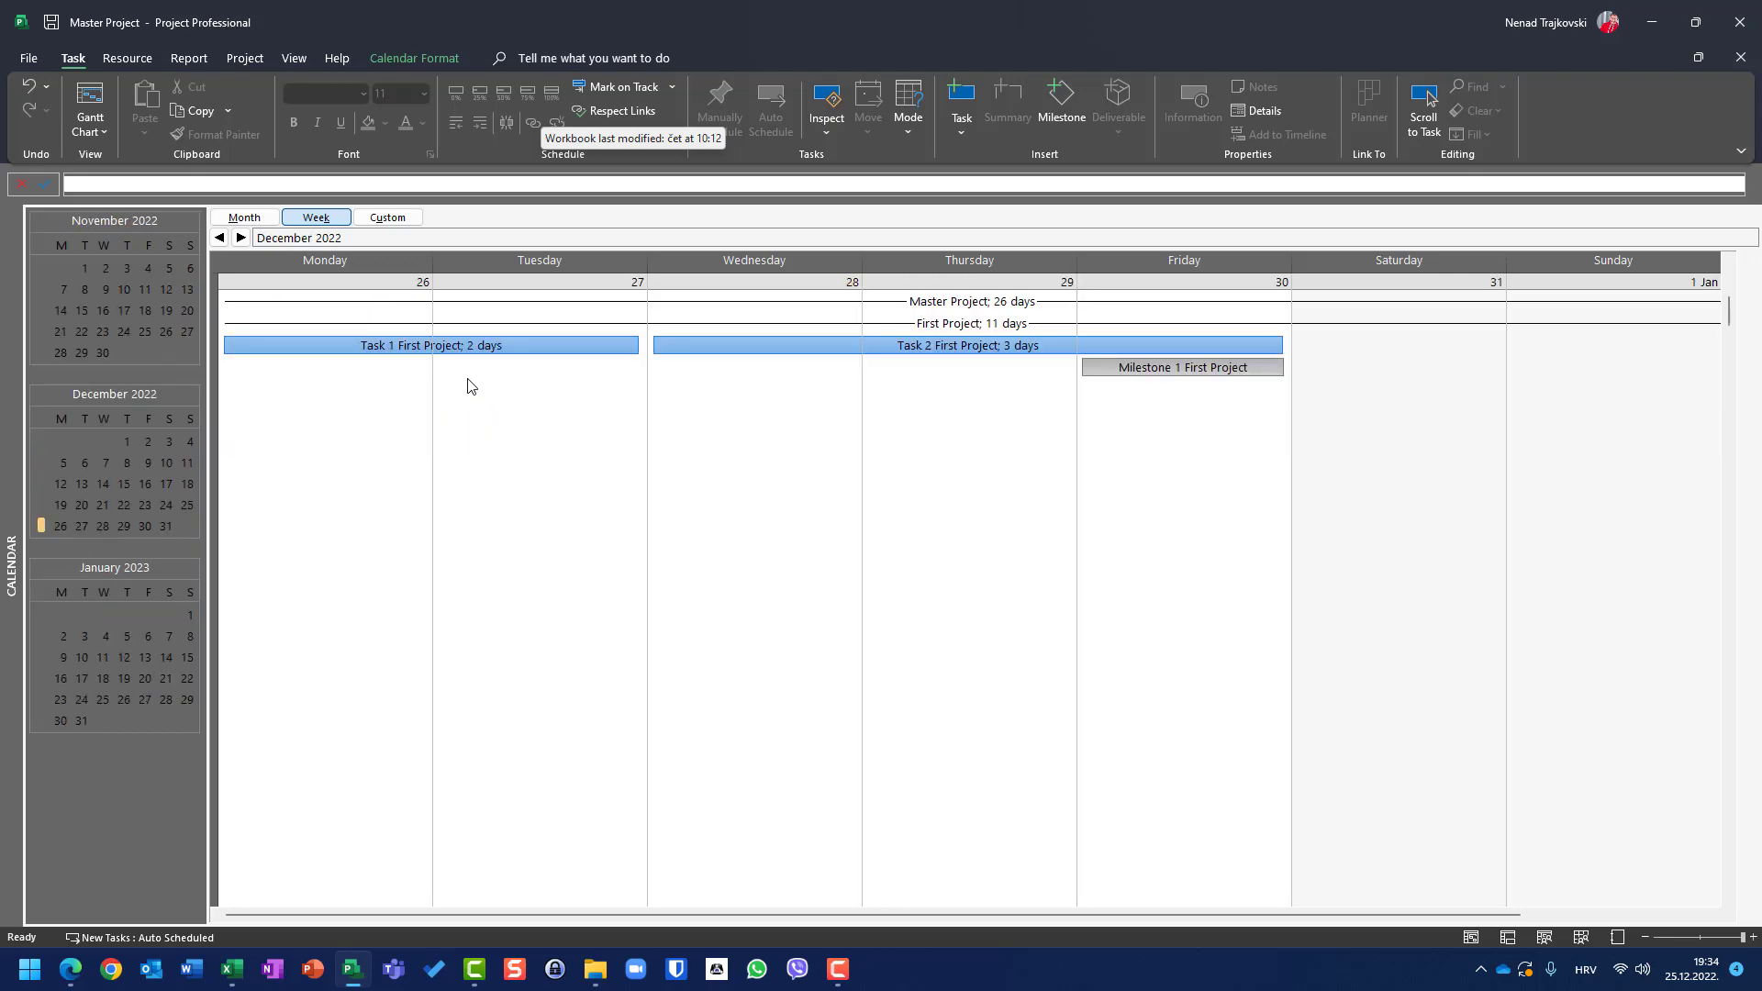
mouse_move(792, 352)
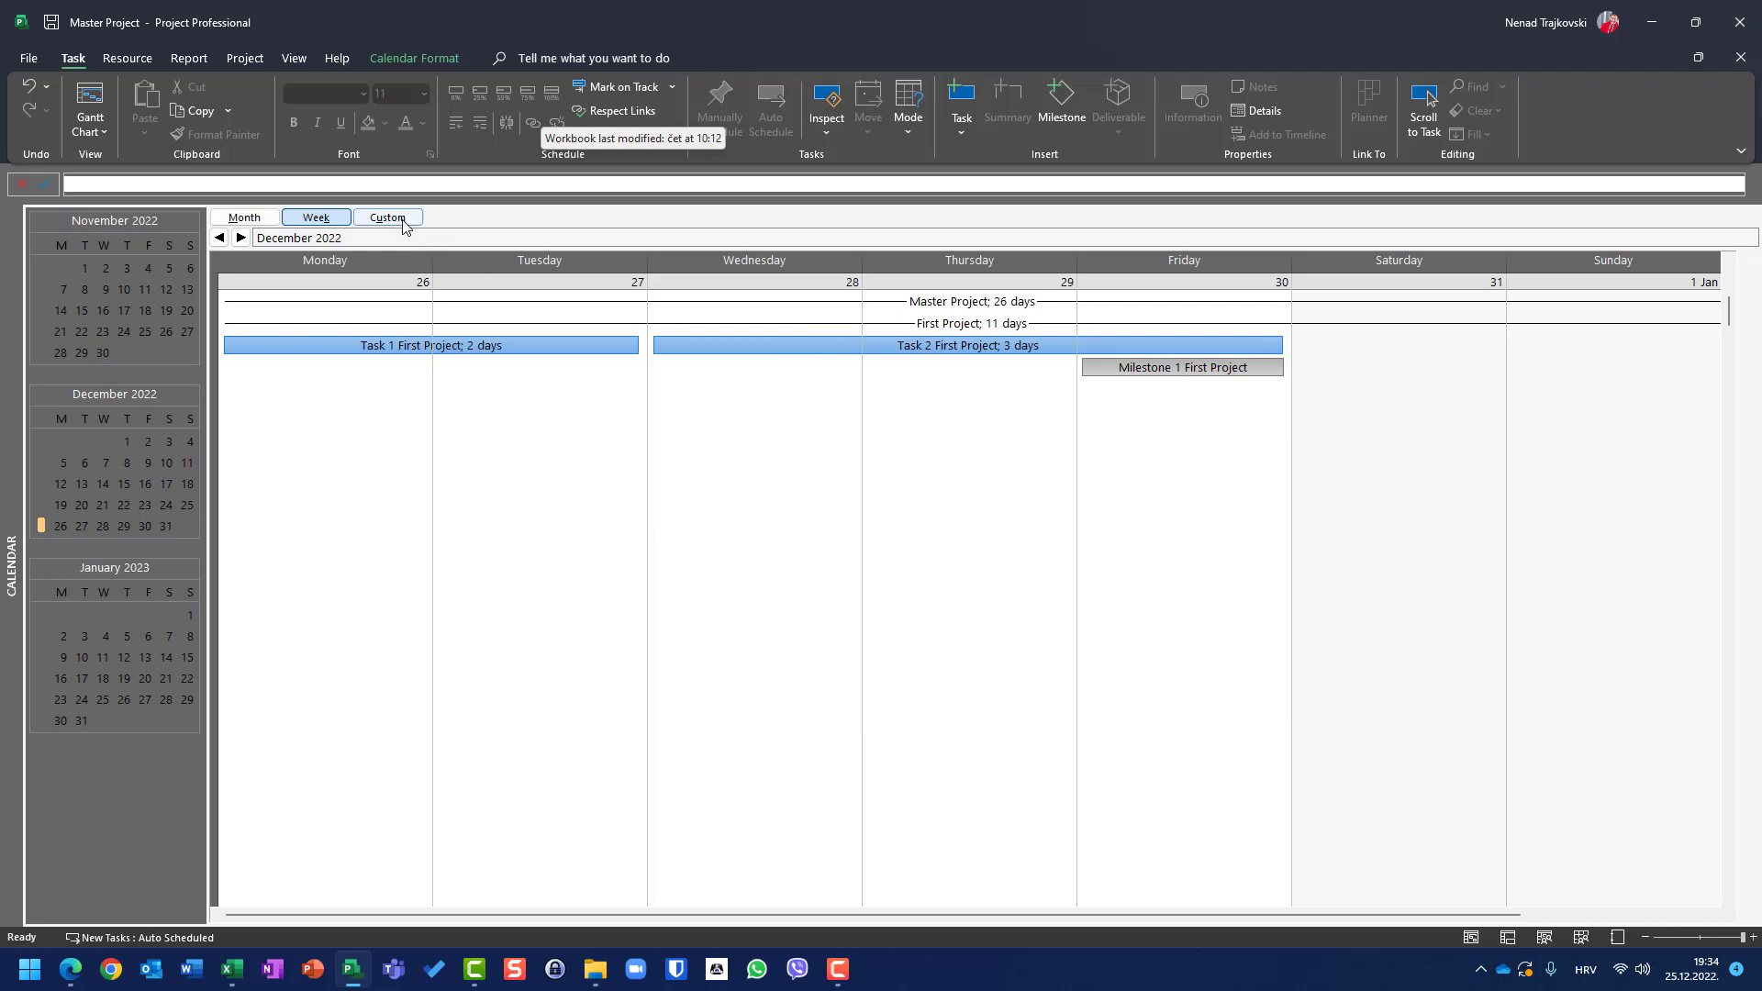
Set the calendar to display two weeks at a time
left_click(388, 217)
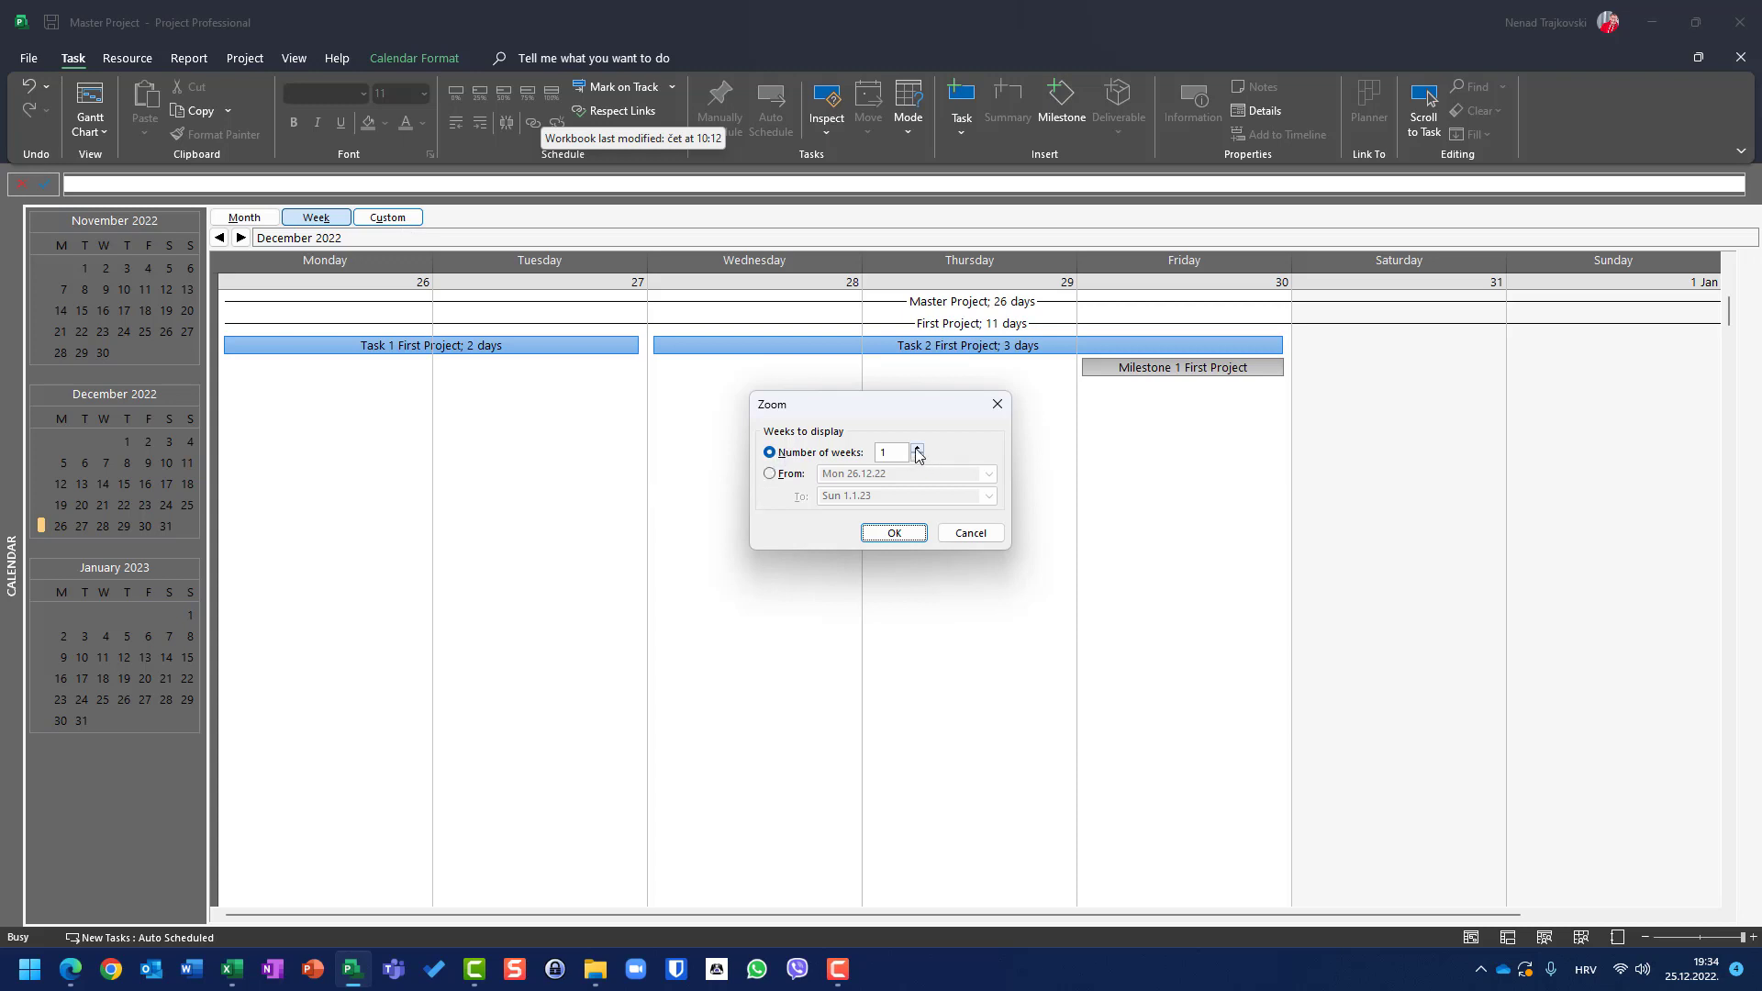
left_click(917, 449)
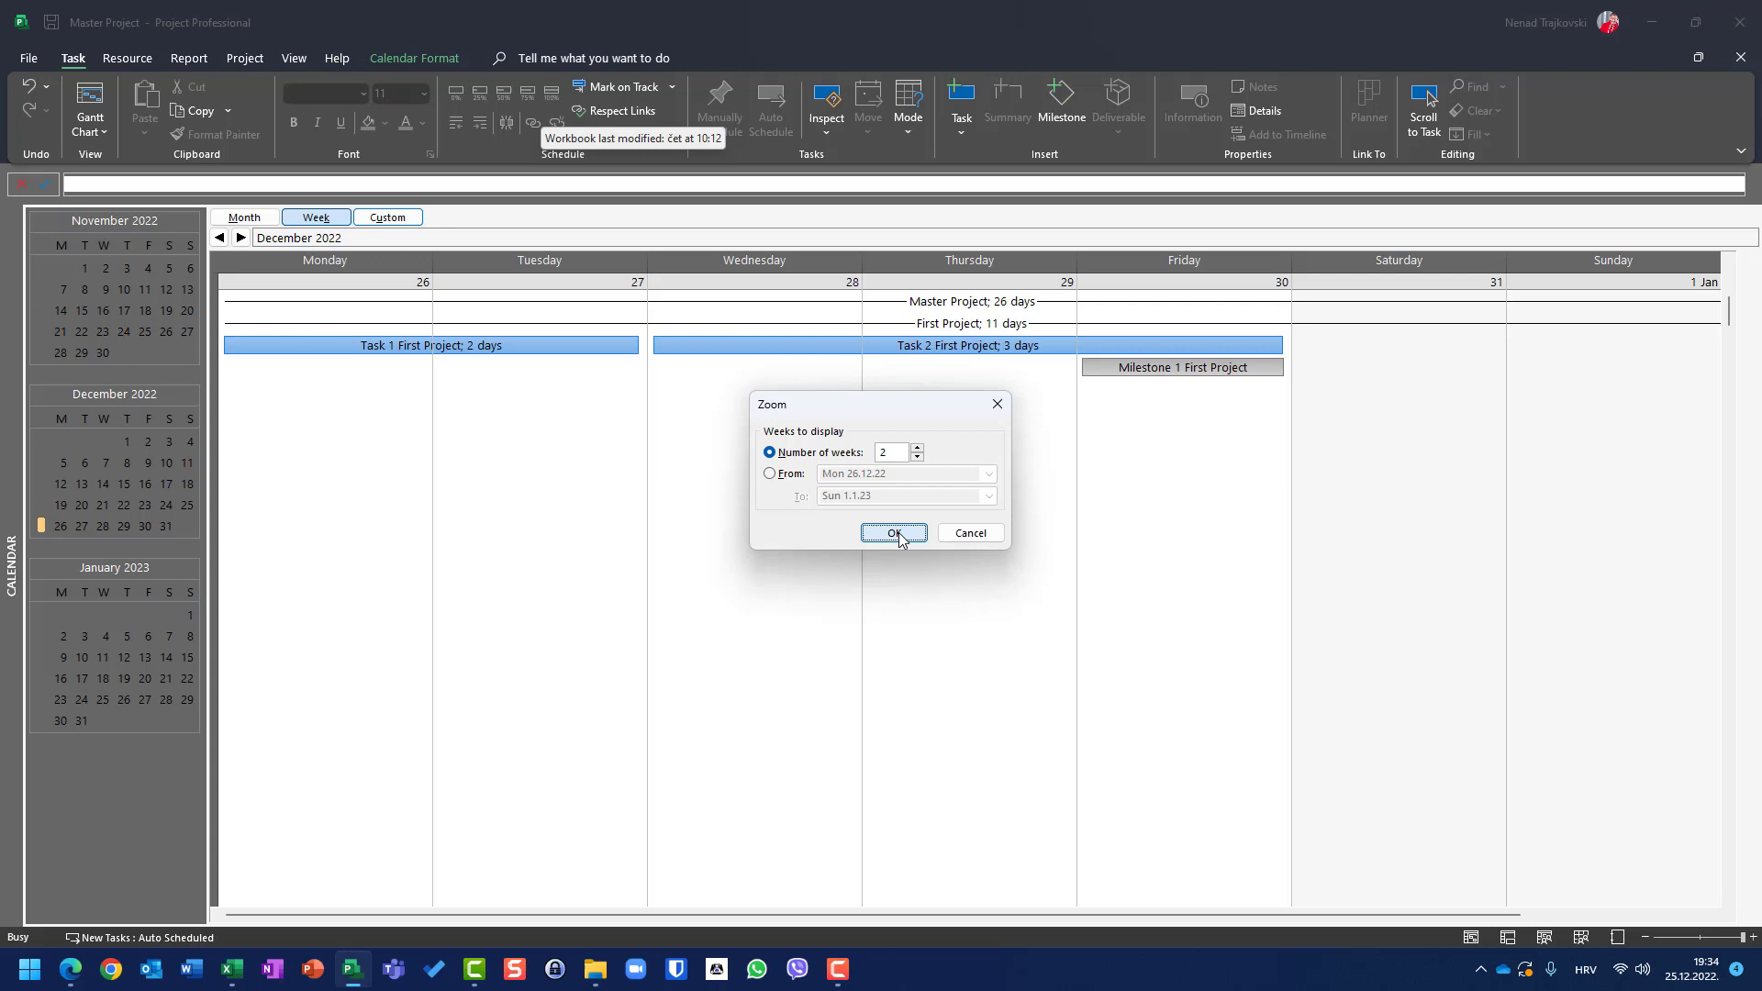
left_click(894, 532)
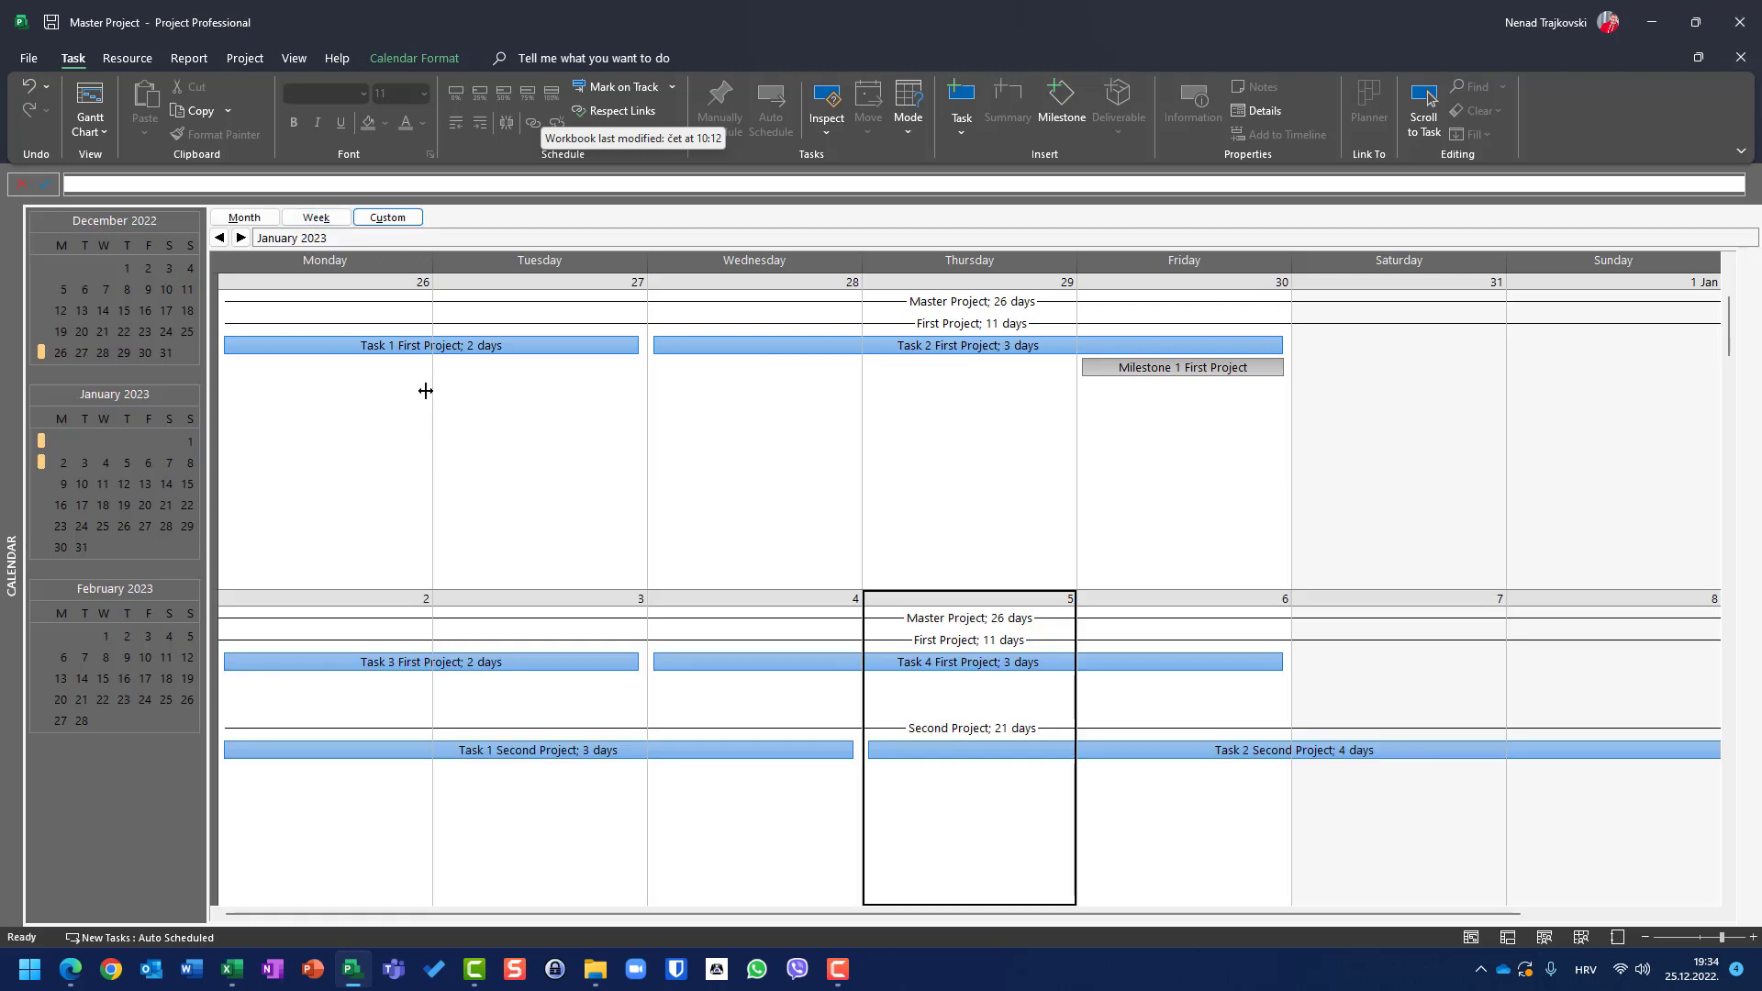
mouse_move(492, 391)
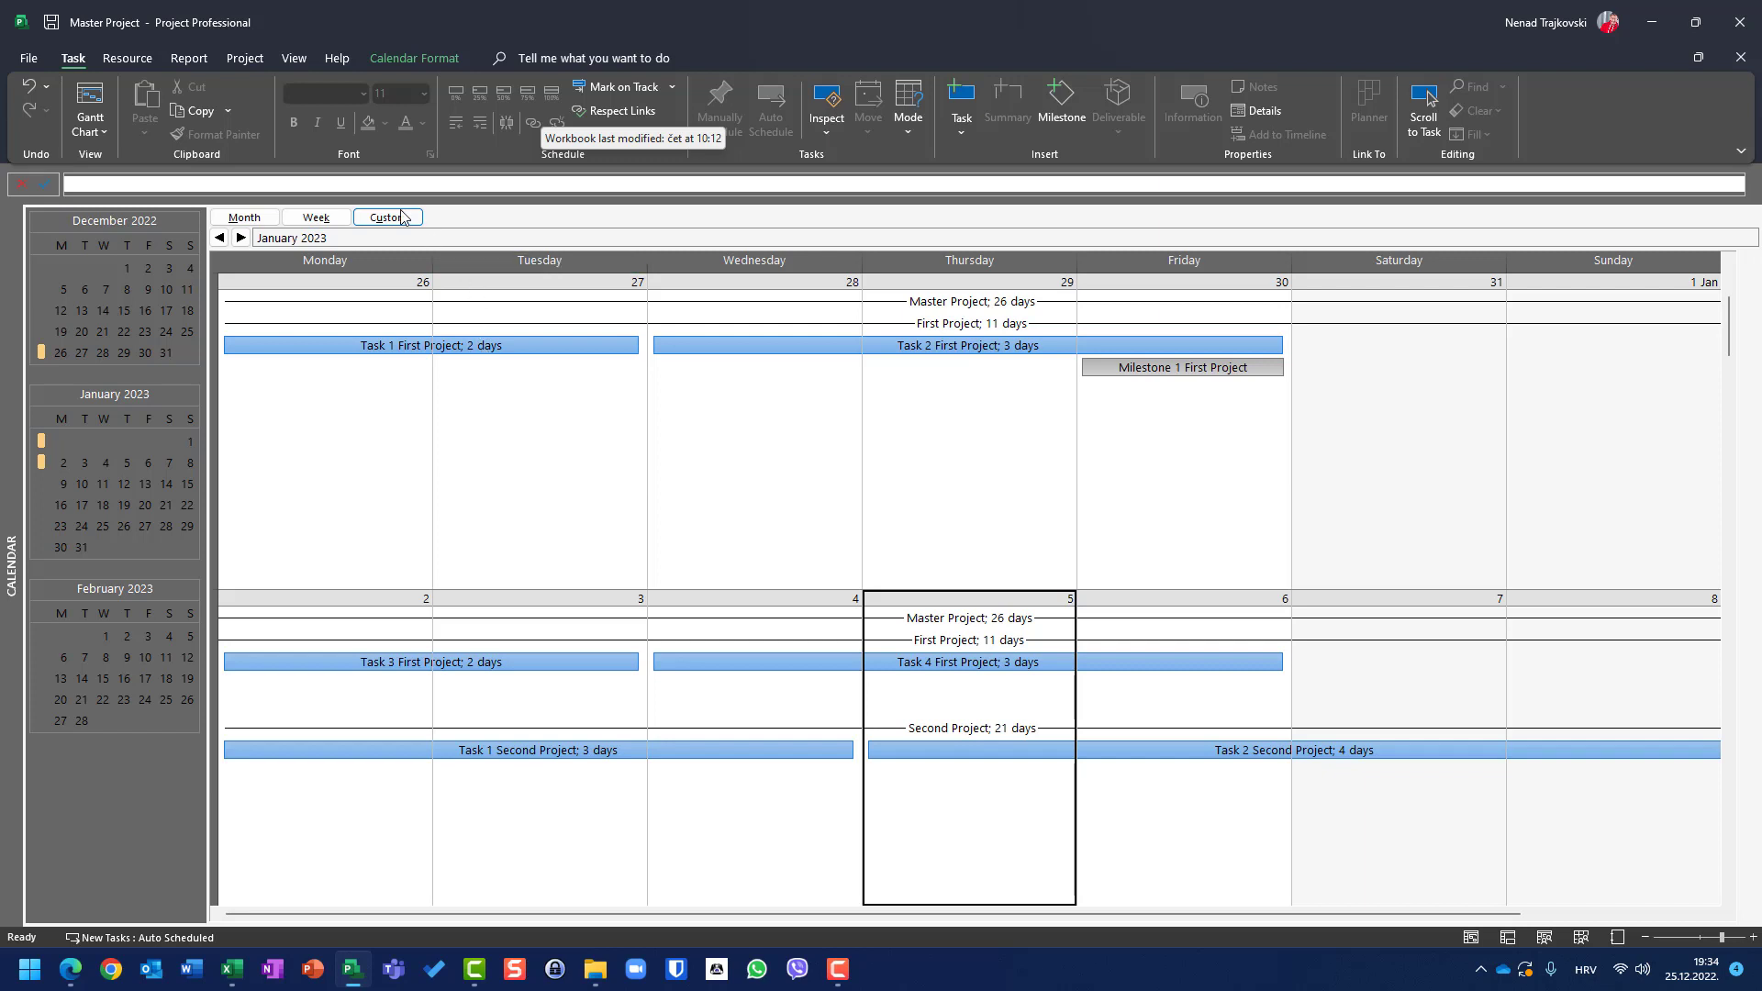
Close the weeks settings unchanged and advance the calendar one week to 2 January
left_click(386, 216)
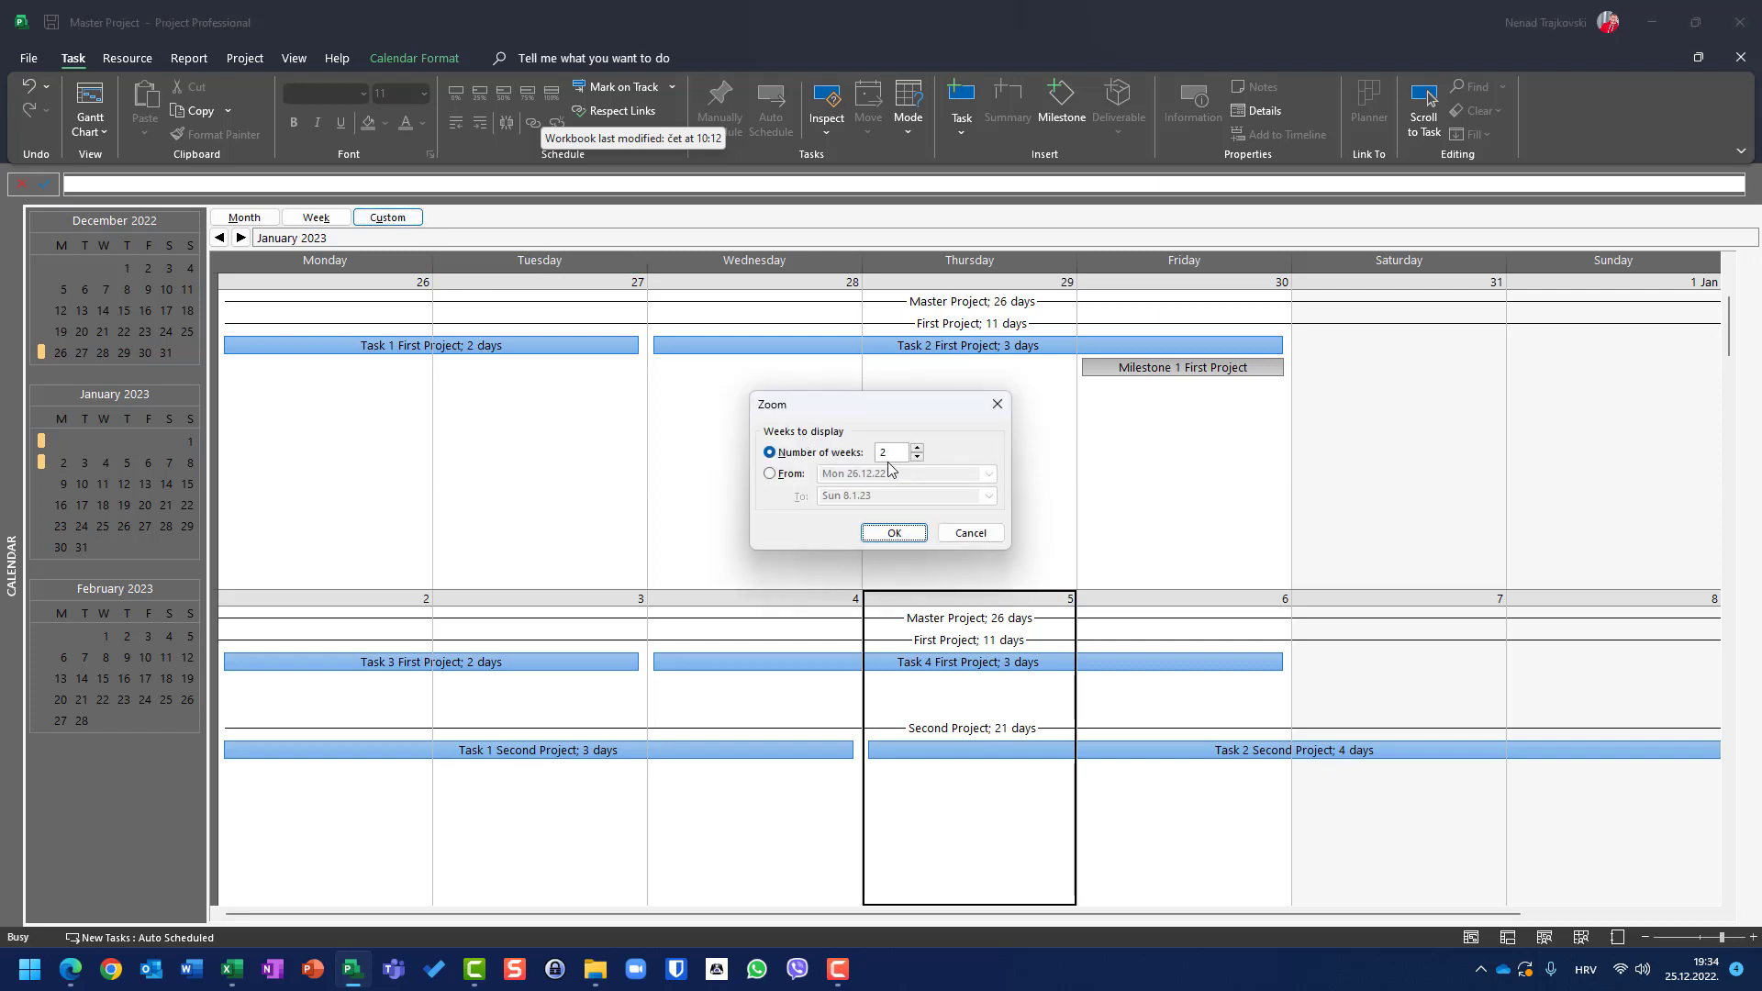
left_click(892, 532)
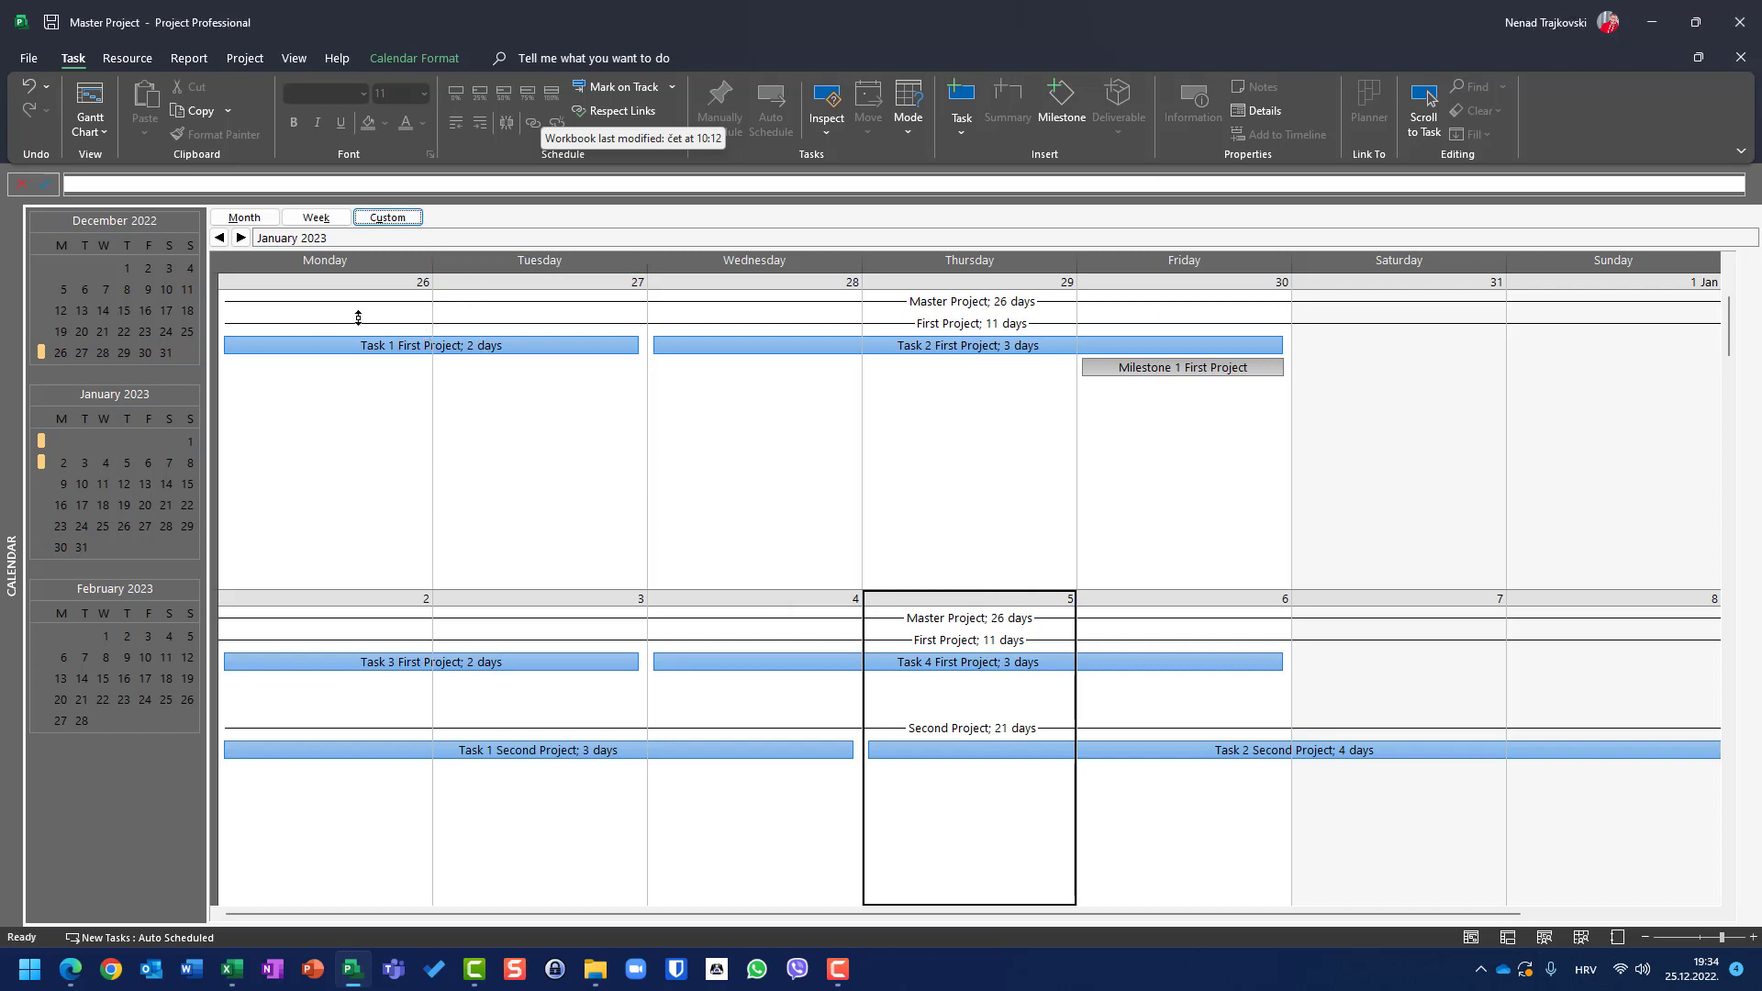
mouse_move(352, 290)
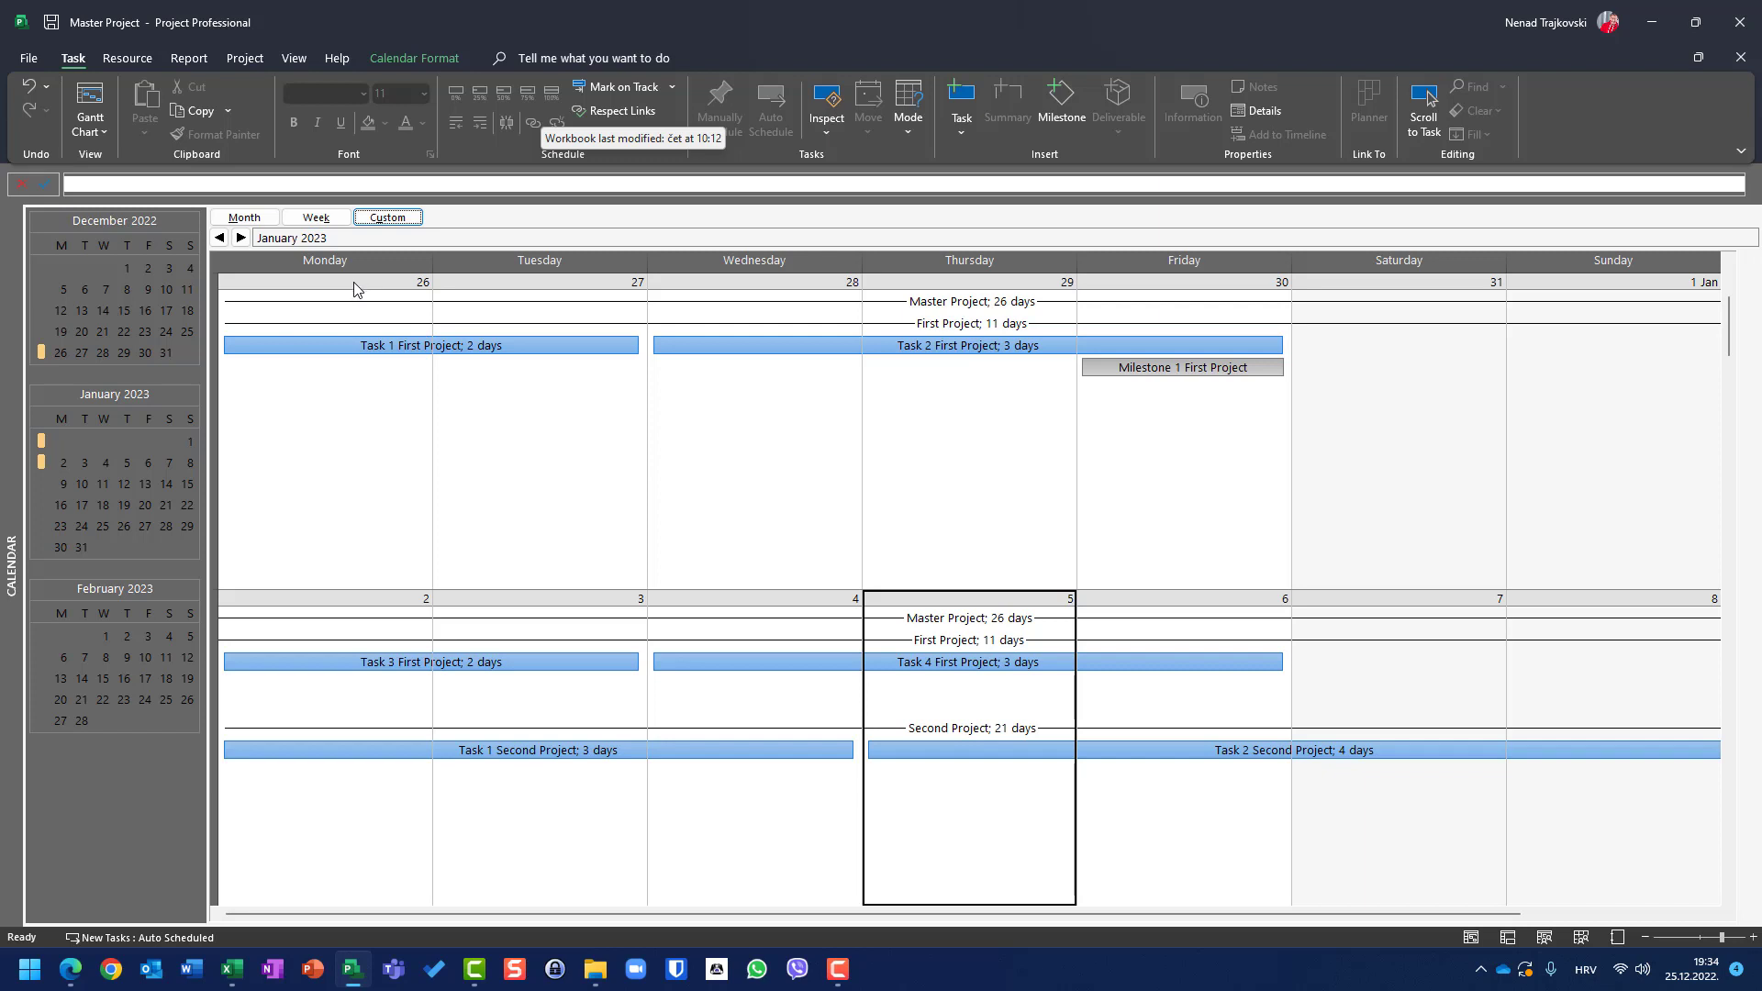
mouse_move(1496, 296)
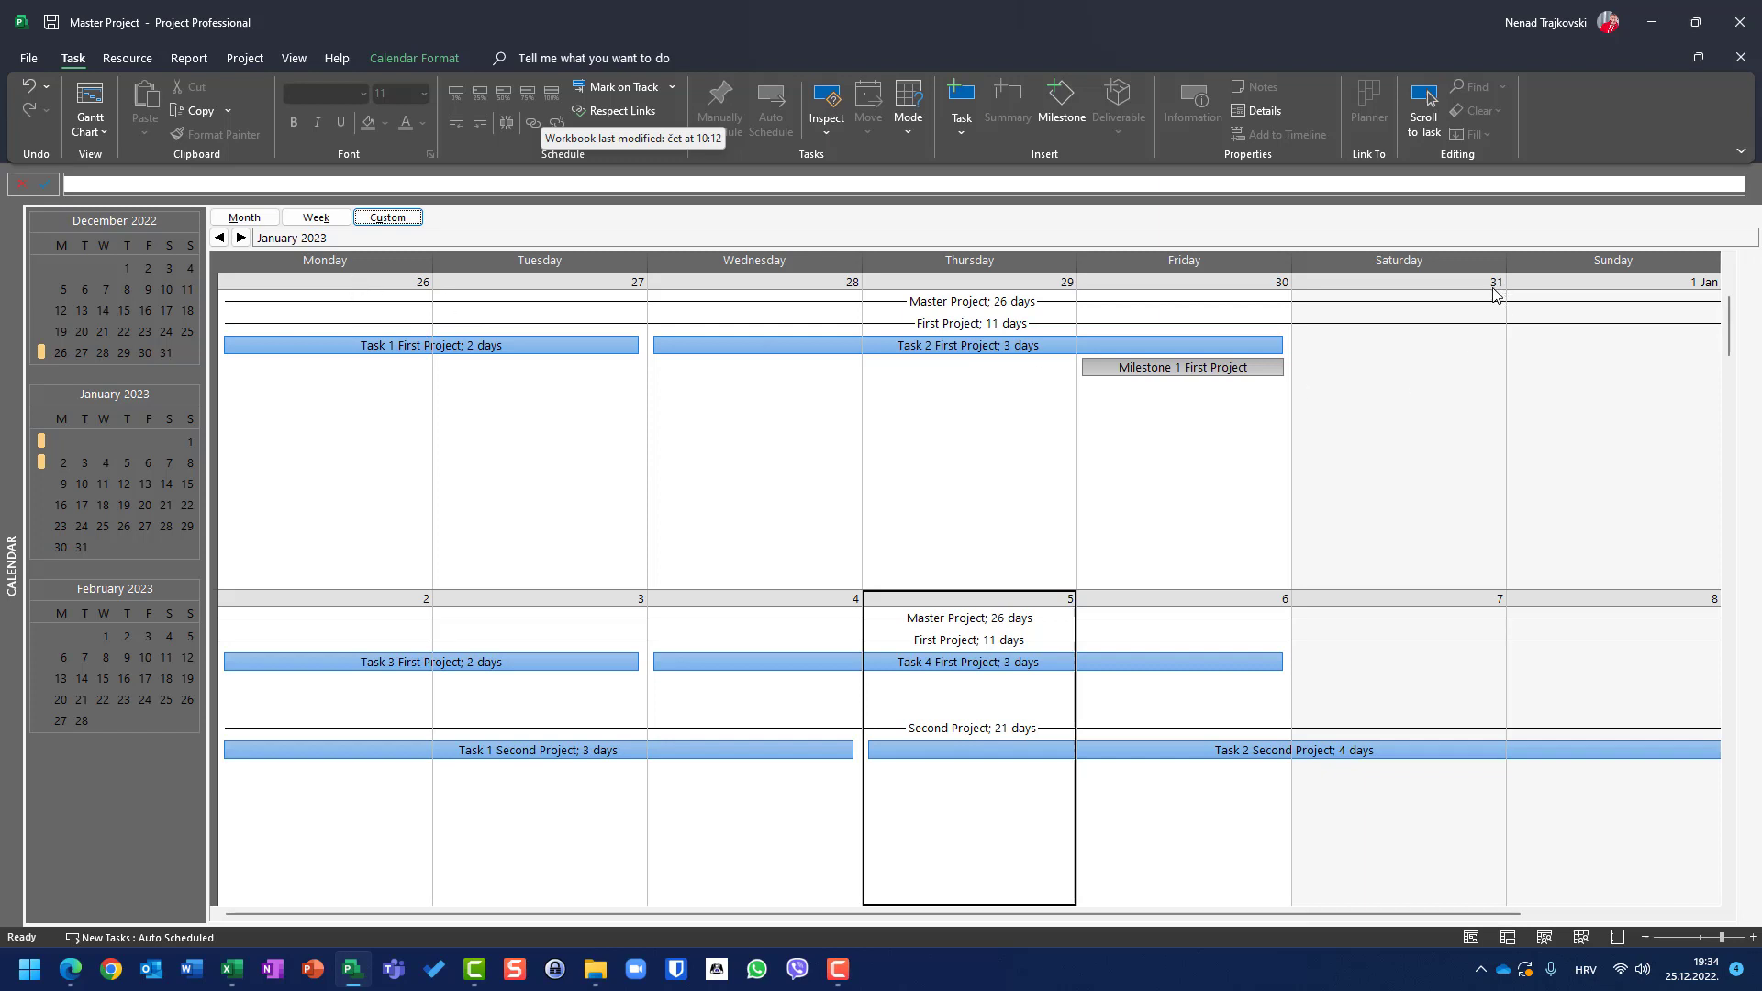
mouse_move(1572, 291)
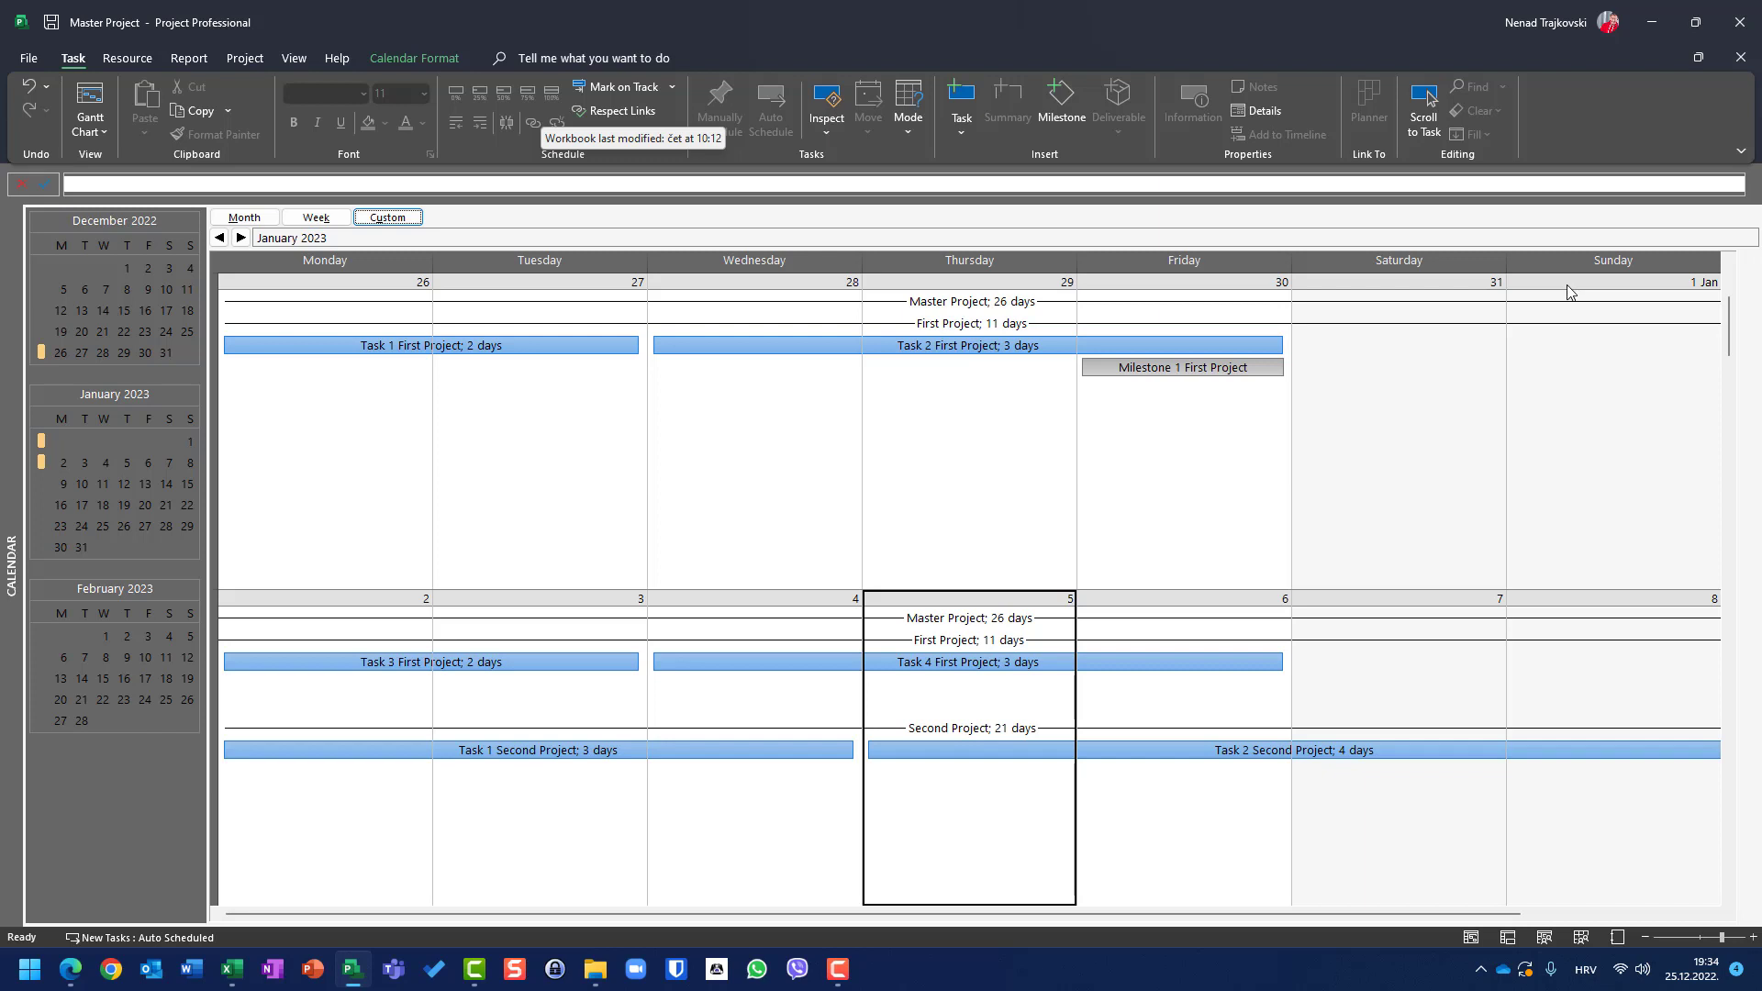
mouse_move(1621, 575)
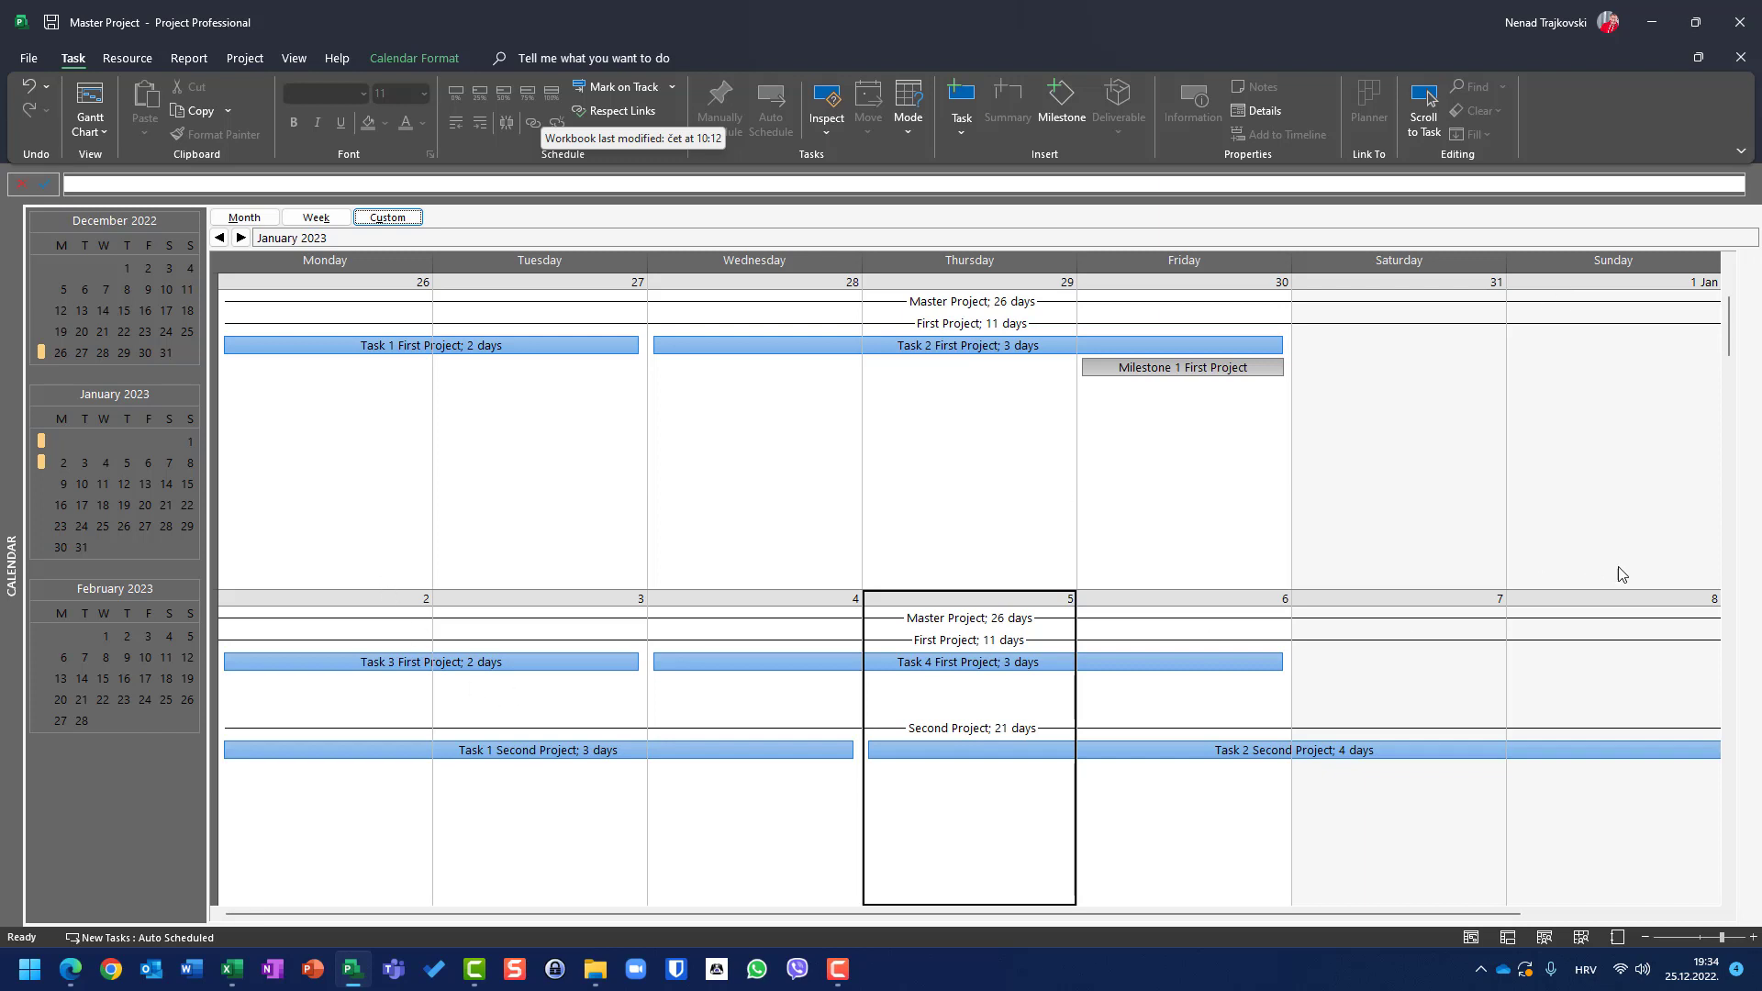
mouse_move(551, 290)
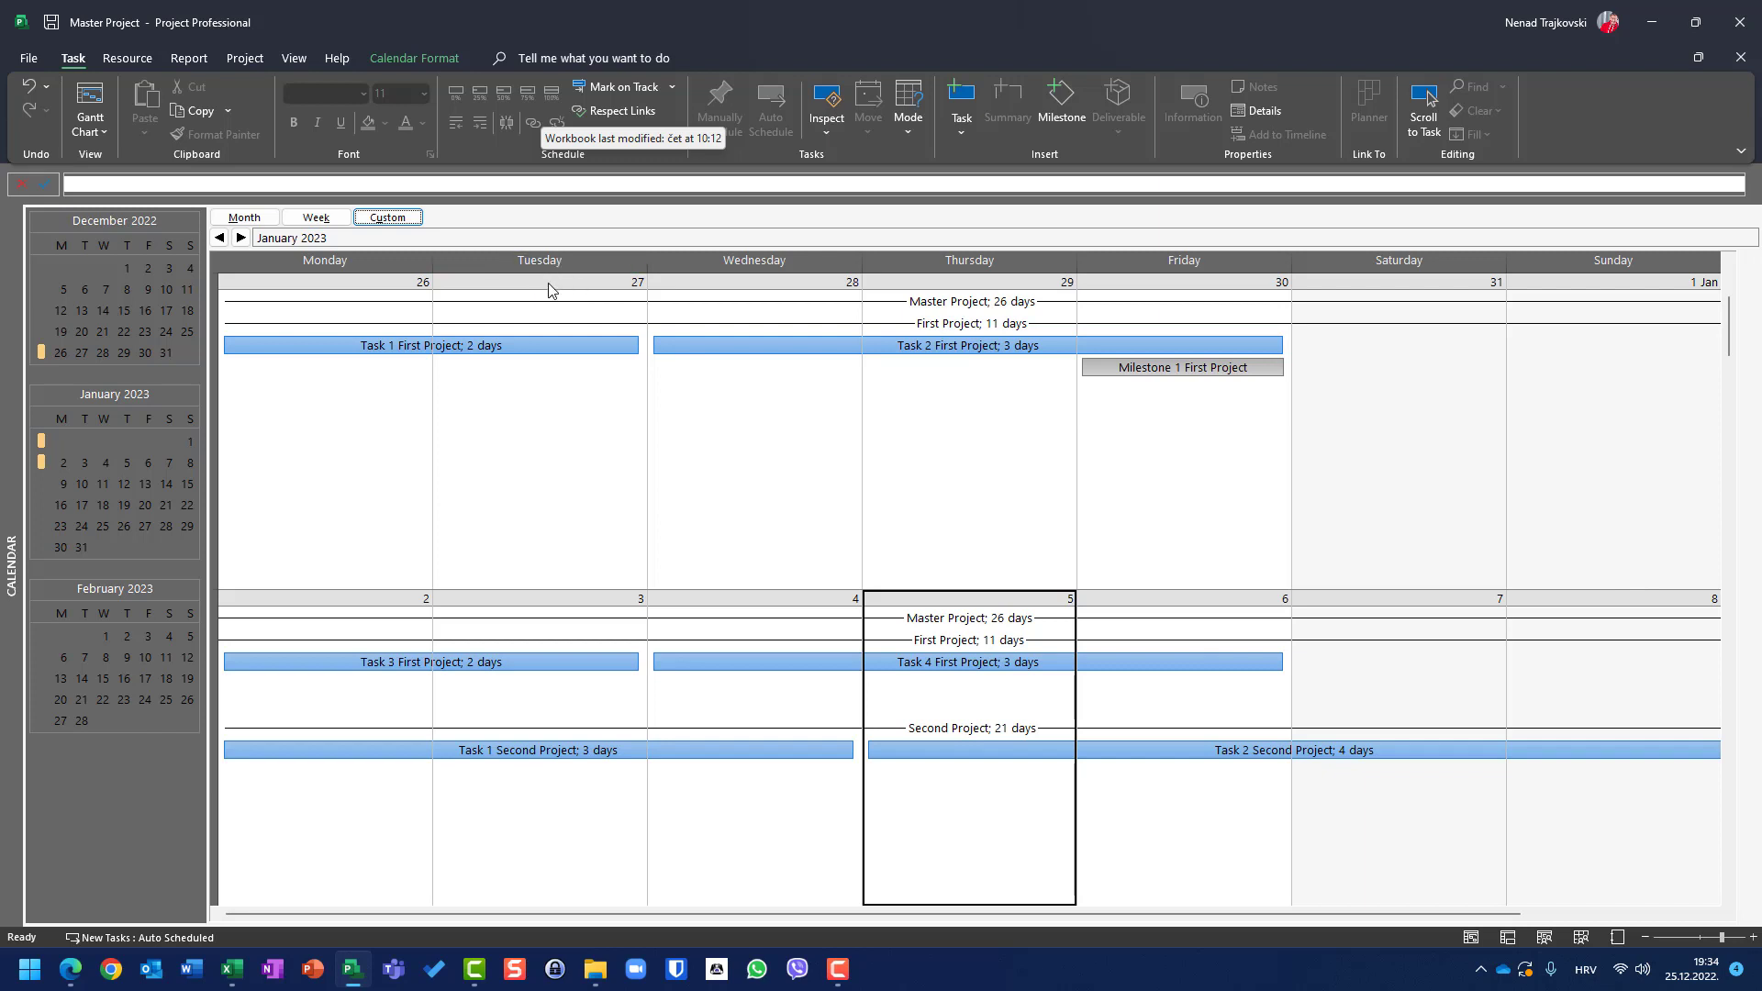
left_click(240, 237)
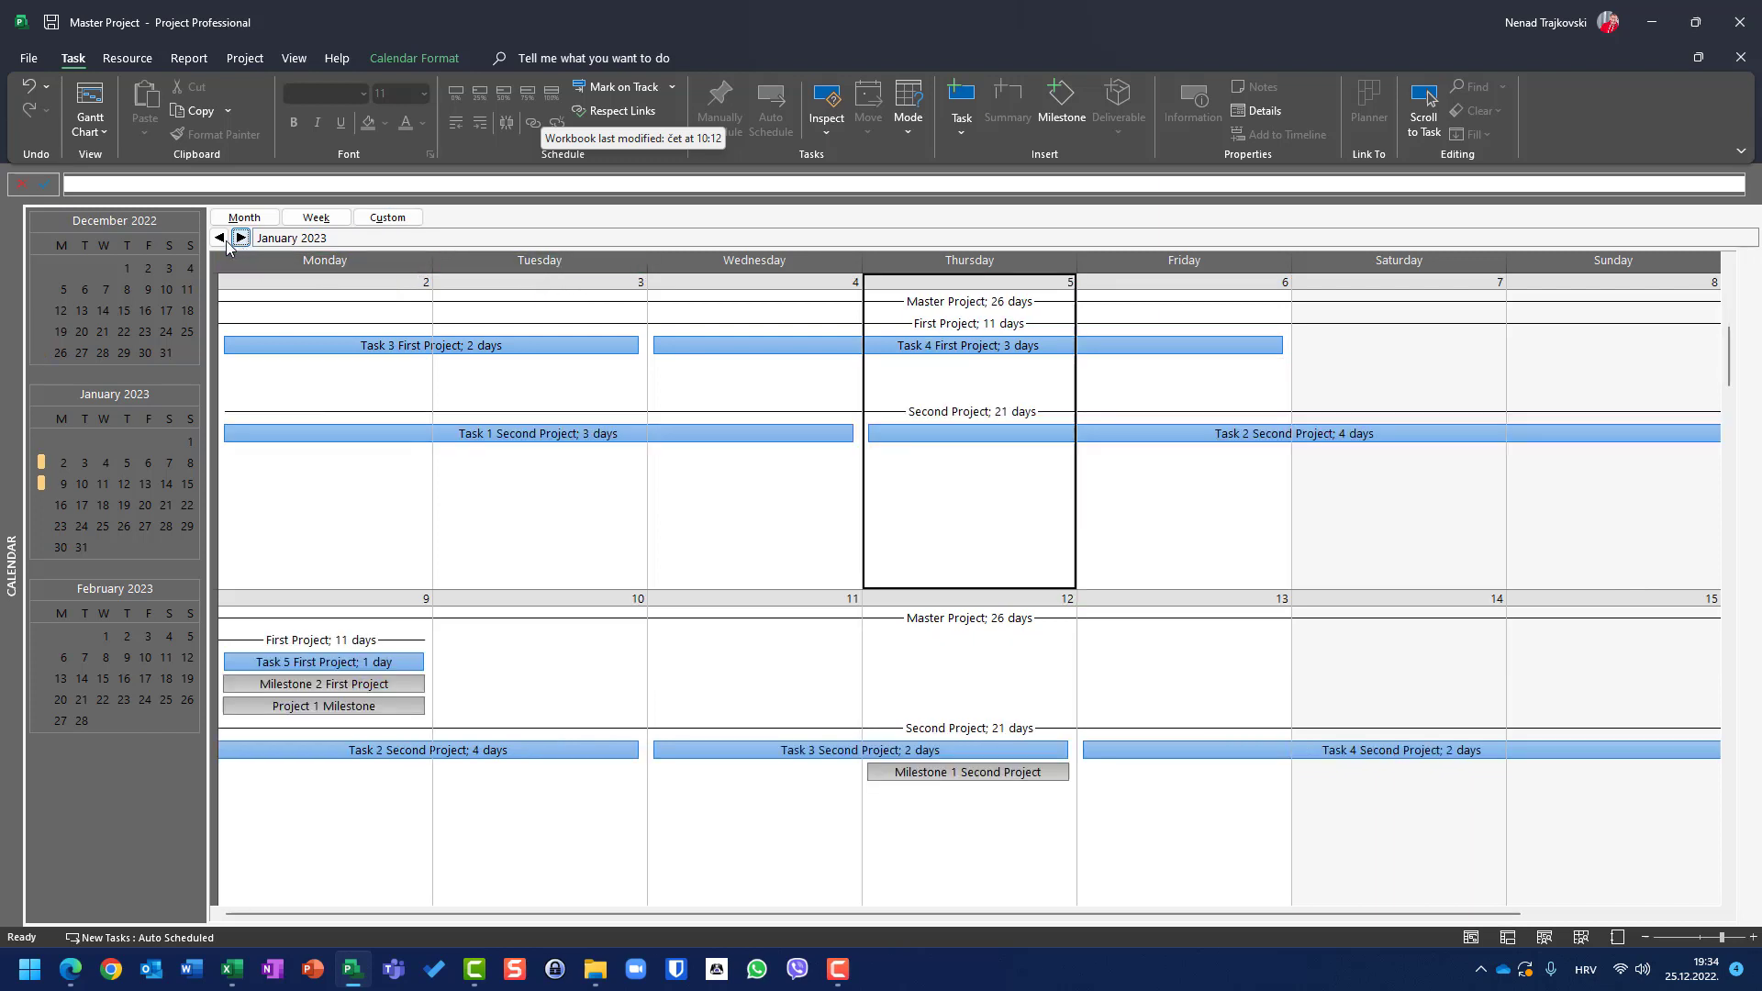
Raise the calendar's number of weeks to 4 and scroll down through January
left_click(386, 217)
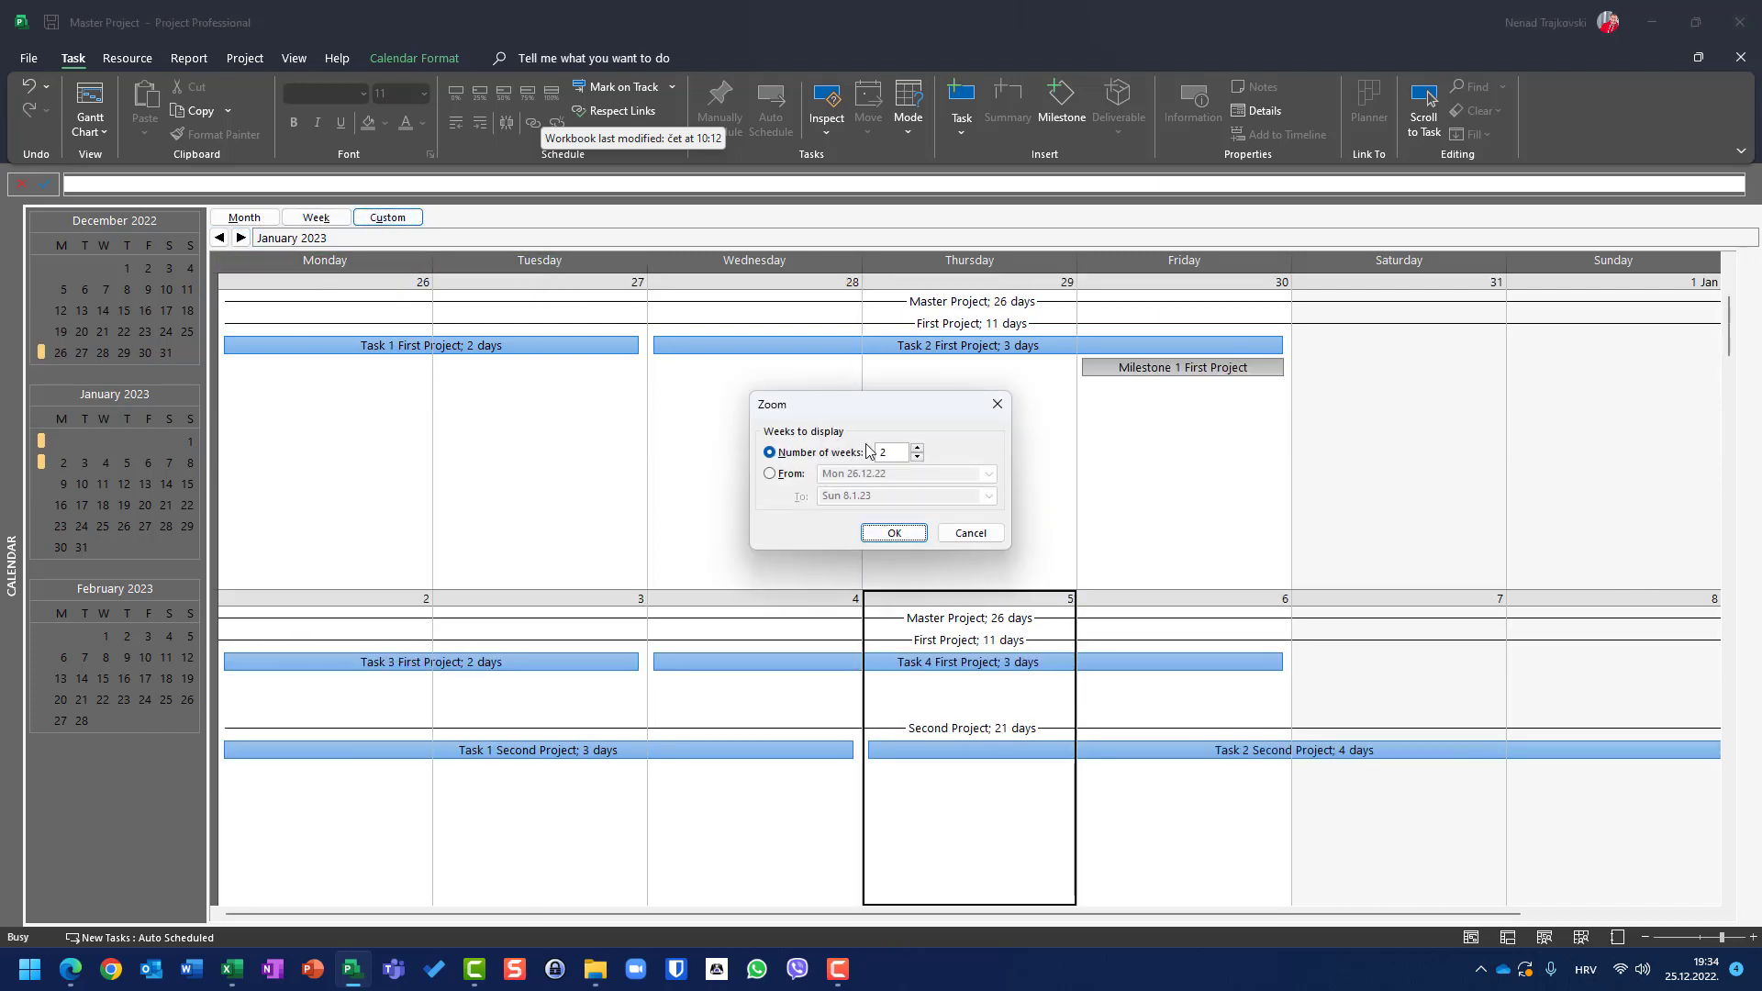
left_click(916, 447)
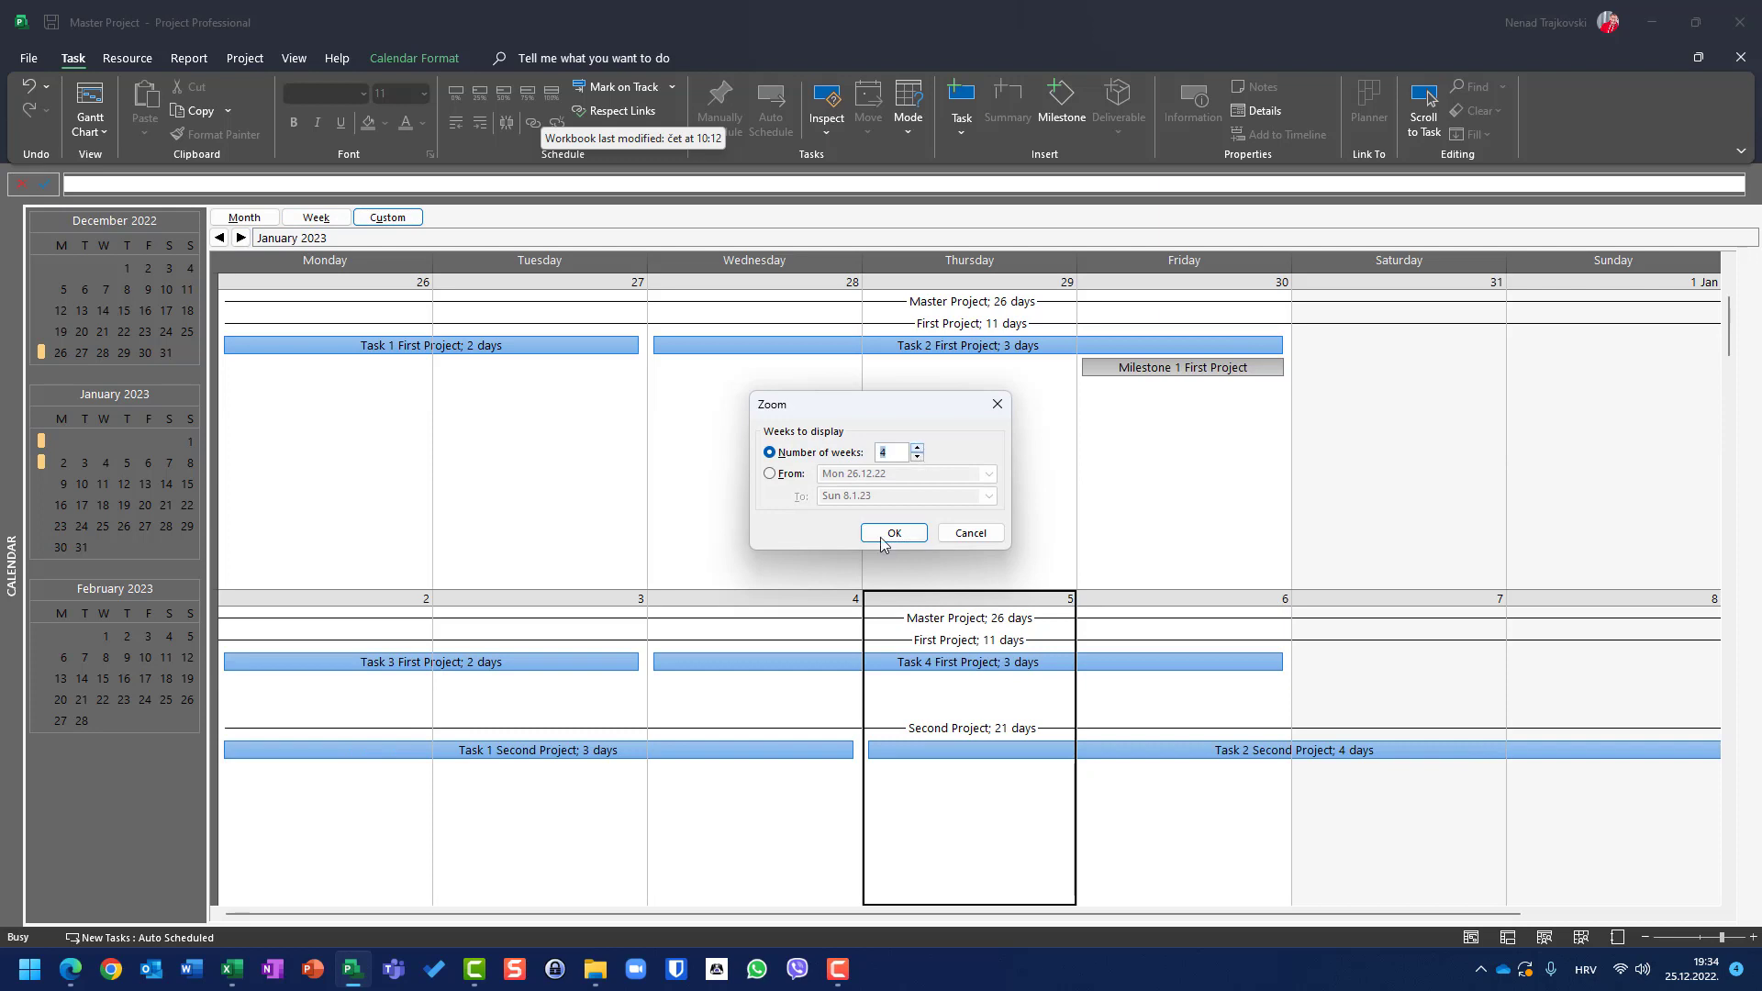
left_click(893, 532)
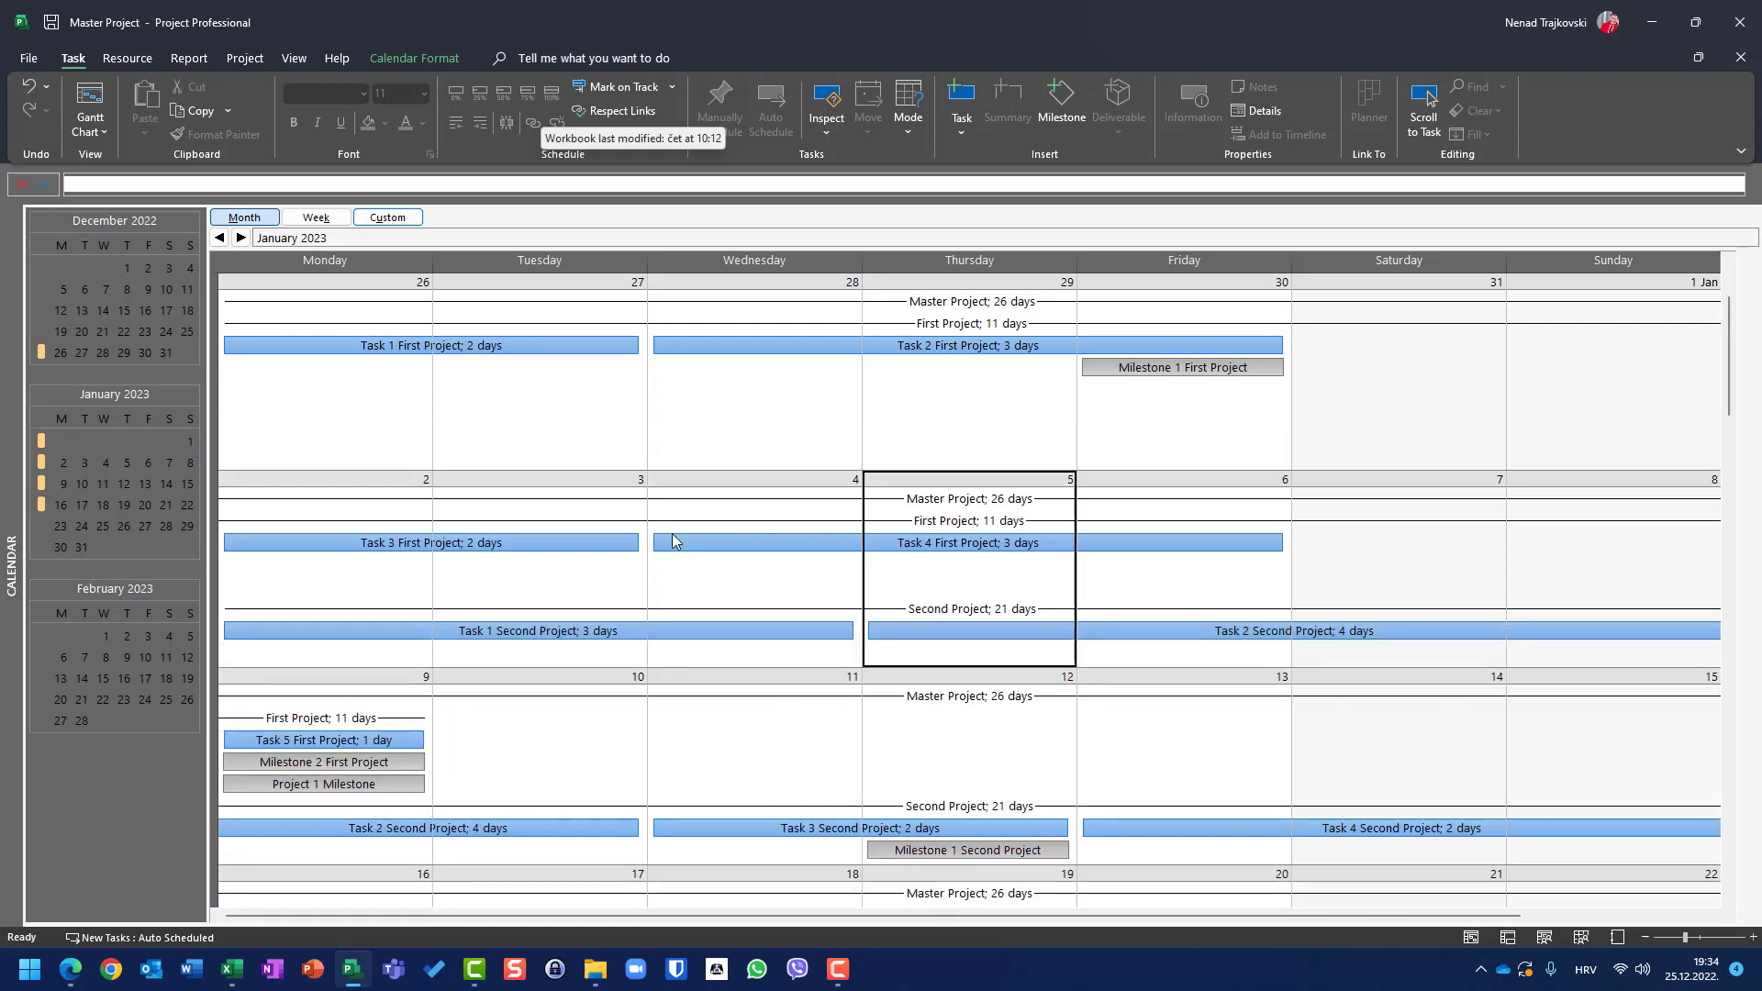
mouse_move(697, 663)
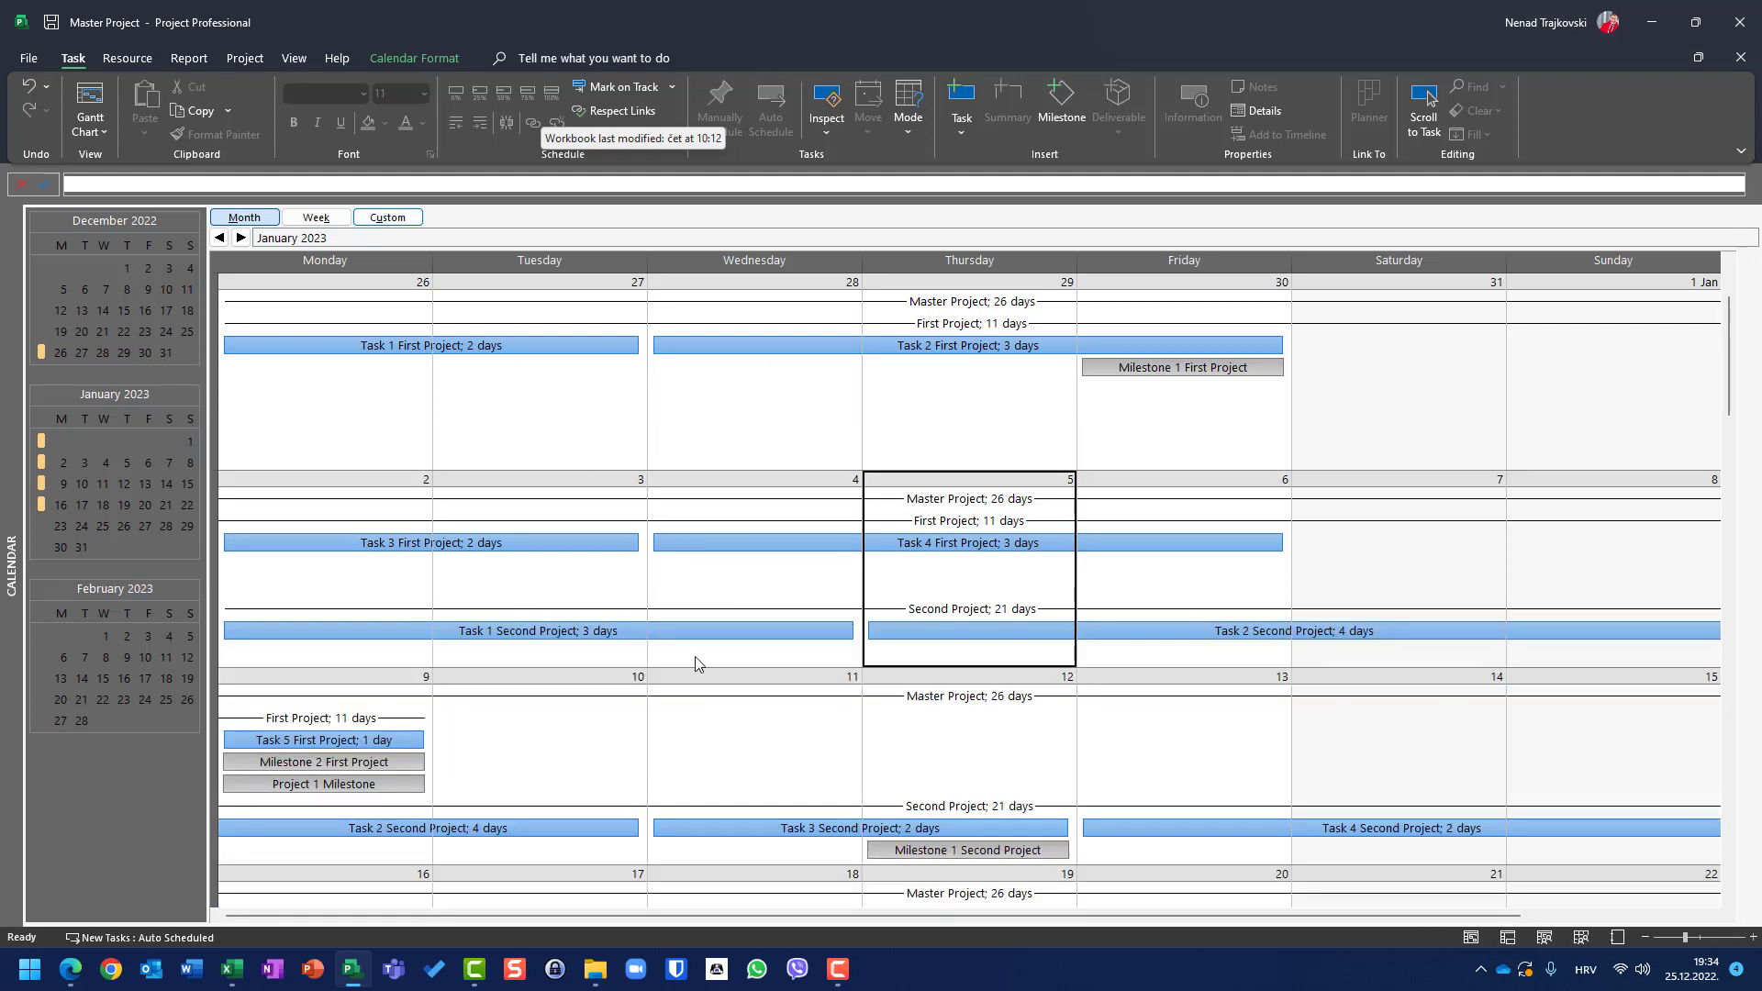
mouse_move(1468, 570)
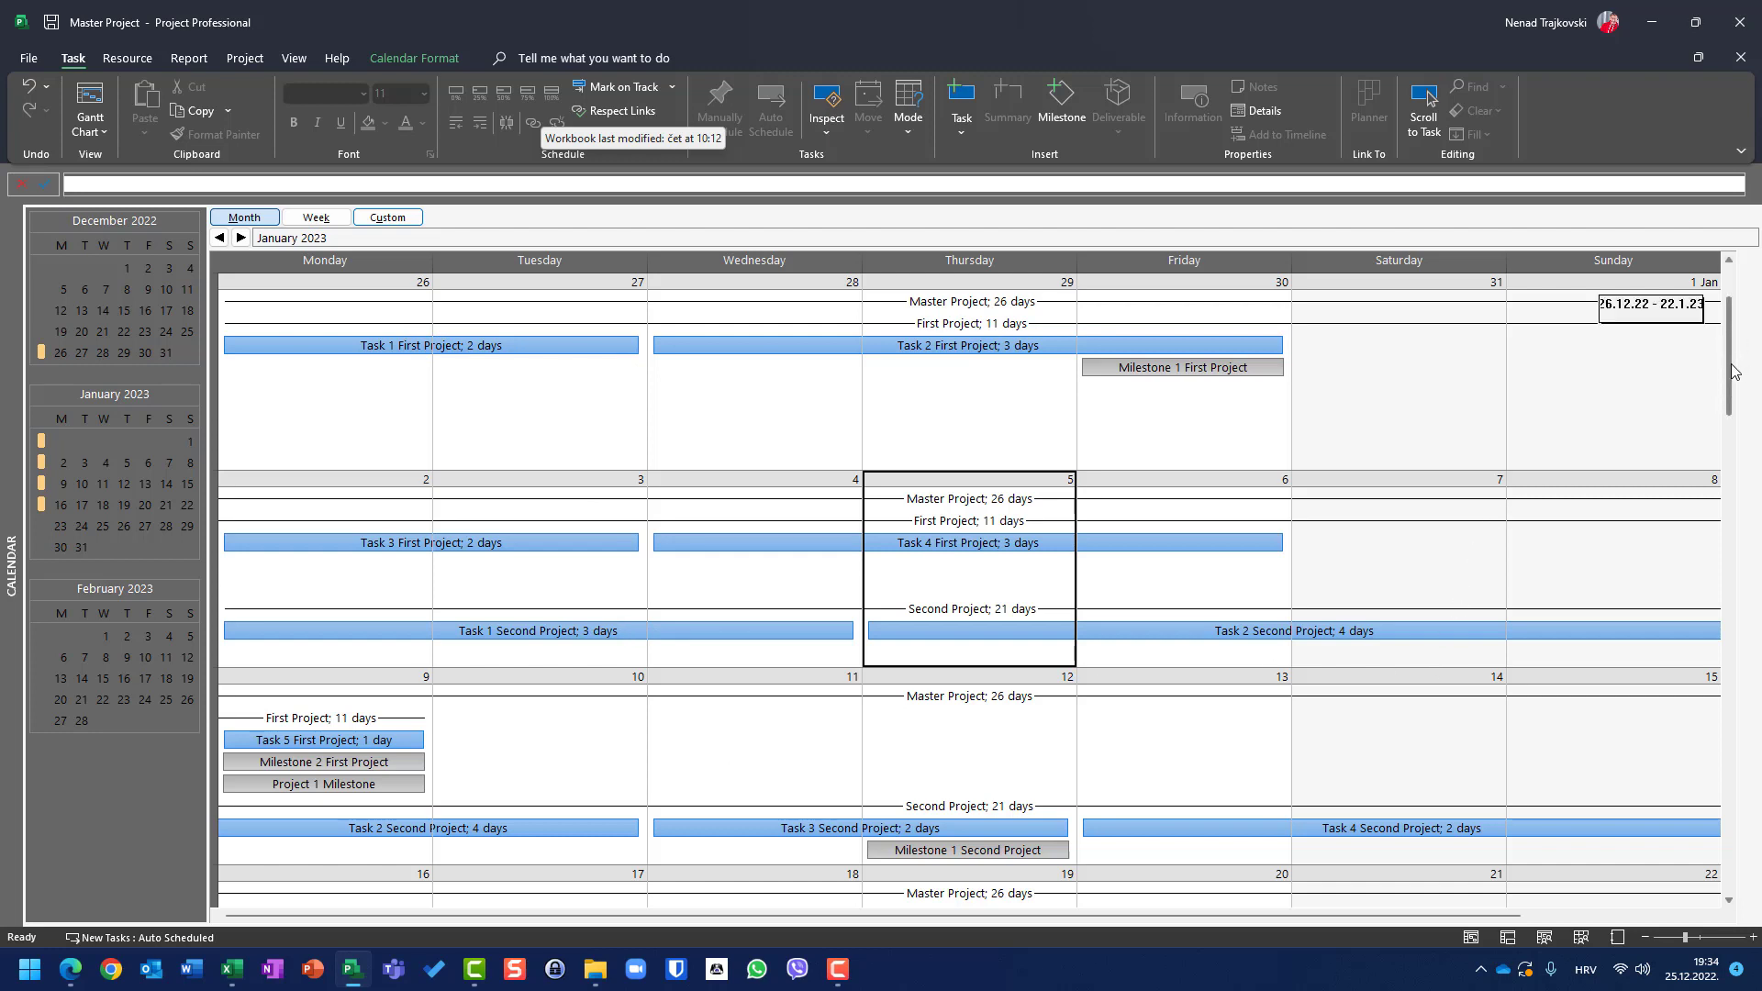
scroll("down", 3)
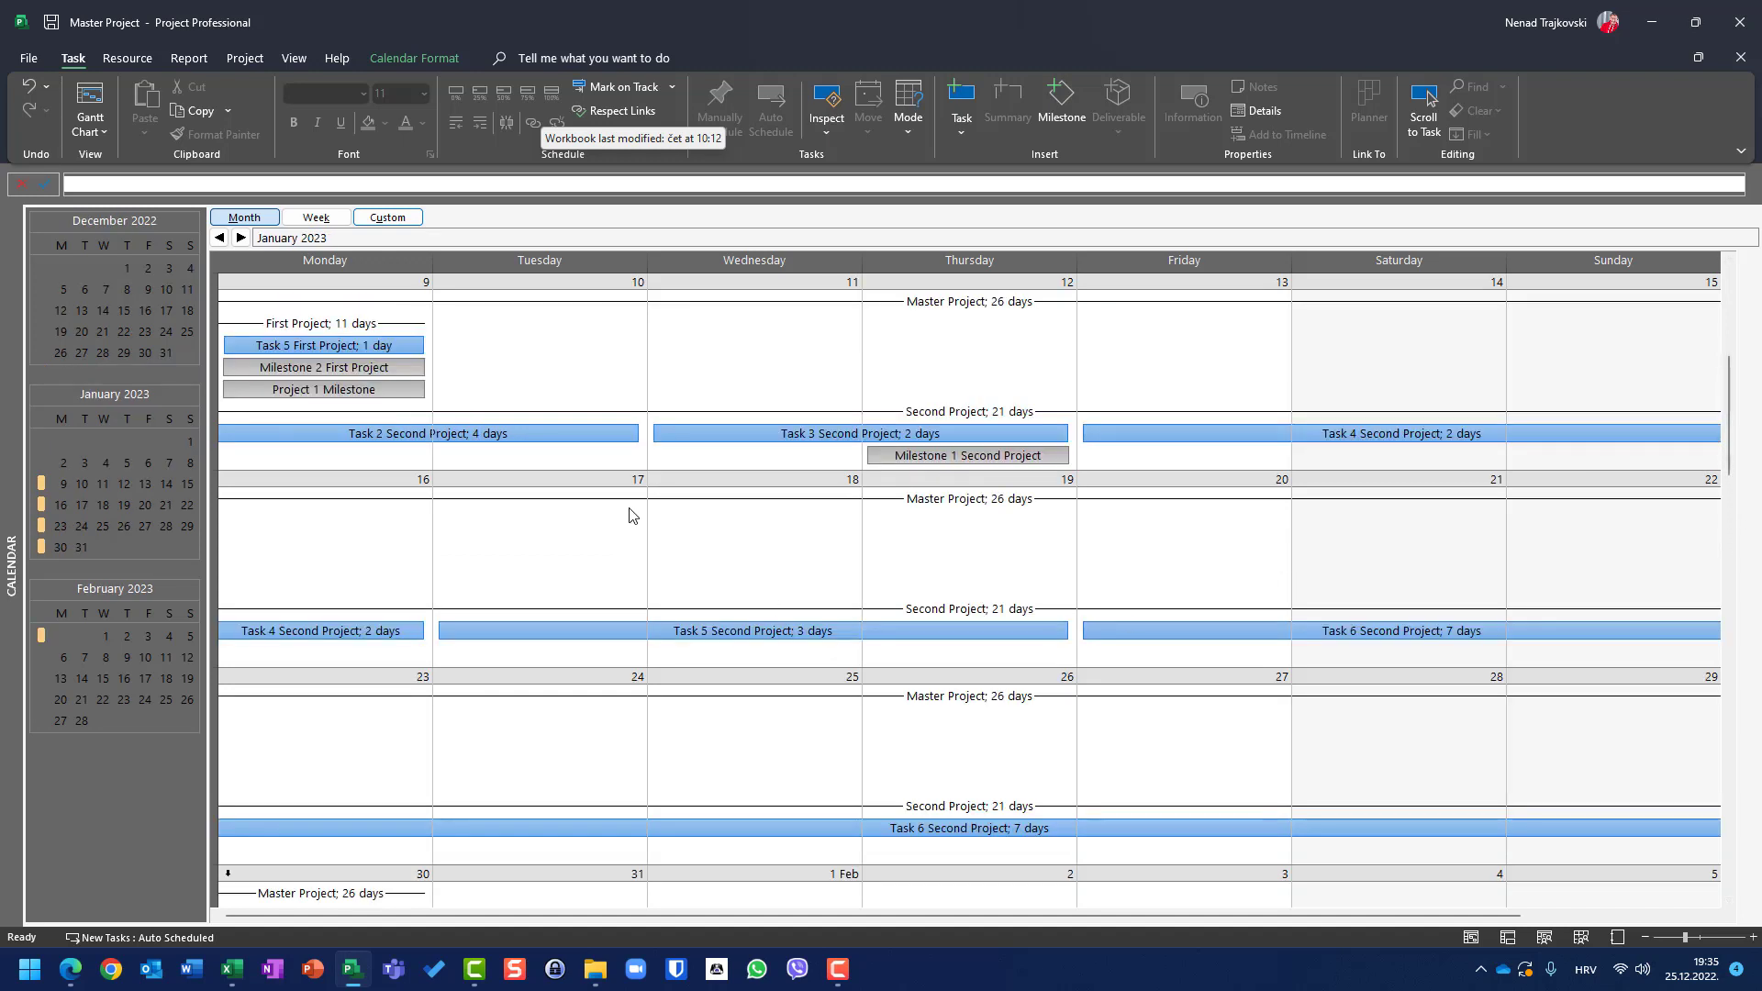
mouse_move(506, 475)
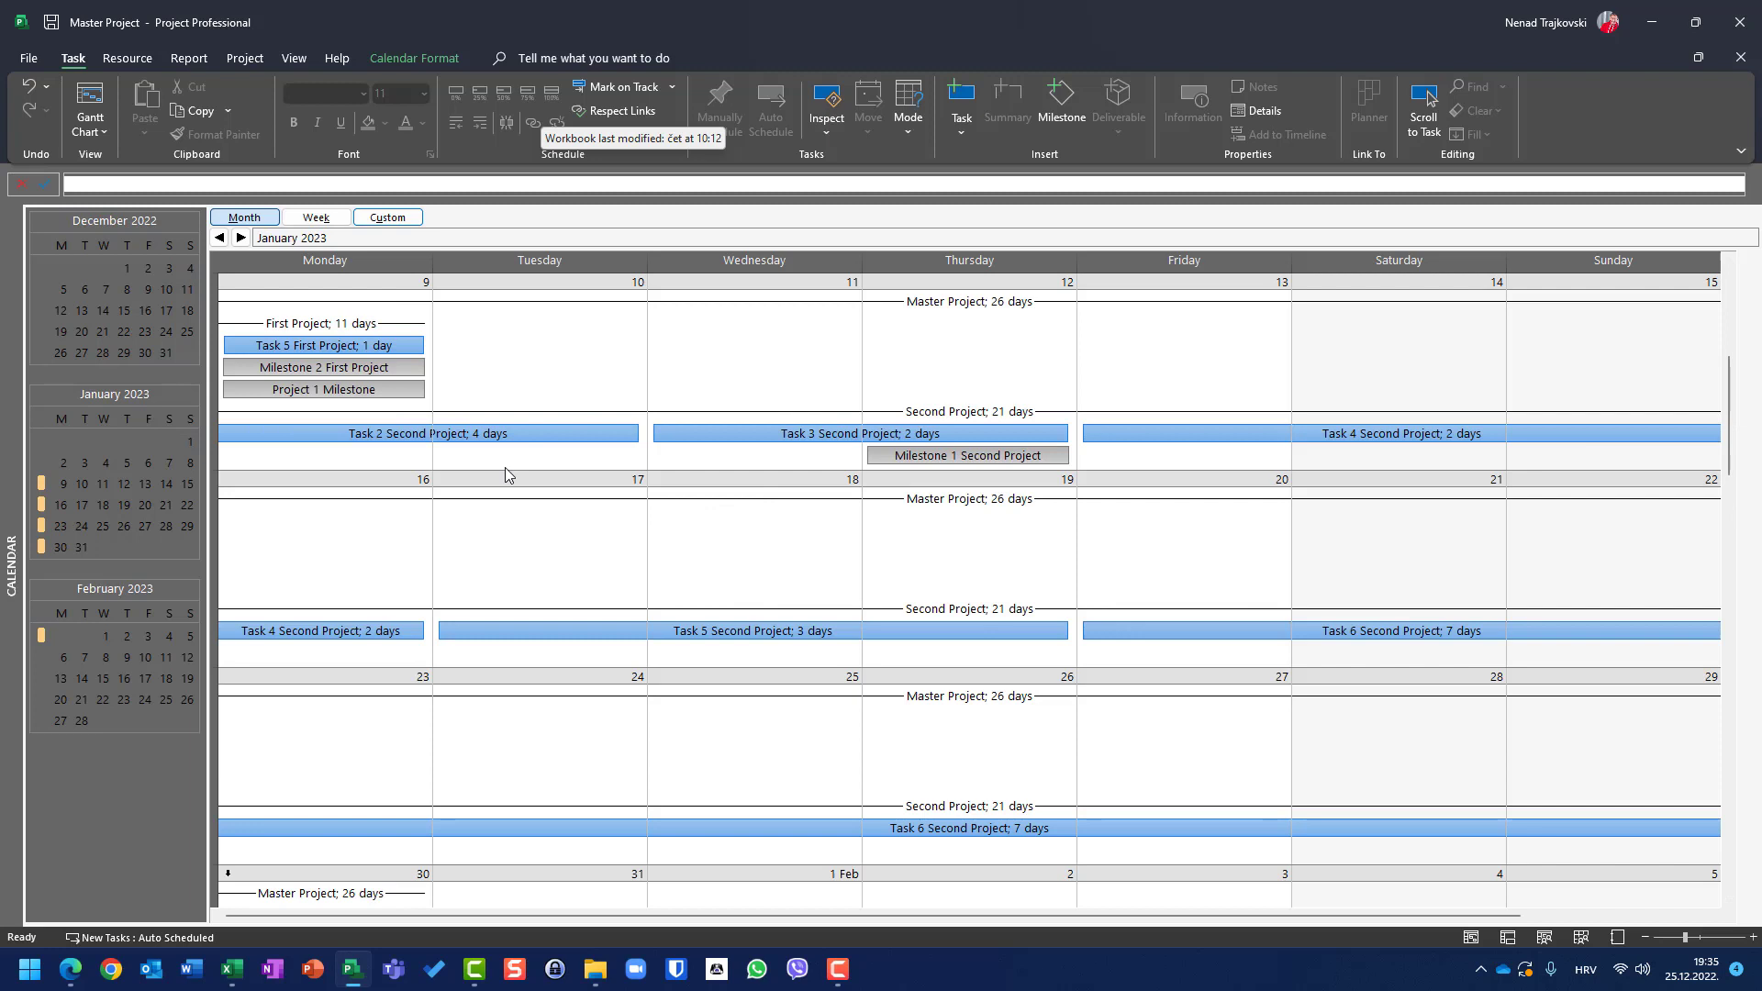
mouse_move(545, 630)
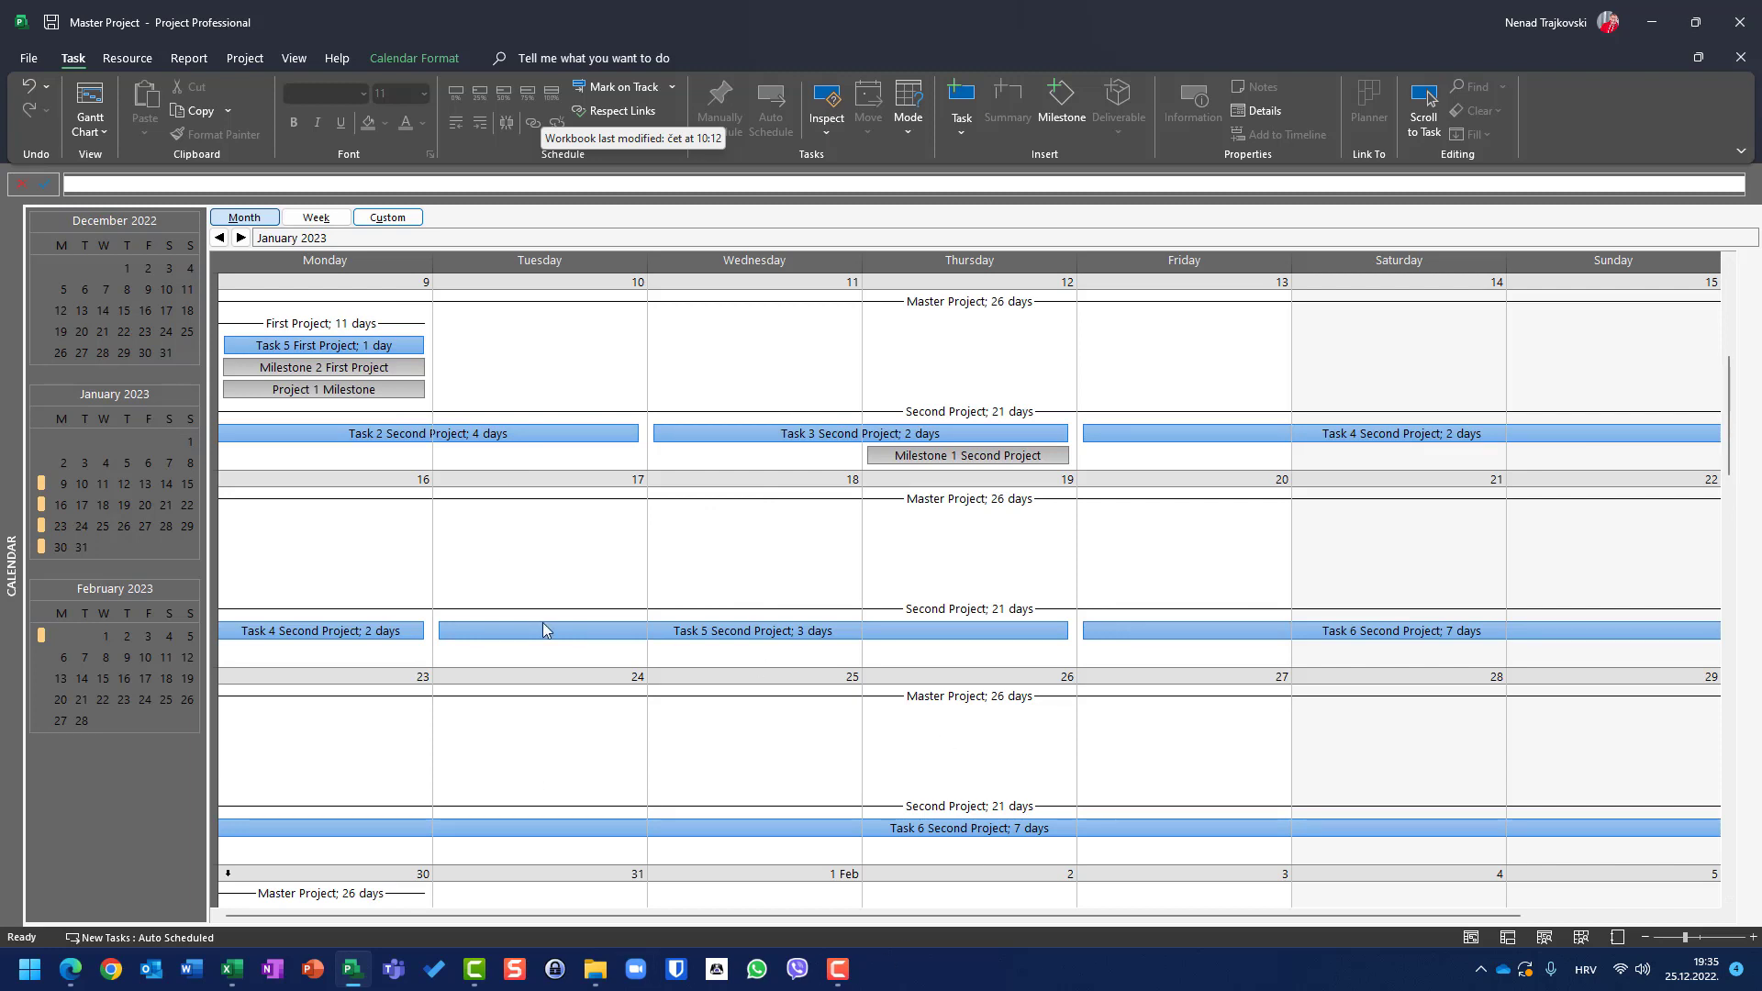
mouse_move(561, 521)
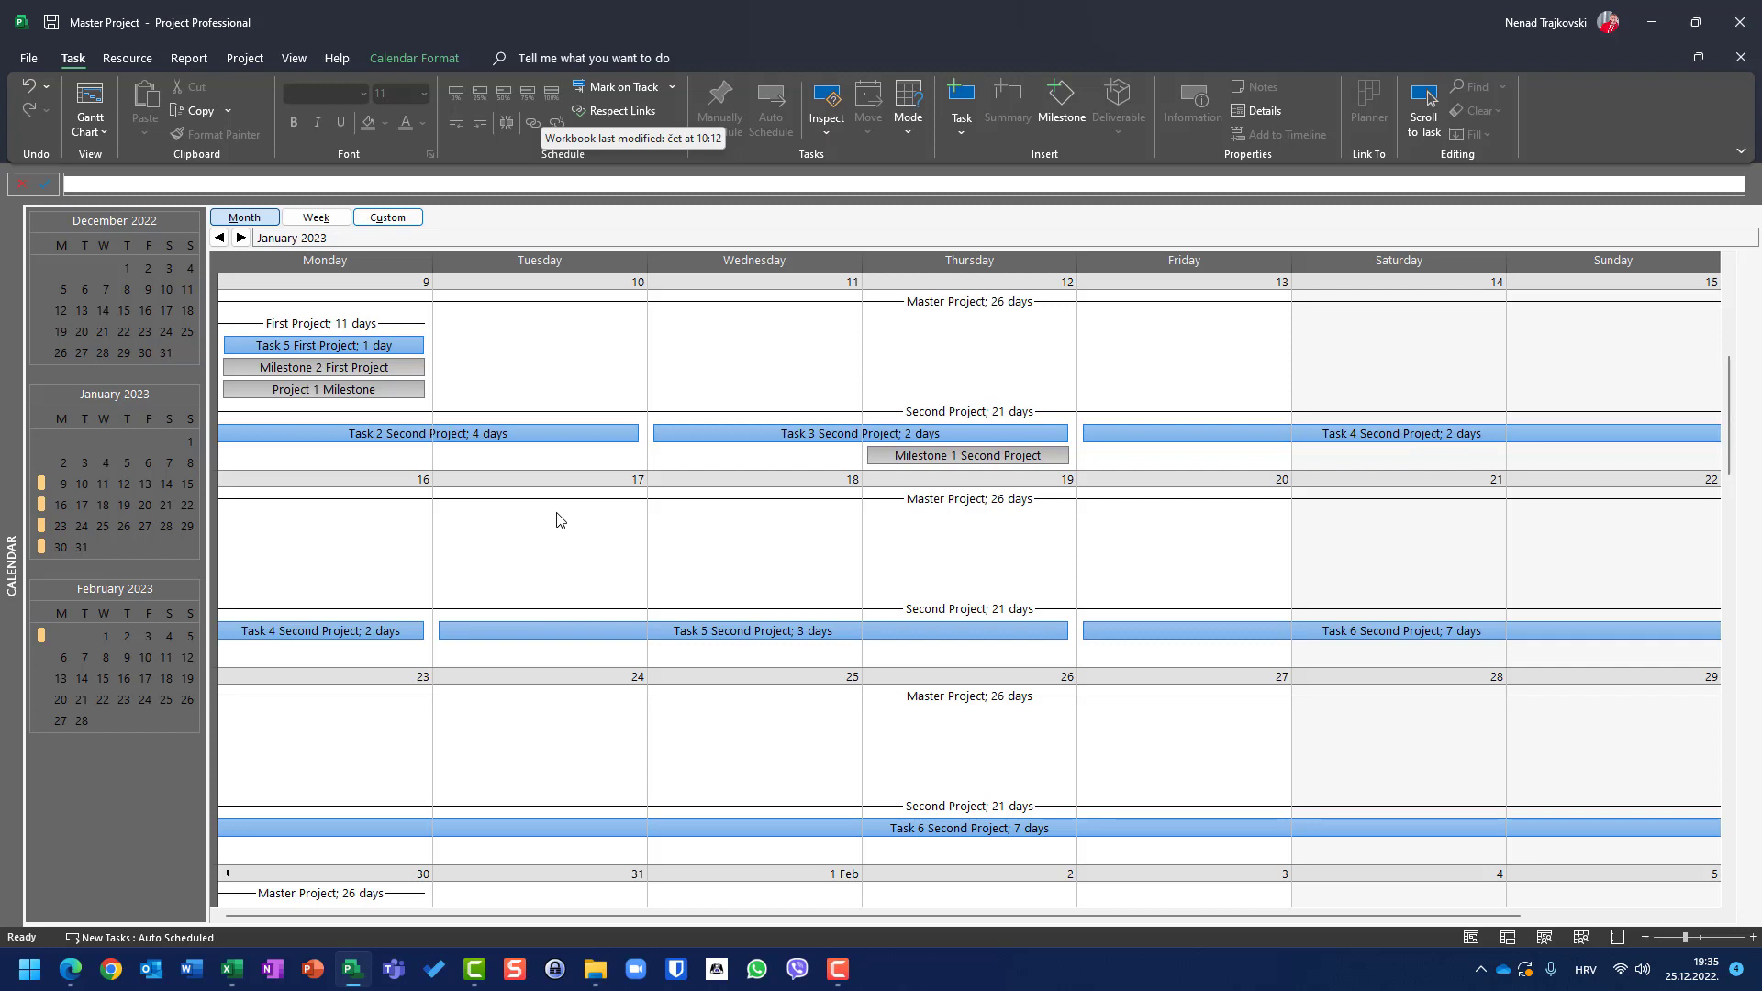
mouse_move(696, 444)
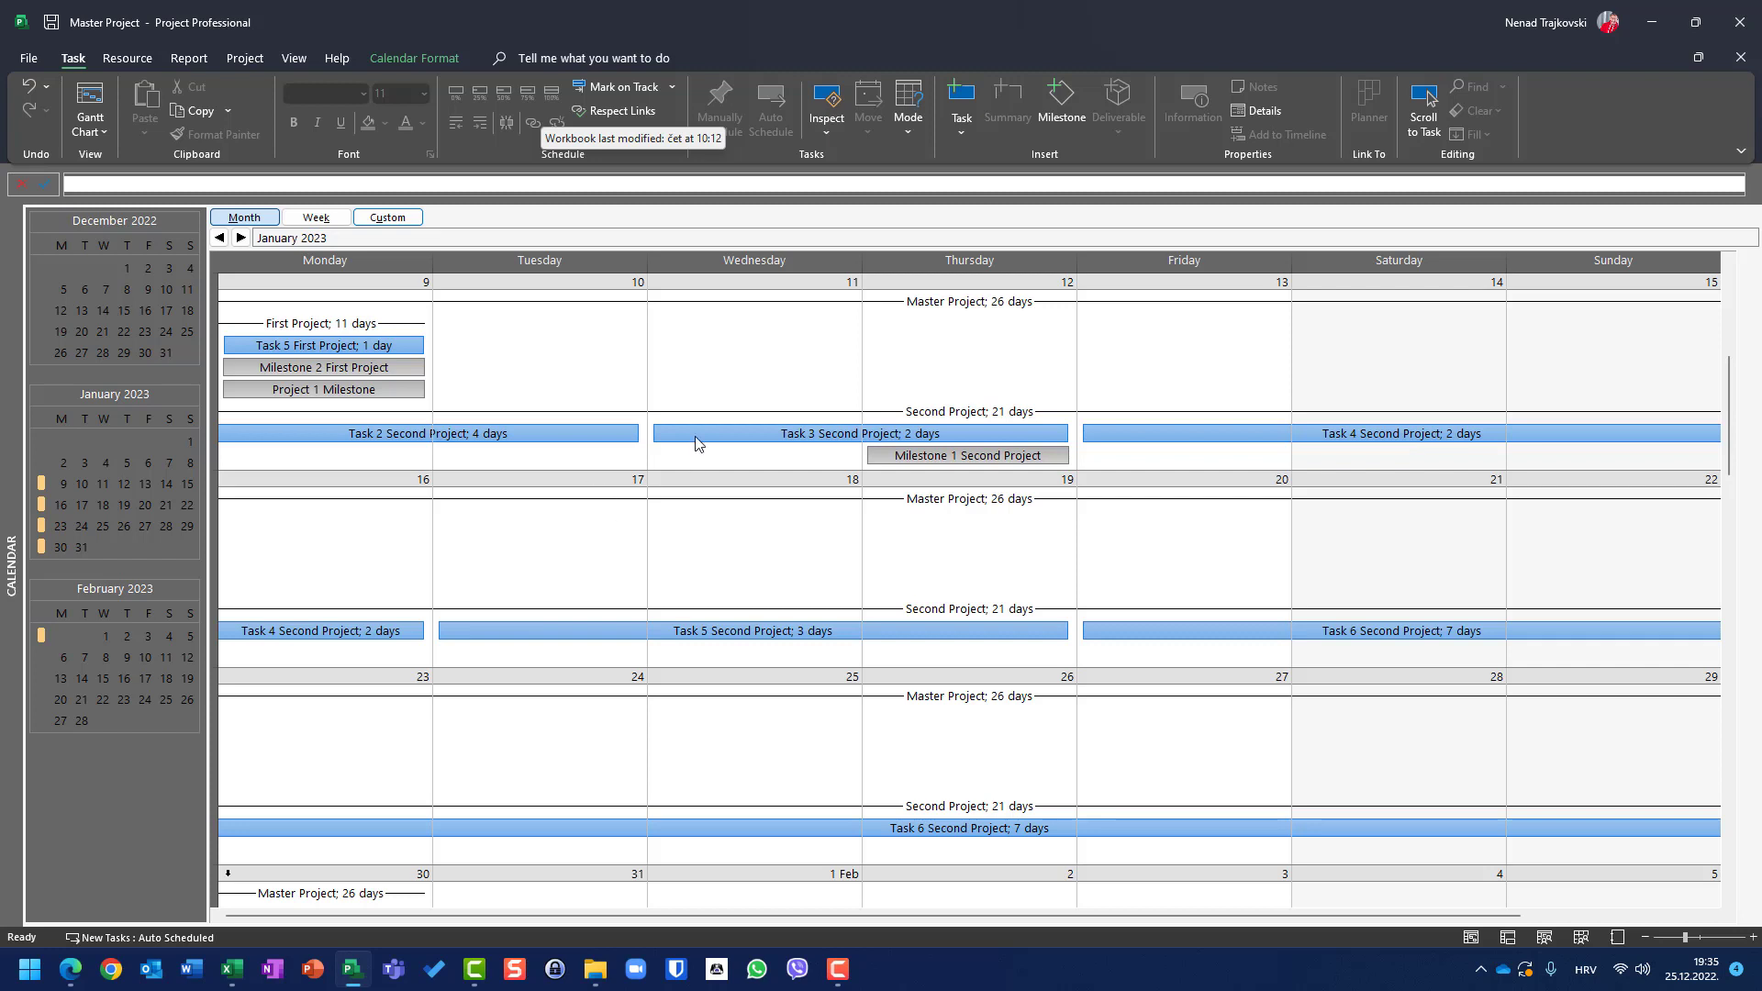
Open Task 3 Second Project's details and check its predecessors and resource Peter at 100%
double_click(857, 433)
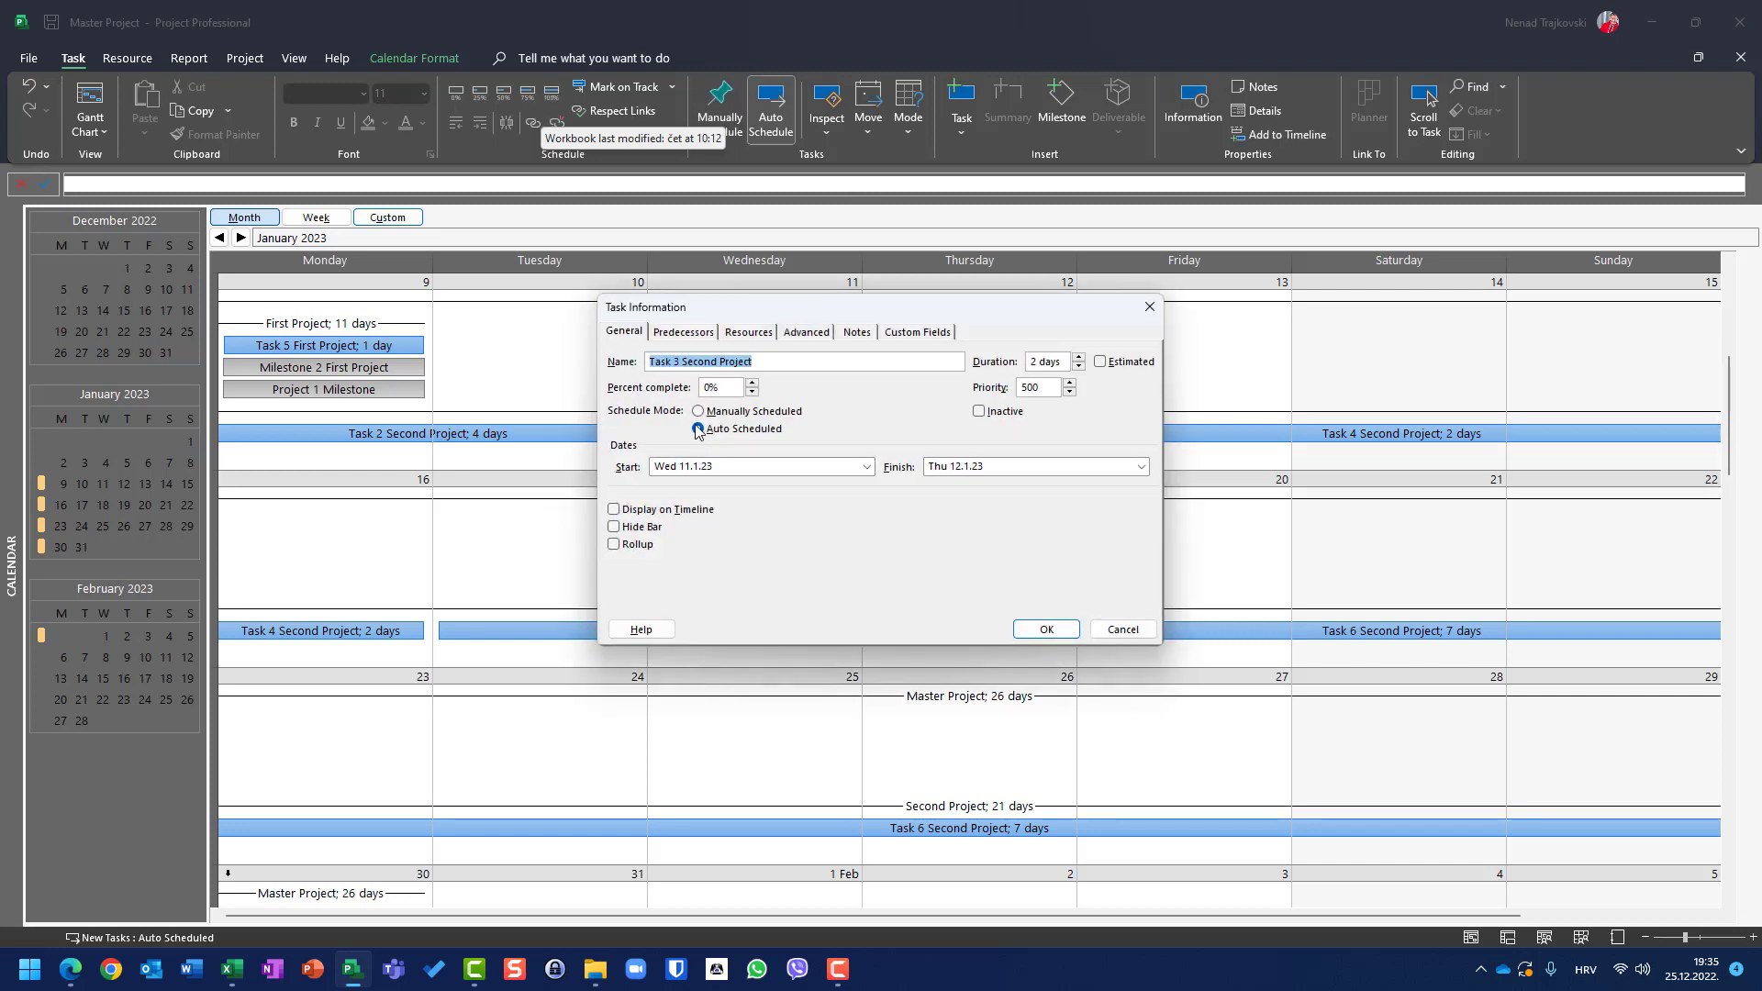
left_click(698, 429)
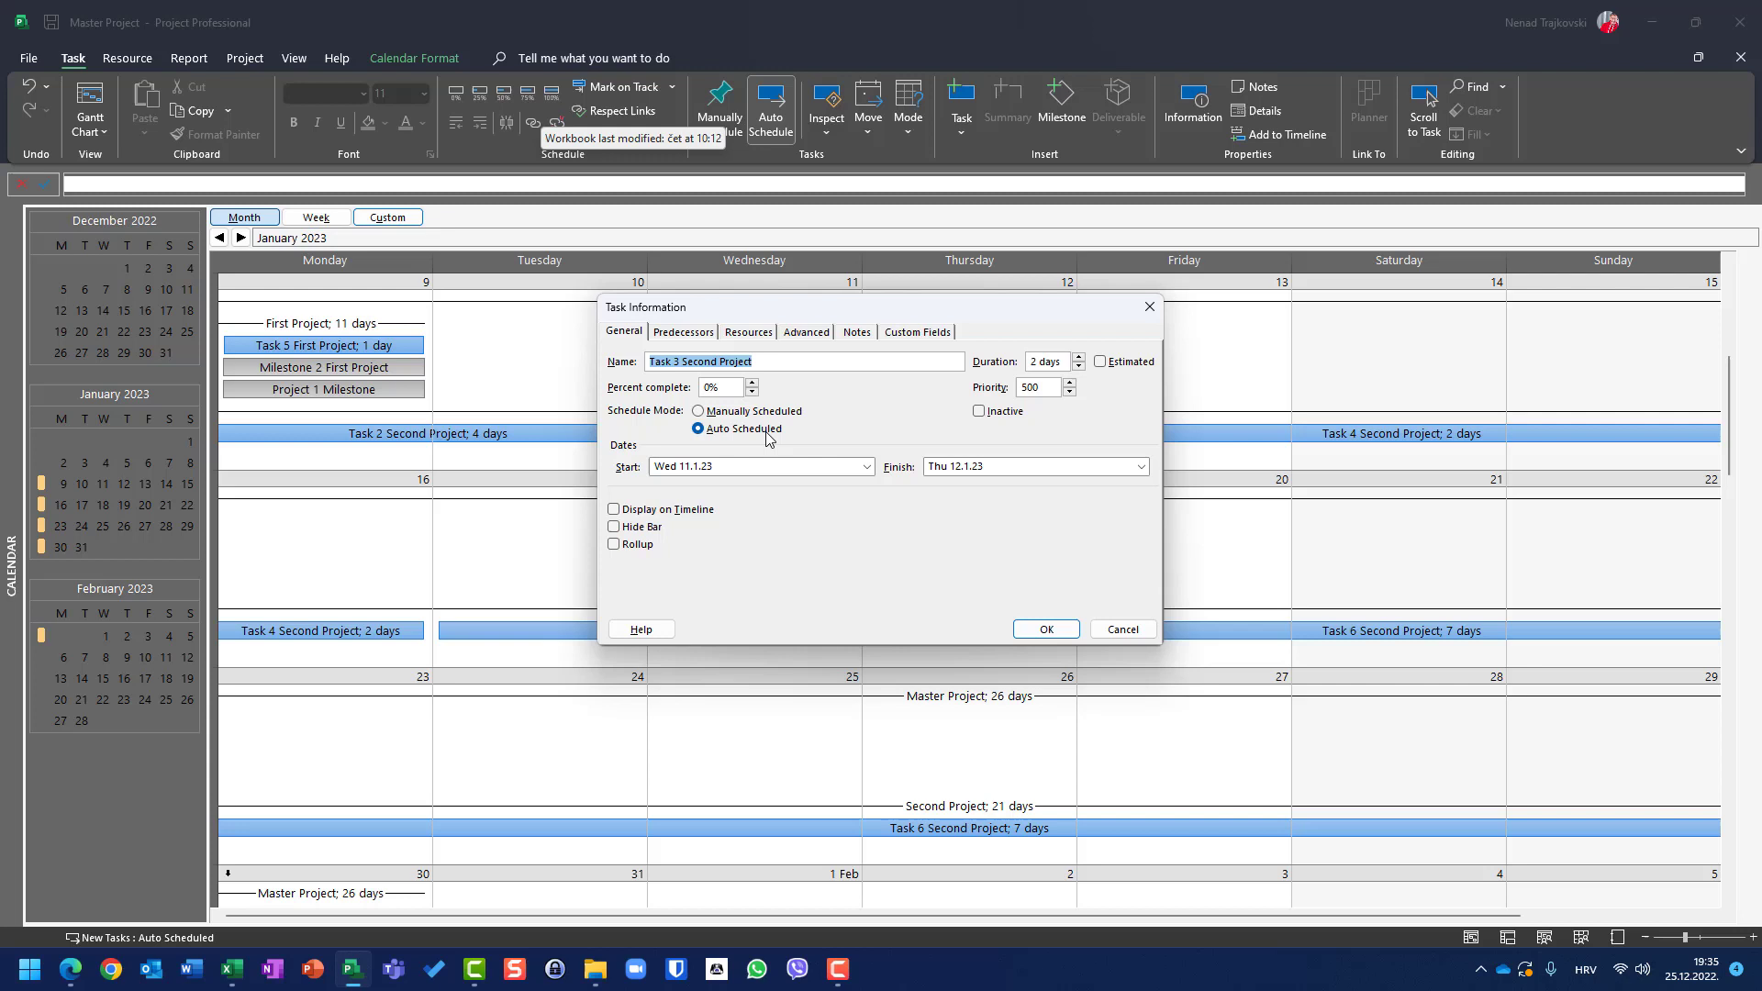
left_click(682, 332)
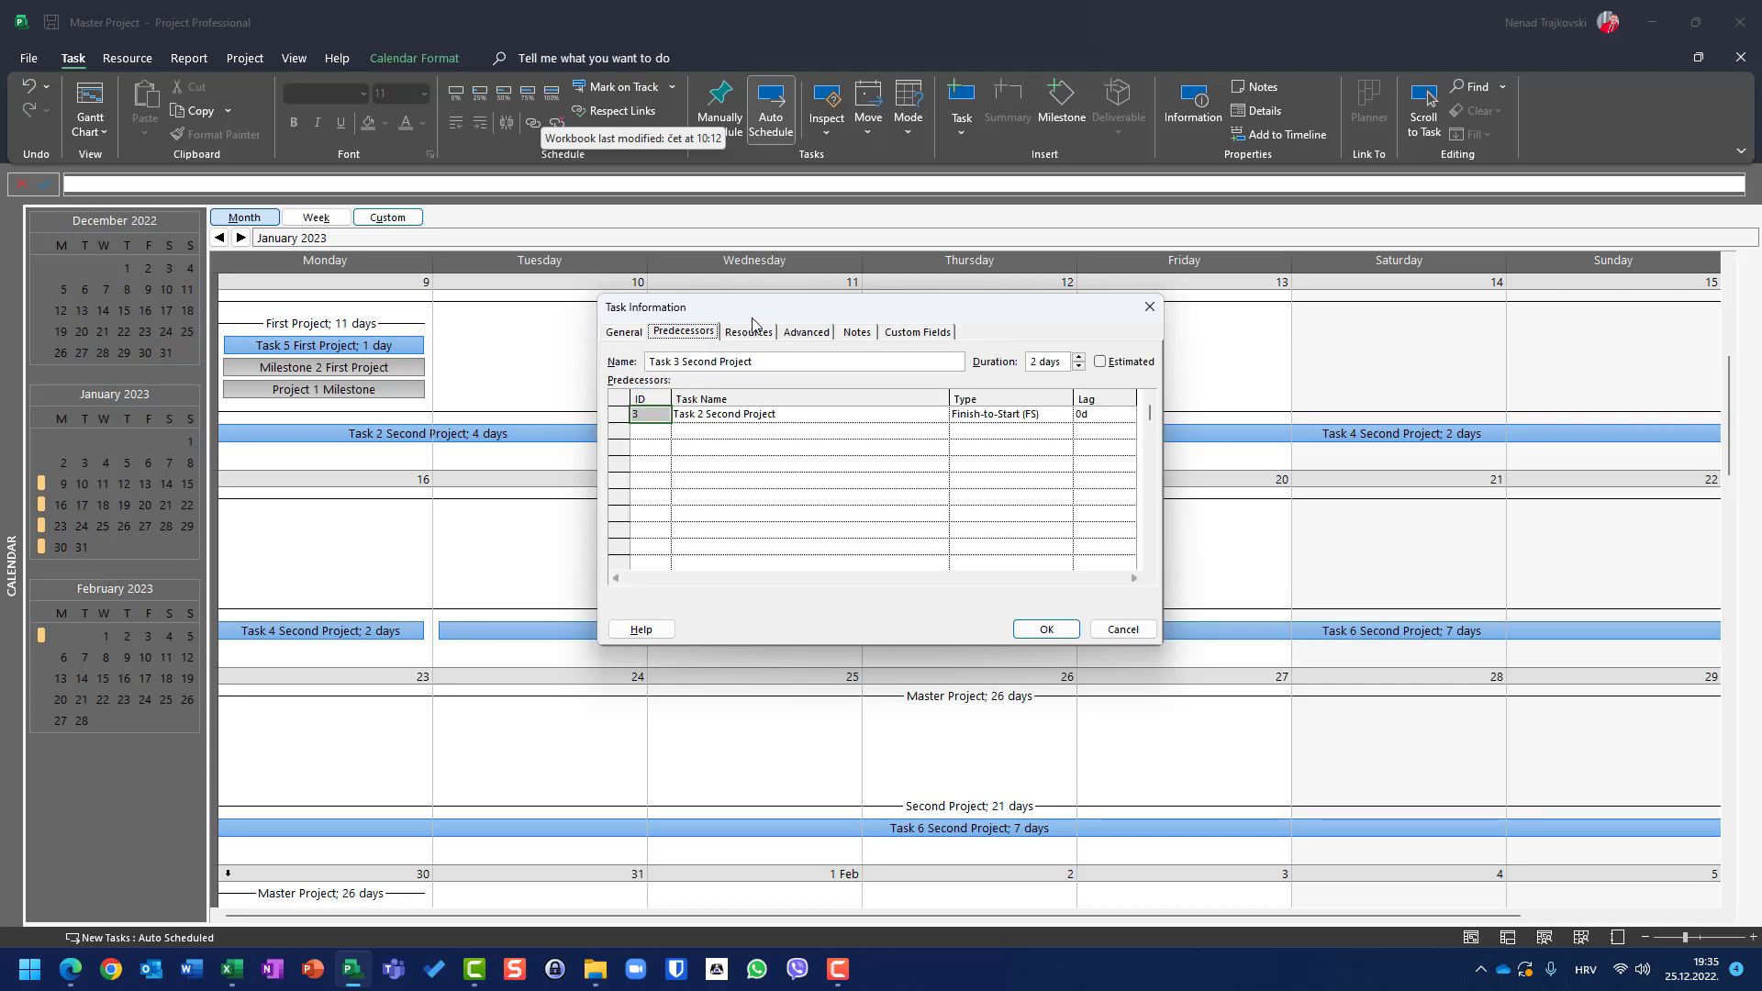
left_click(747, 331)
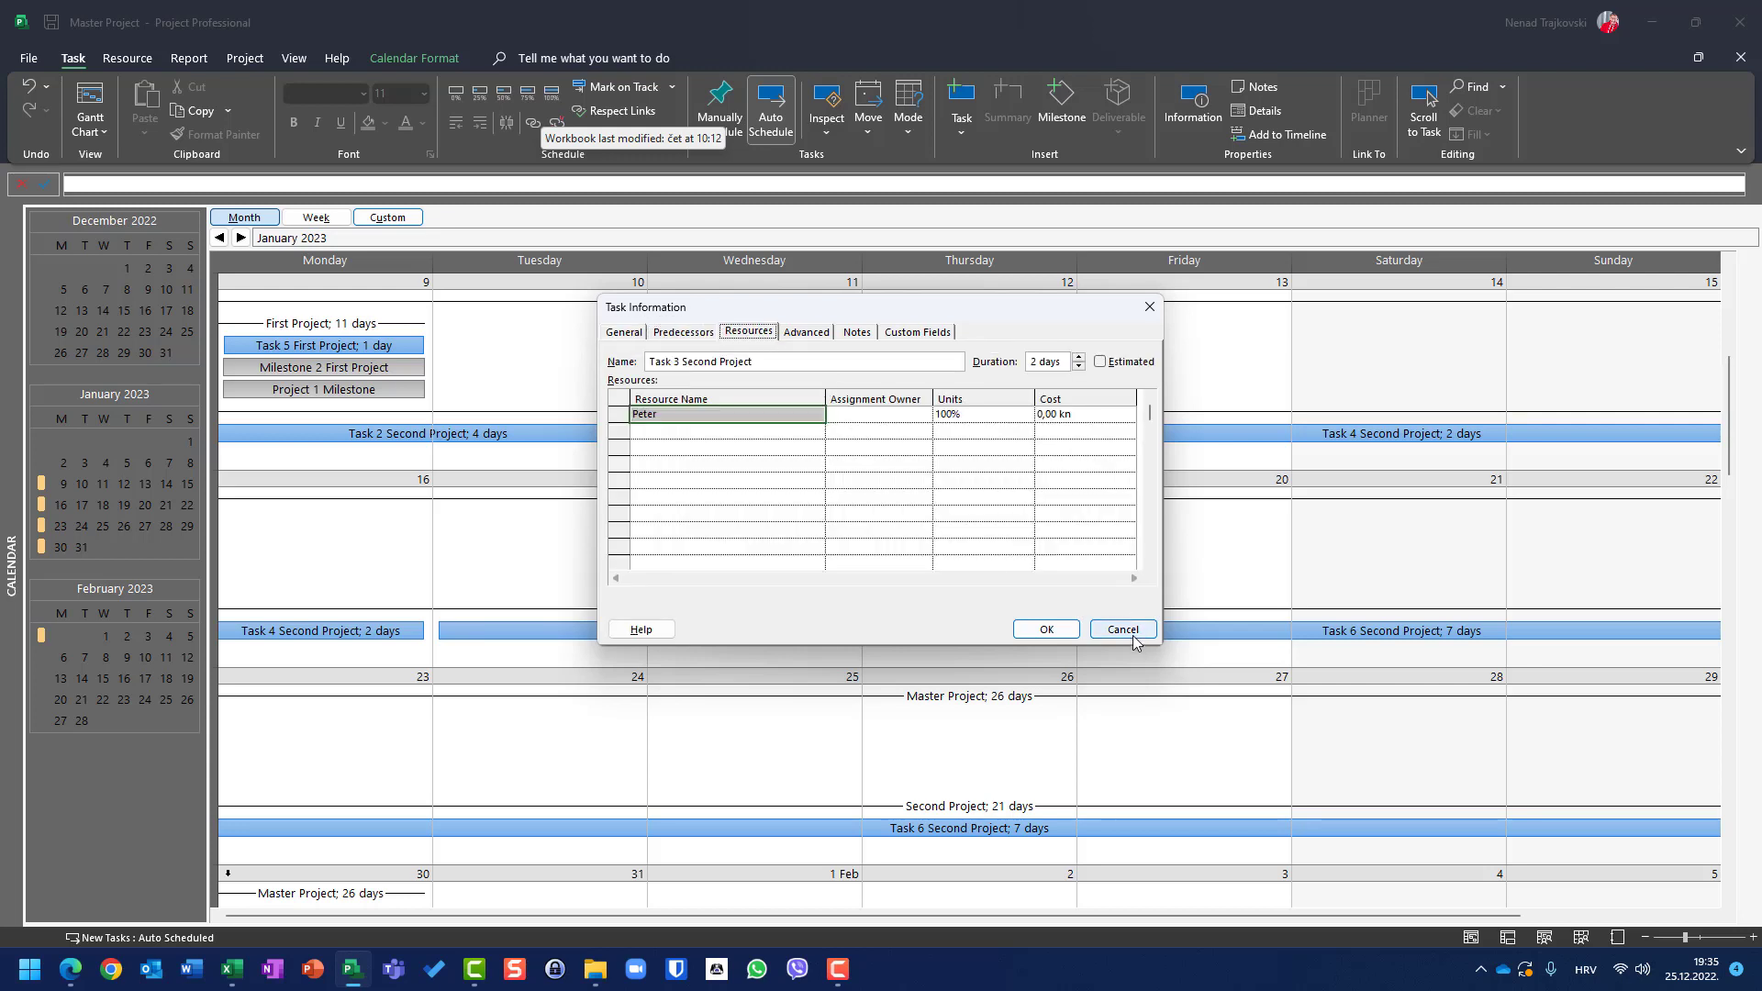
Cancel Task Information and return the master project to the Gantt Chart
left_click(1121, 629)
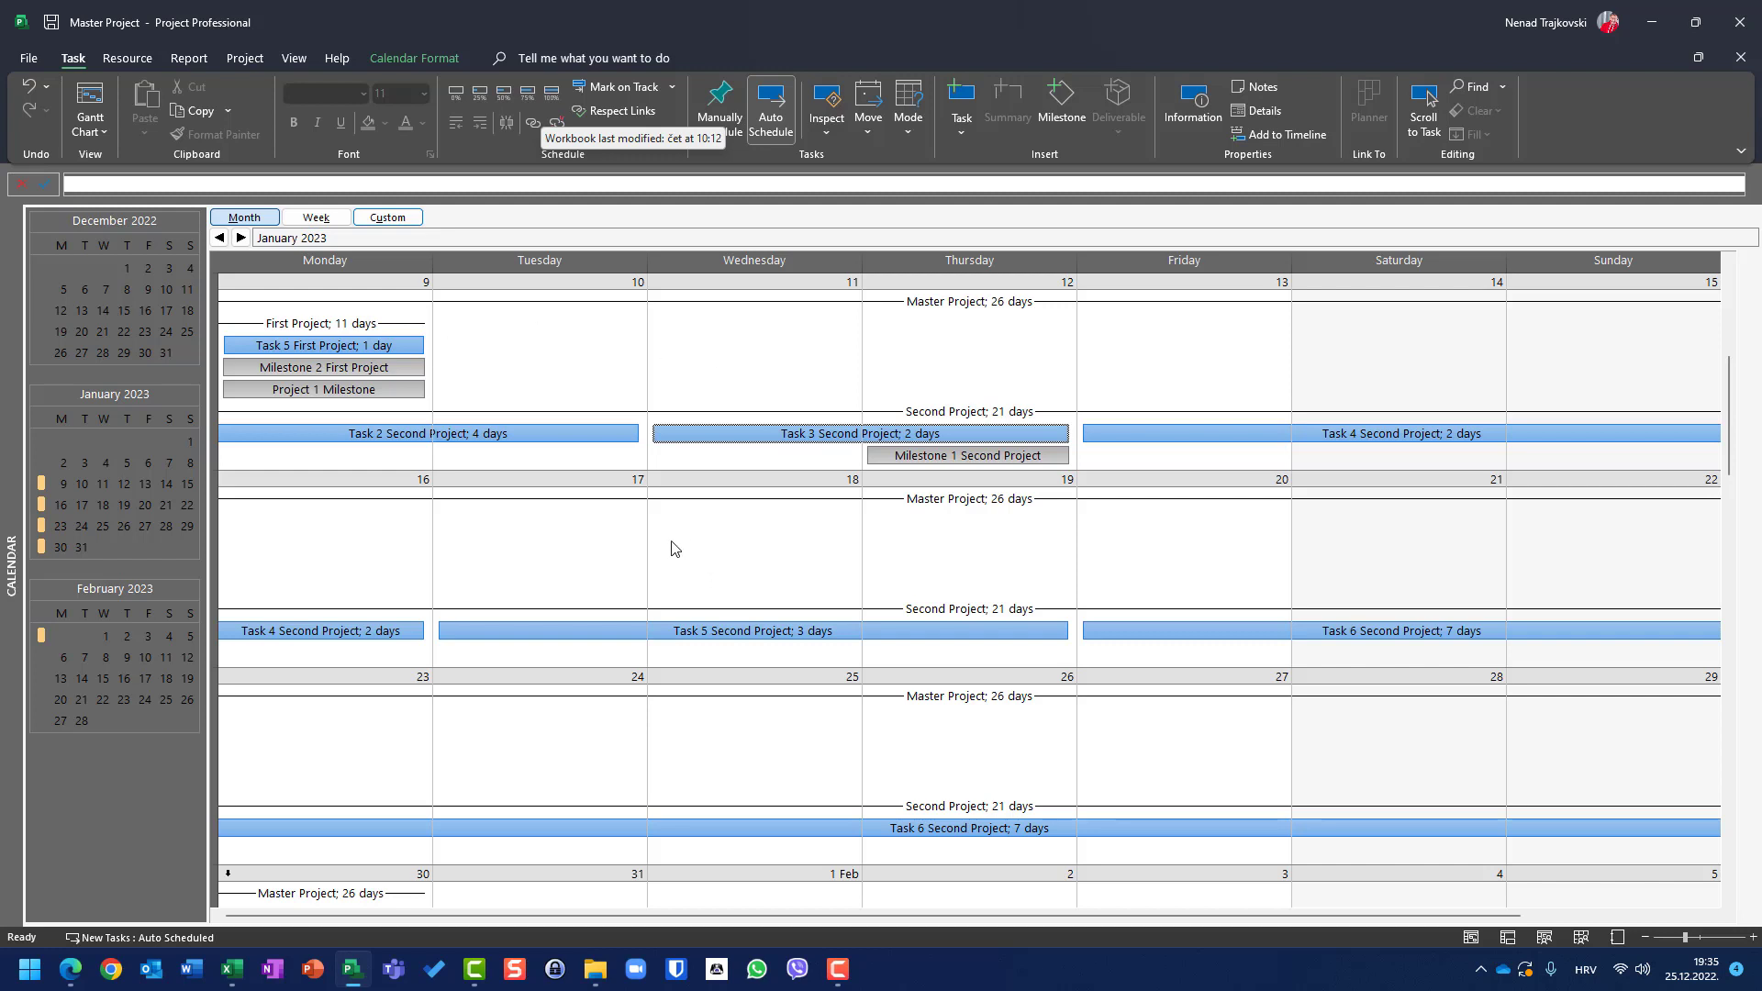
mouse_move(666, 537)
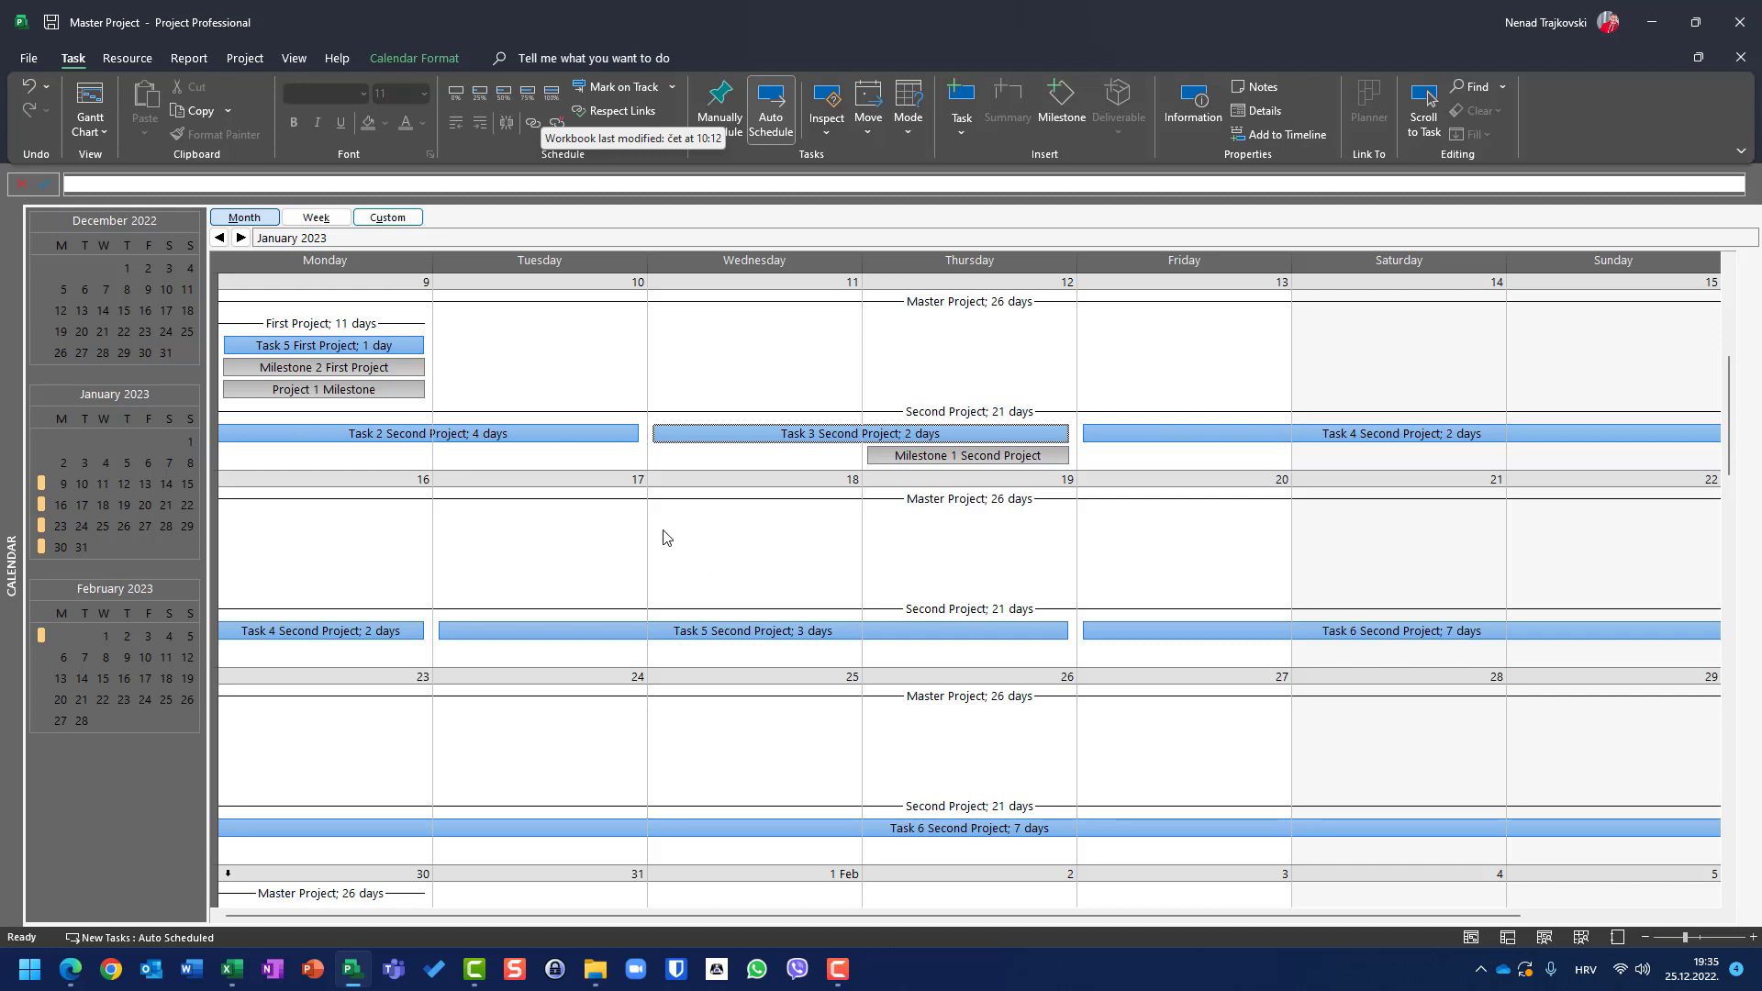
mouse_move(64, 98)
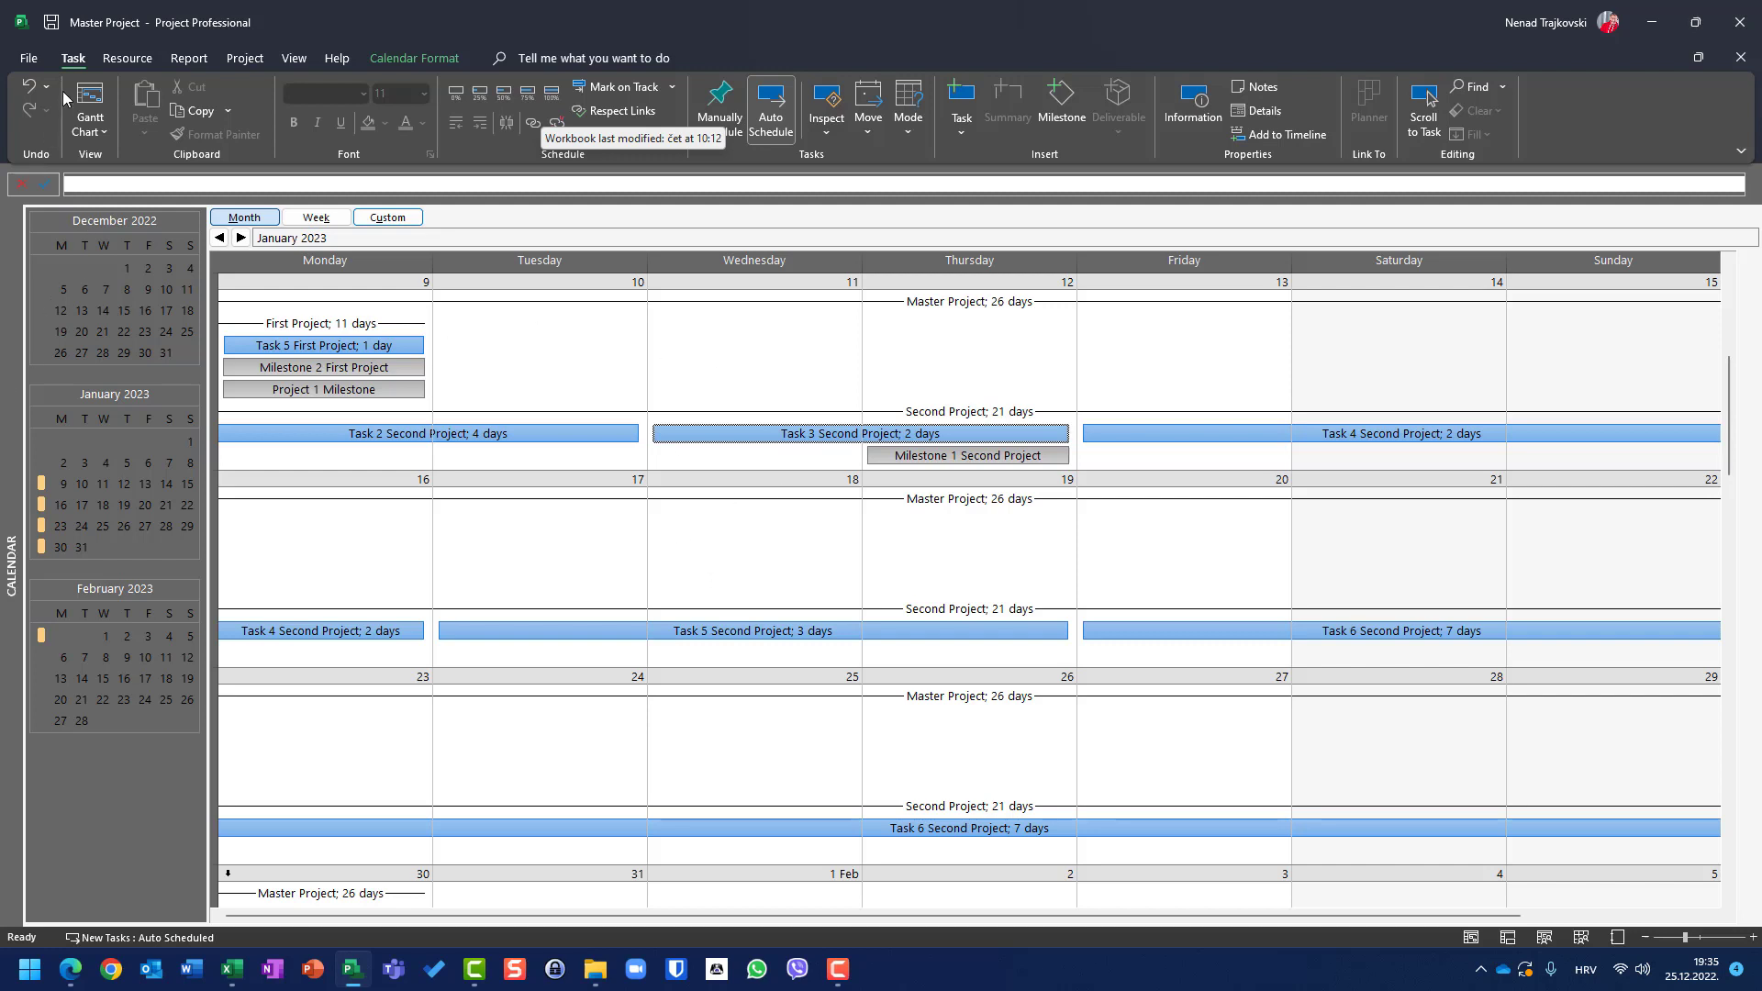
left_click(89, 106)
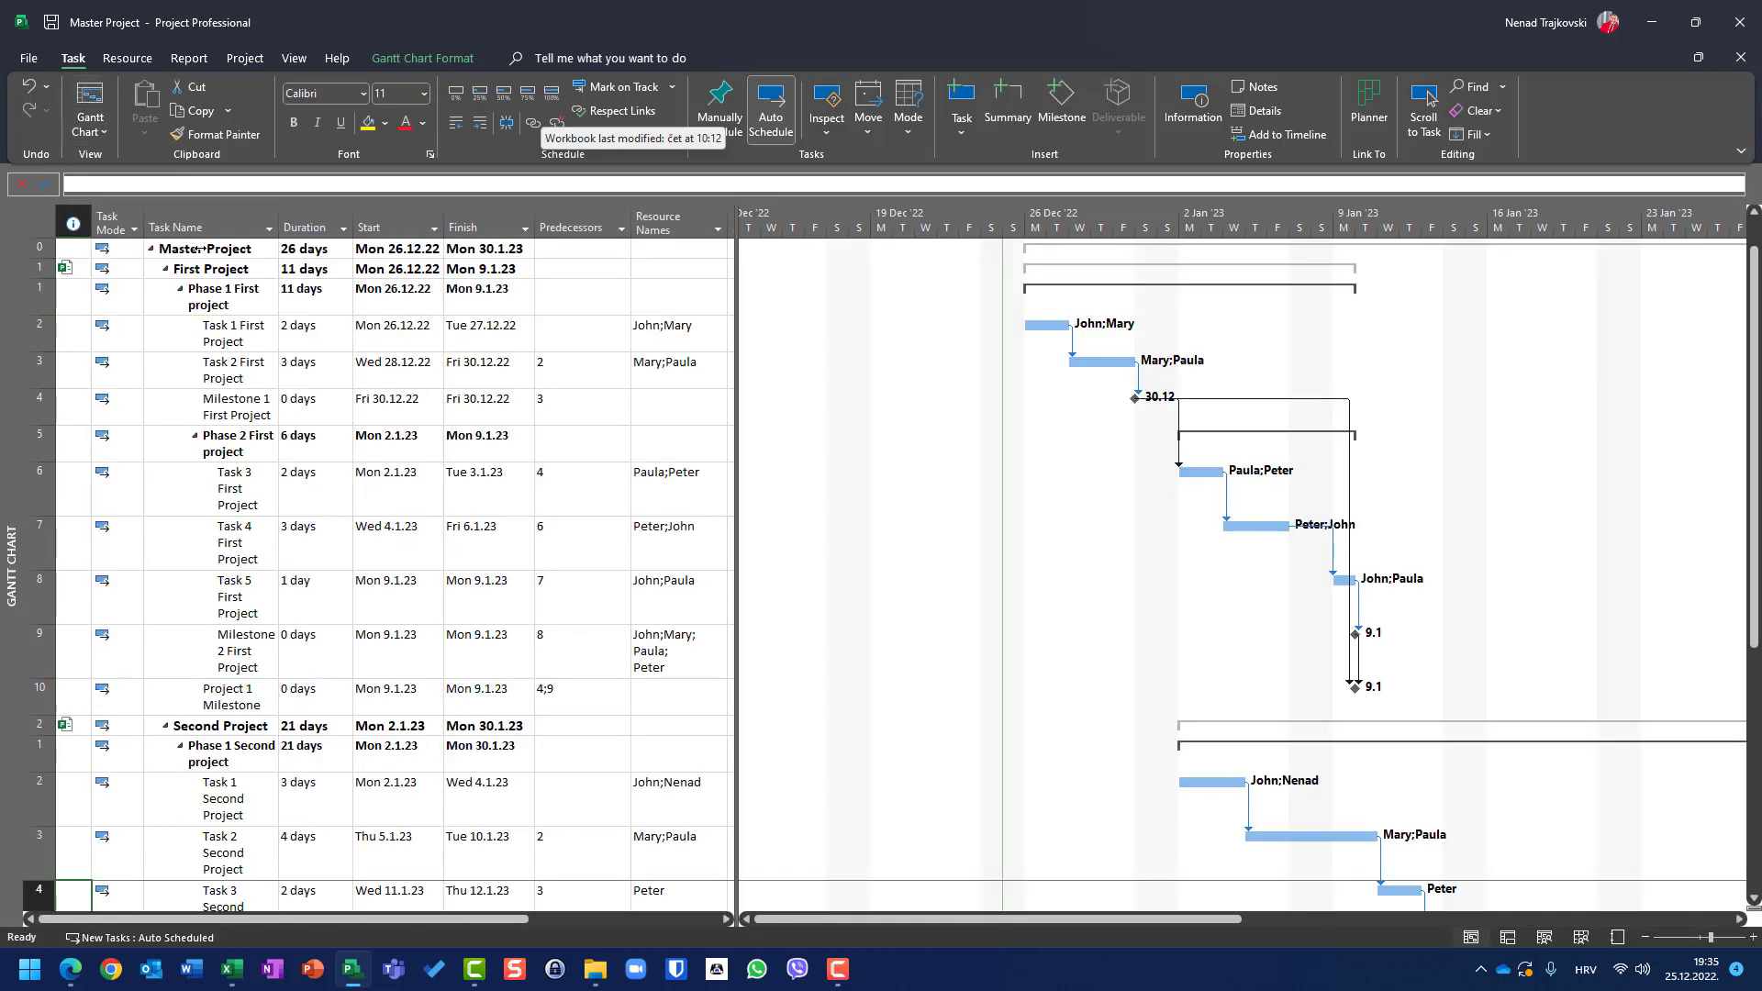
left_click(89, 105)
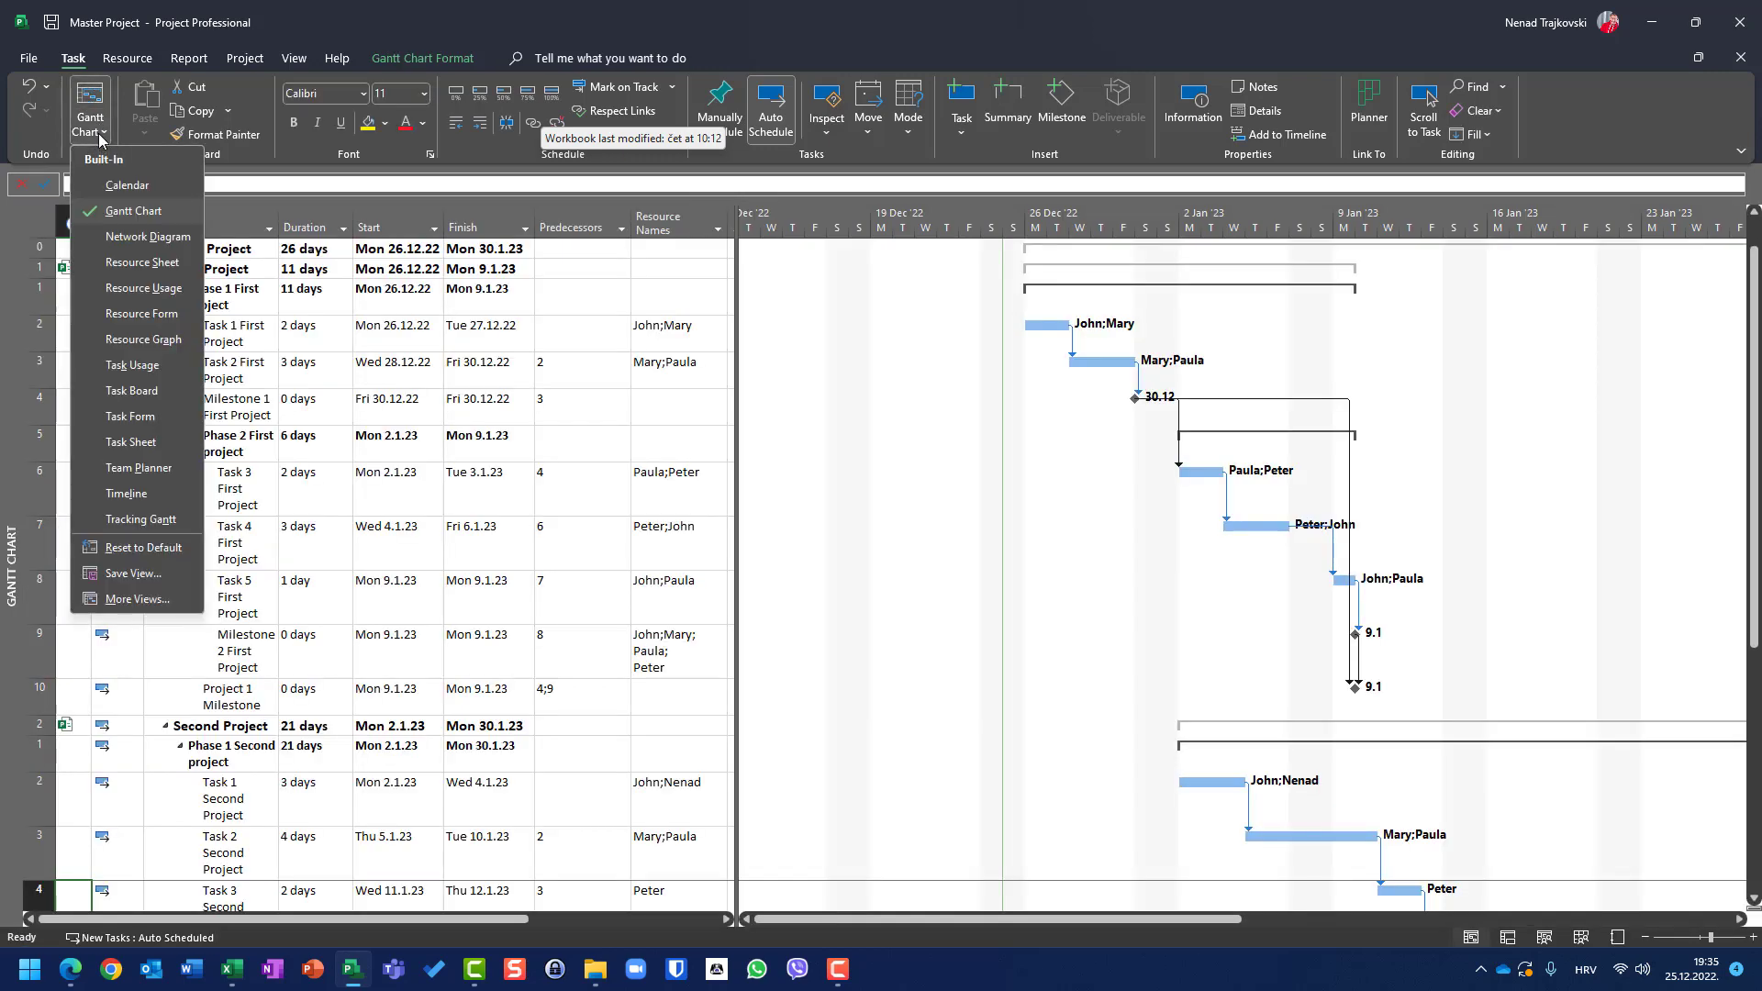
left_click(125, 184)
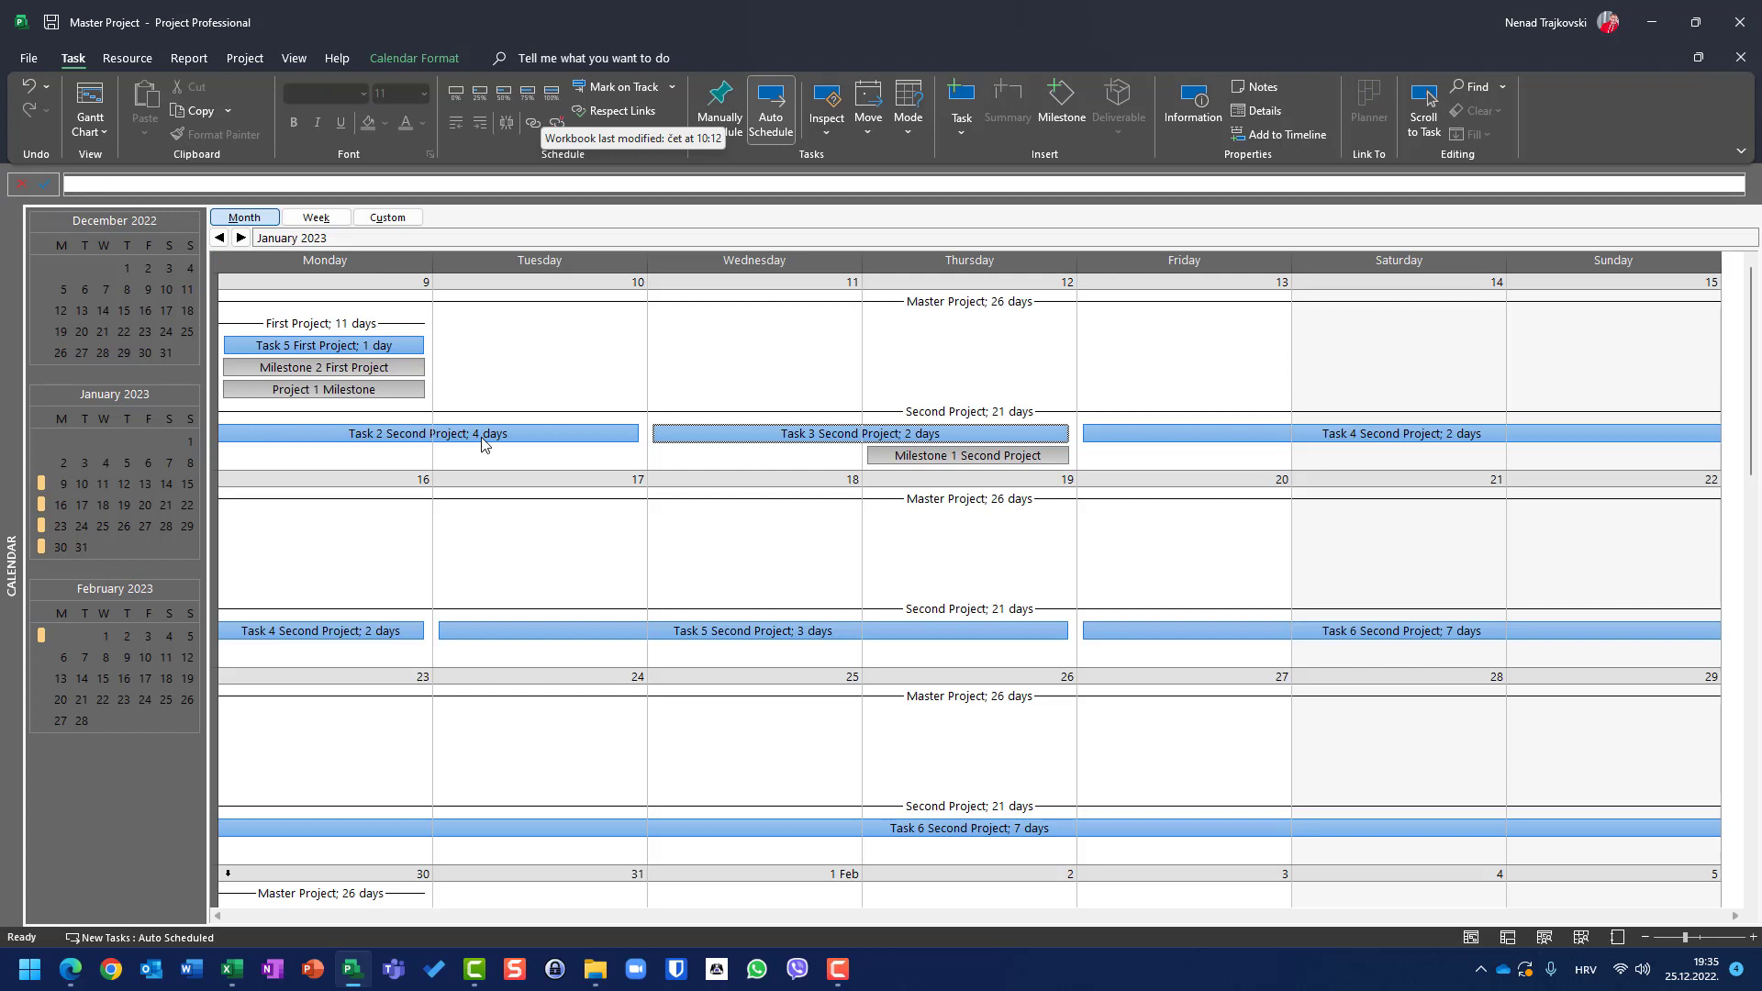
mouse_move(806, 431)
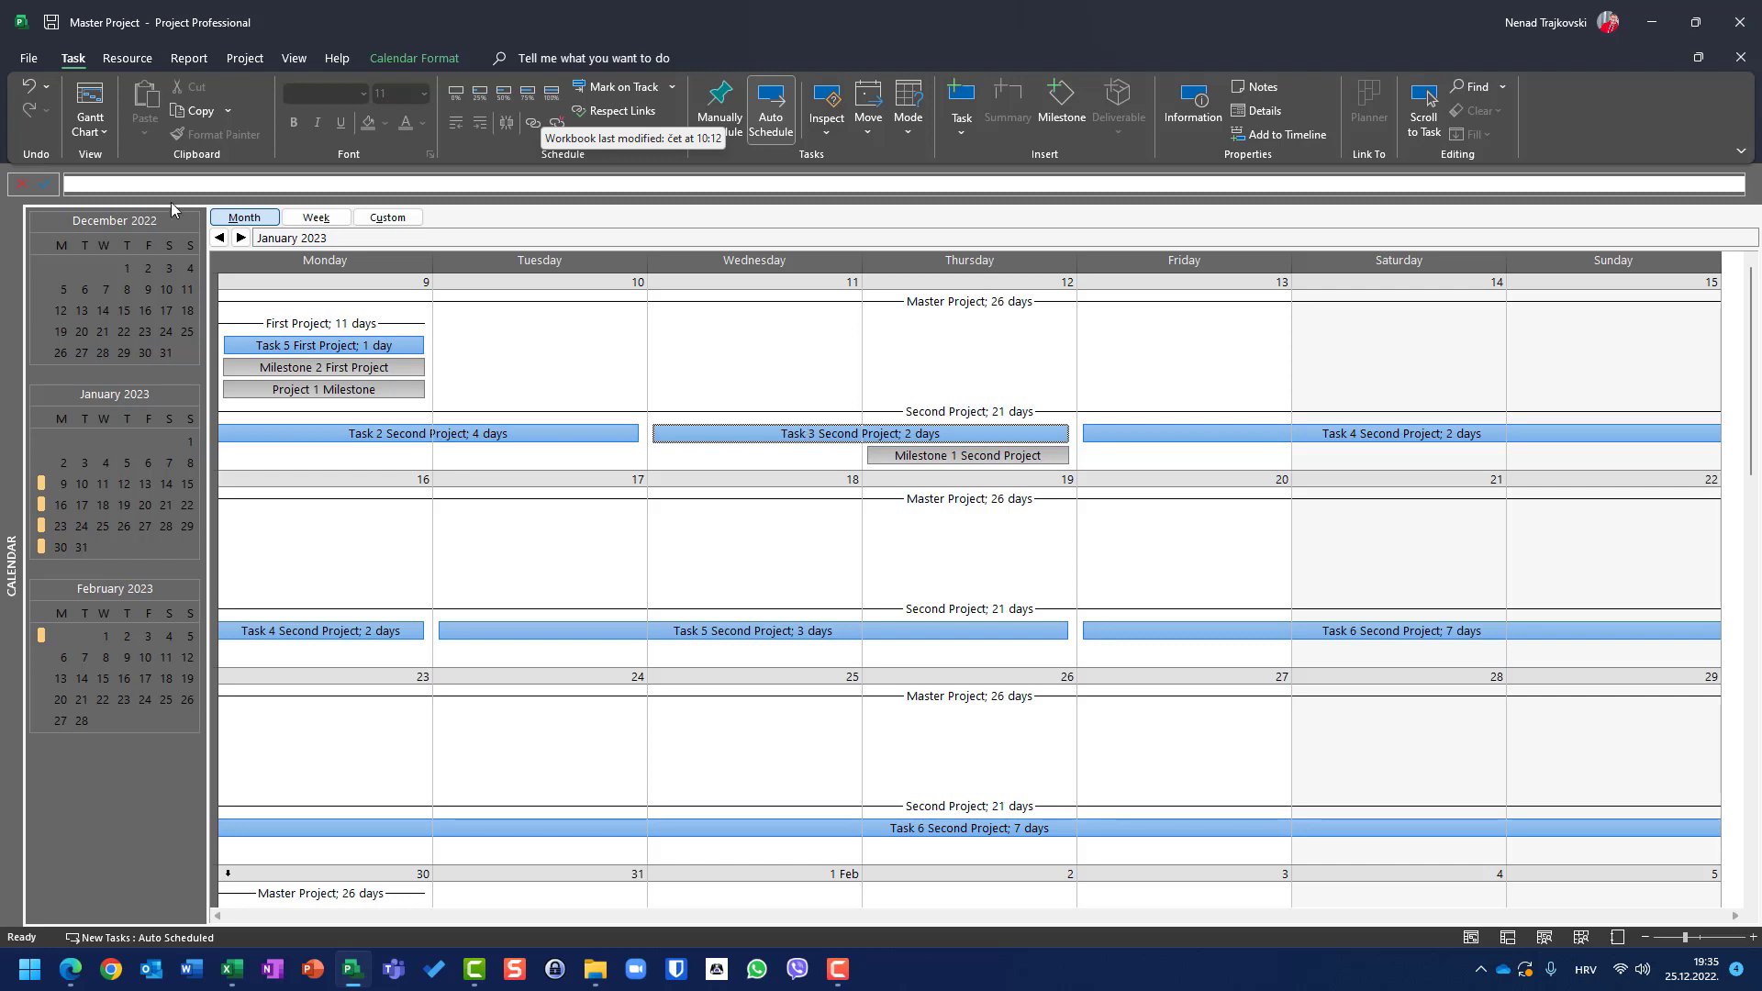
left_click(89, 107)
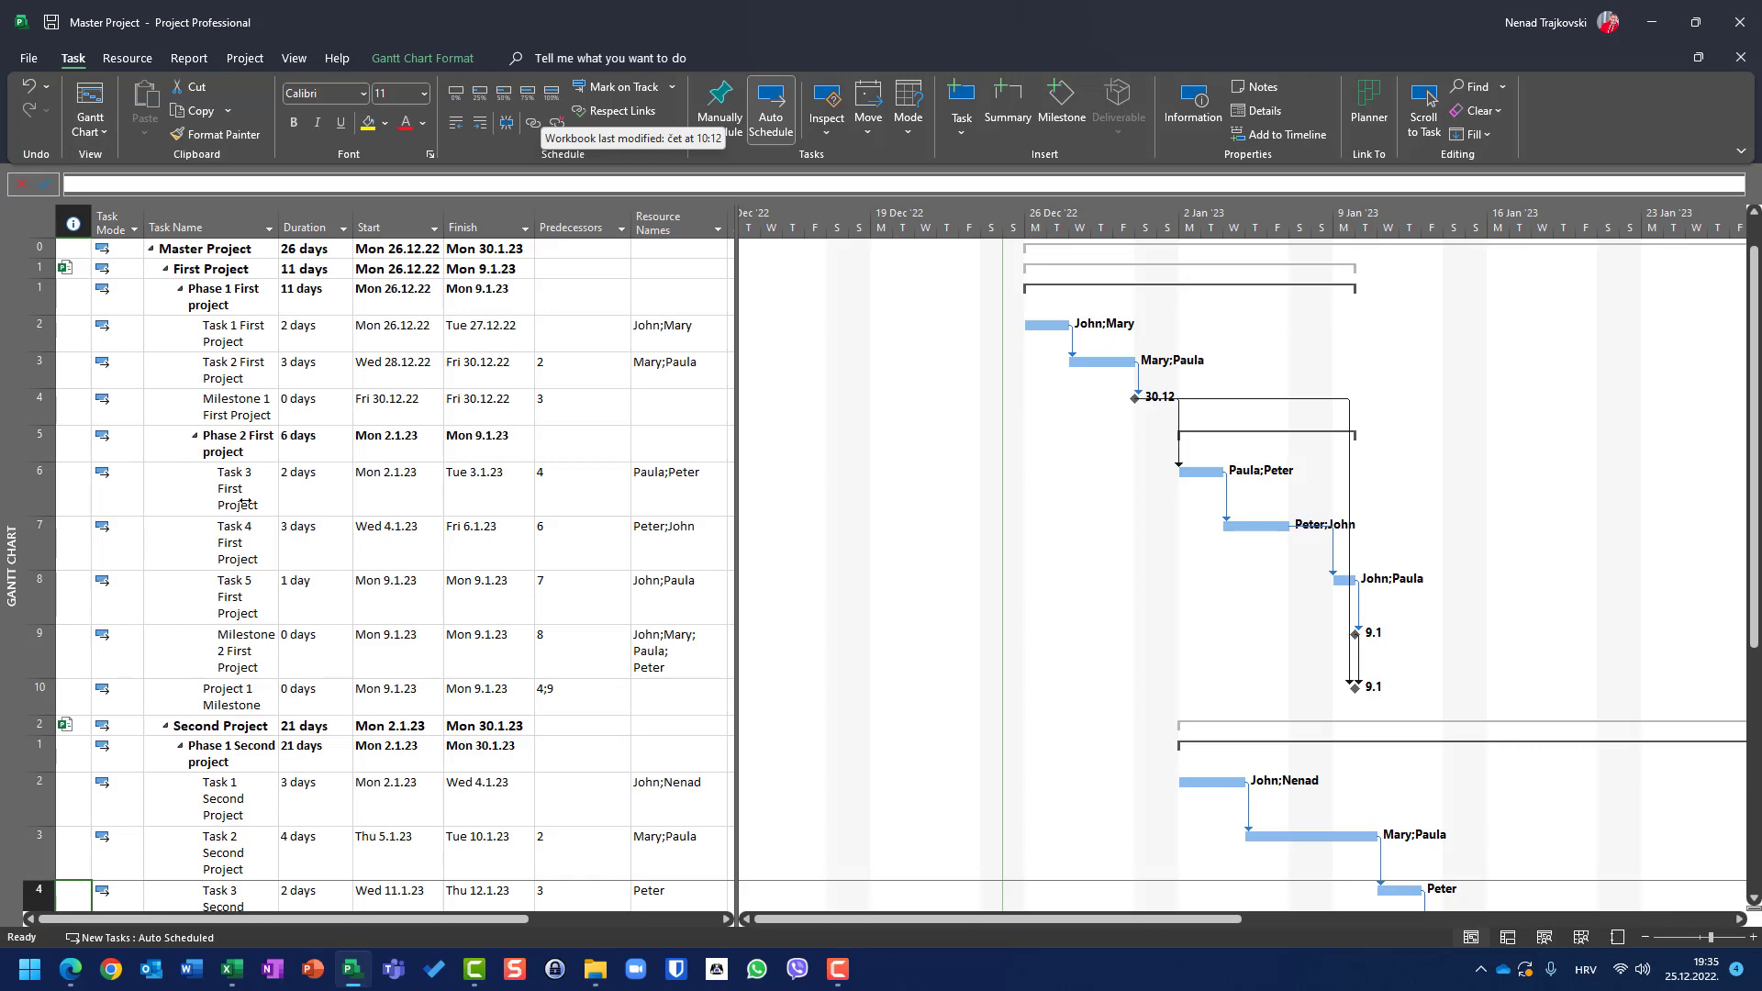
Open First Project, switch it to Calendar view, and show one week at a time
left_click(26, 57)
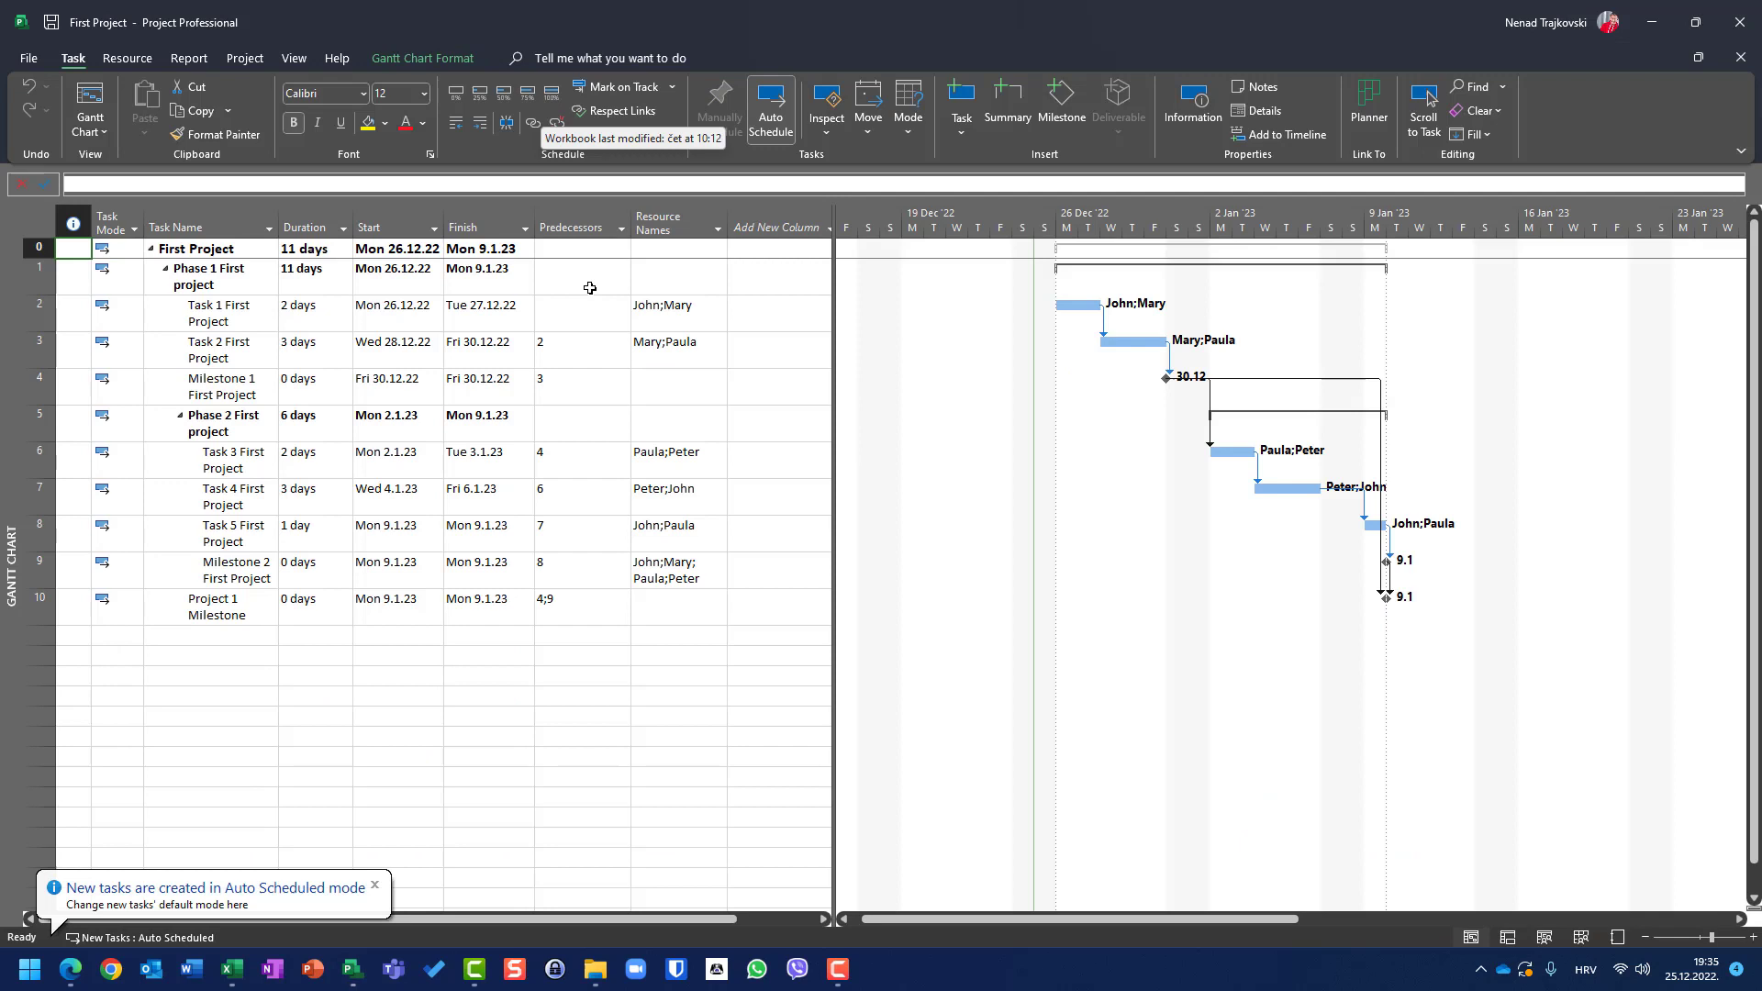
left_click(89, 109)
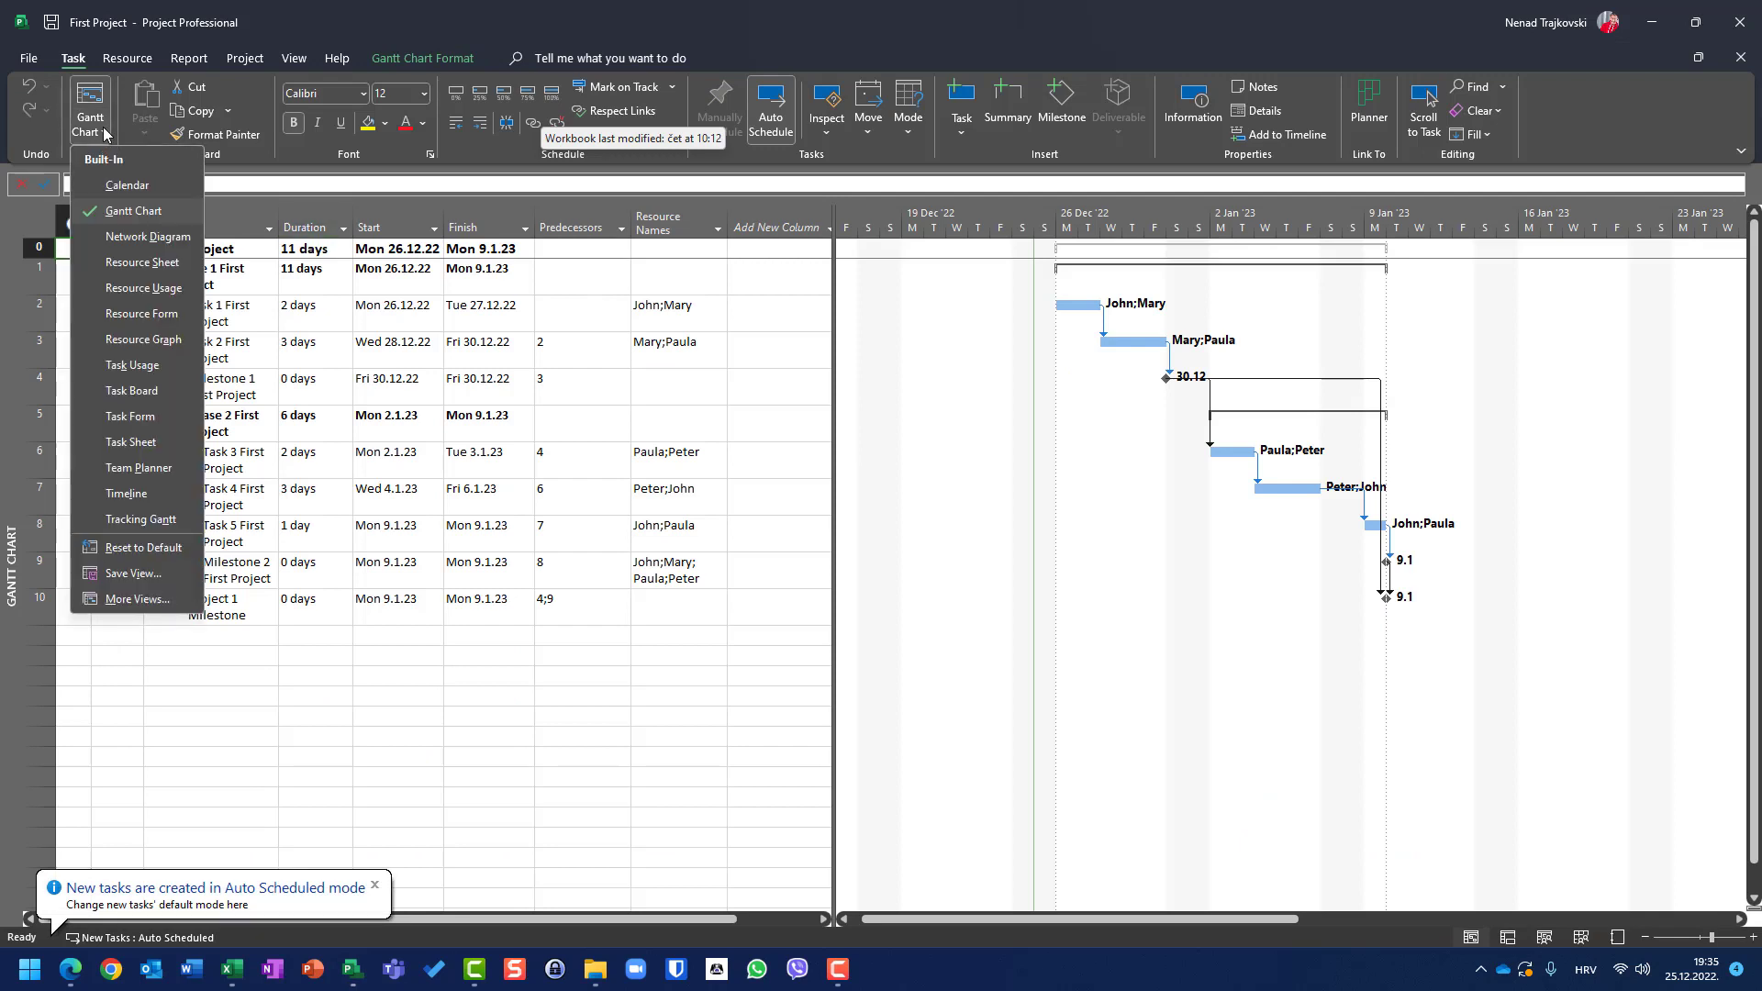
left_click(127, 184)
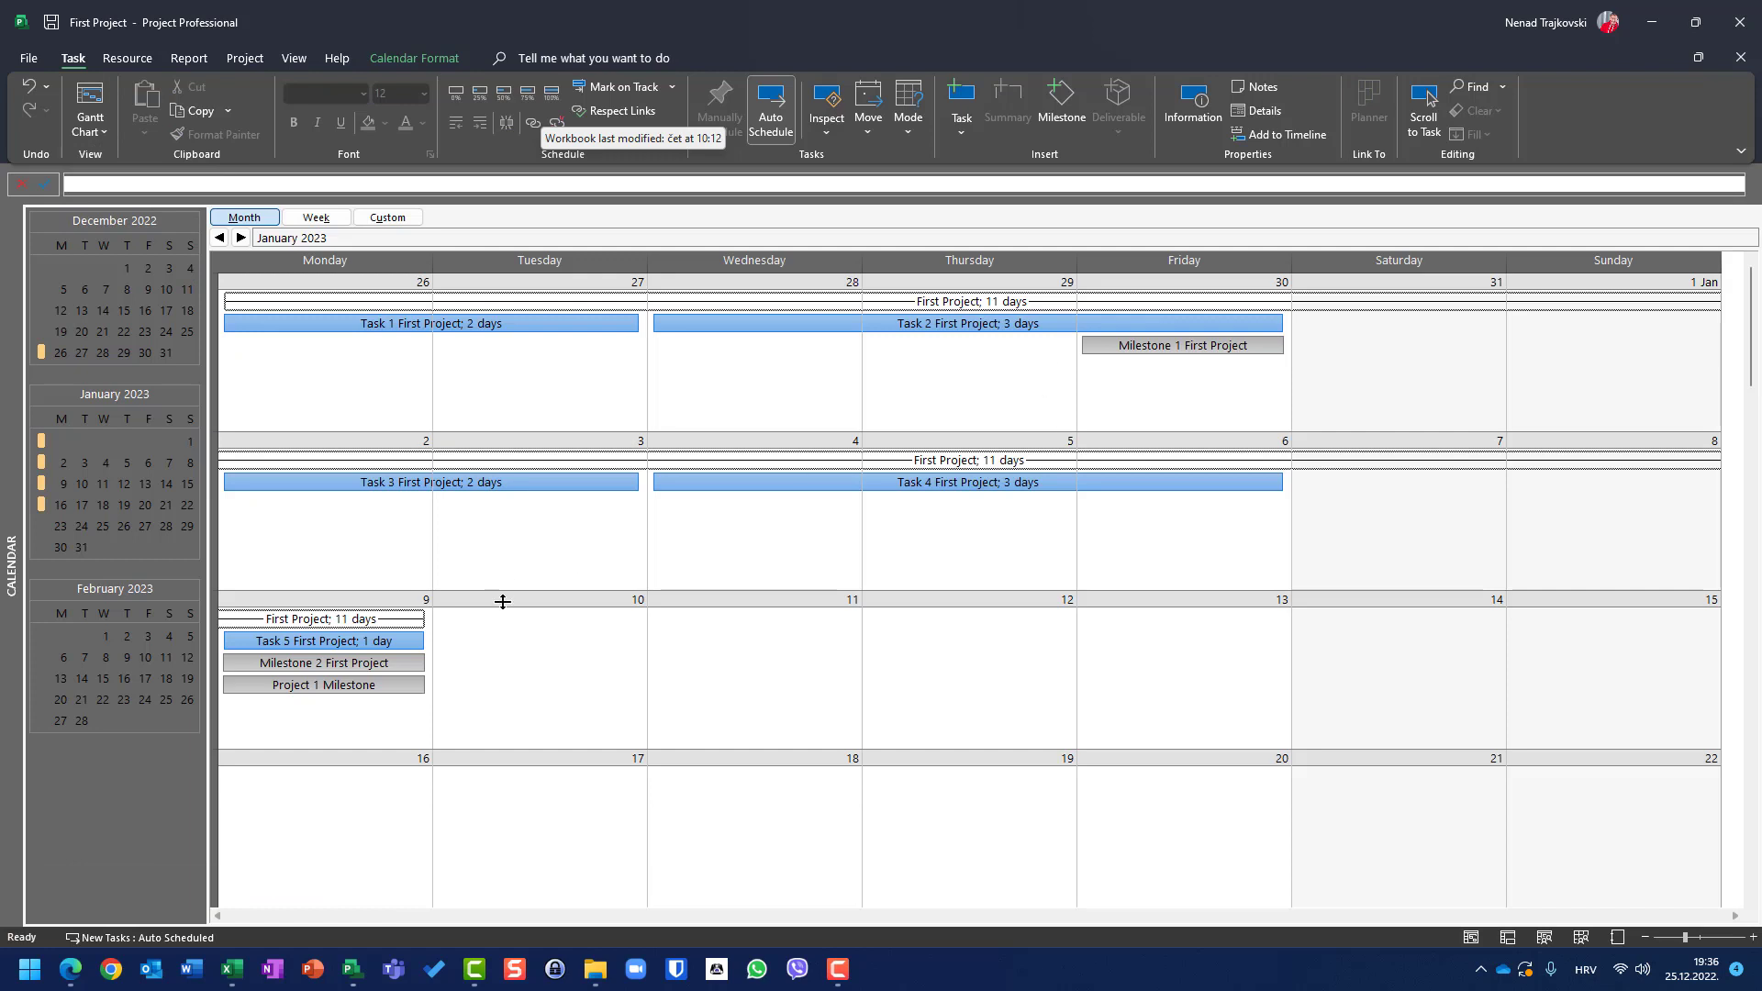
mouse_move(720, 646)
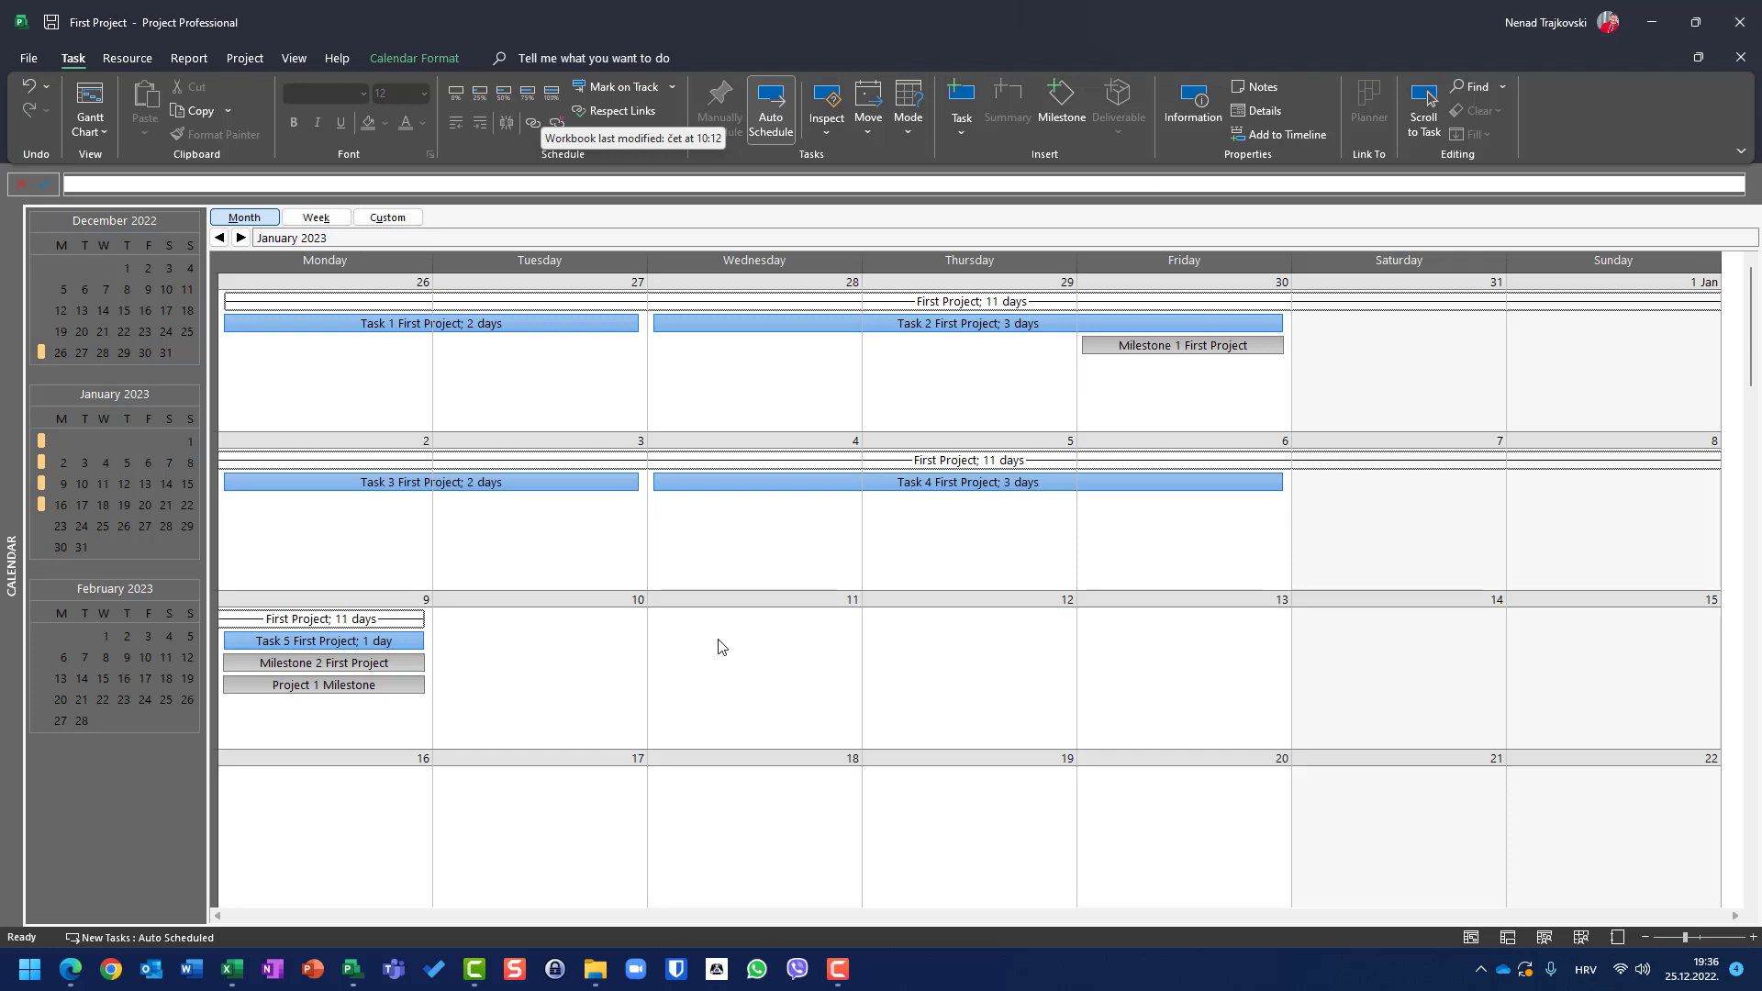
mouse_move(310, 216)
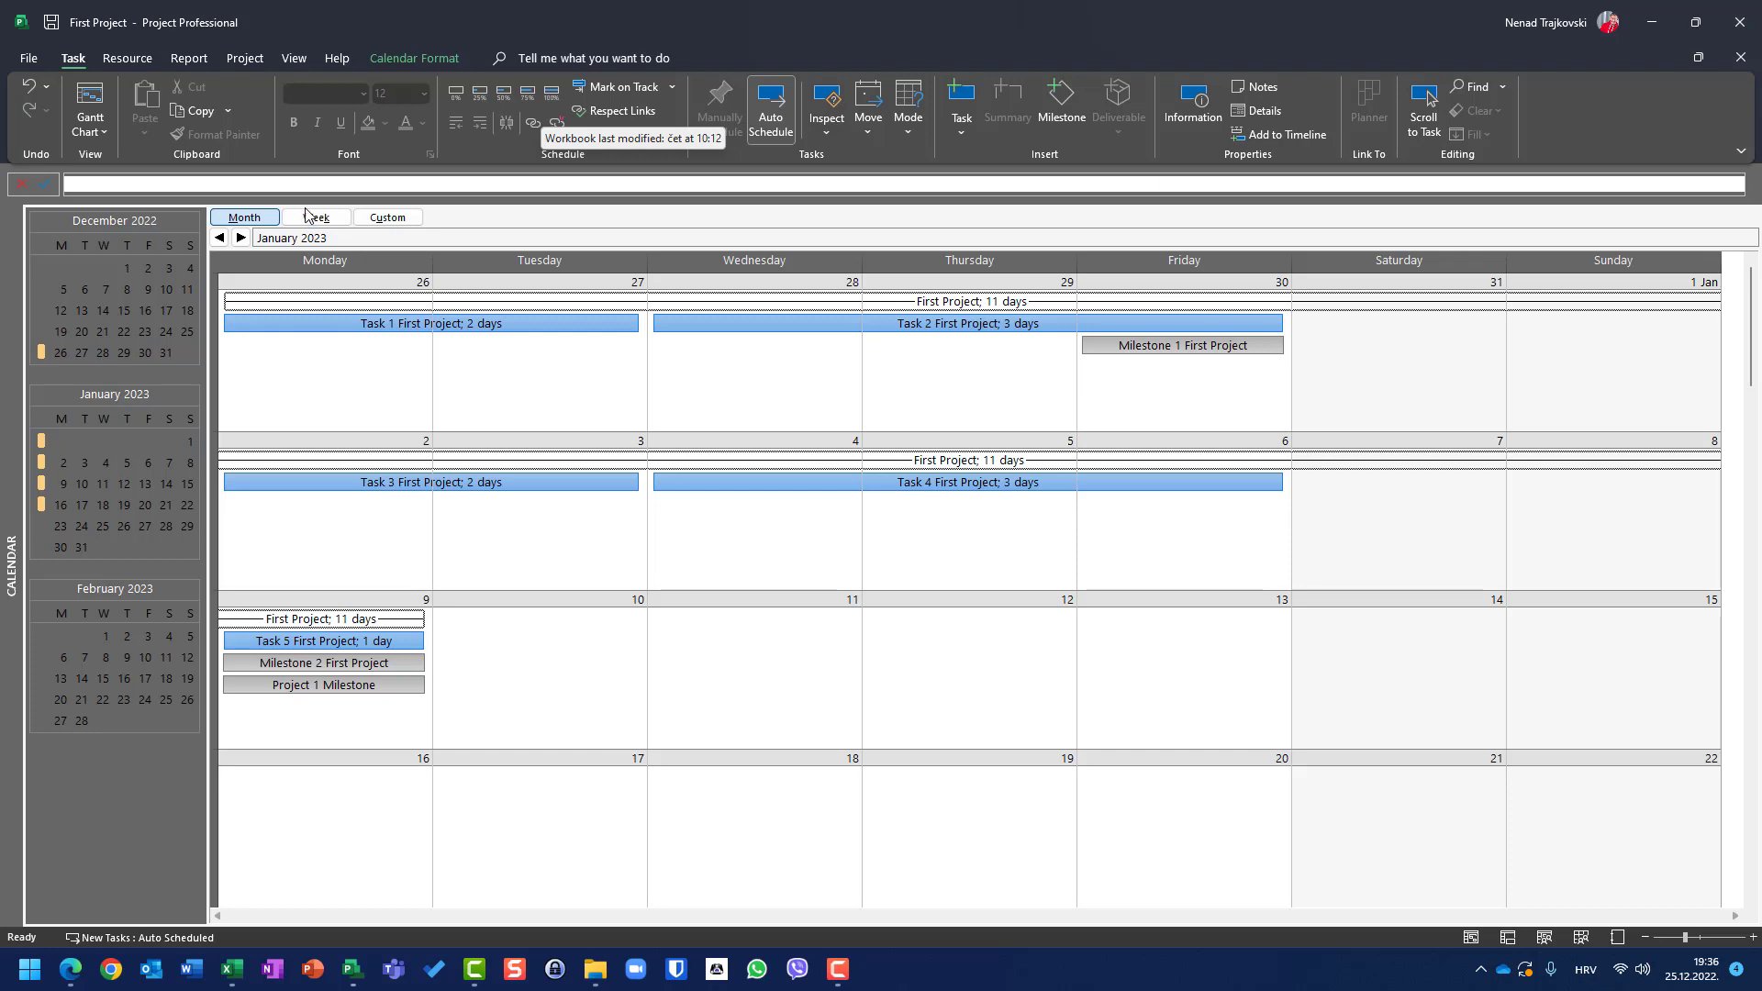
left_click(316, 217)
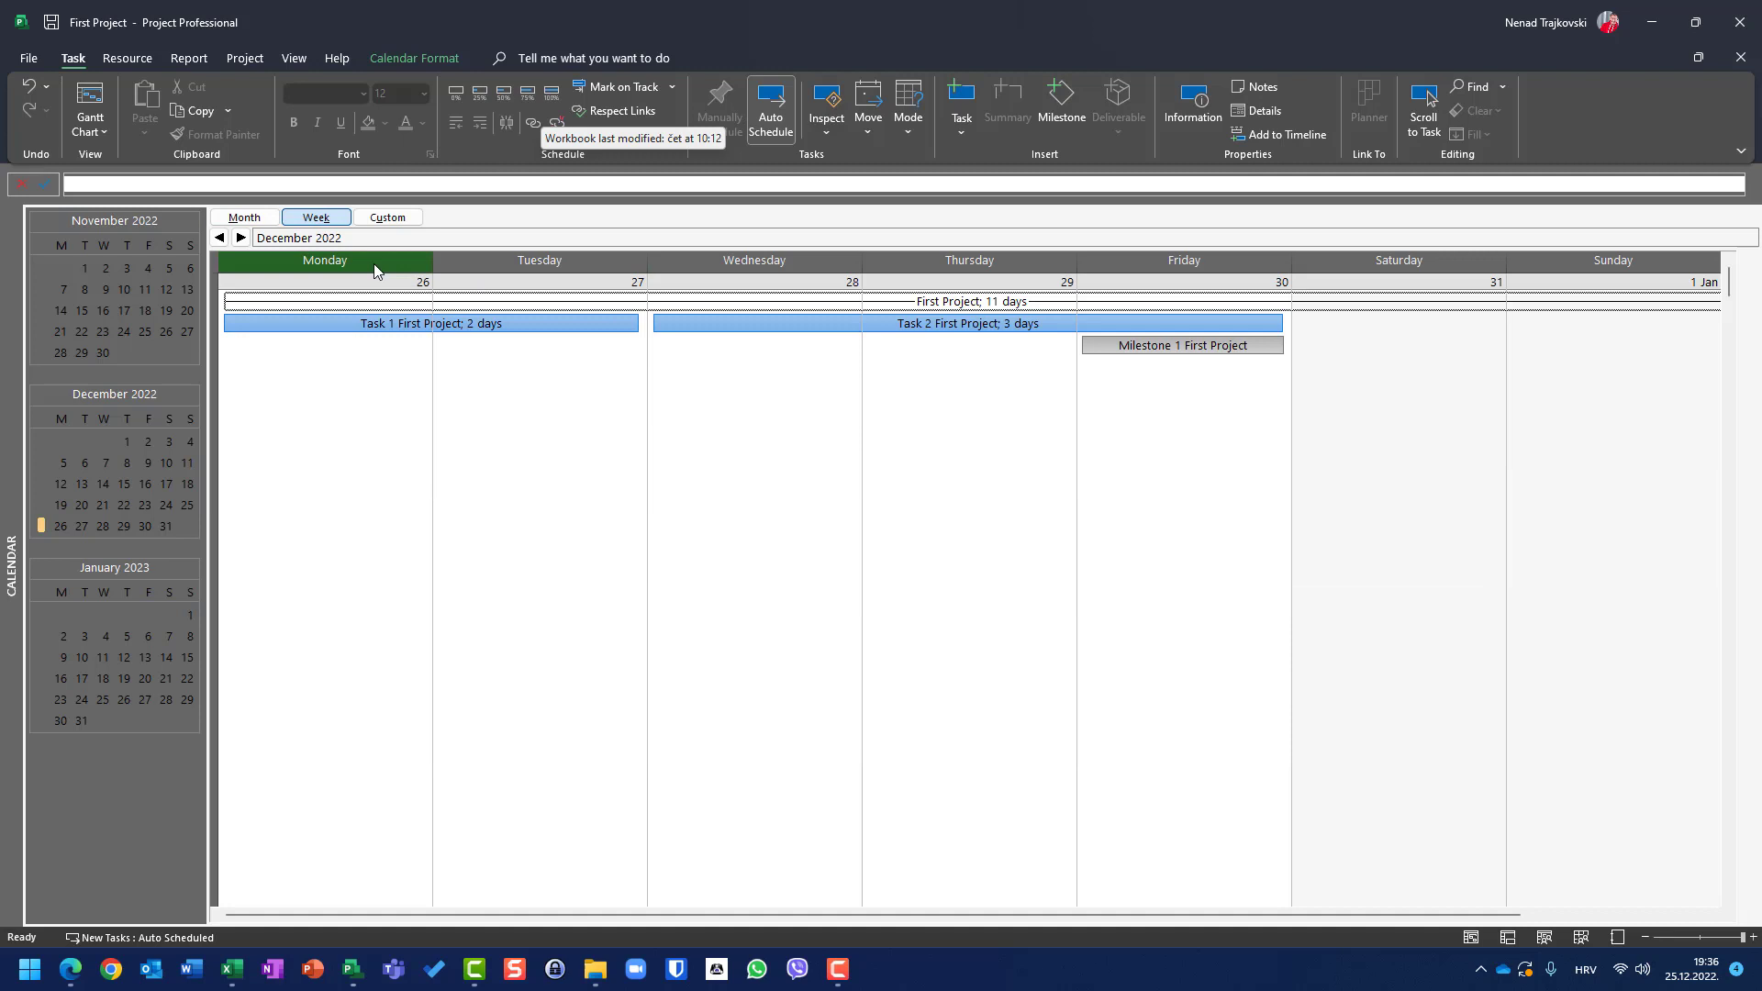
left_click(239, 238)
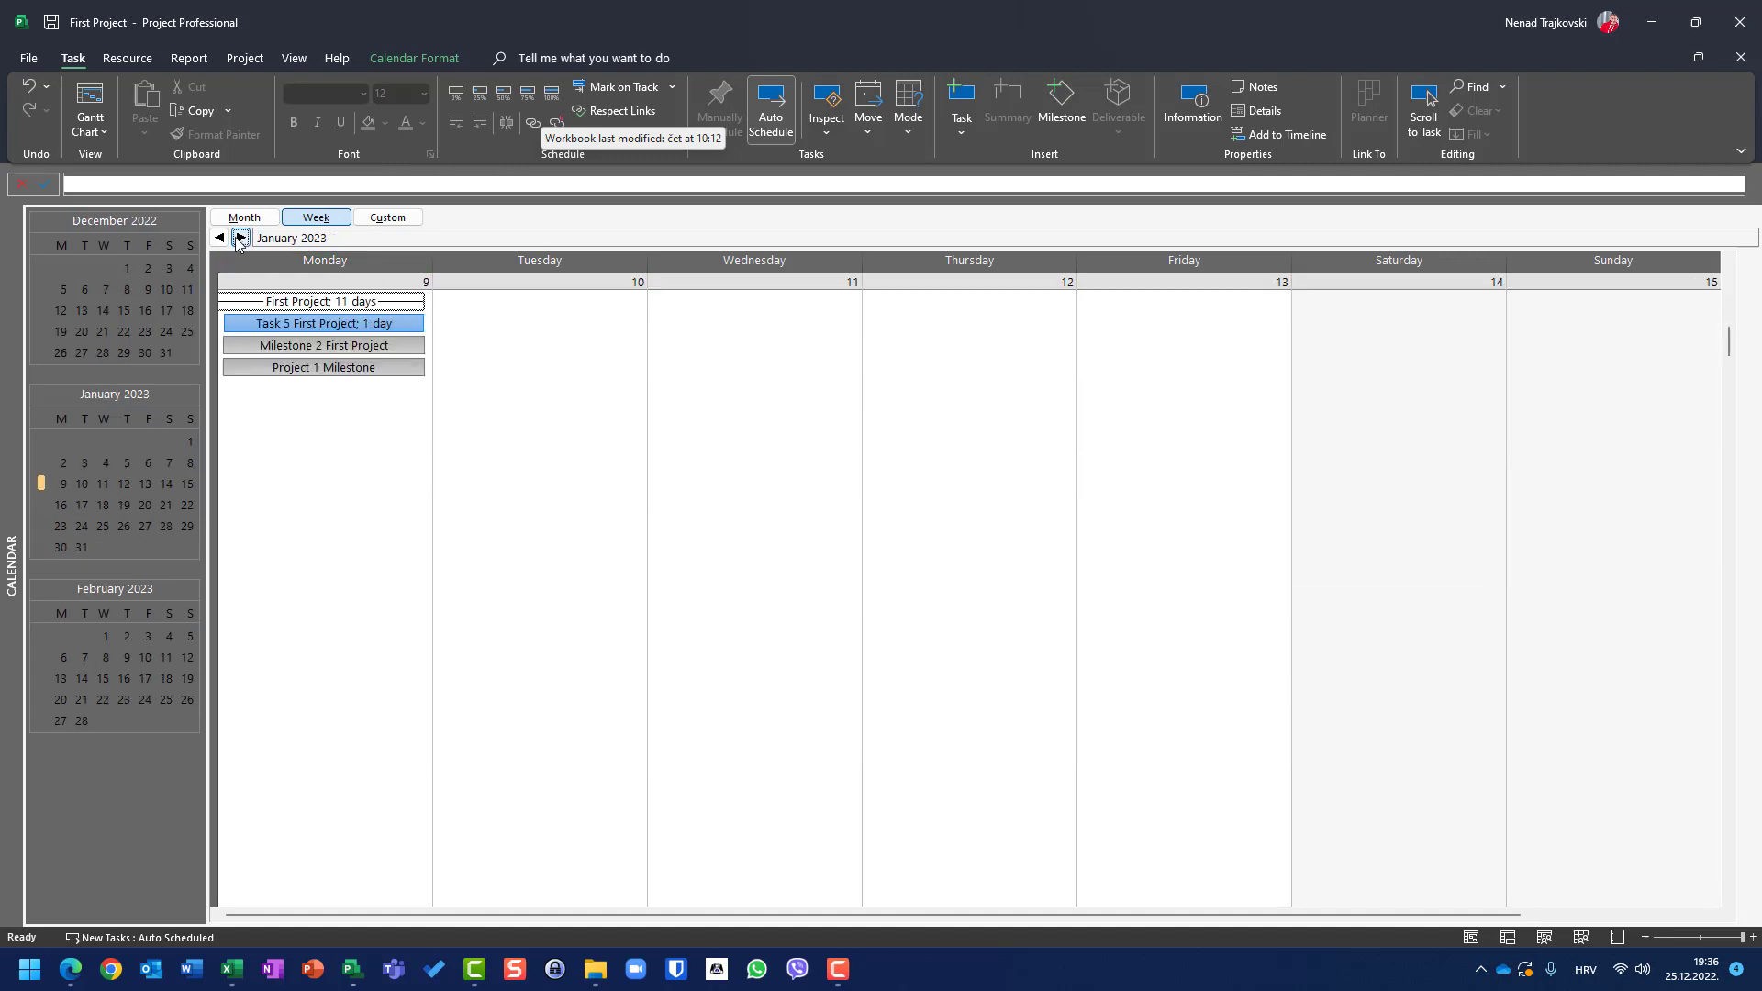
left_click(221, 237)
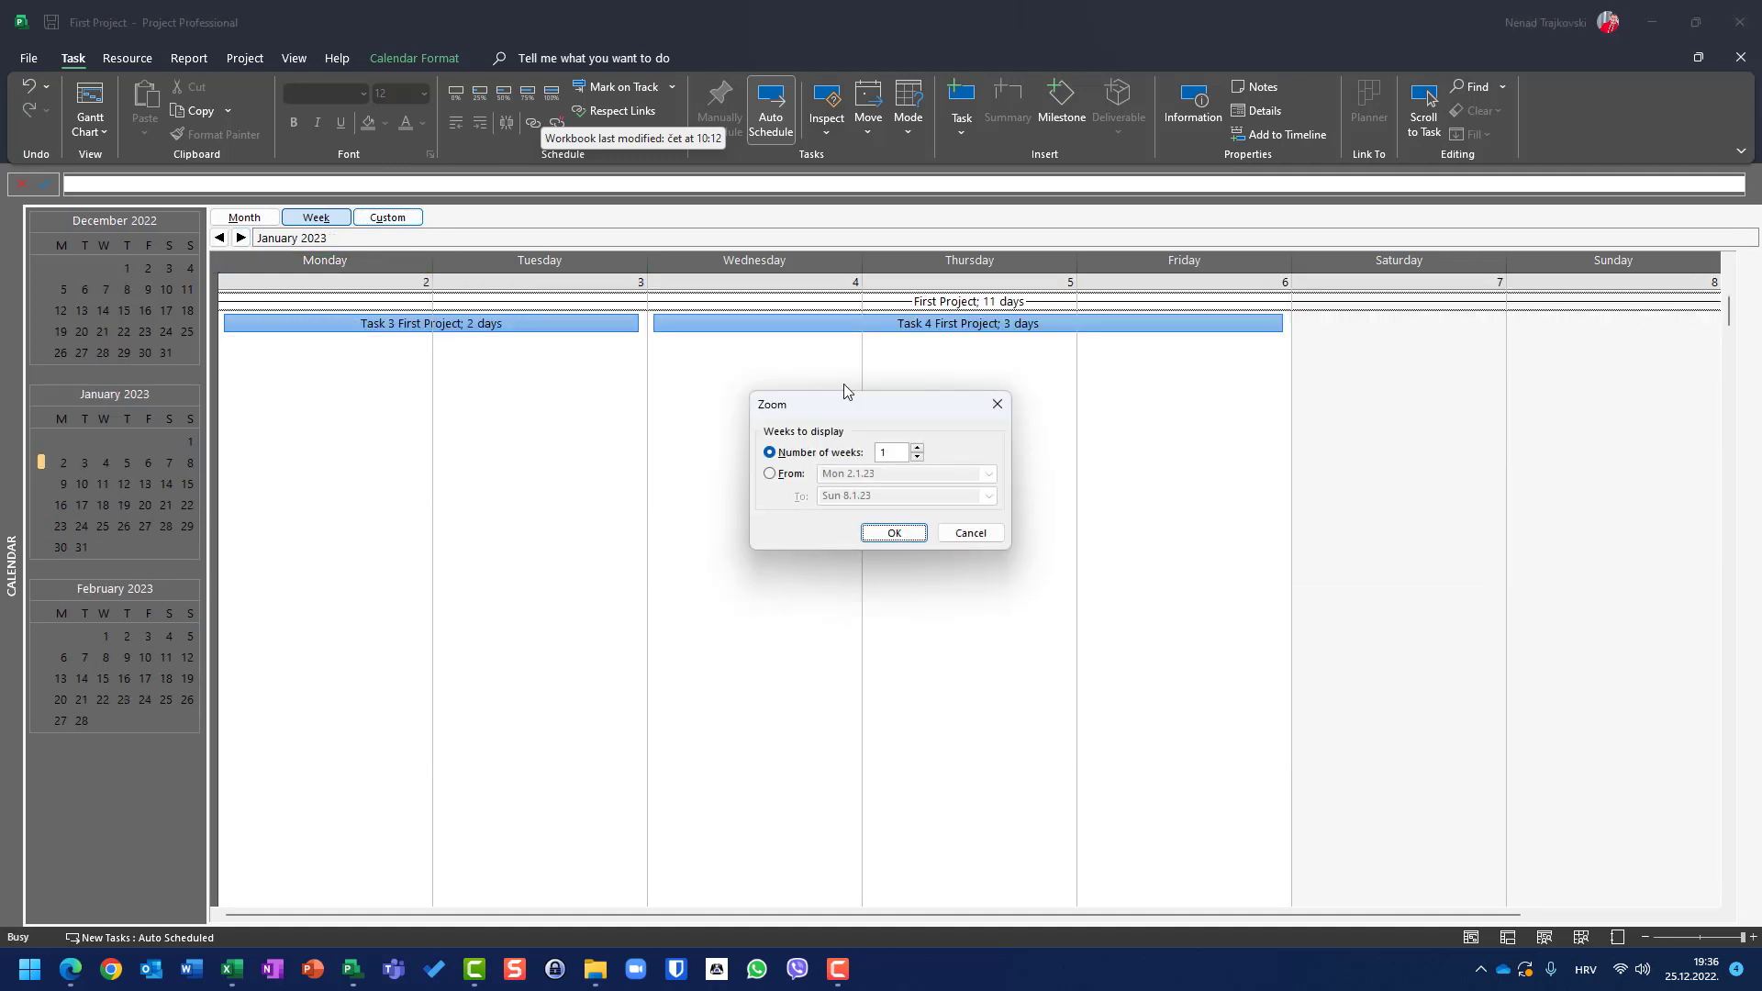
left_click(917, 447)
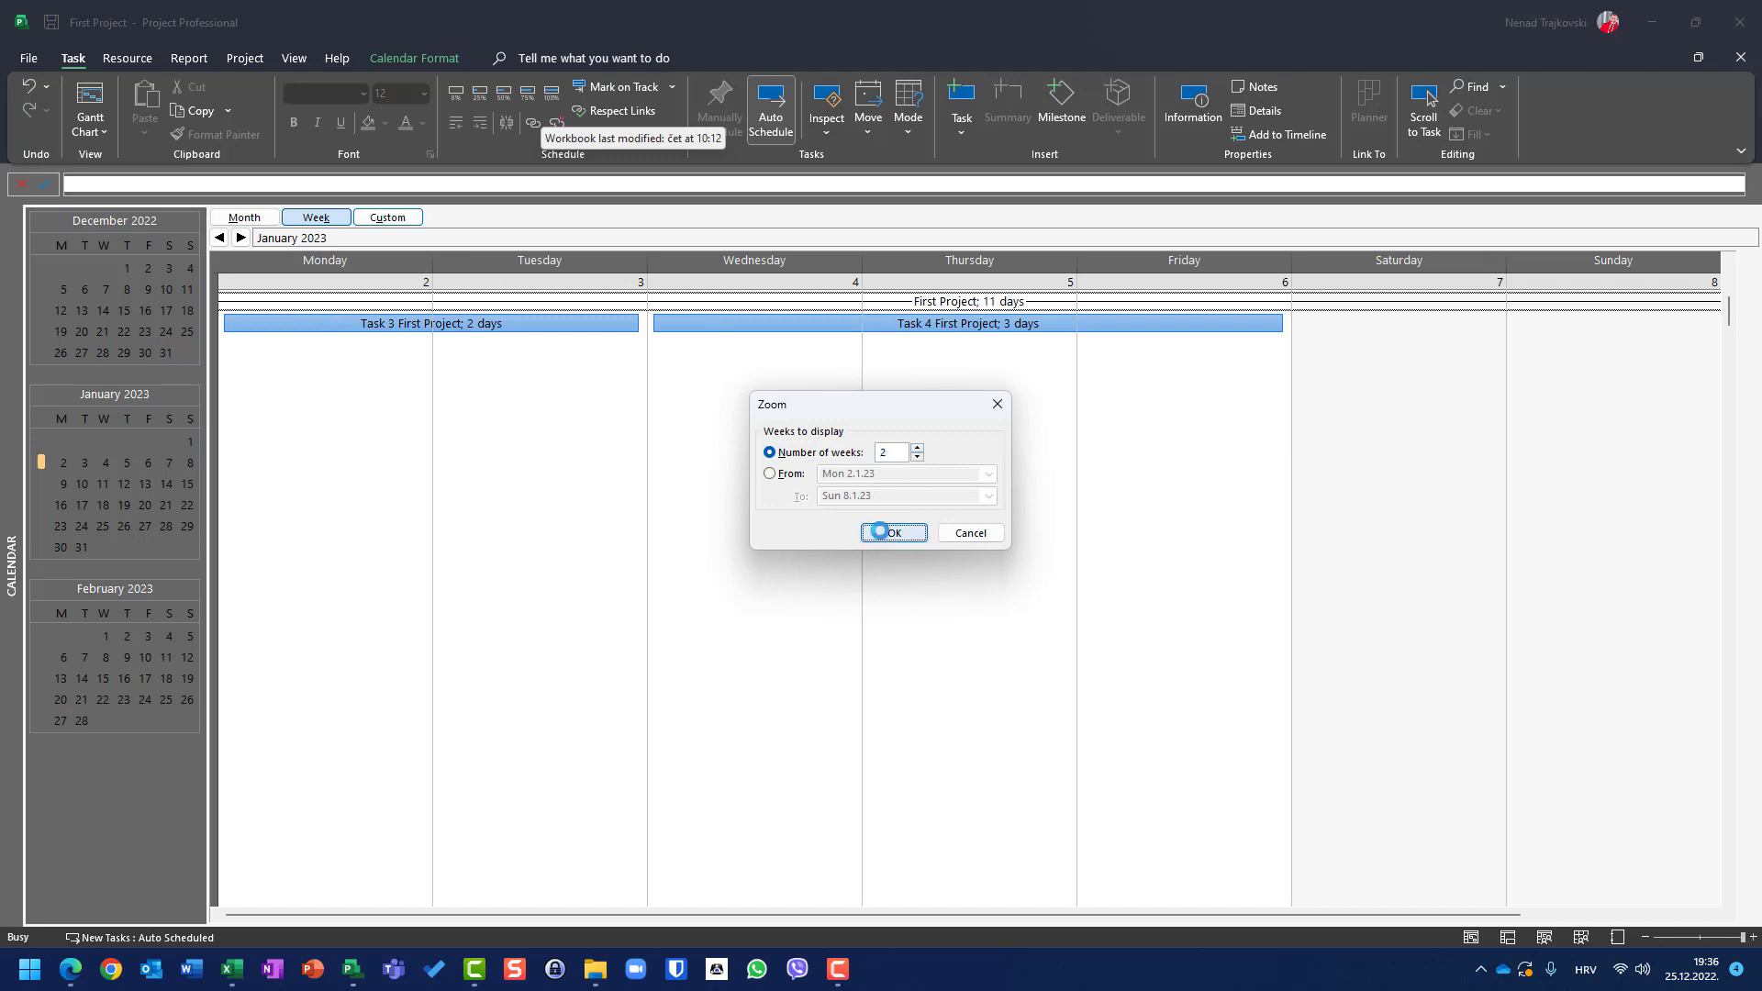
left_click(887, 532)
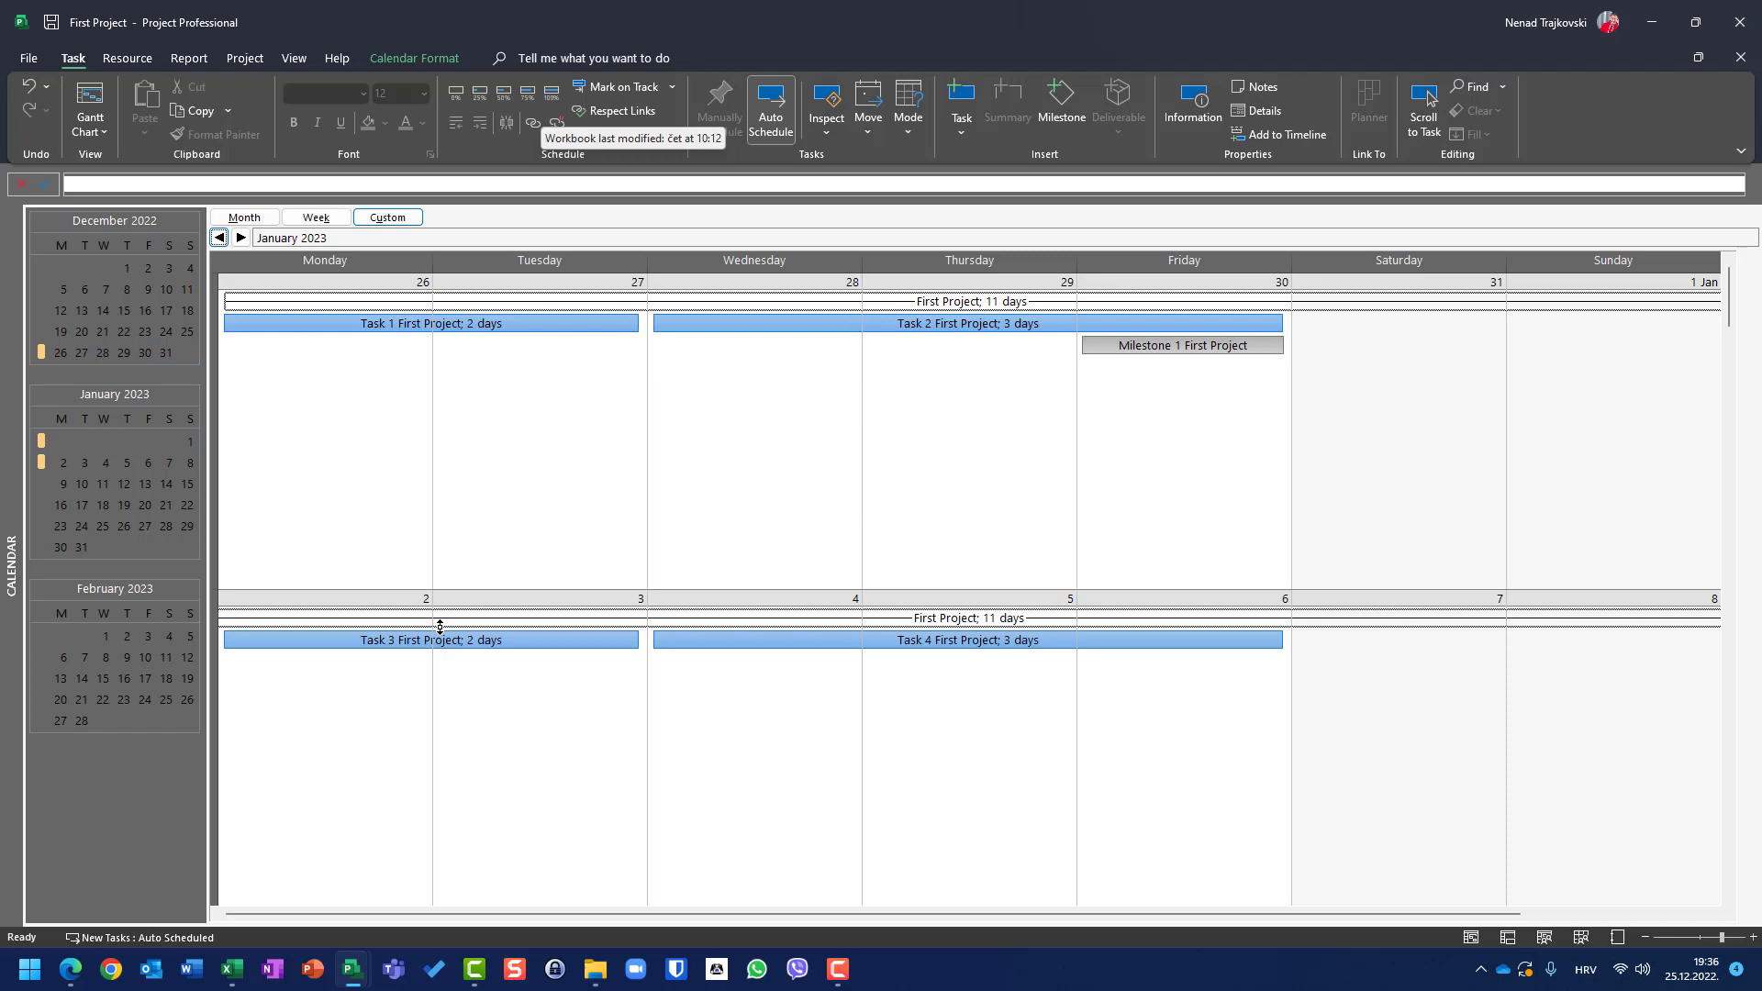
mouse_move(339, 542)
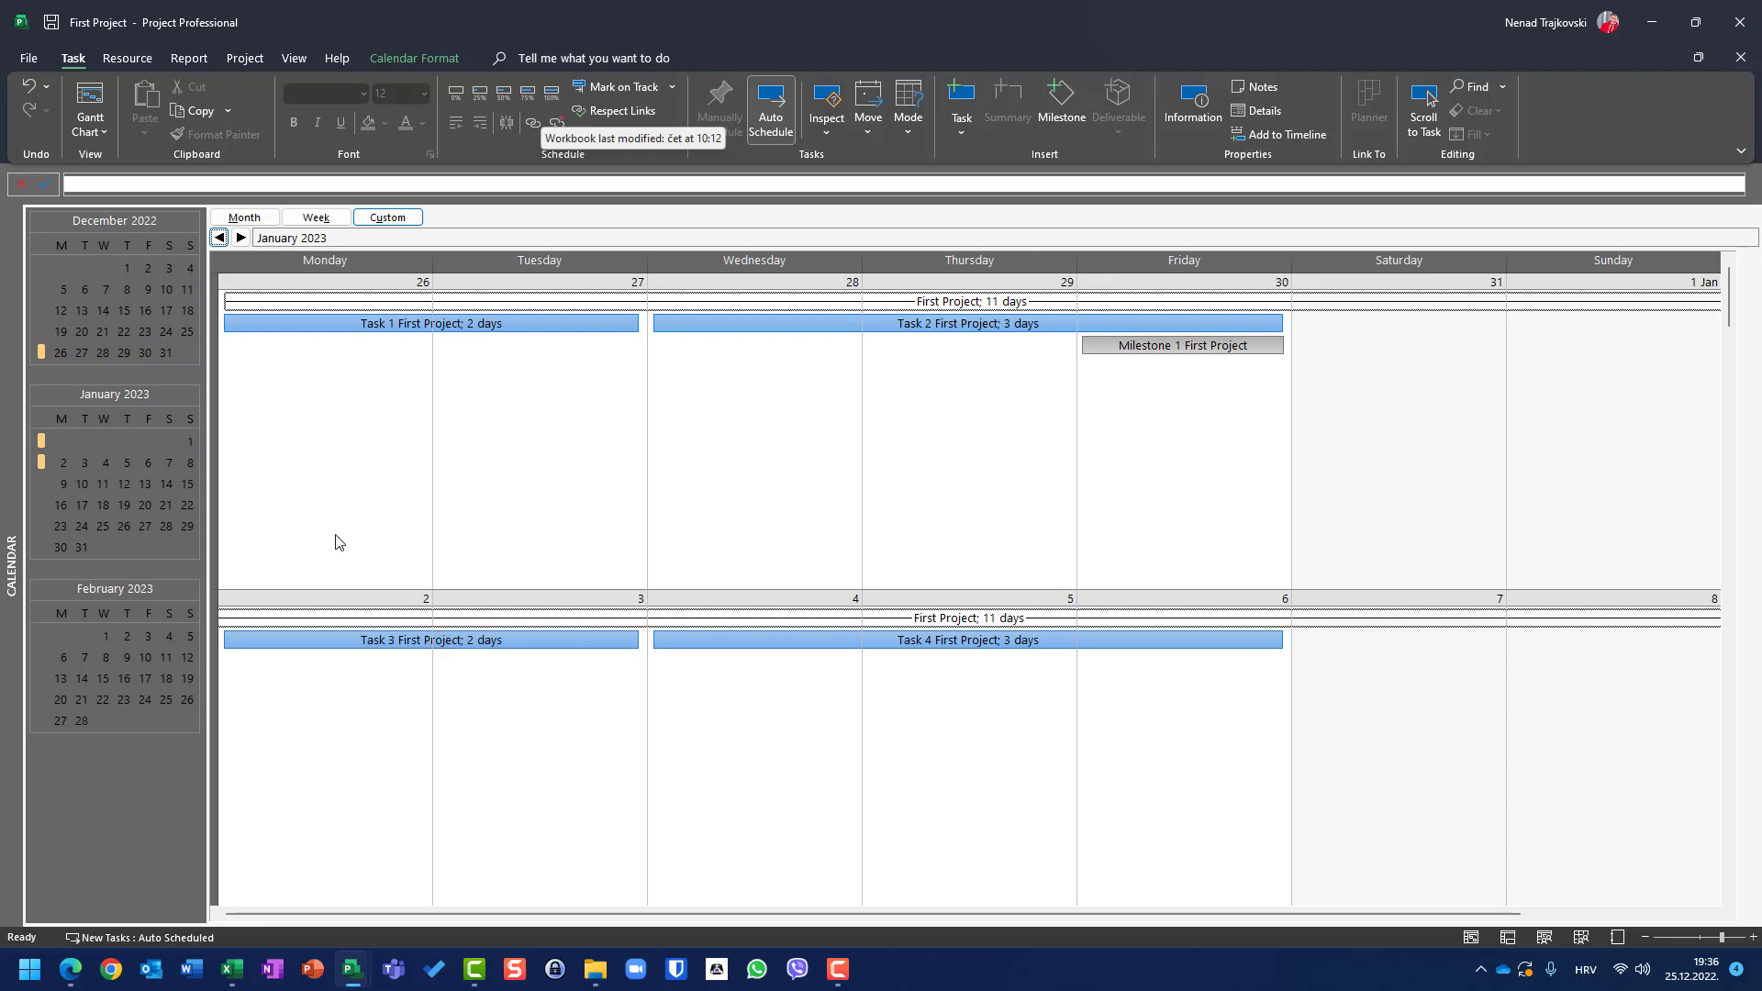
mouse_move(169, 28)
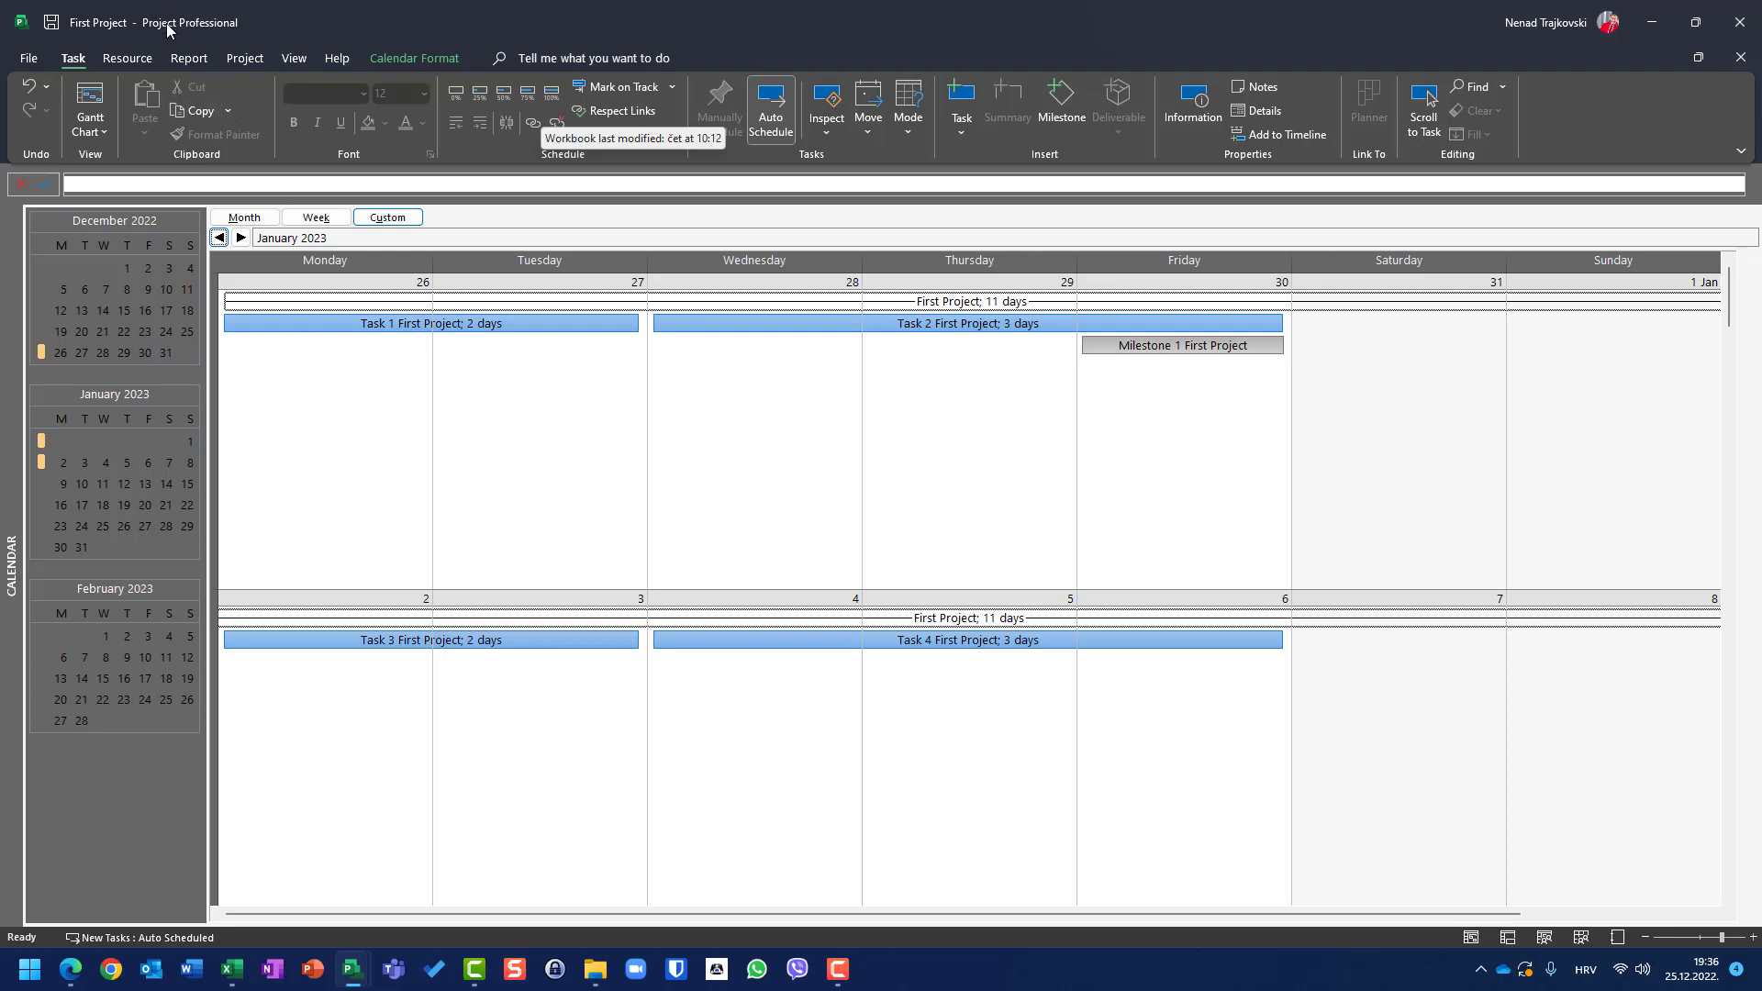
mouse_move(1601, 142)
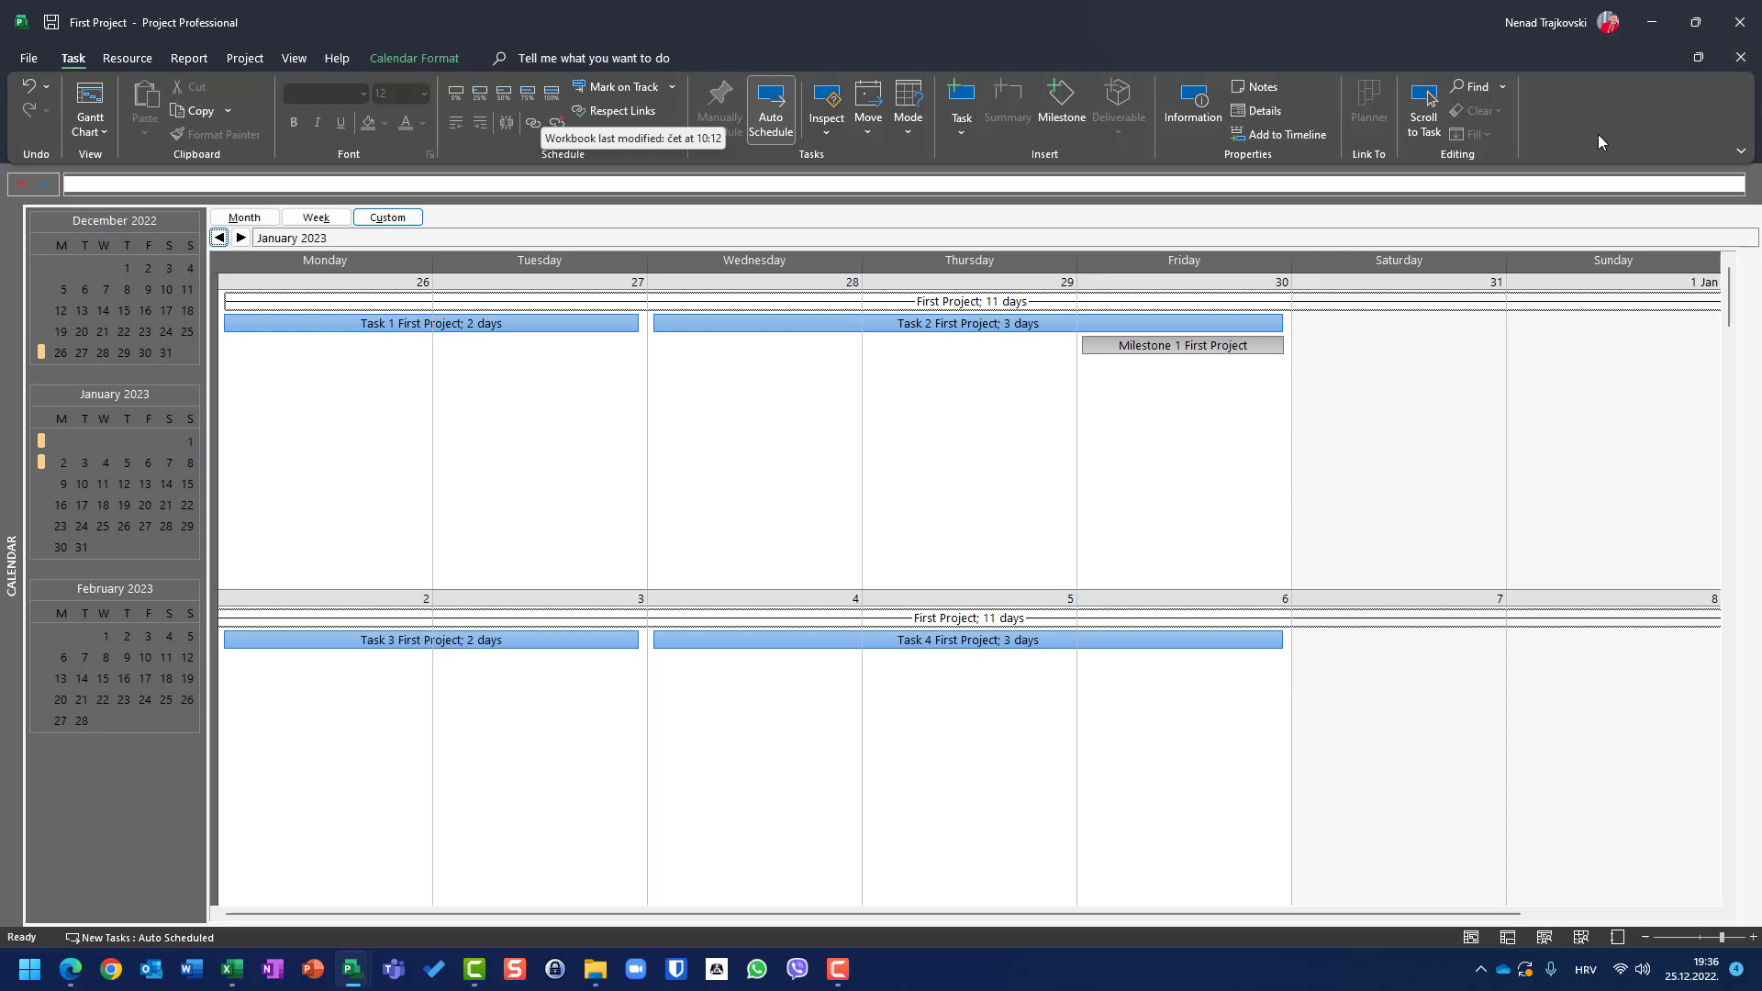
mouse_move(353, 967)
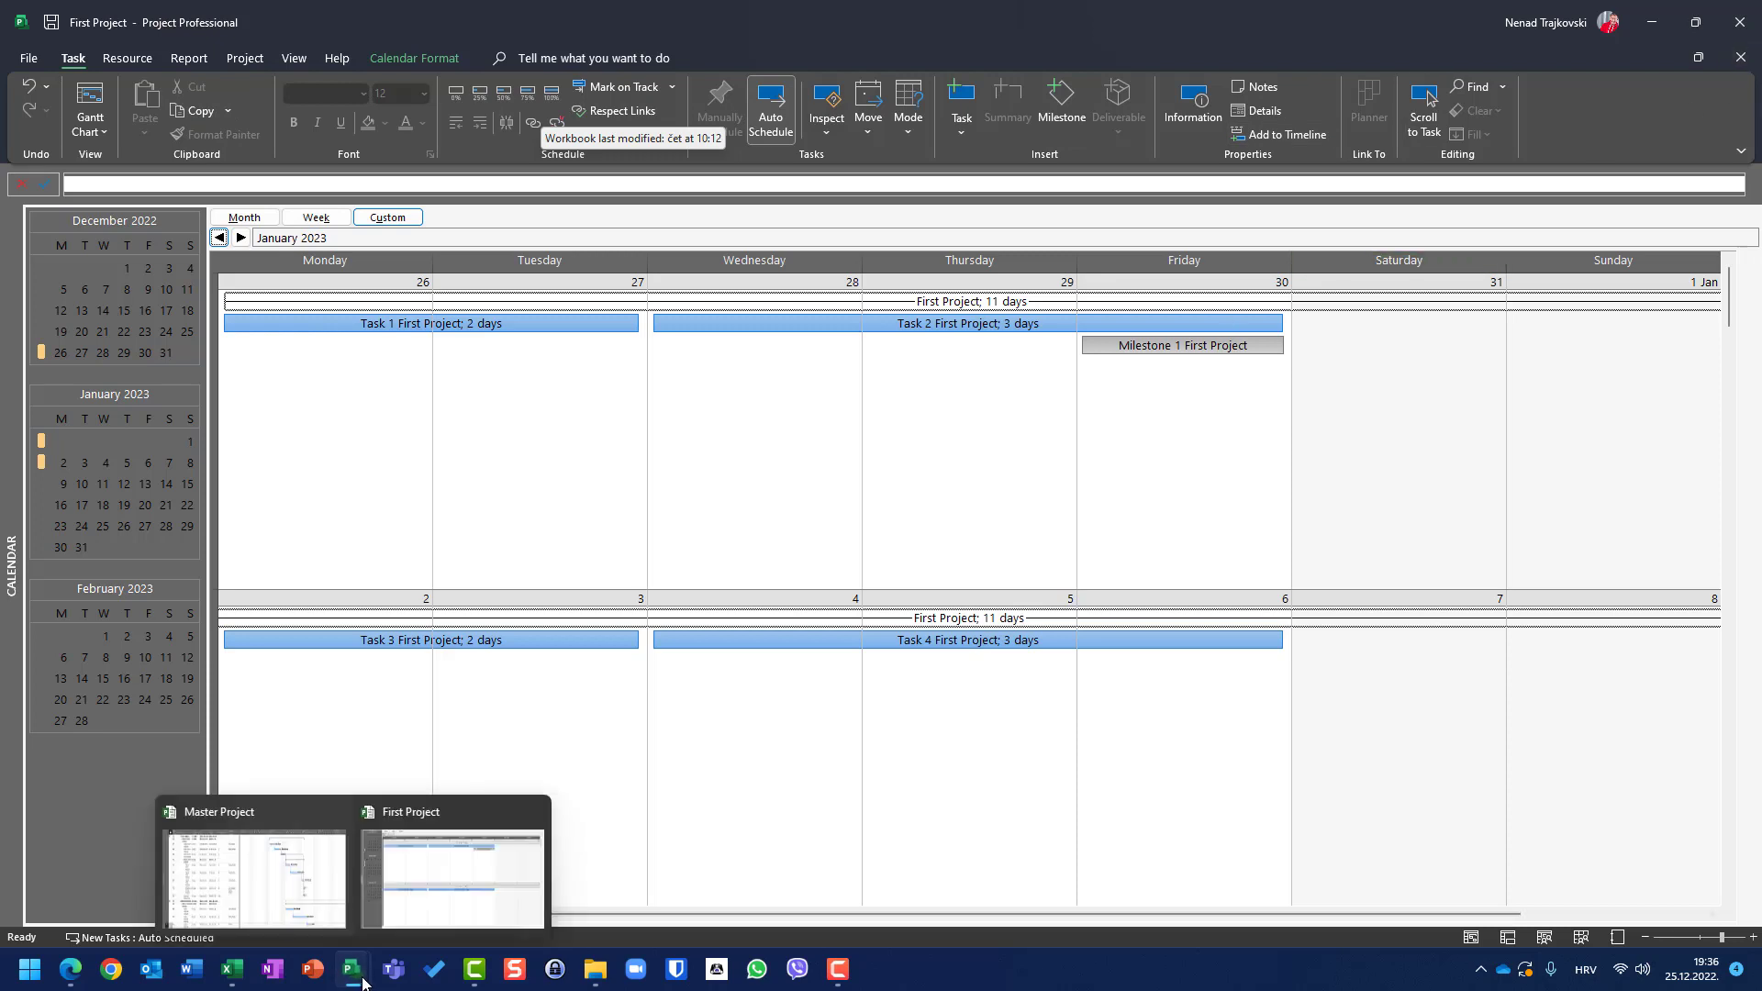
left_click(256, 877)
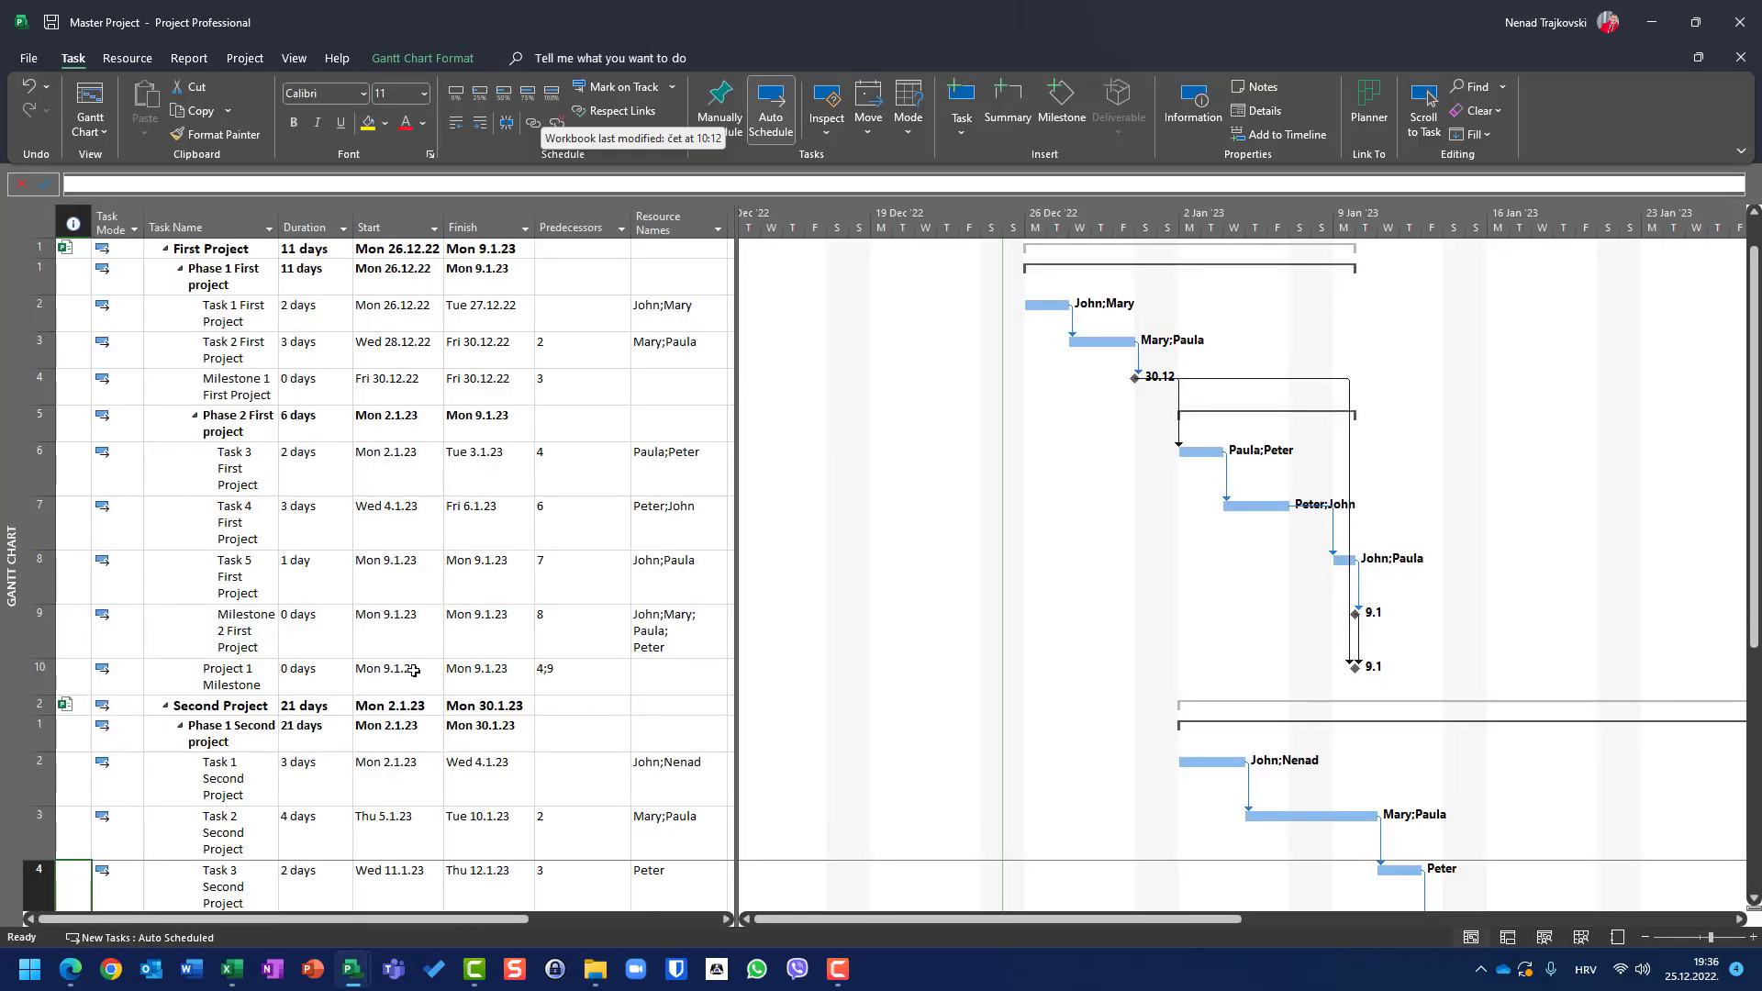
mouse_move(373, 544)
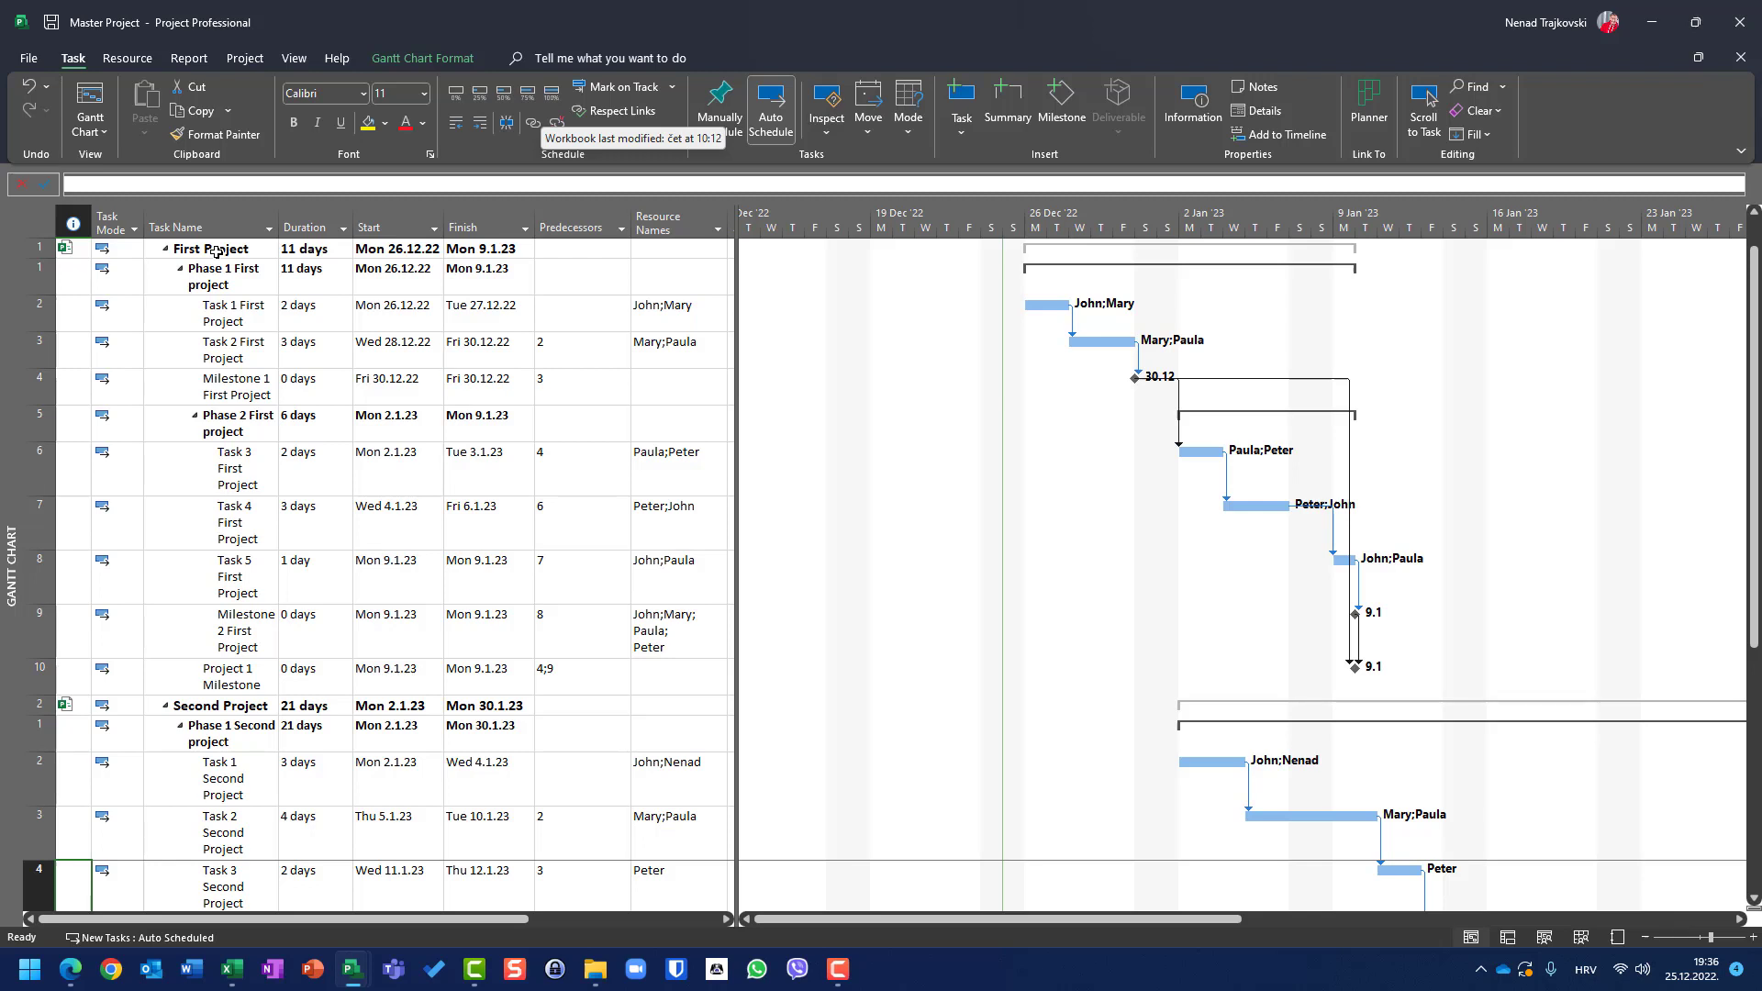
Double-click in the Master Project Gantt chart, then bring up the views list
double_click(208, 267)
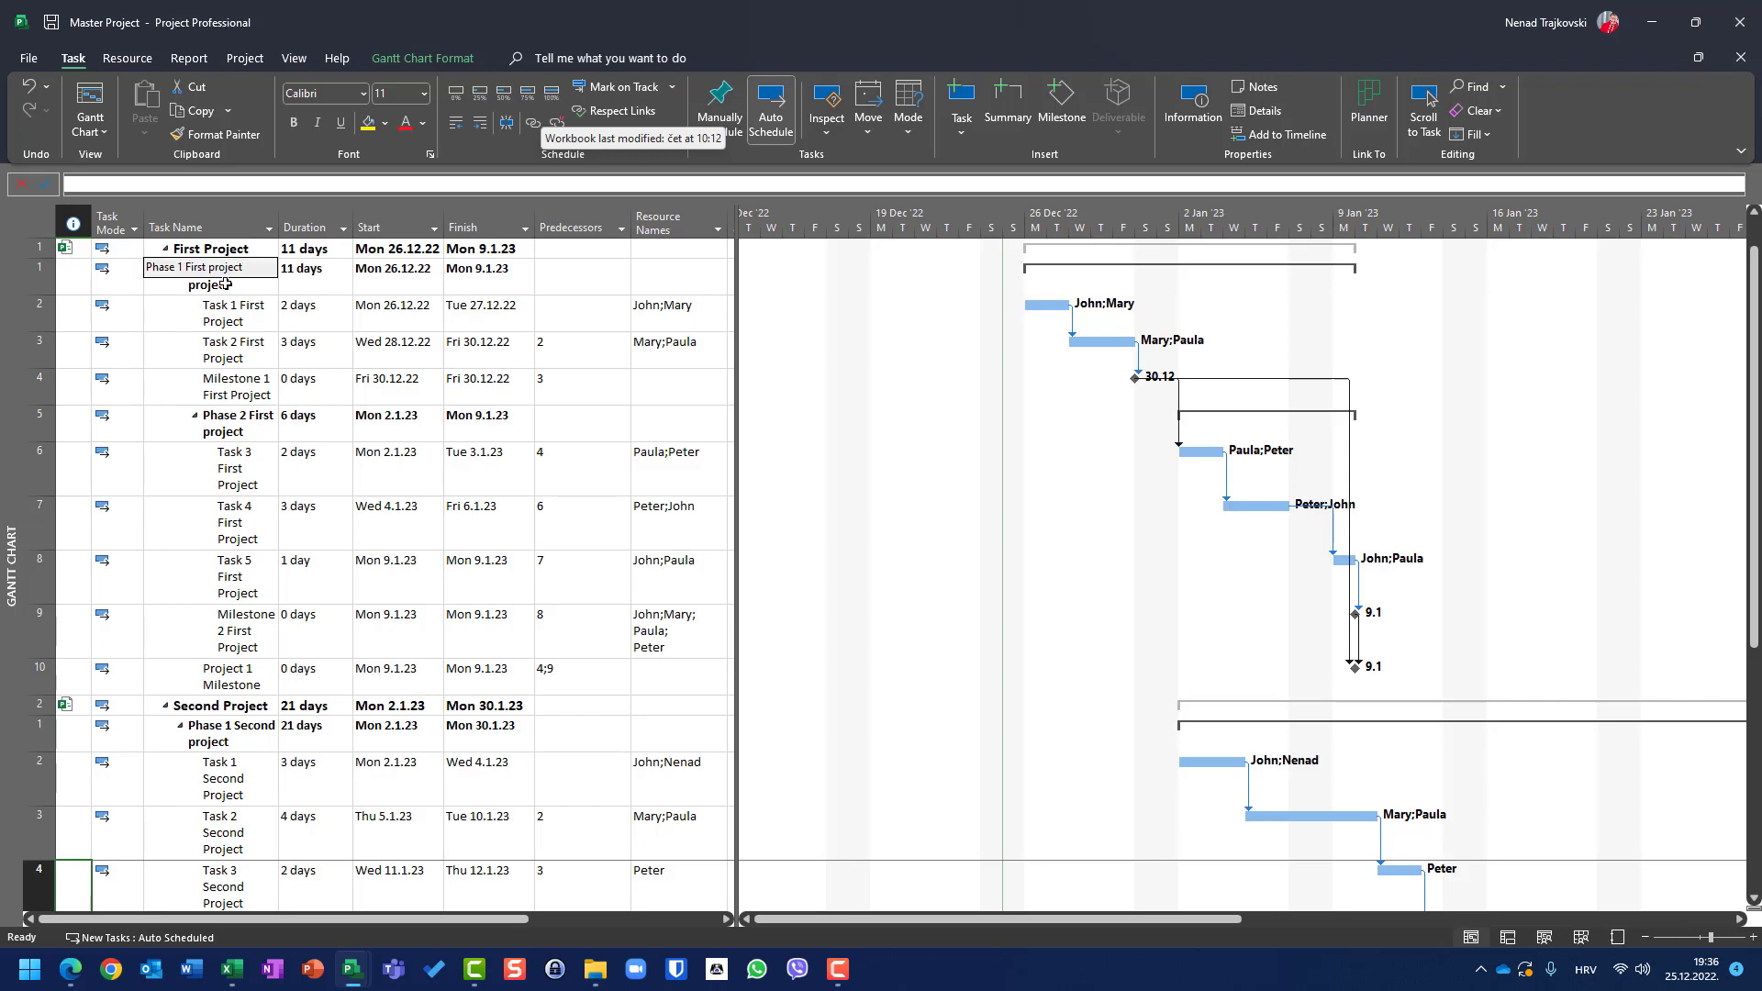
left_click(89, 106)
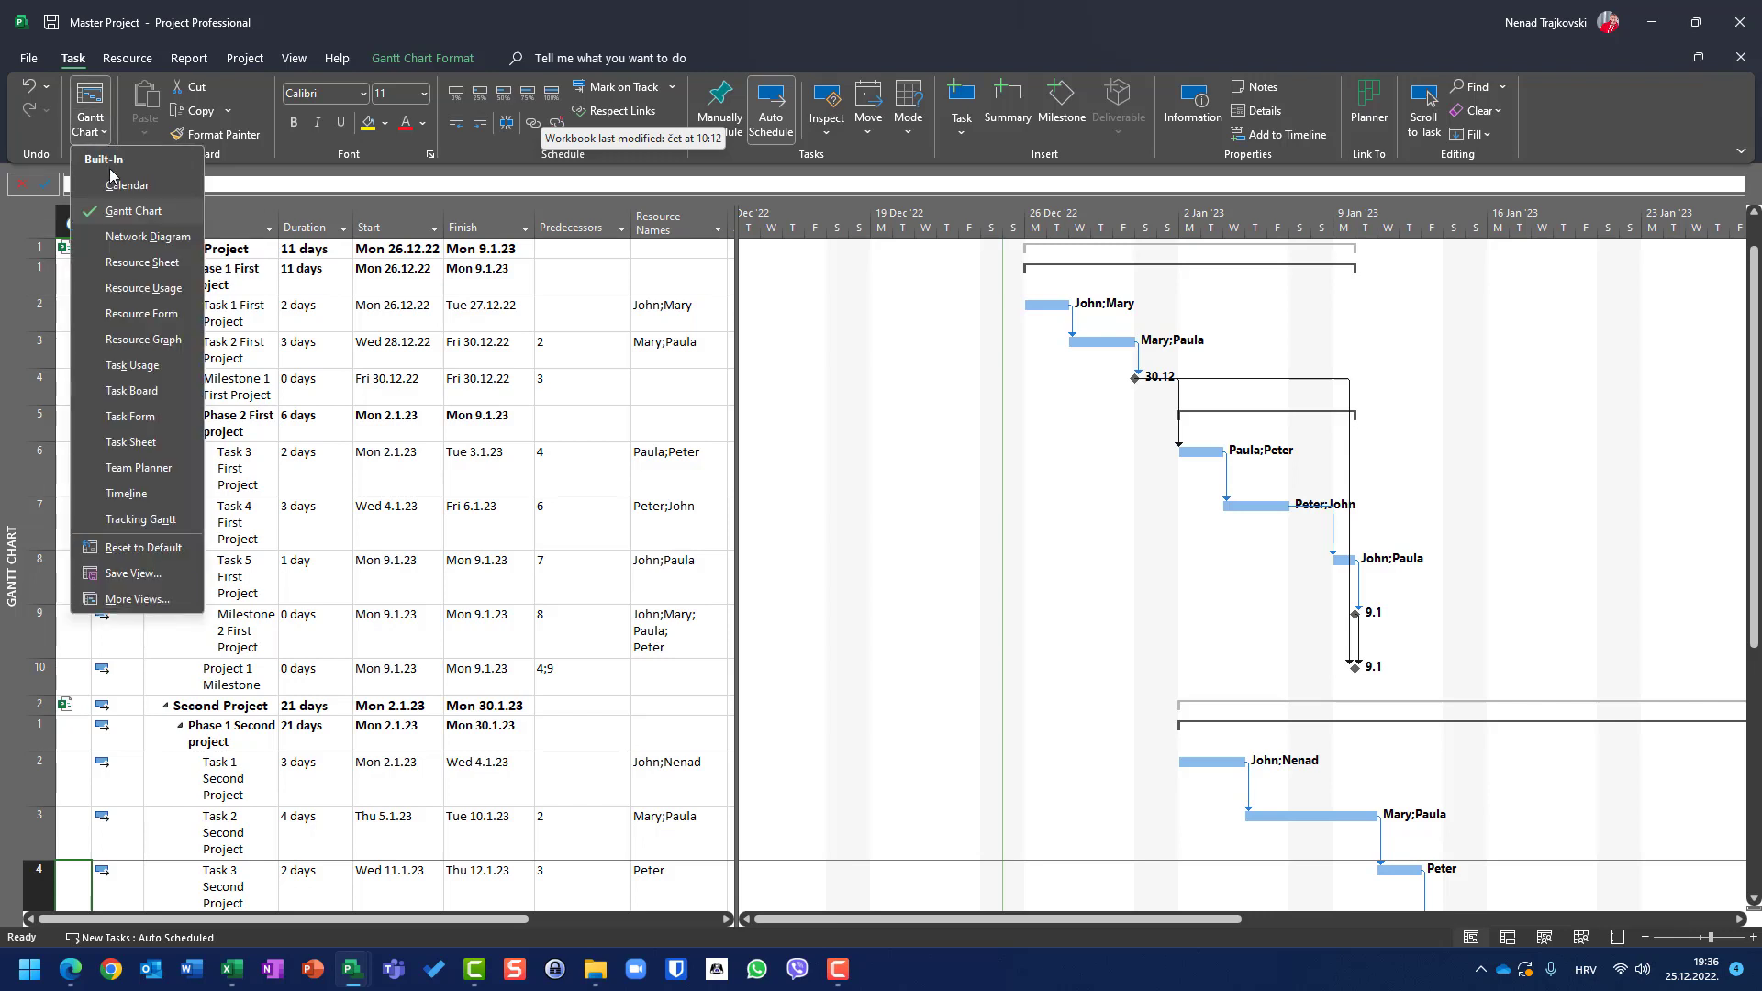
Switch Master Project to Calendar view, showing both subprojects' tasks from 9 January 2023
left_click(129, 185)
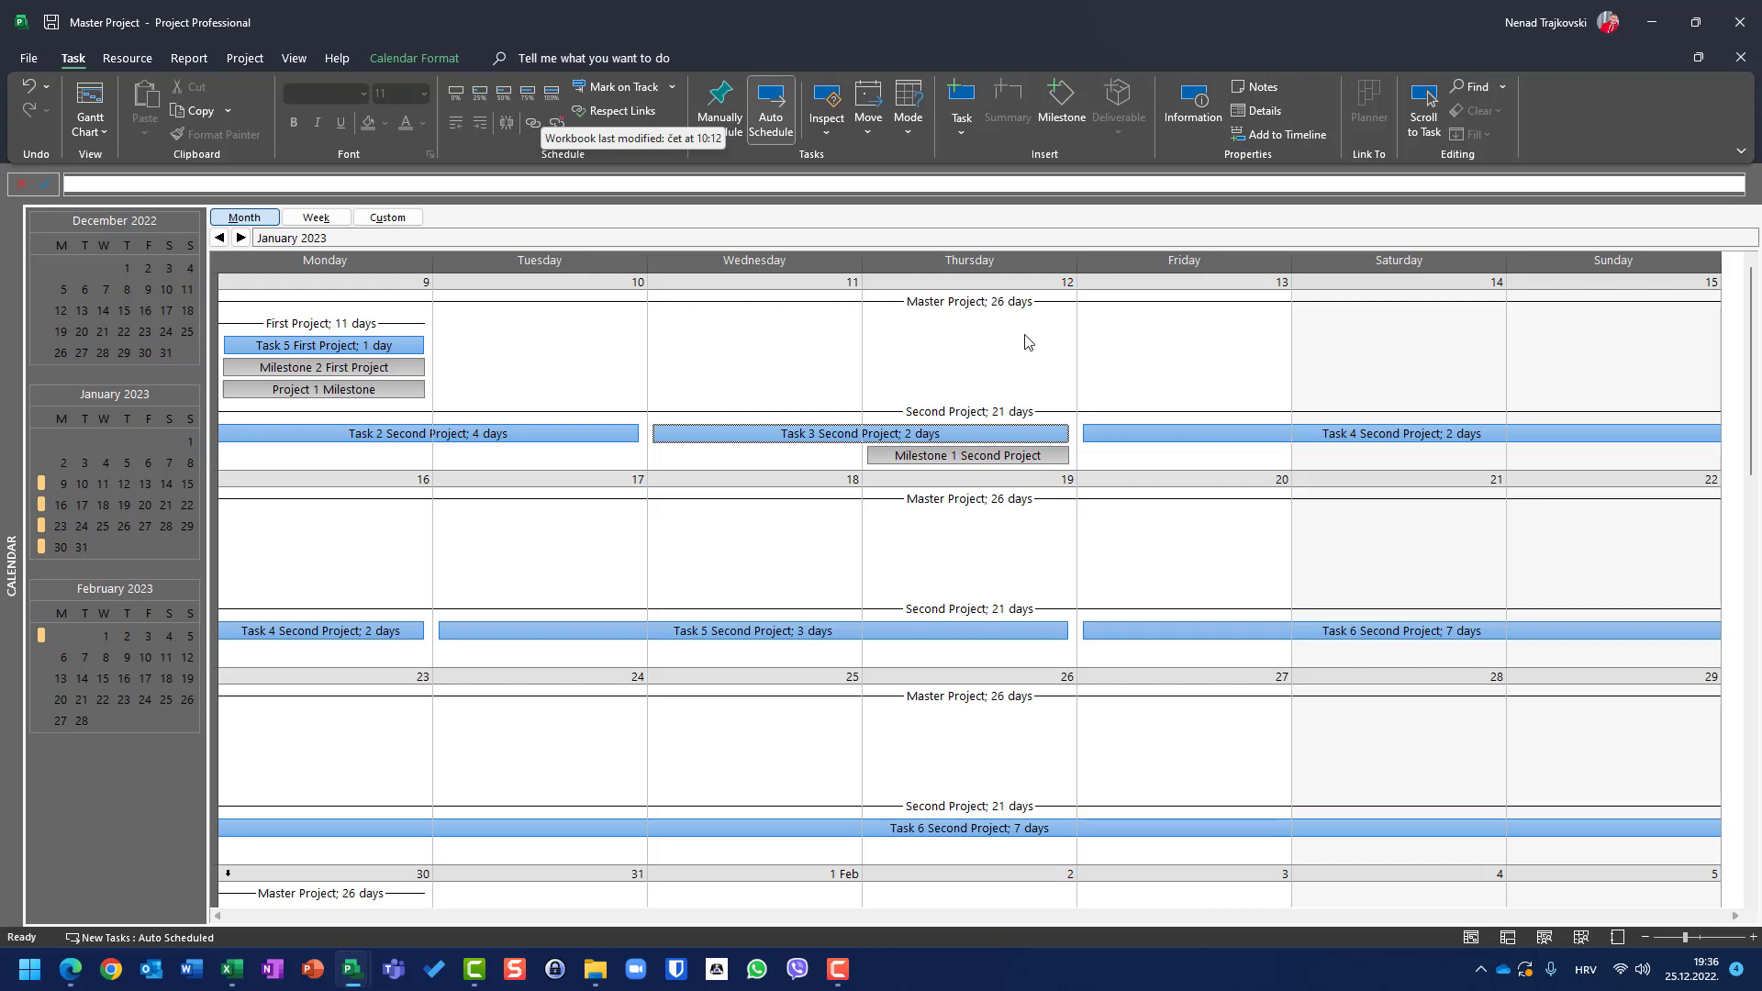
mouse_move(489, 373)
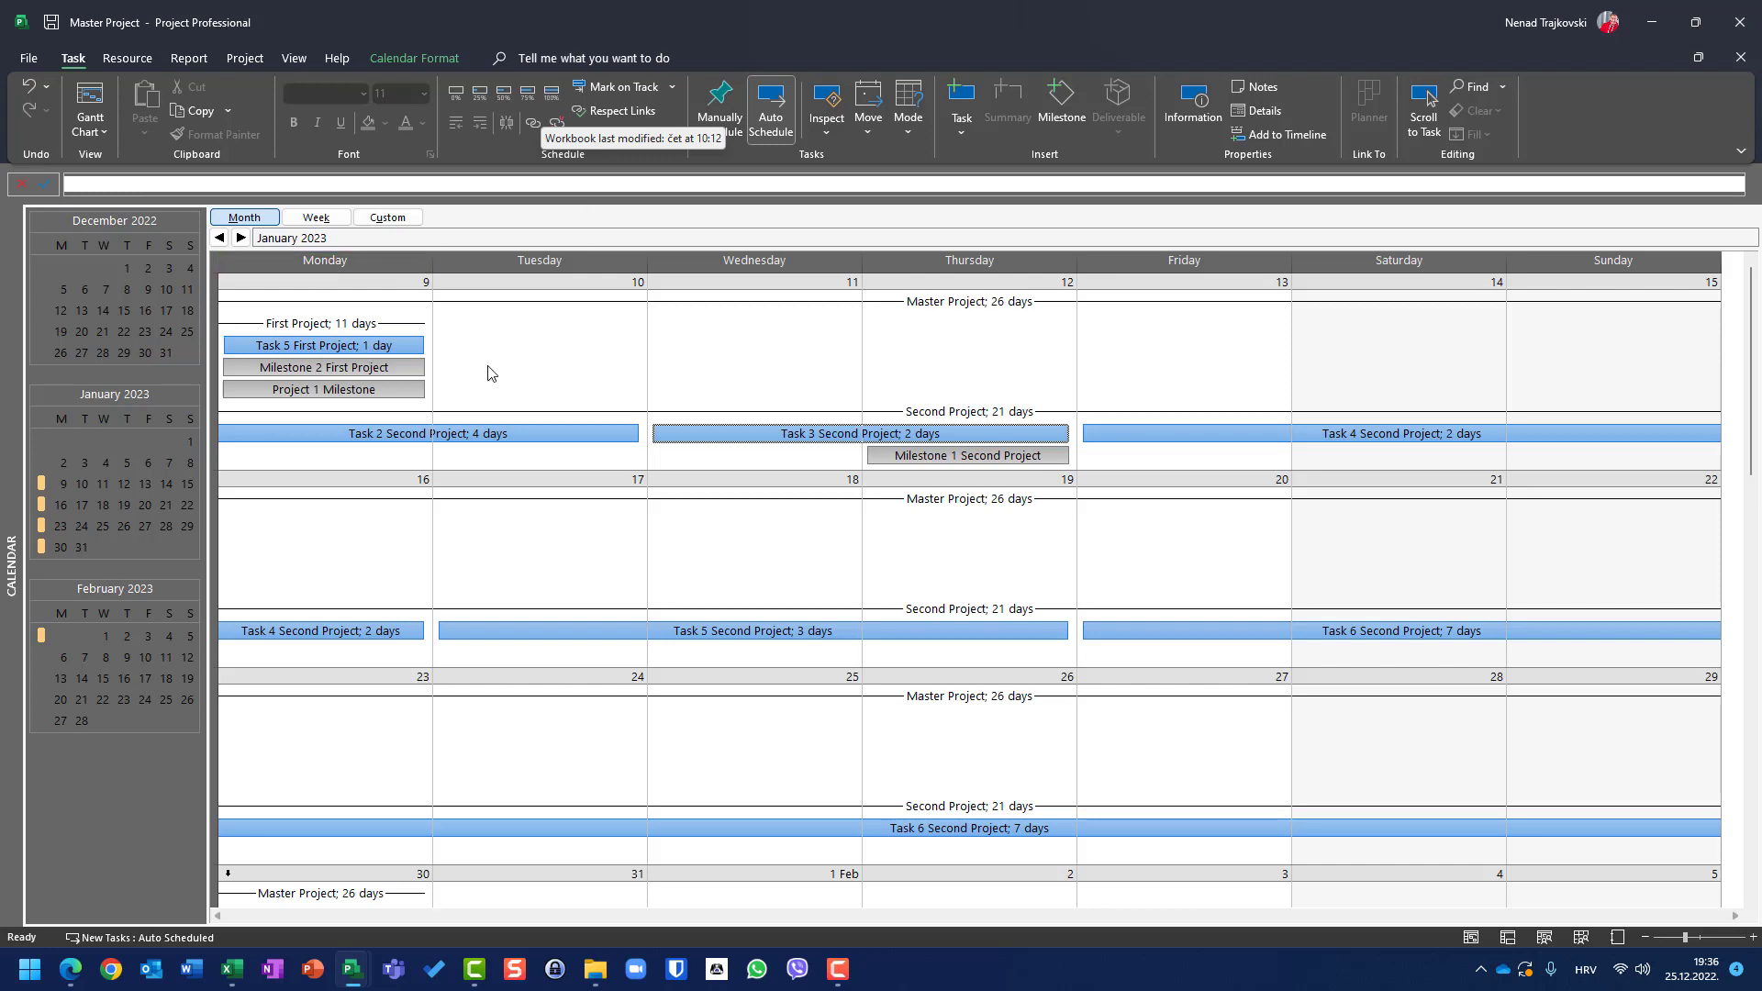
mouse_move(612, 439)
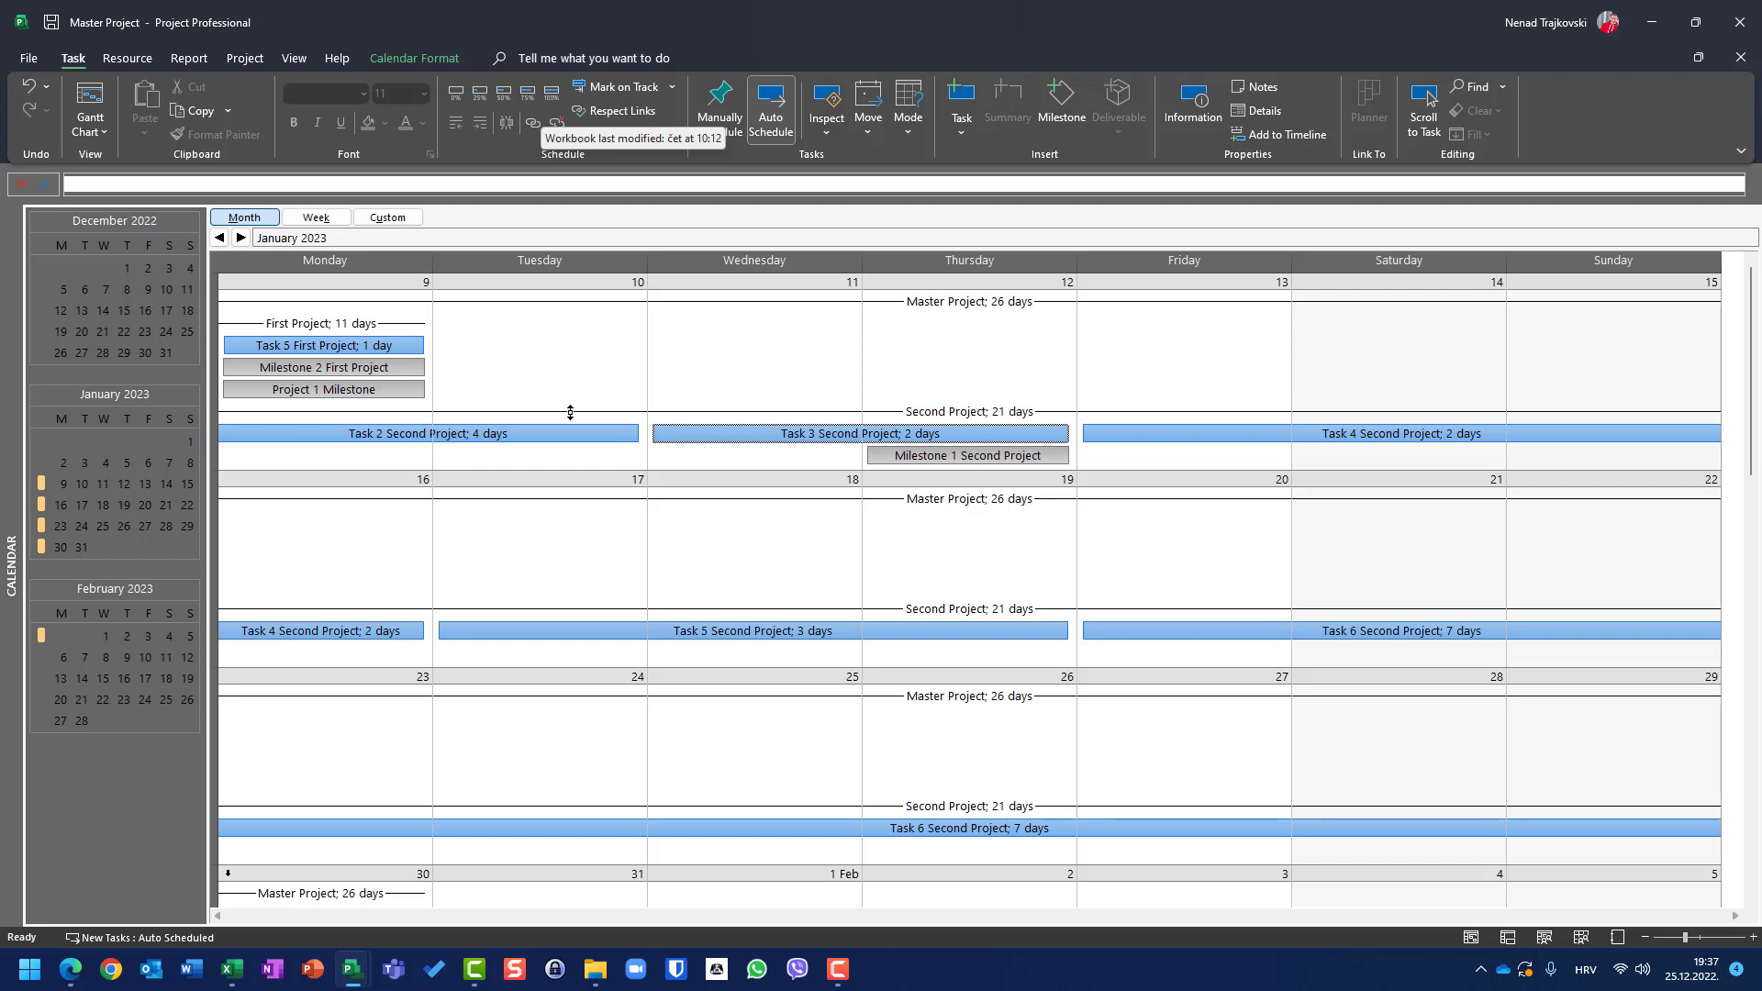
mouse_move(485, 370)
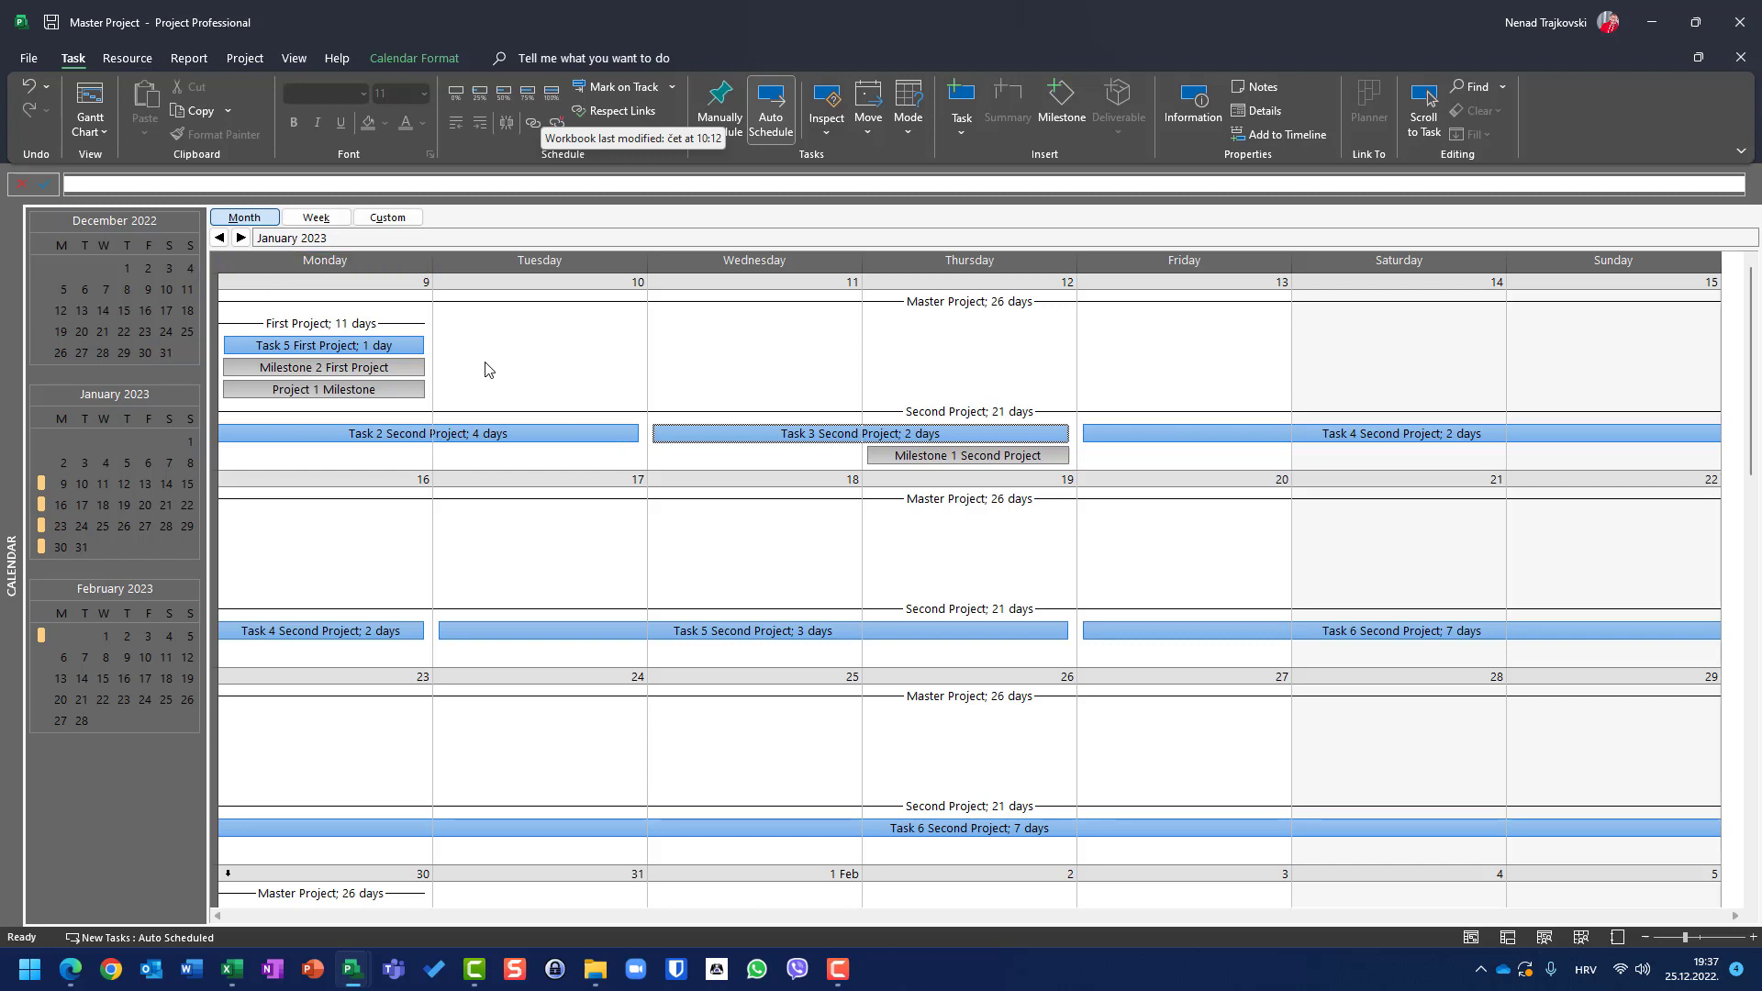